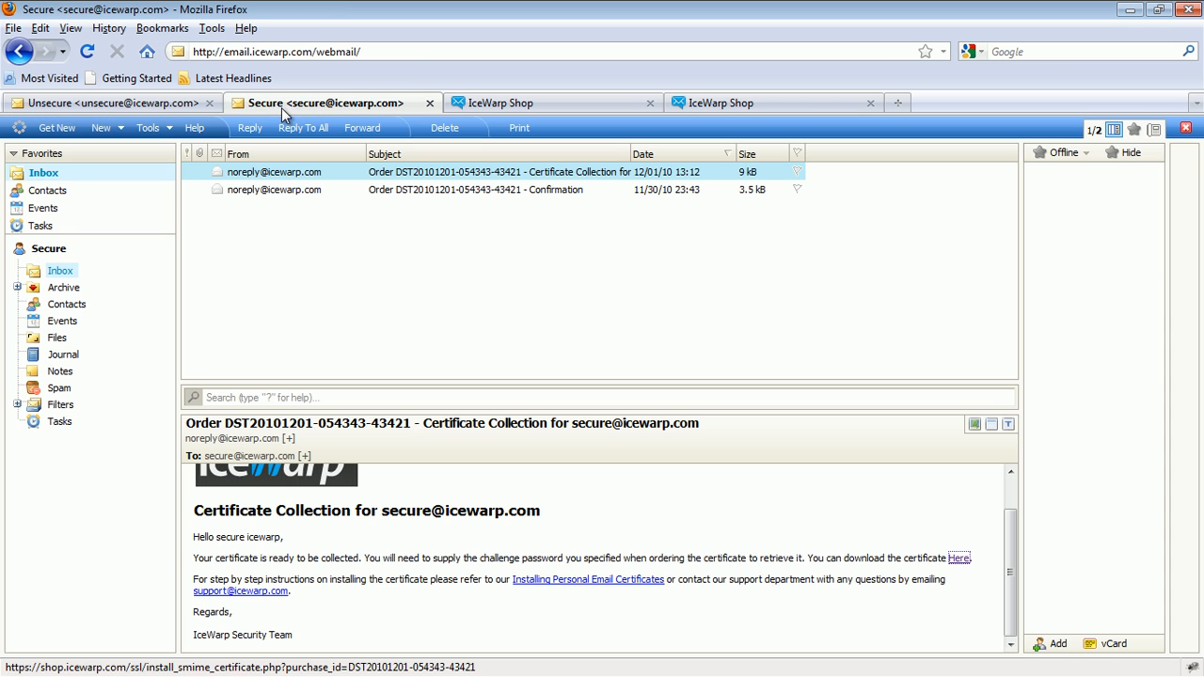
pyautogui.moveTo(160, 139)
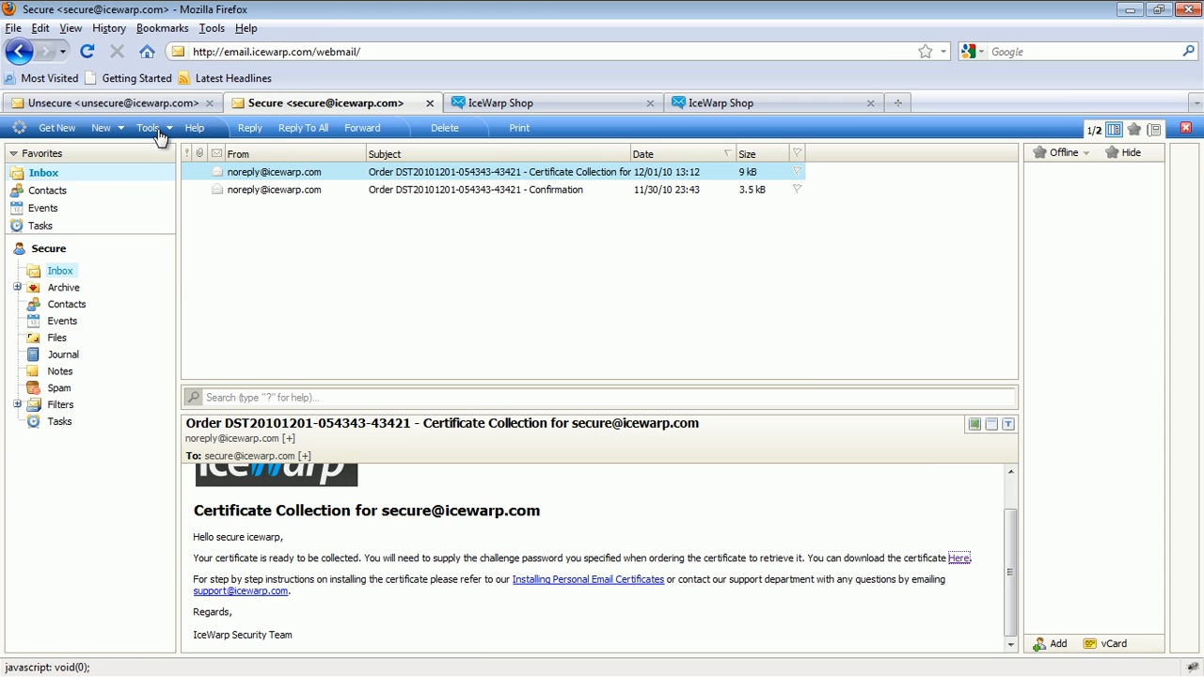
# - Show the Security certificates settings in WebMail Options, with the personal certificate list still empty
pyautogui.click(147, 128)
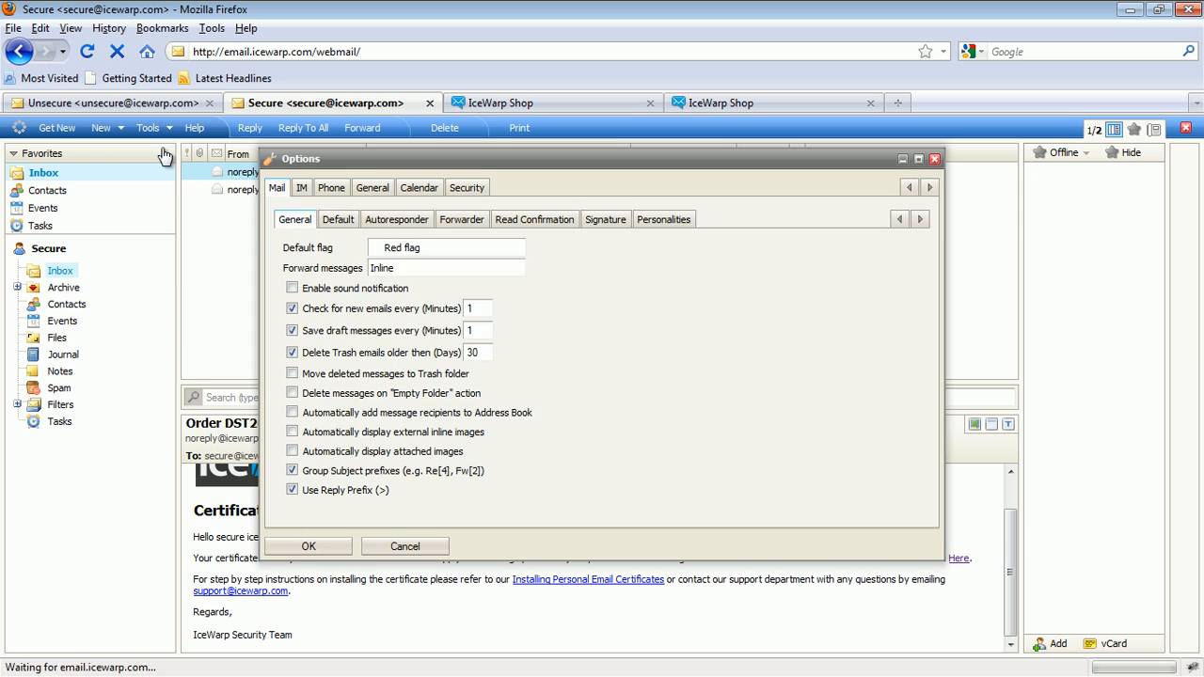
pyautogui.click(467, 189)
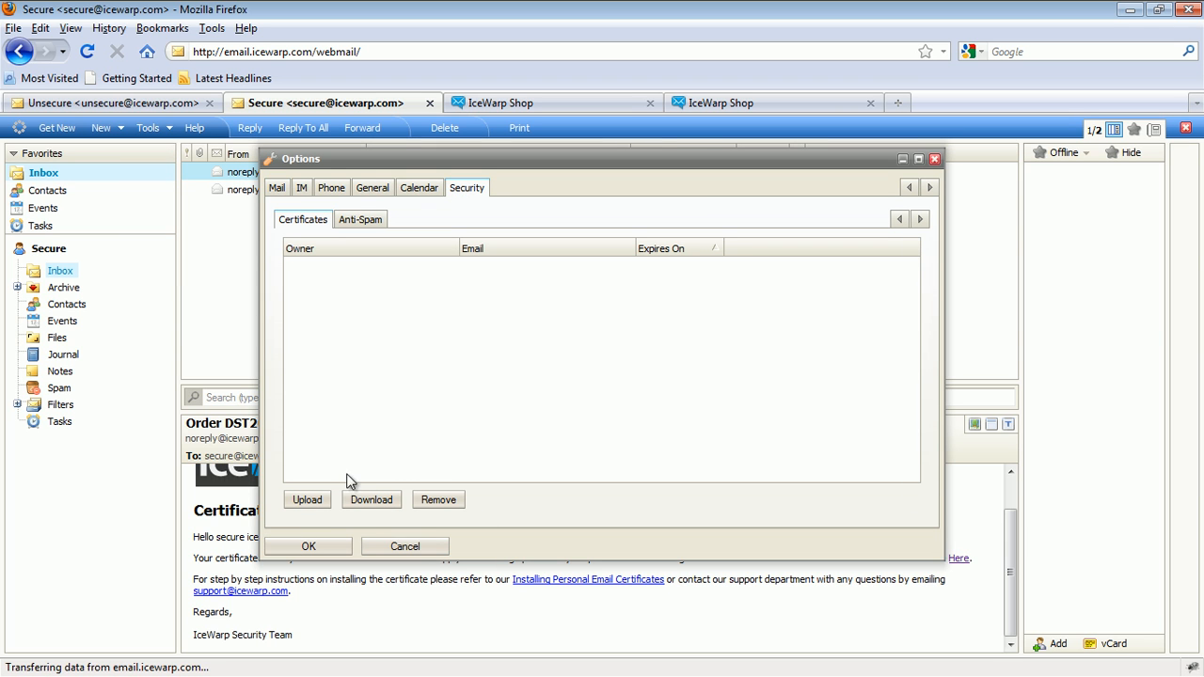
pyautogui.moveTo(303, 508)
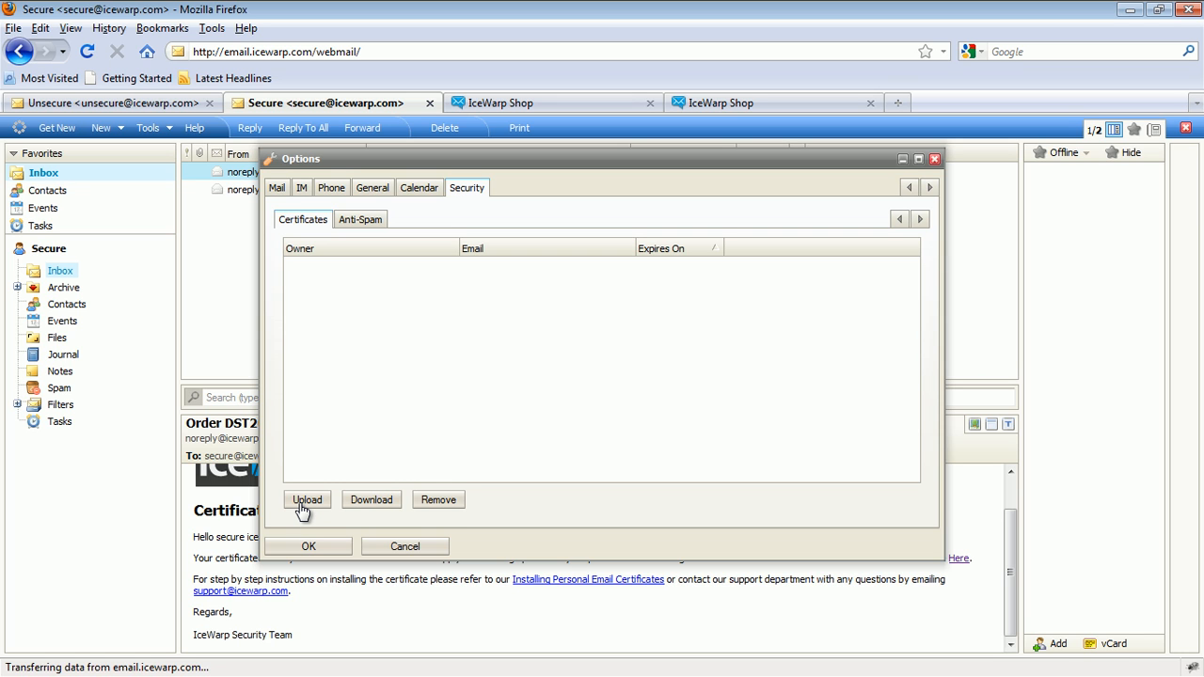
pyautogui.click(147, 128)
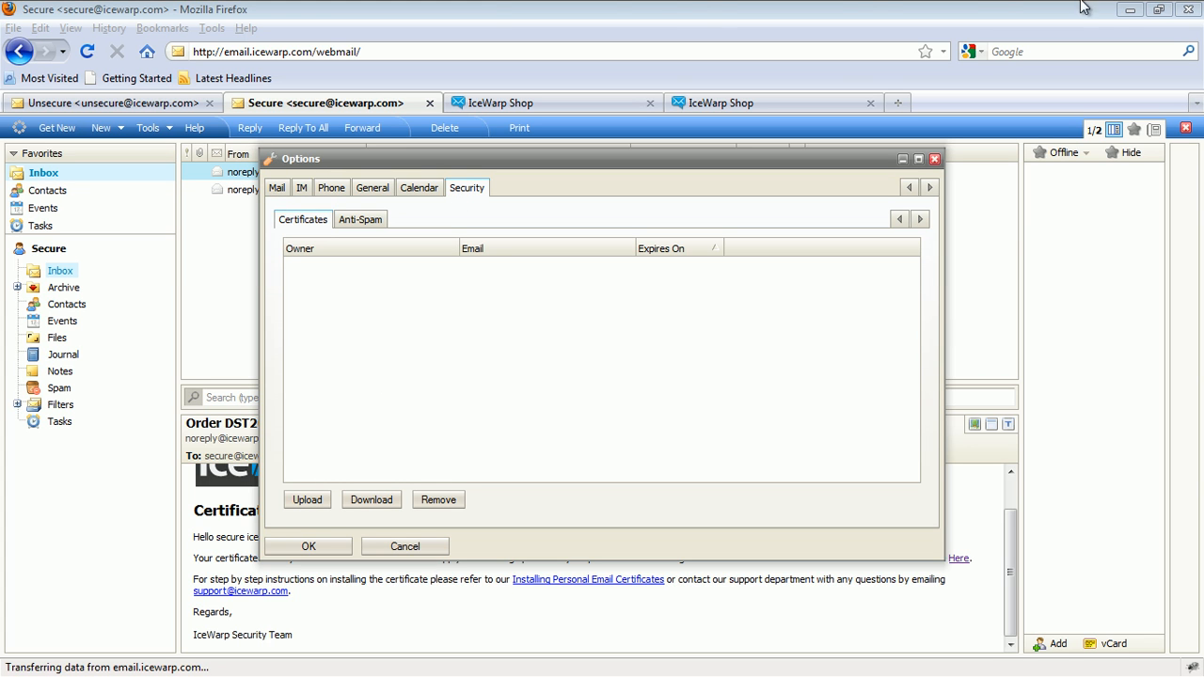
# - Upload new_secure.p12 from the Desktop with its passphrase so it appears in the certificate list
pyautogui.click(307, 501)
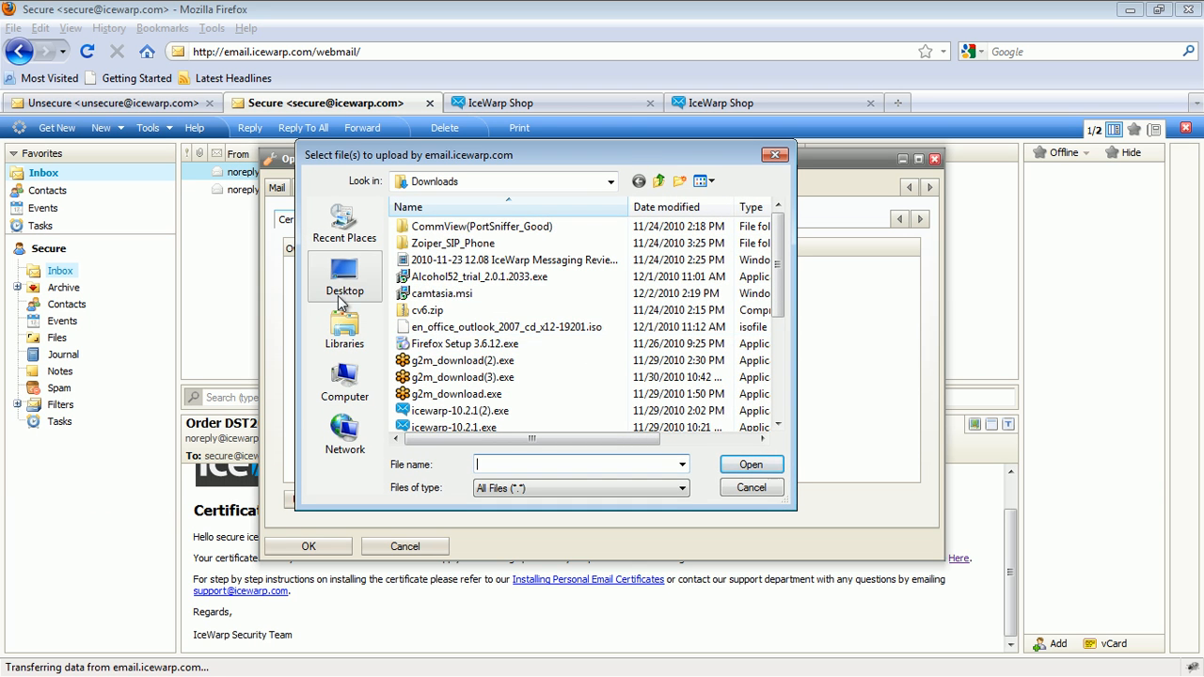
pyautogui.click(344, 278)
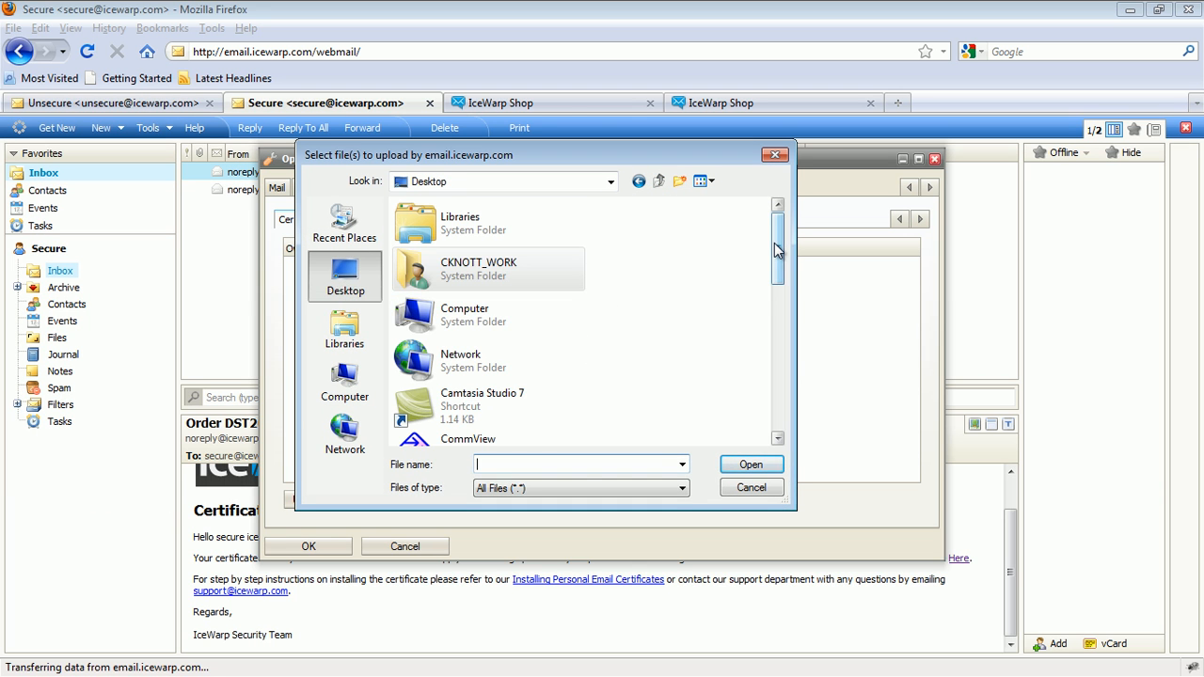
pyautogui.scroll(-3)
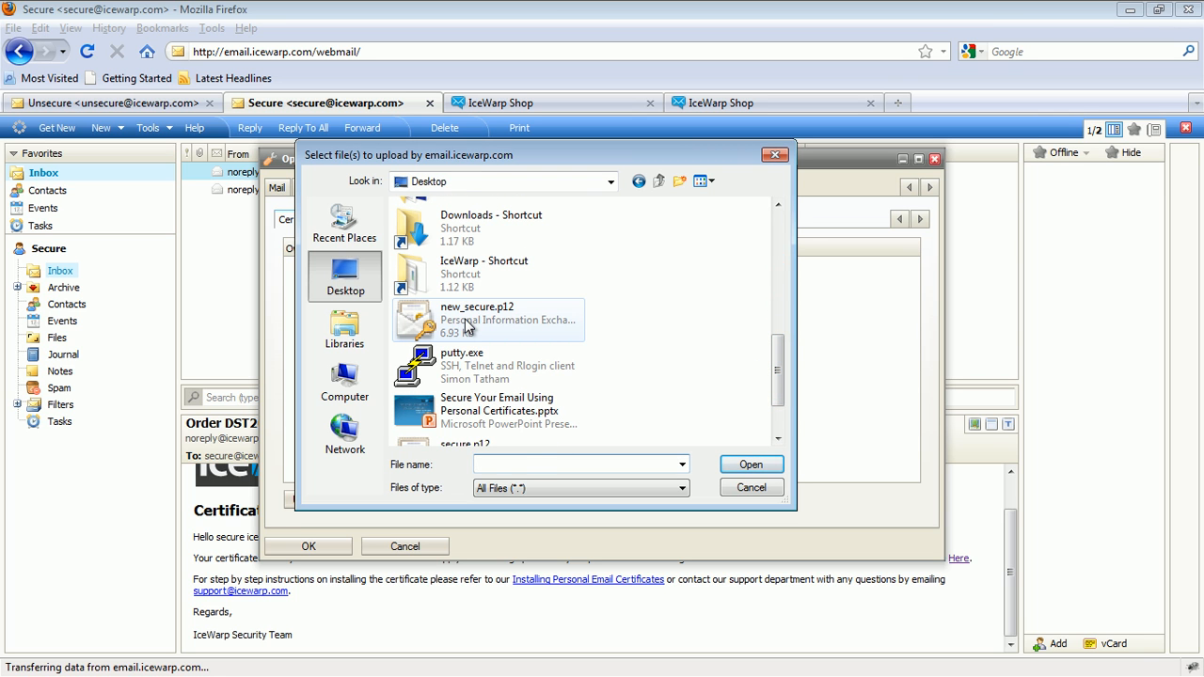
pyautogui.click(751, 487)
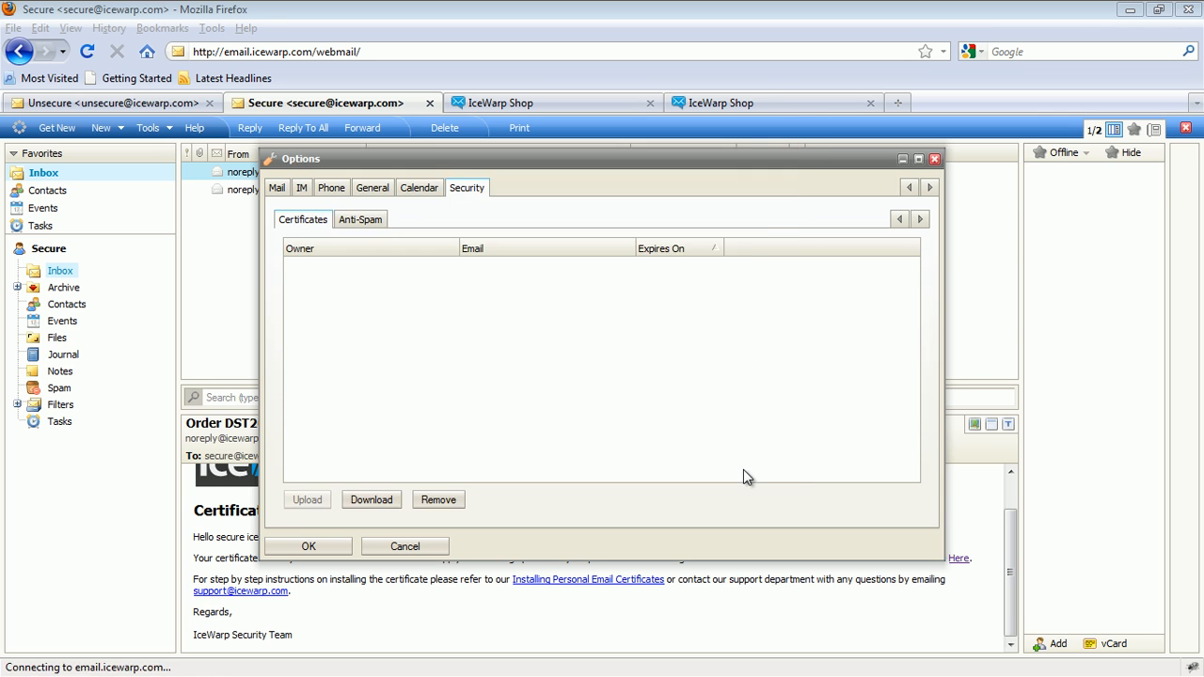
pyautogui.click(306, 501)
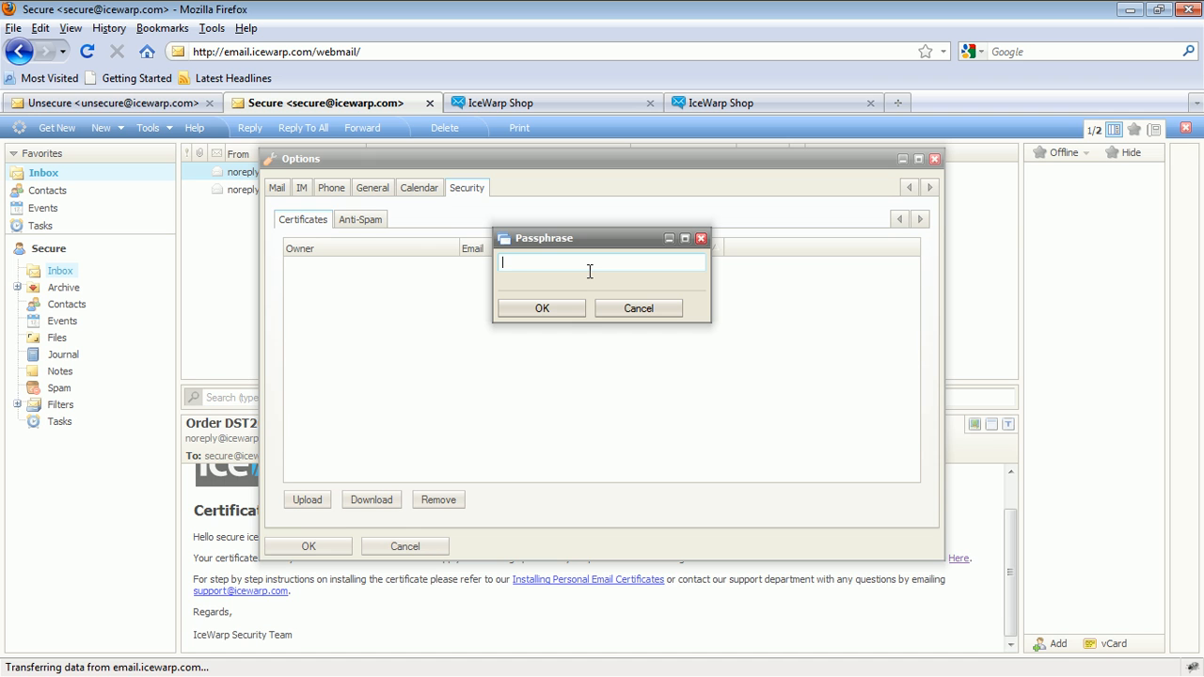
pyautogui.click(541, 309)
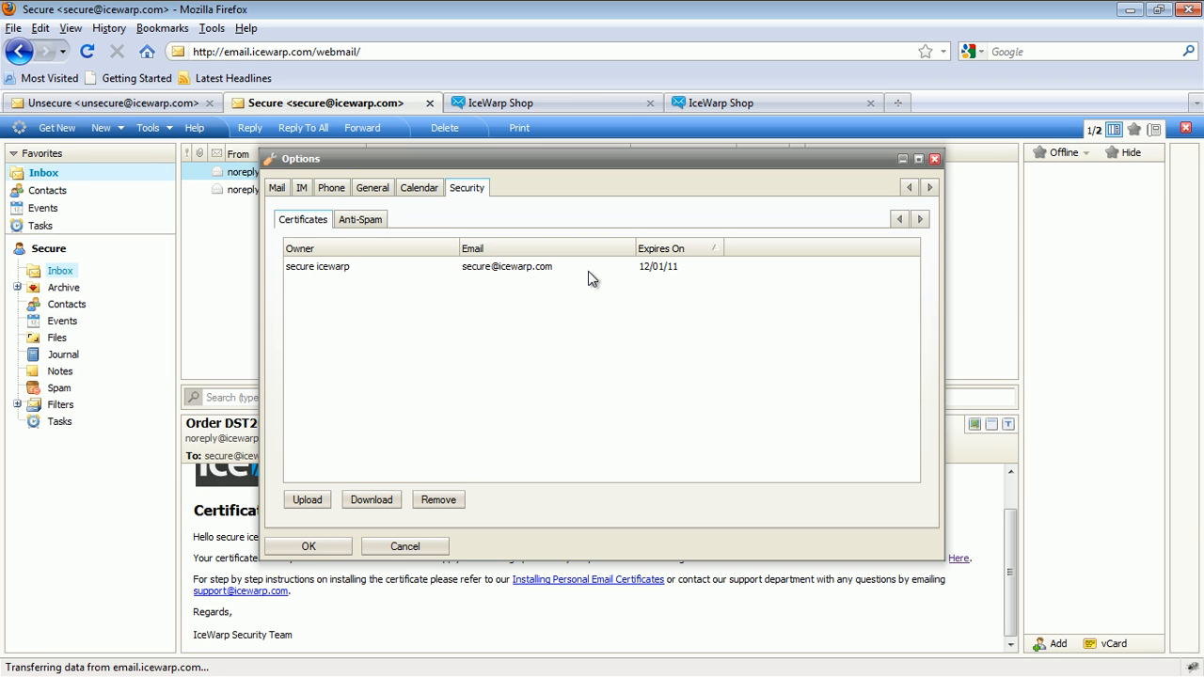
pyautogui.moveTo(508, 267)
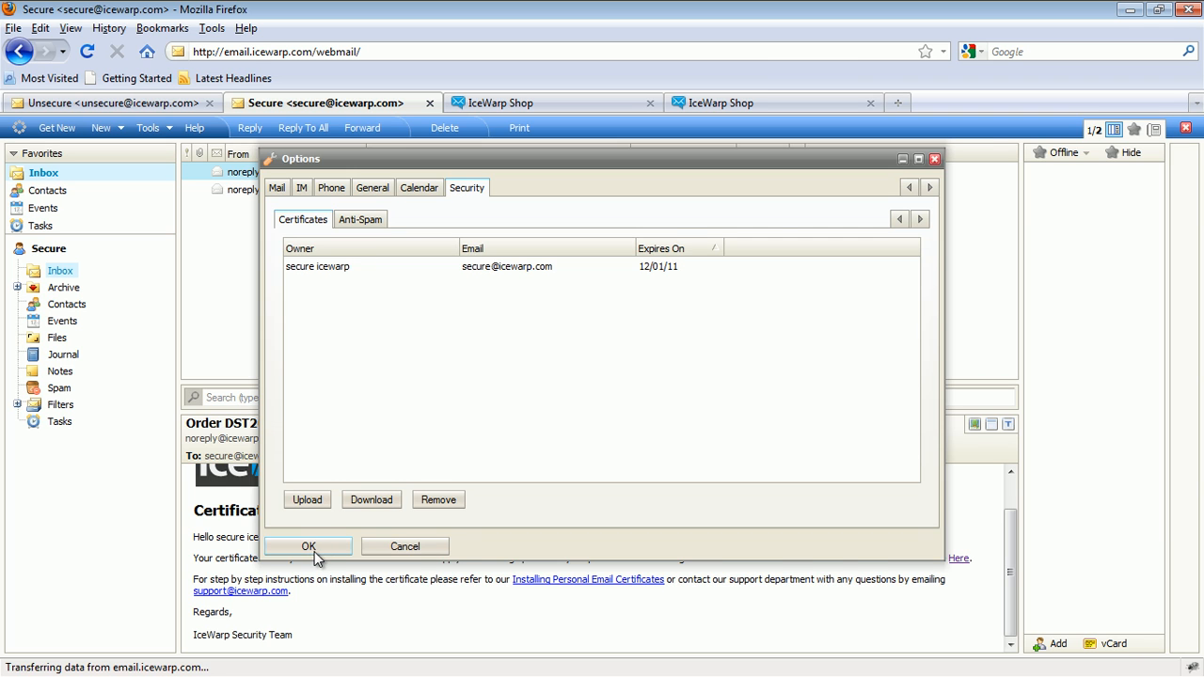
# - Close WebMail Options and show Outlook's Trust Center E-mail Security page
pyautogui.click(308, 546)
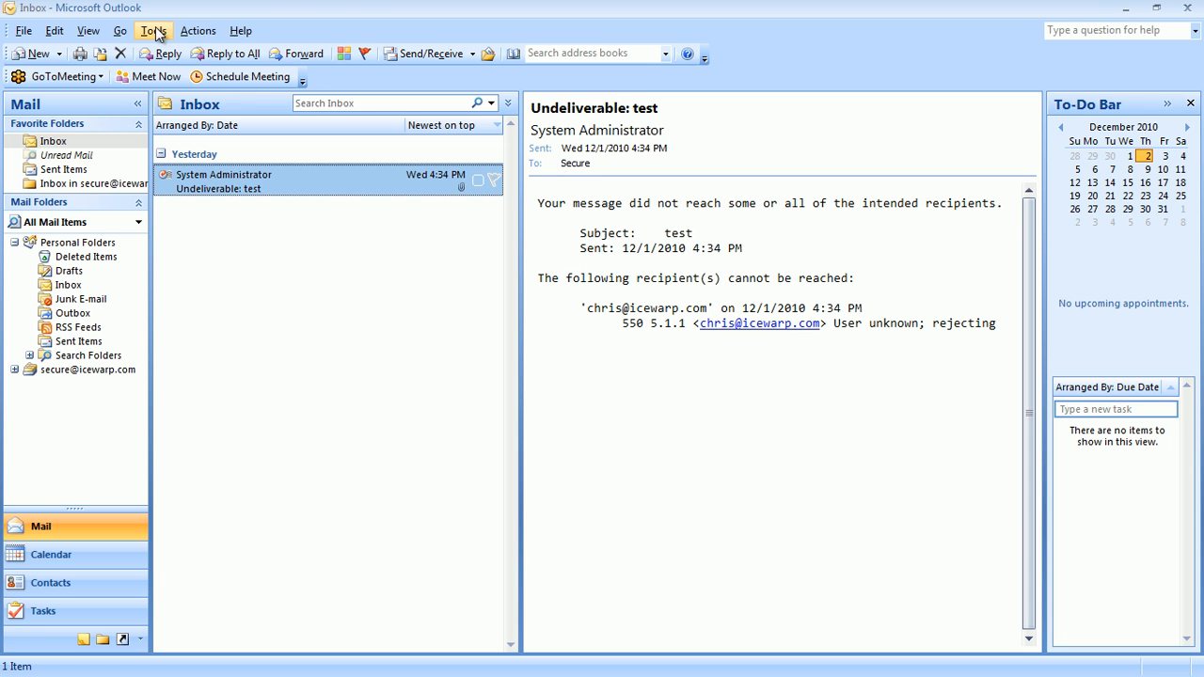
pyautogui.click(152, 31)
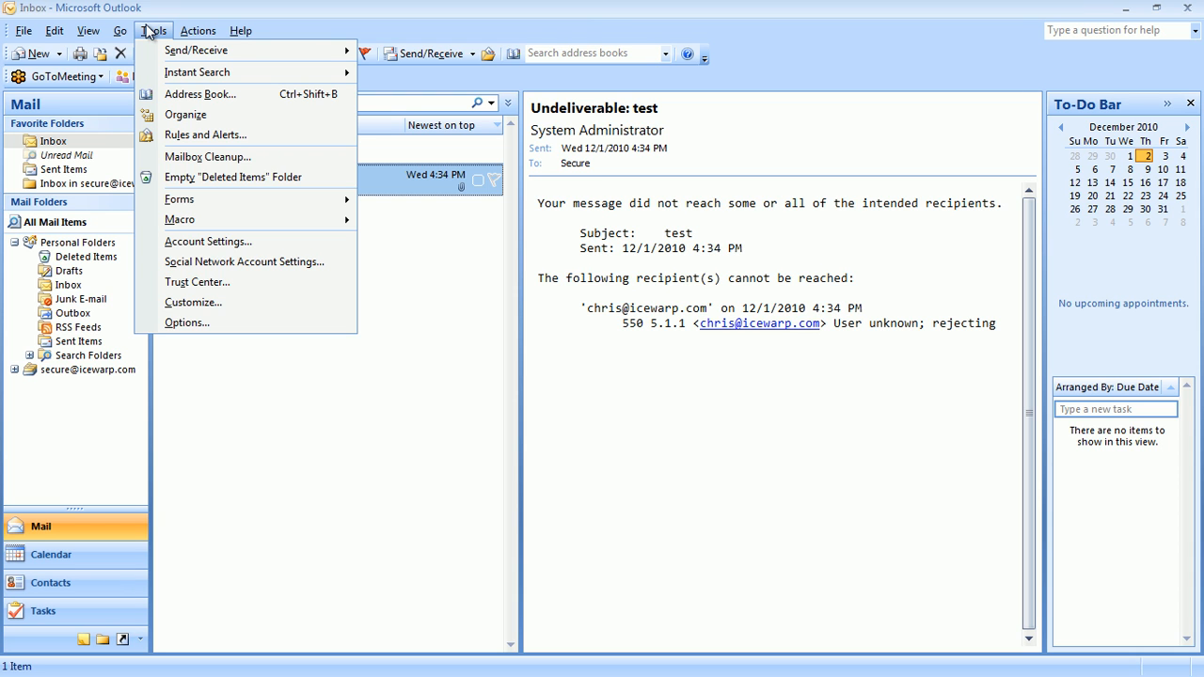
pyautogui.moveTo(207, 240)
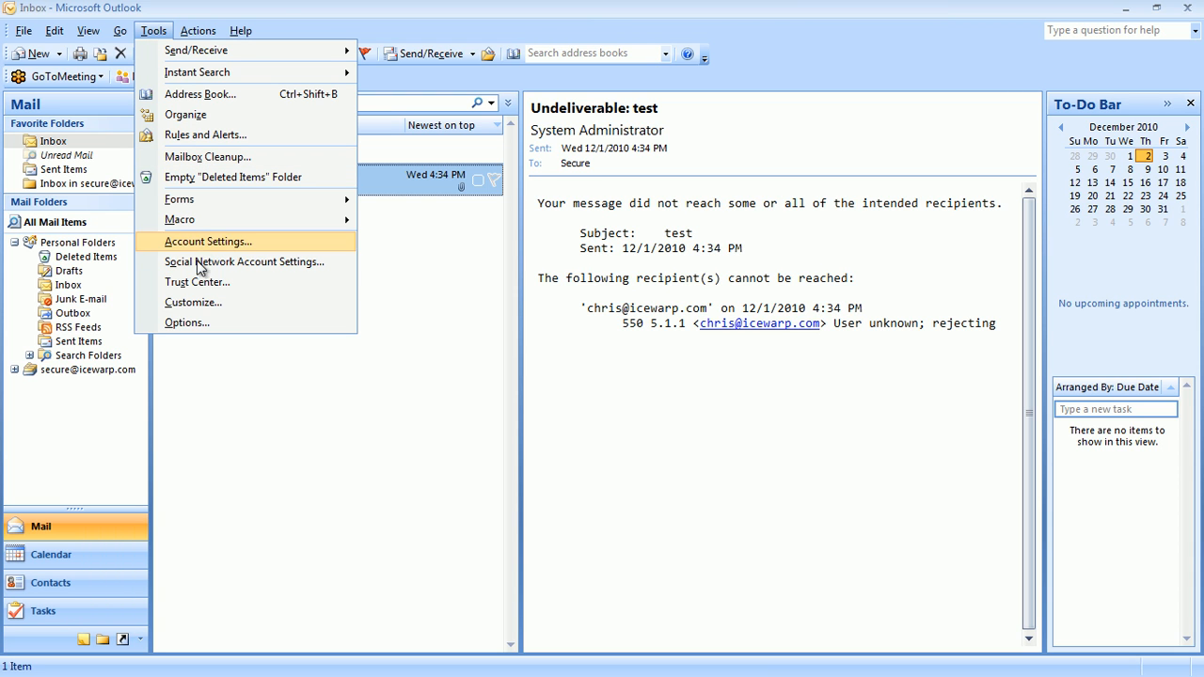
pyautogui.moveTo(316, 333)
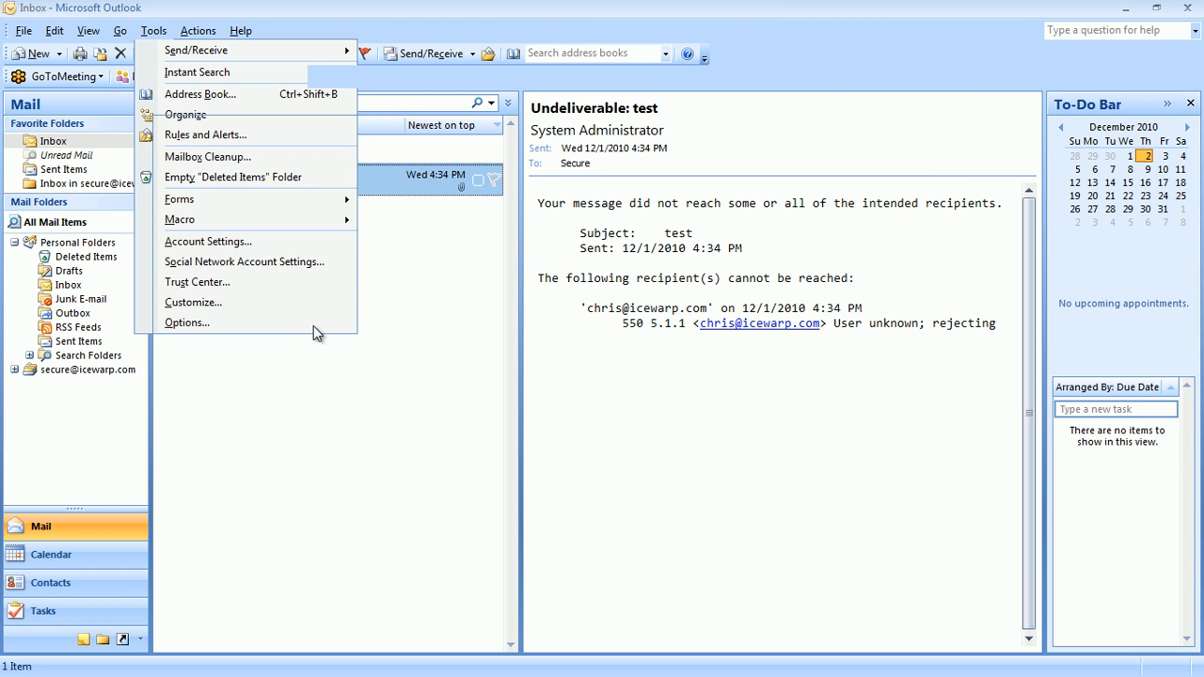
pyautogui.click(197, 282)
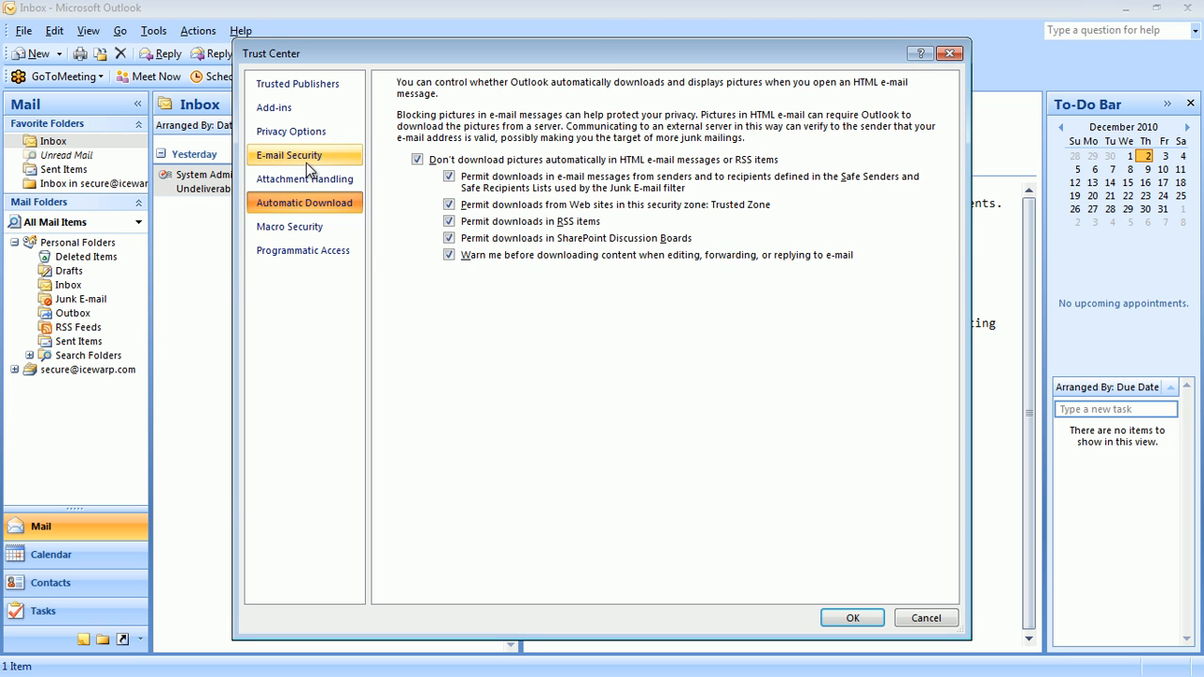
pyautogui.click(290, 154)
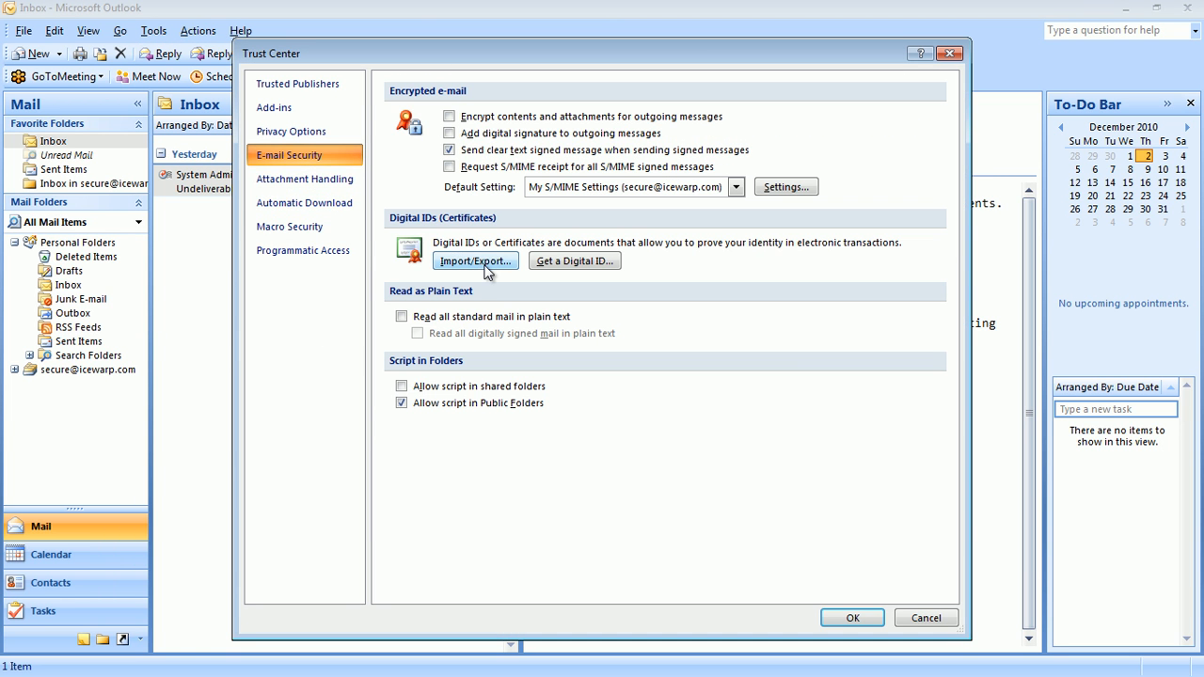
pyautogui.moveTo(418, 237)
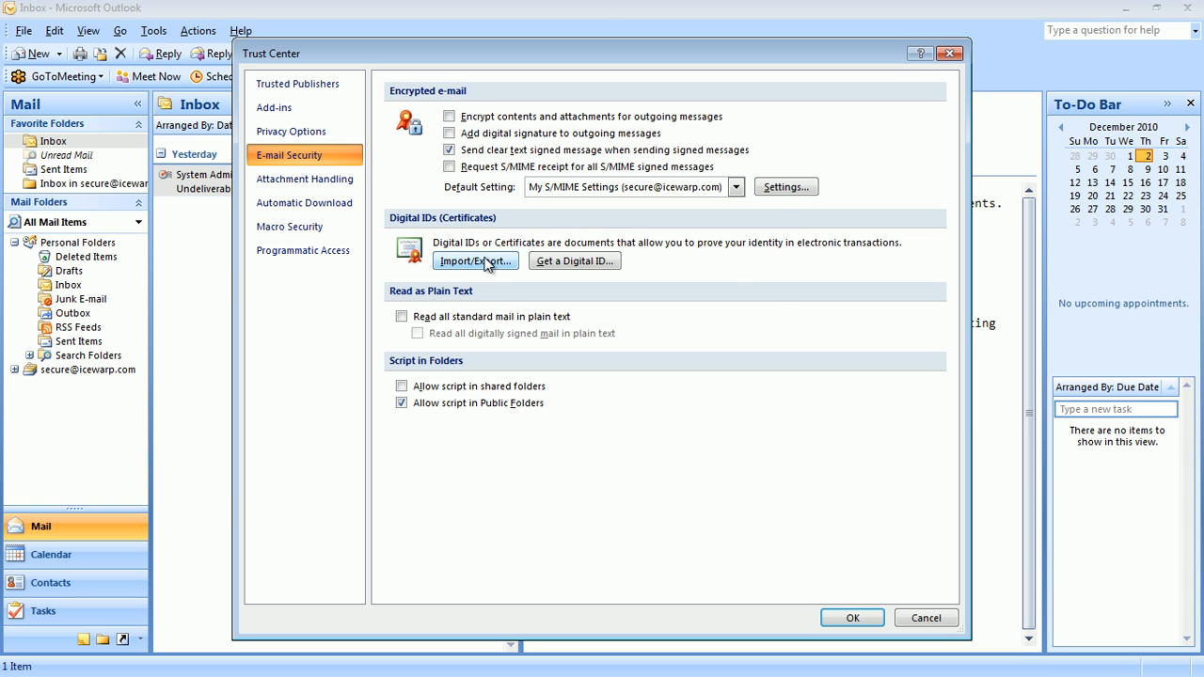
# - Import new_secure.p12 into Outlook as a digital ID named 'Secure'
pyautogui.click(474, 259)
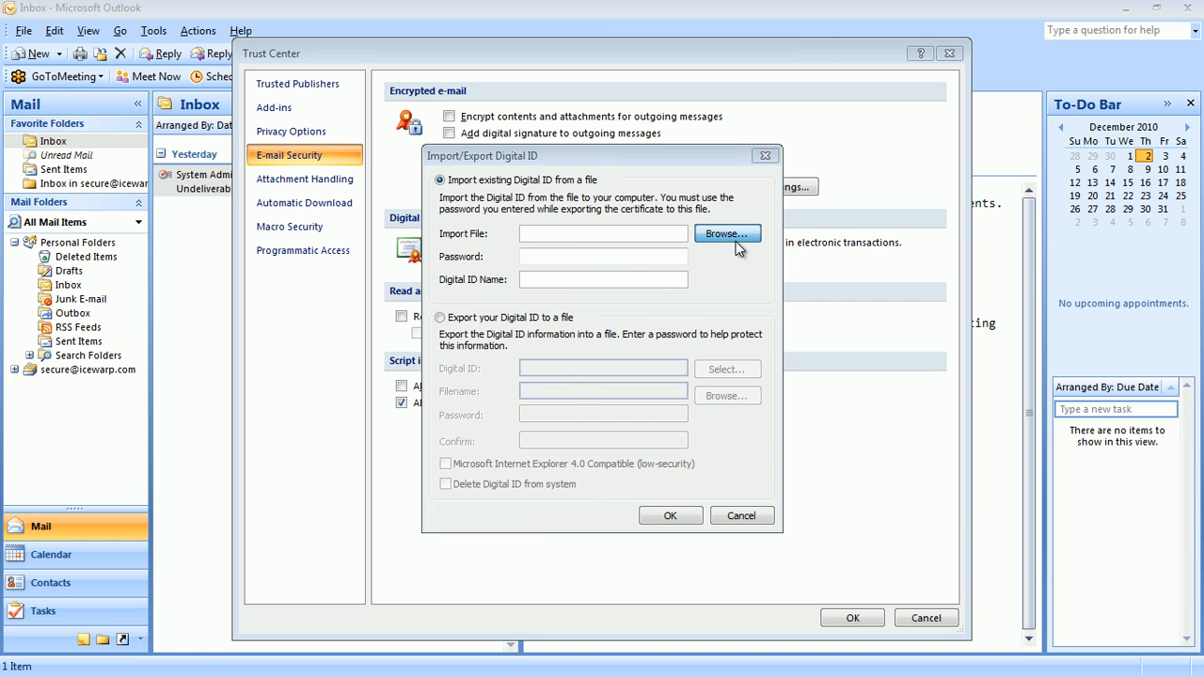
pyautogui.click(727, 233)
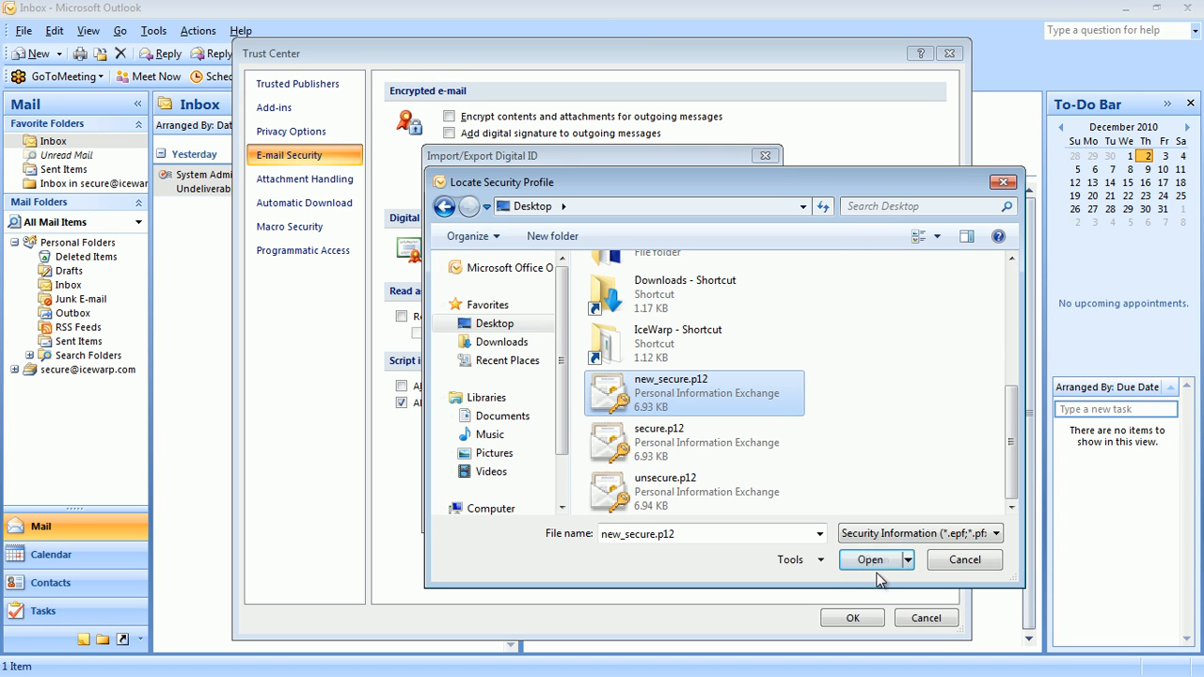
pyautogui.click(869, 560)
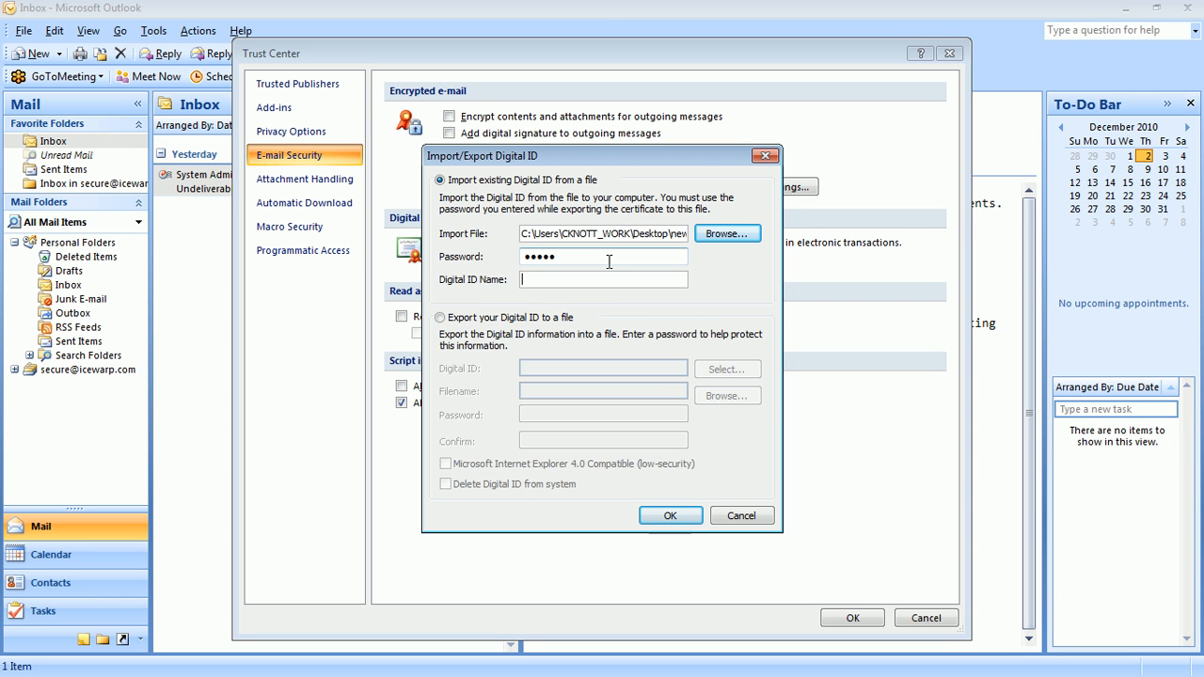
pyautogui.write('Secure')
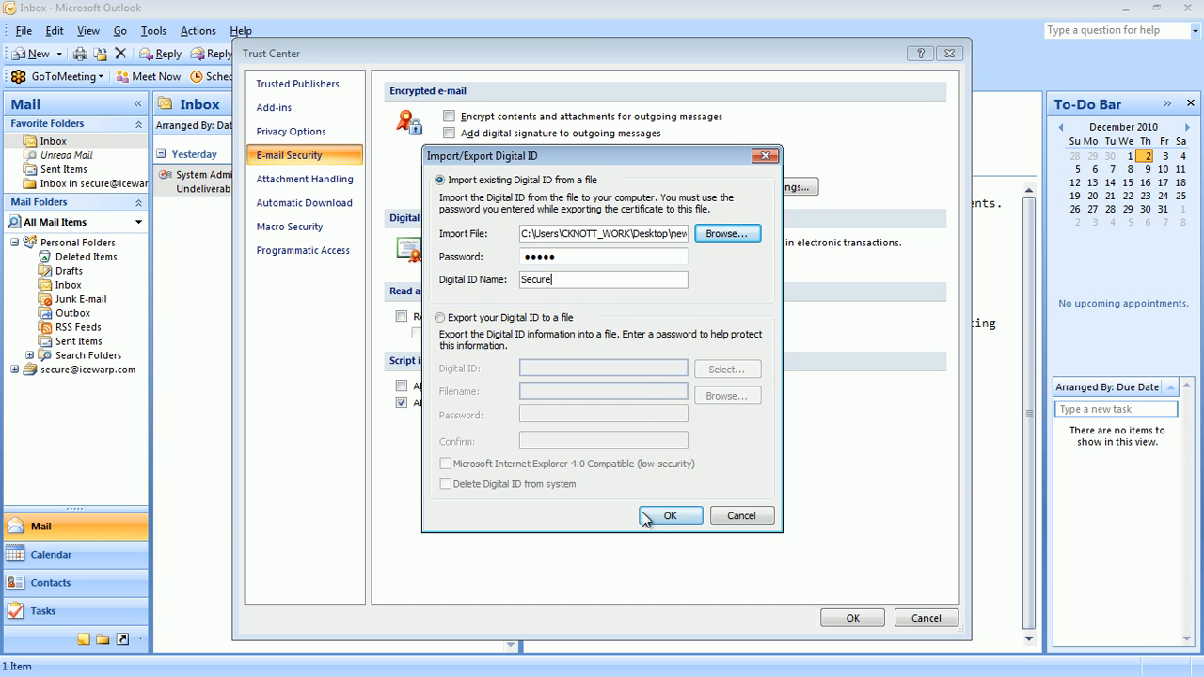
pyautogui.click(670, 515)
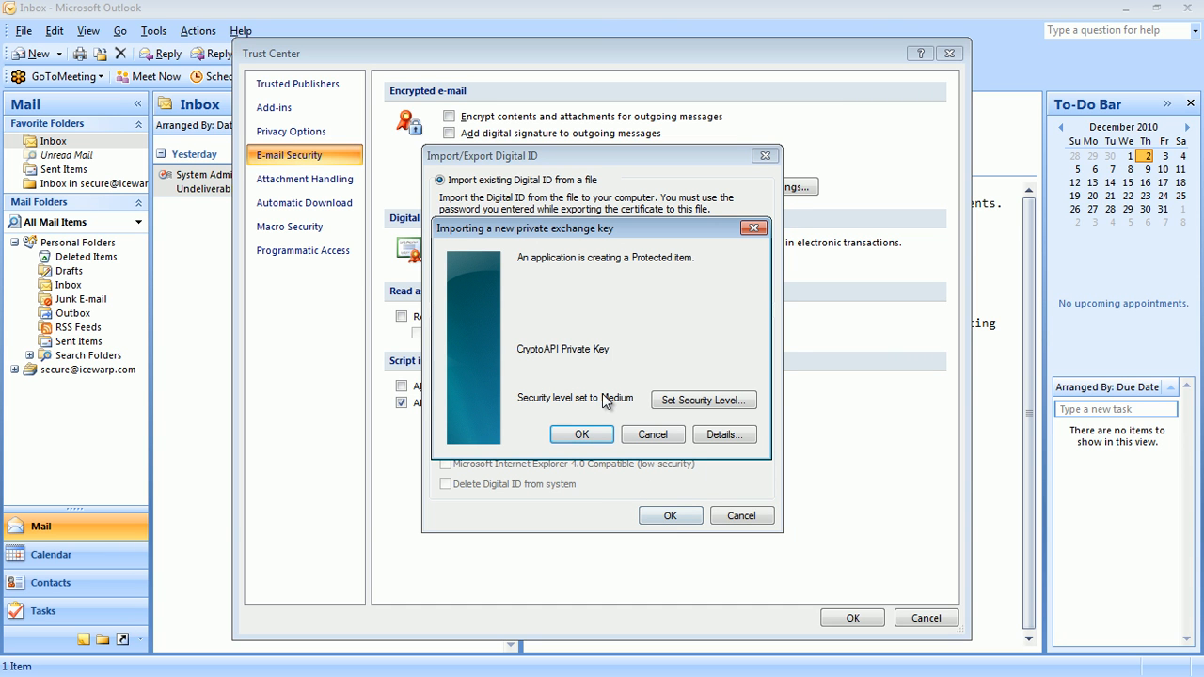
pyautogui.moveTo(621, 399)
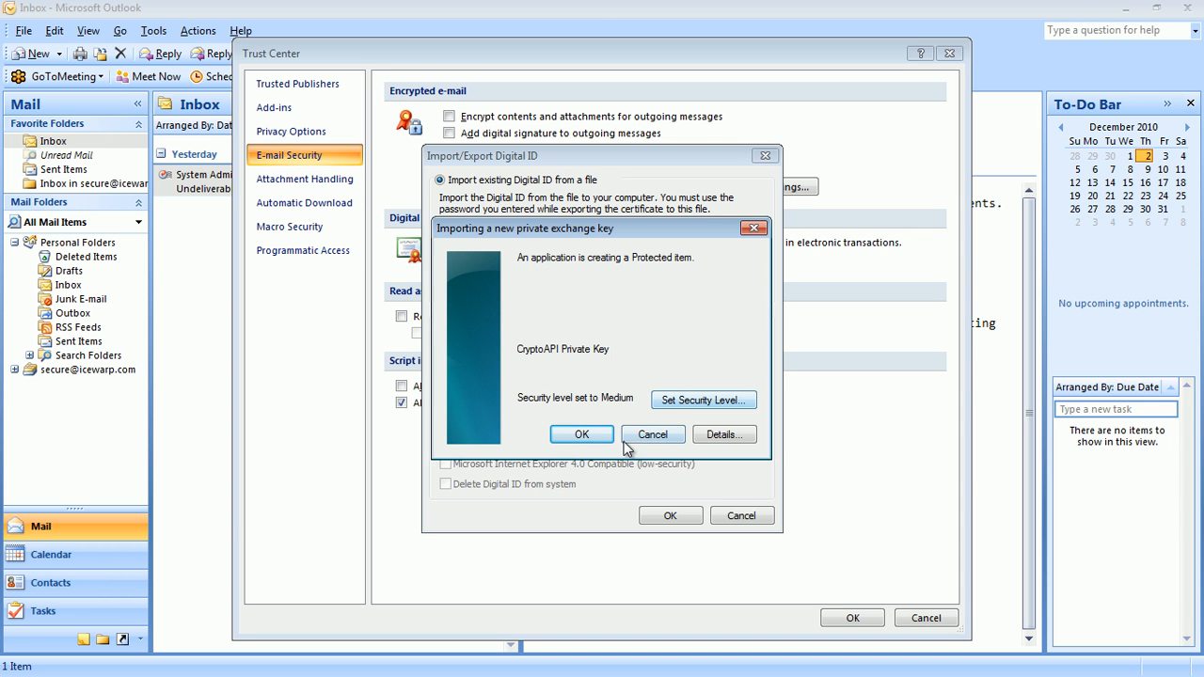
# - Accept the protected private key, finish the import and save the Trust Center settings
pyautogui.click(581, 432)
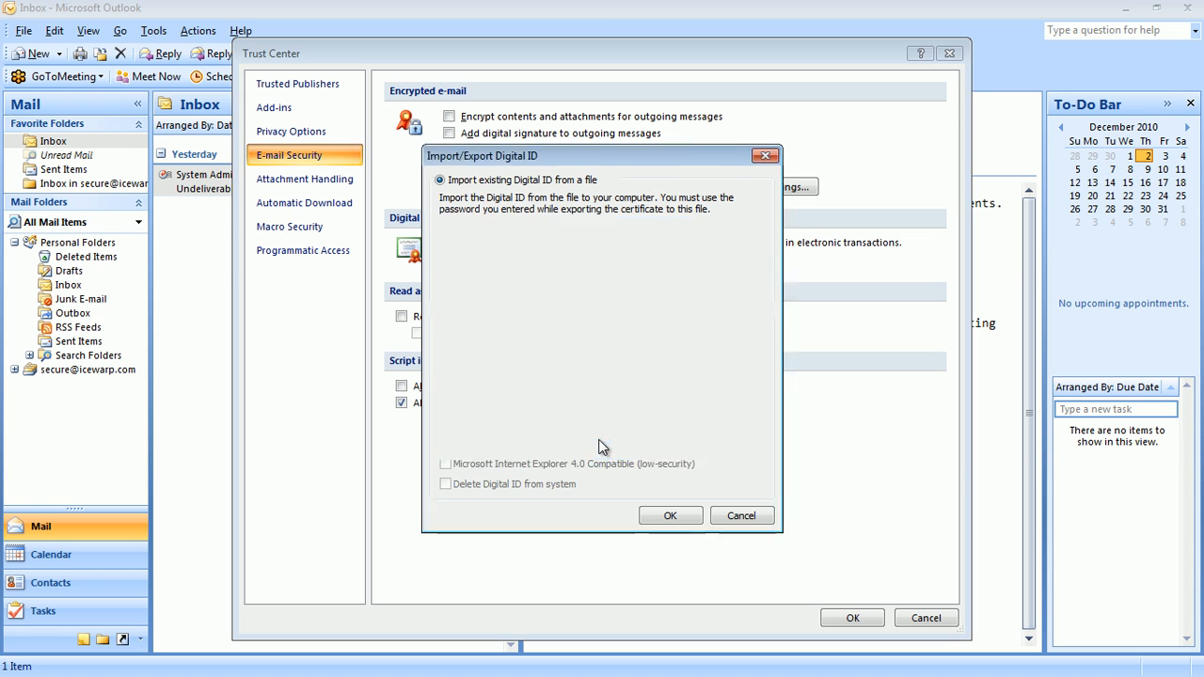
pyautogui.click(742, 516)
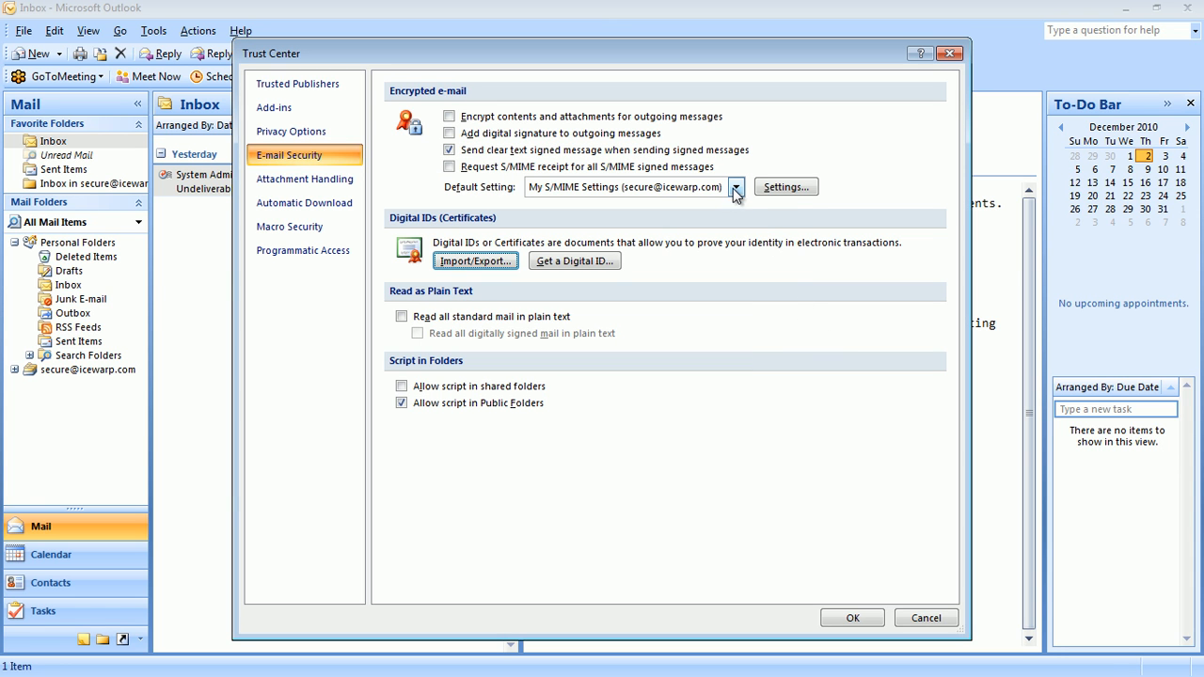
pyautogui.moveTo(743, 197)
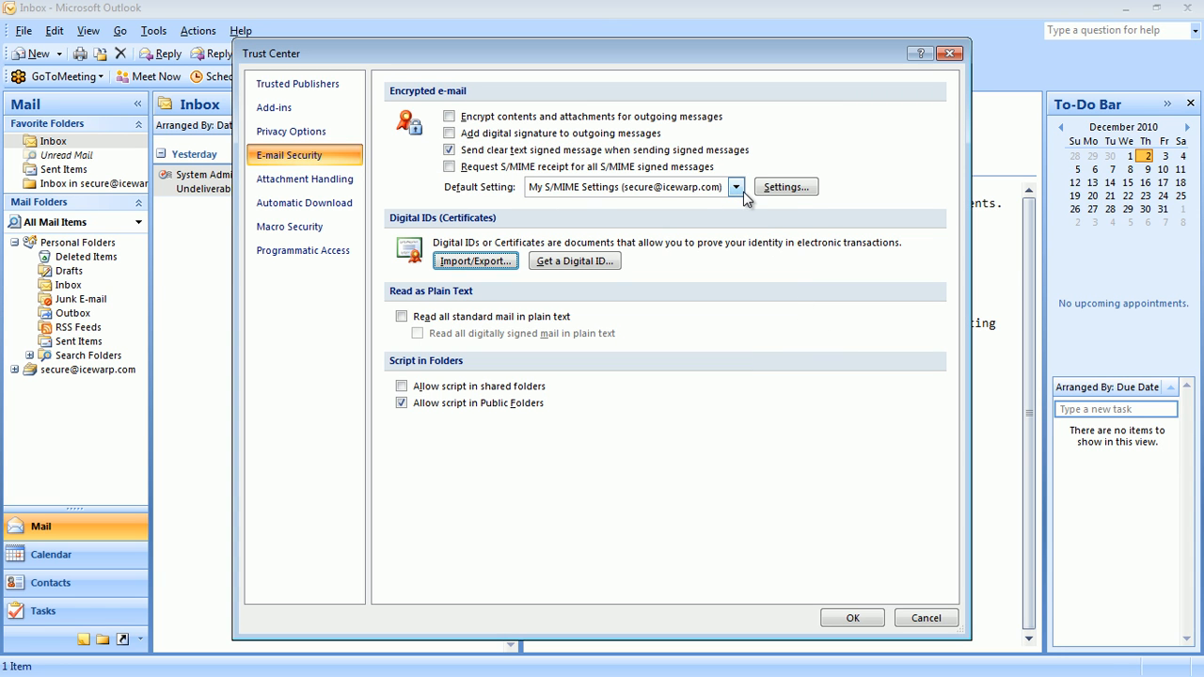
pyautogui.moveTo(649, 192)
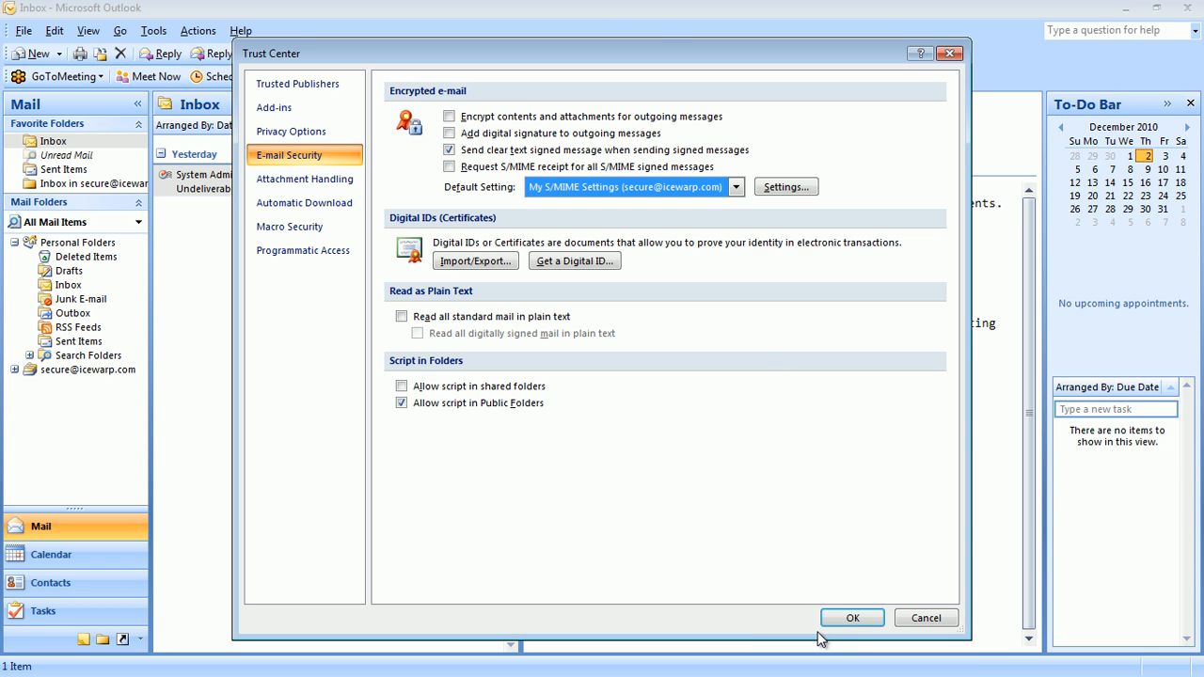
pyautogui.click(850, 617)
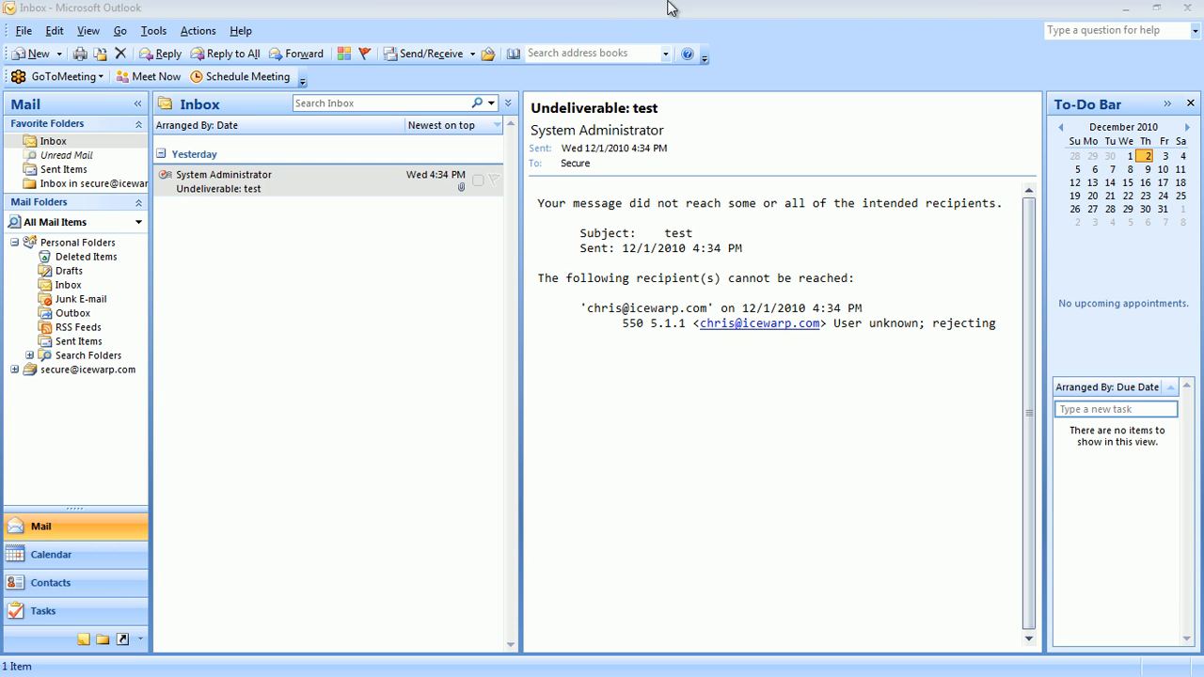
# - Compose a new message with subject 'Signed Message' asking the recipient to accept the public key
pyautogui.click(31, 52)
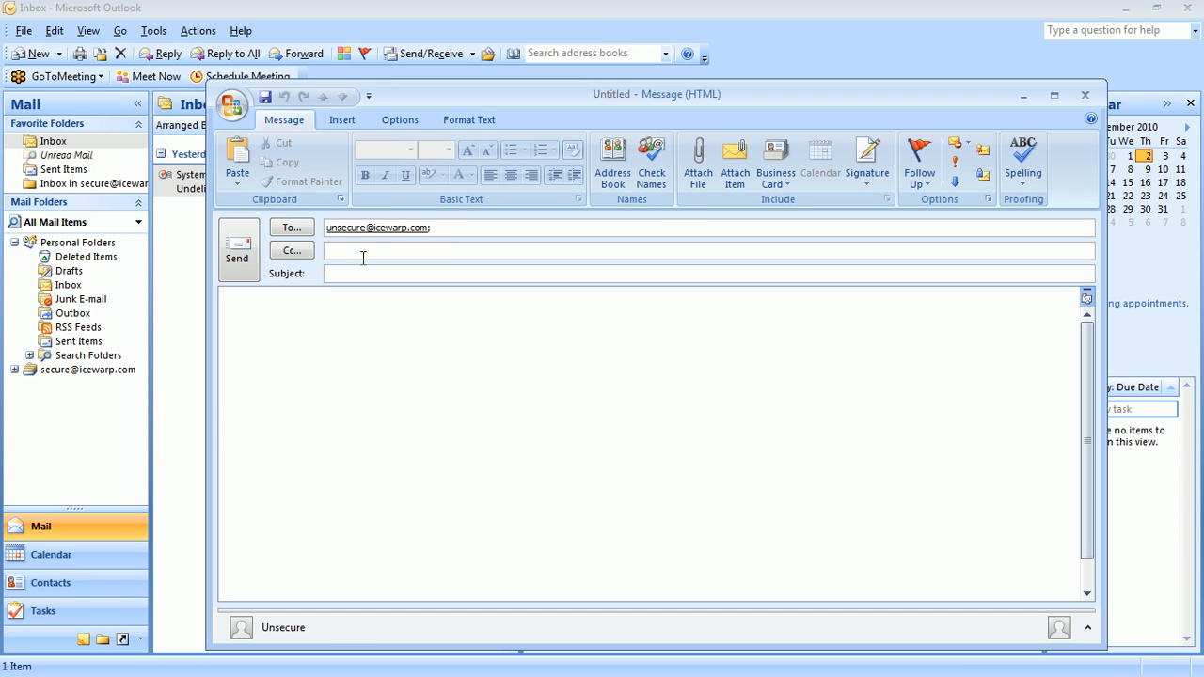
pyautogui.write('S')
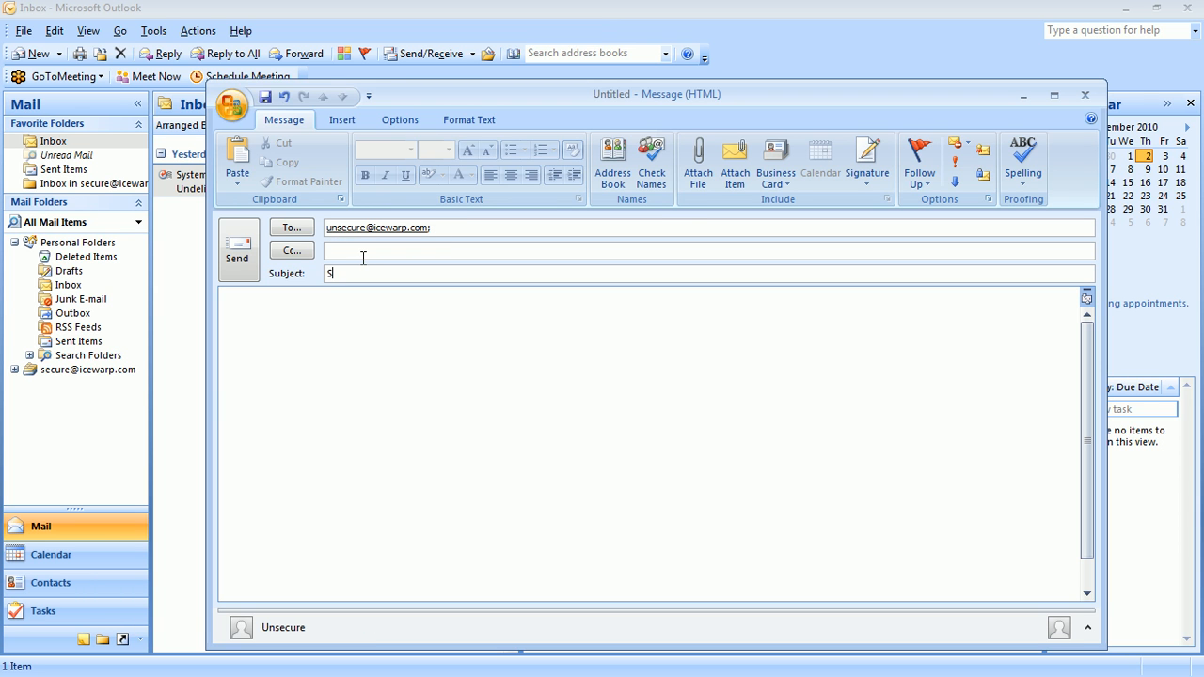
pyautogui.write('Signed Message')
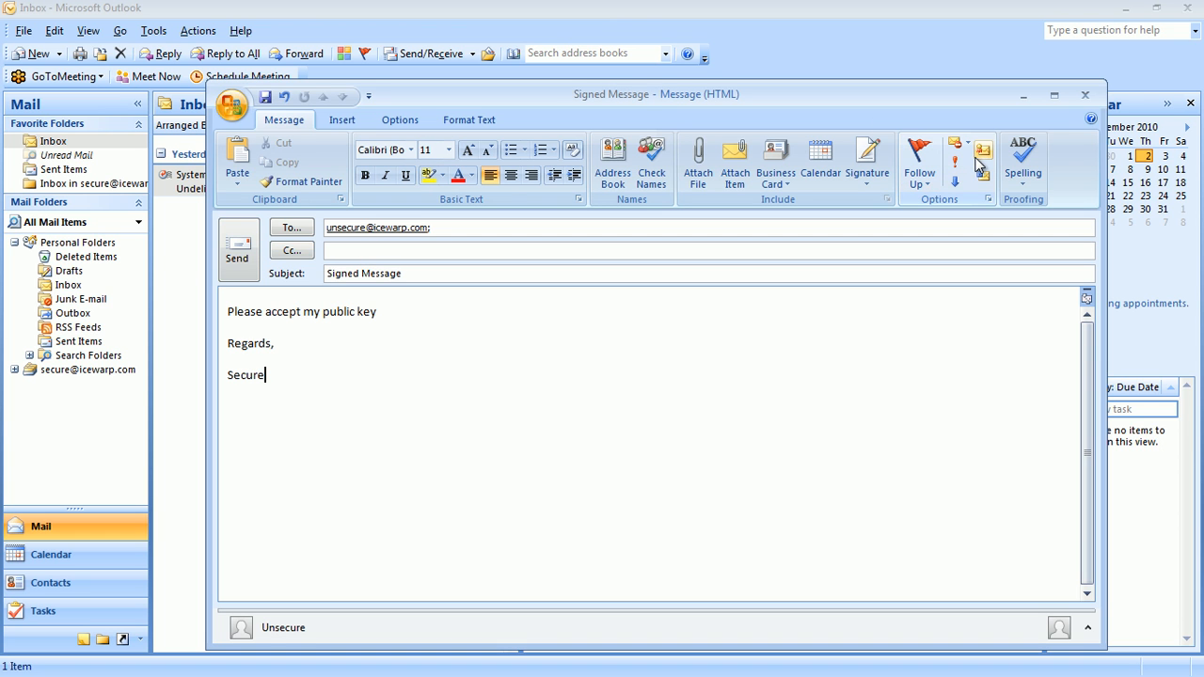
pyautogui.moveTo(880, 340)
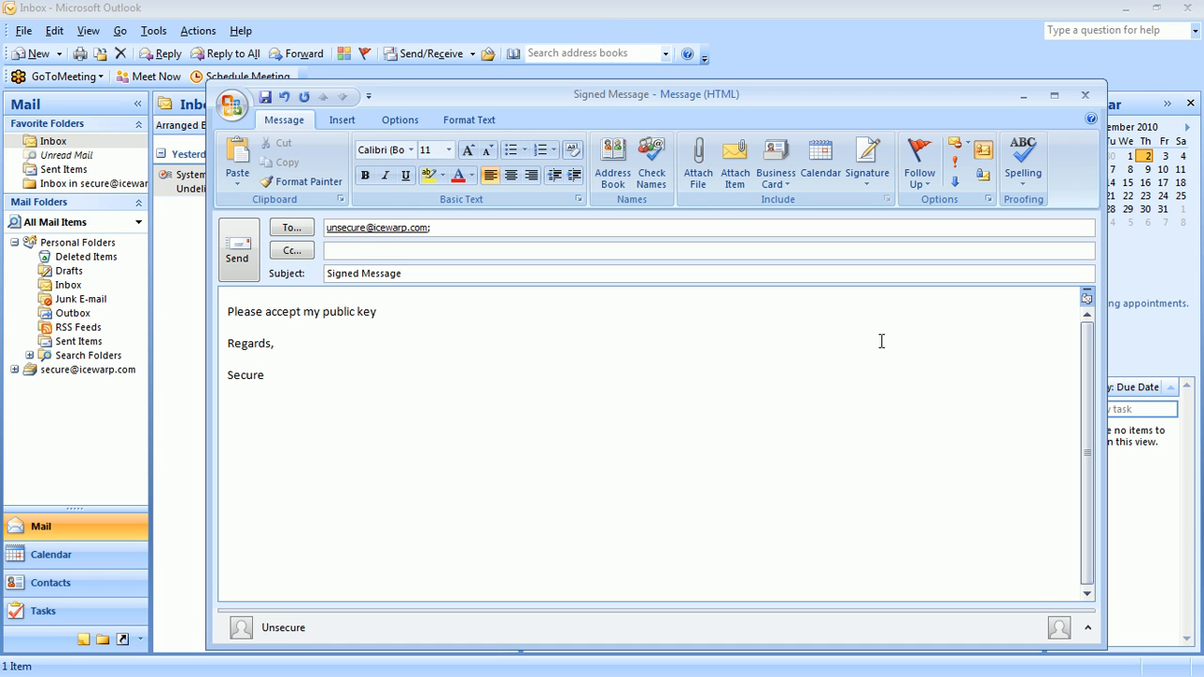
pyautogui.click(266, 374)
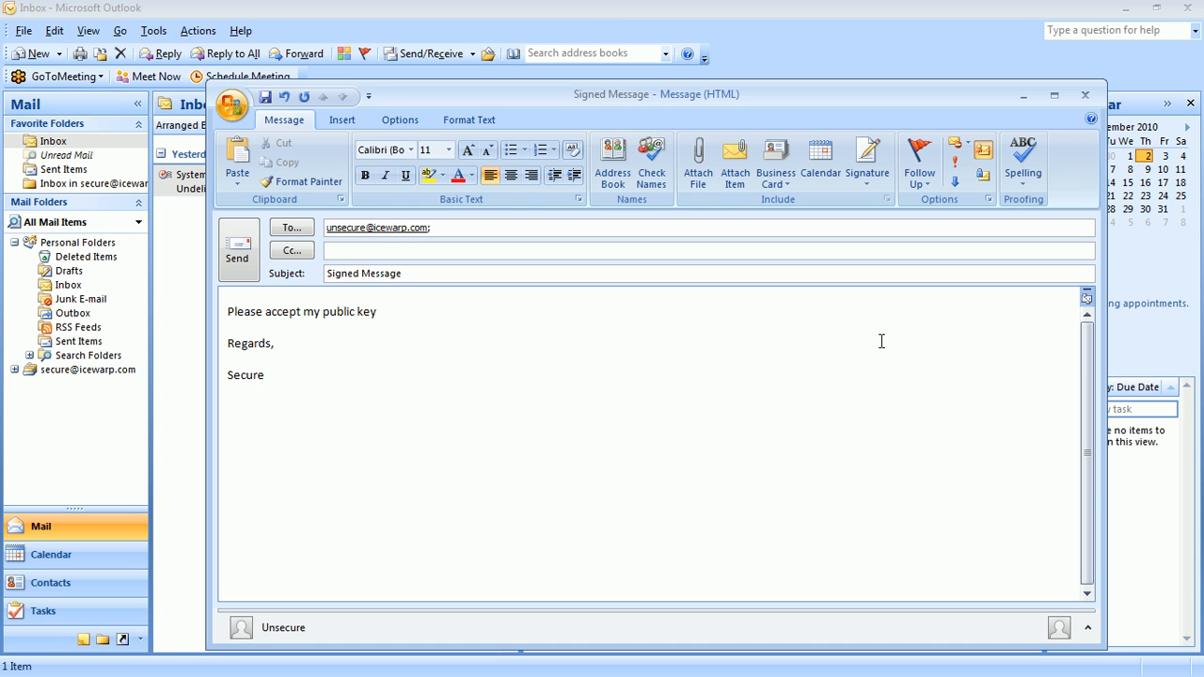
pyautogui.click(265, 374)
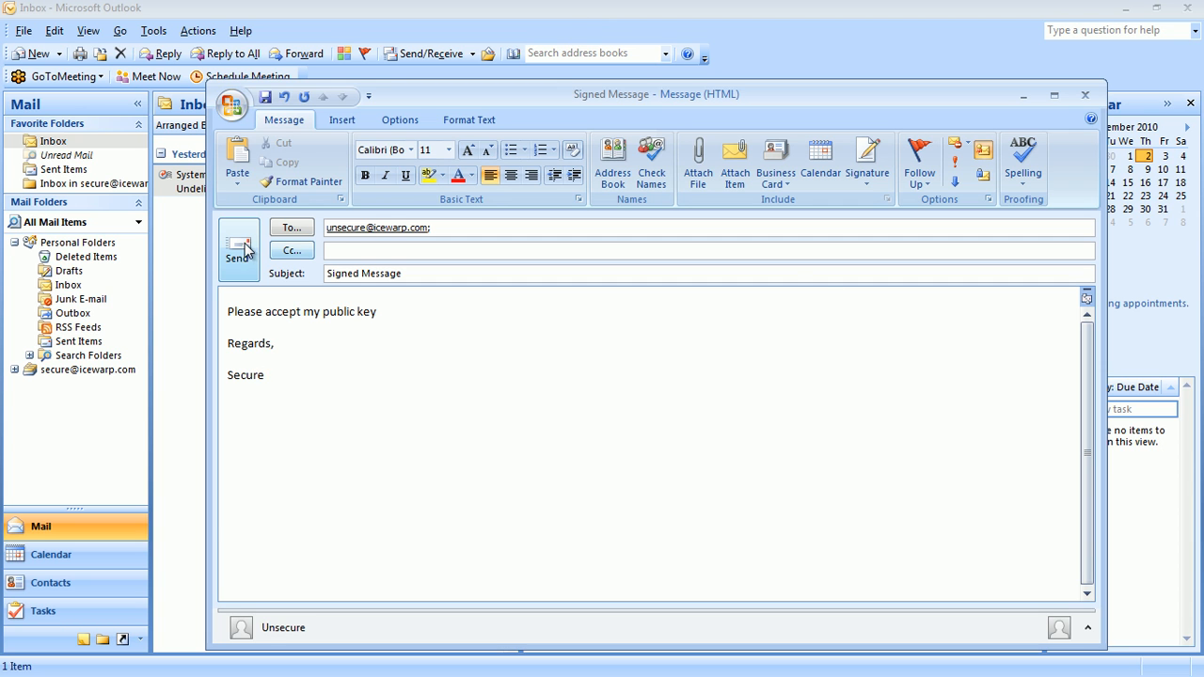
# - Send the signed message, granting Outlook permission to use the signing key
pyautogui.click(237, 254)
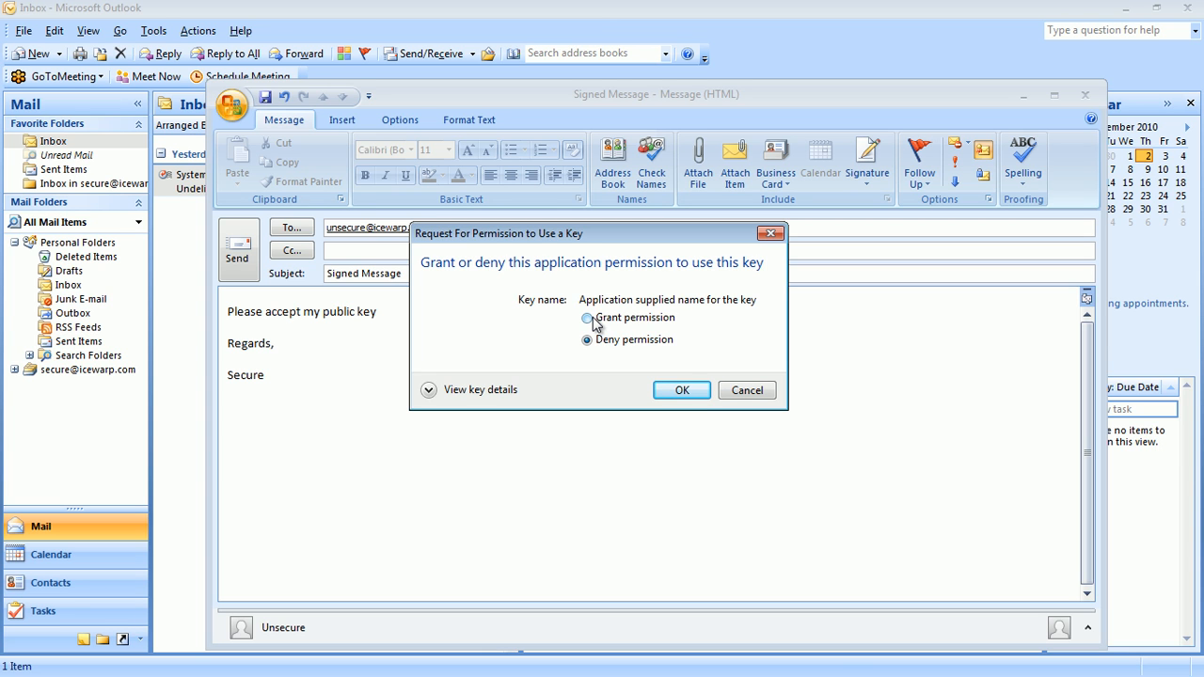
pyautogui.click(587, 318)
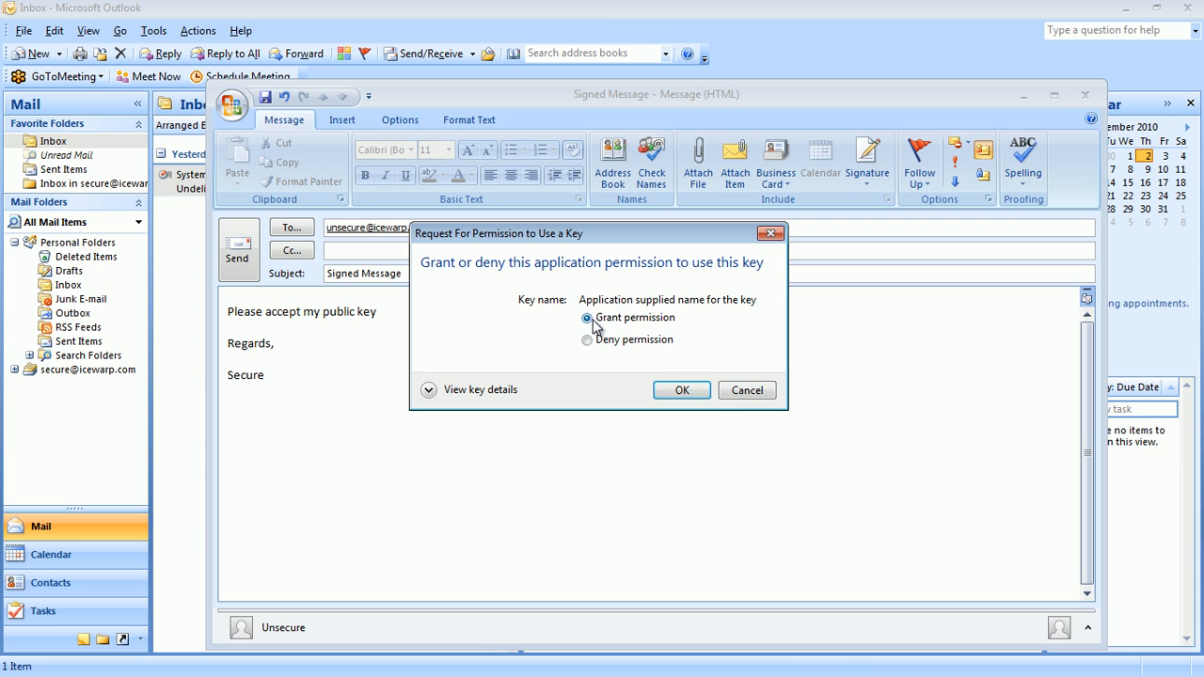
pyautogui.moveTo(681, 389)
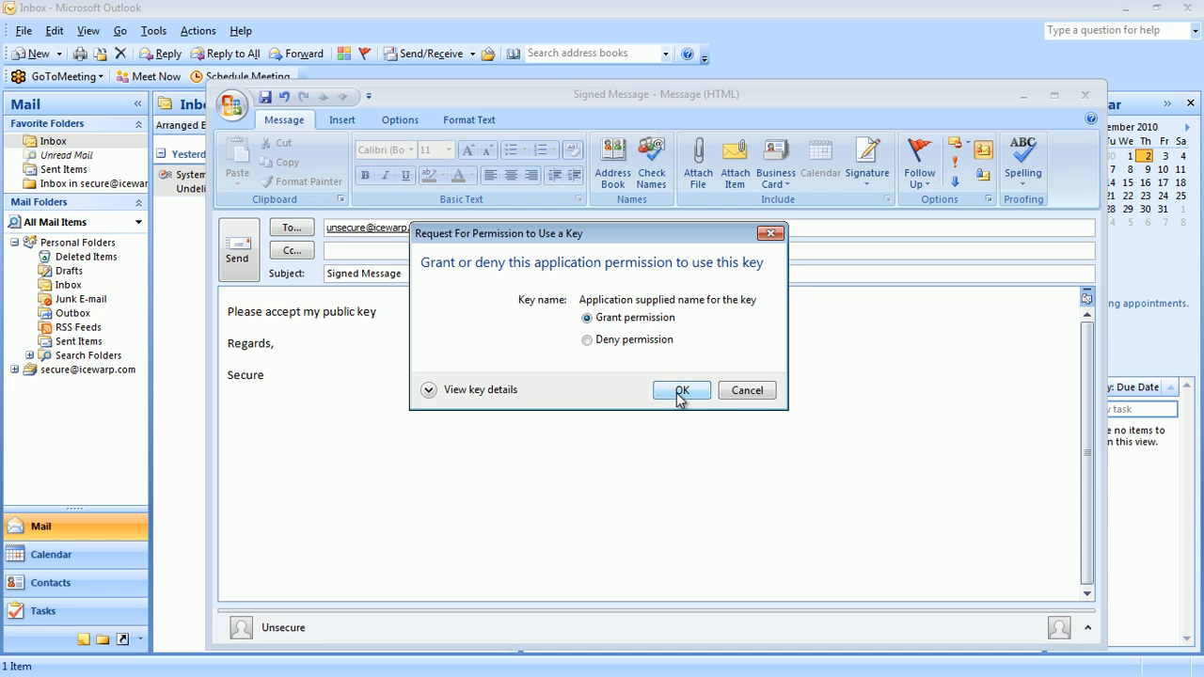
pyautogui.click(681, 390)
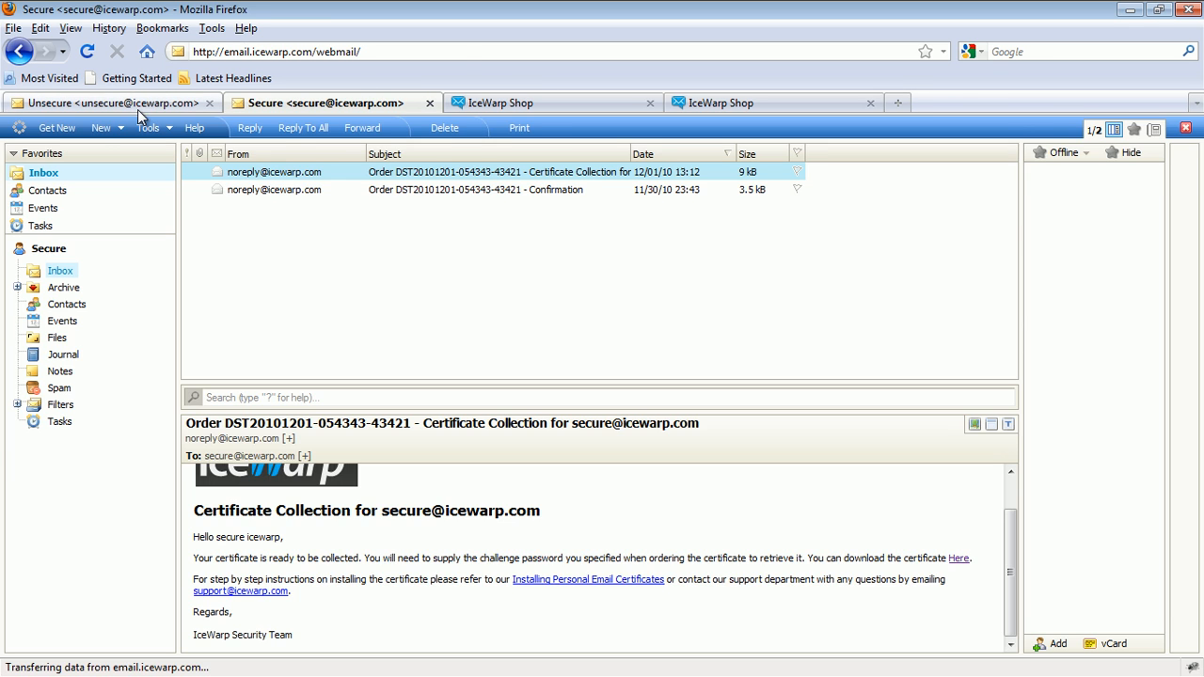
# - In the Unsecure webmail session, read the received Signed Message and save its sender as a contact
pyautogui.click(113, 102)
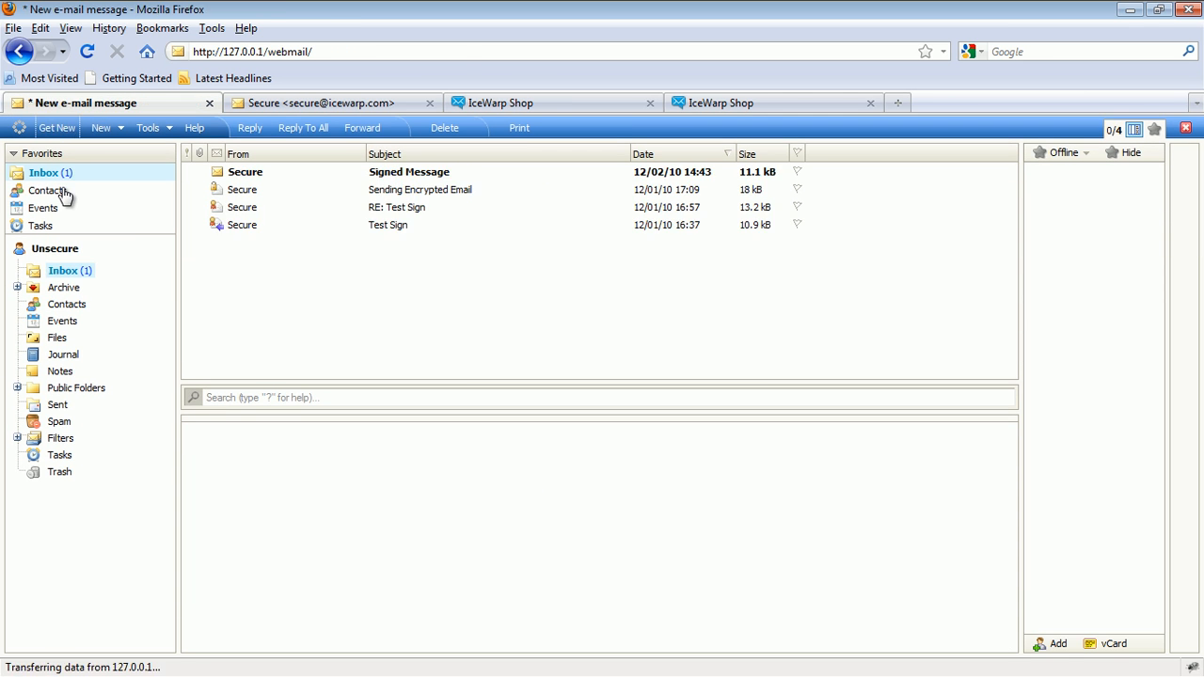
pyautogui.moveTo(261, 184)
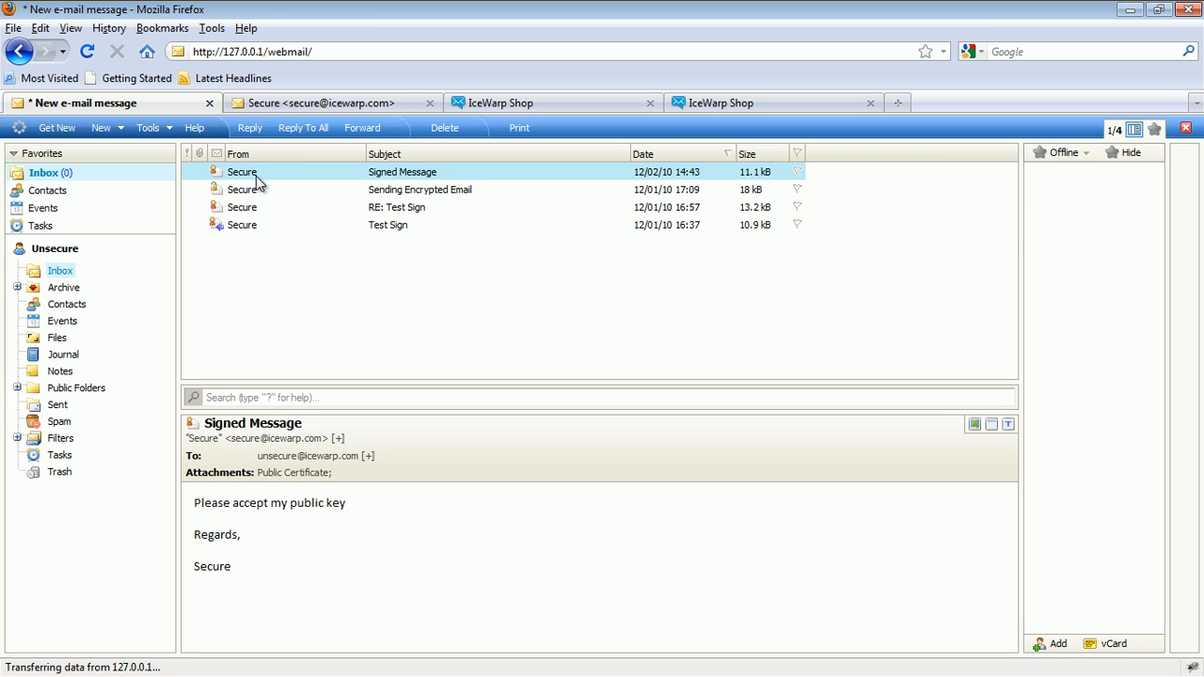
pyautogui.click(104, 102)
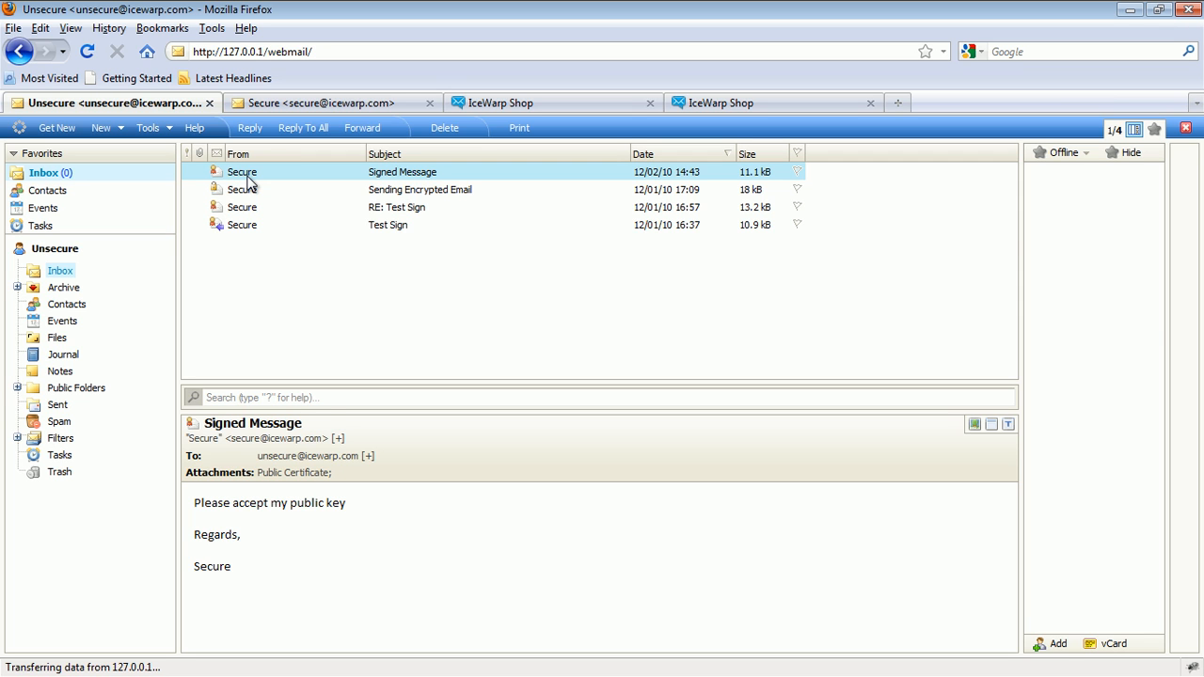
pyautogui.moveTo(286, 490)
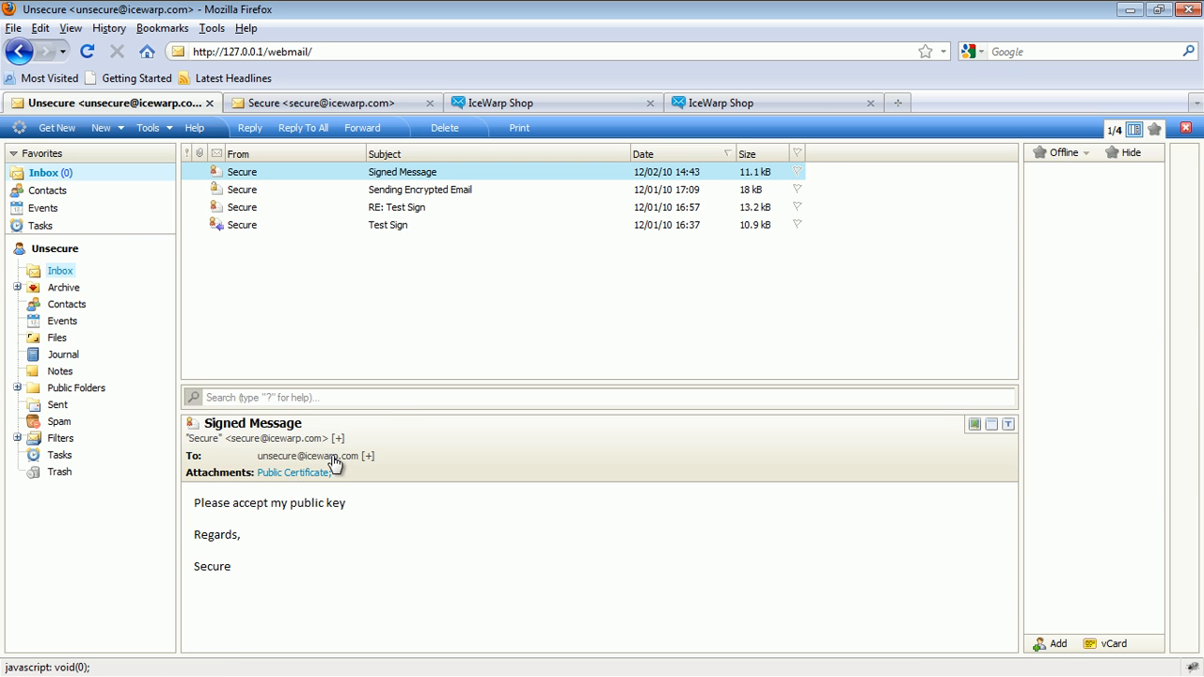
pyautogui.click(294, 472)
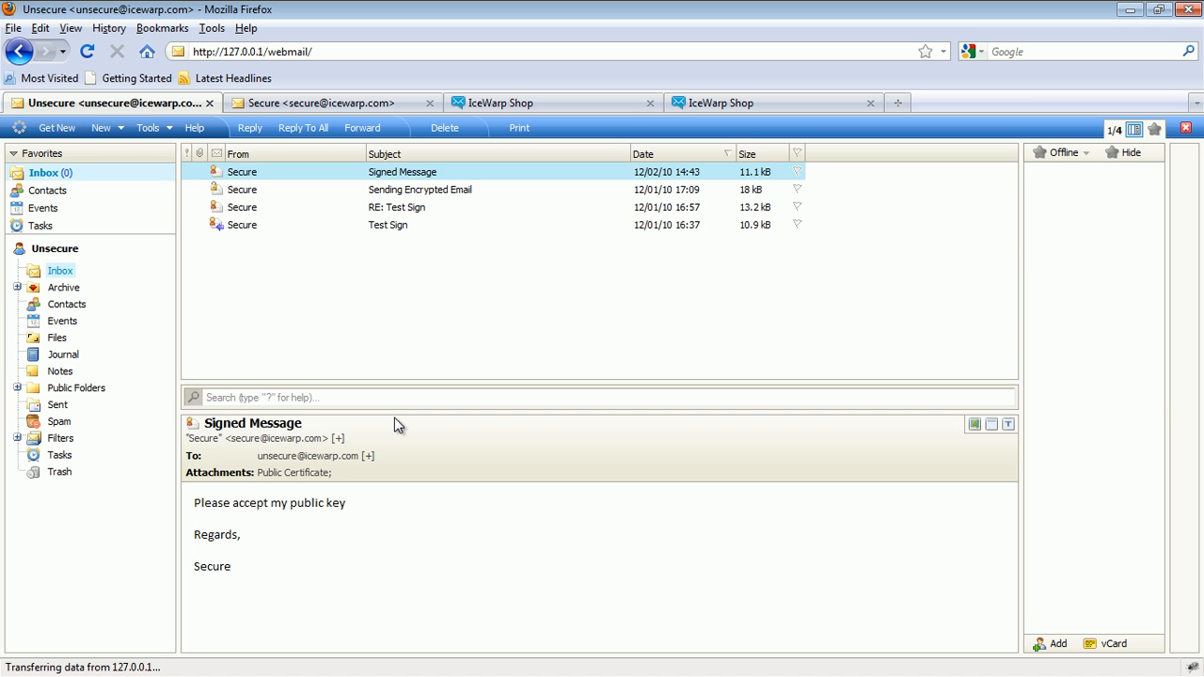
pyautogui.moveTo(154, 308)
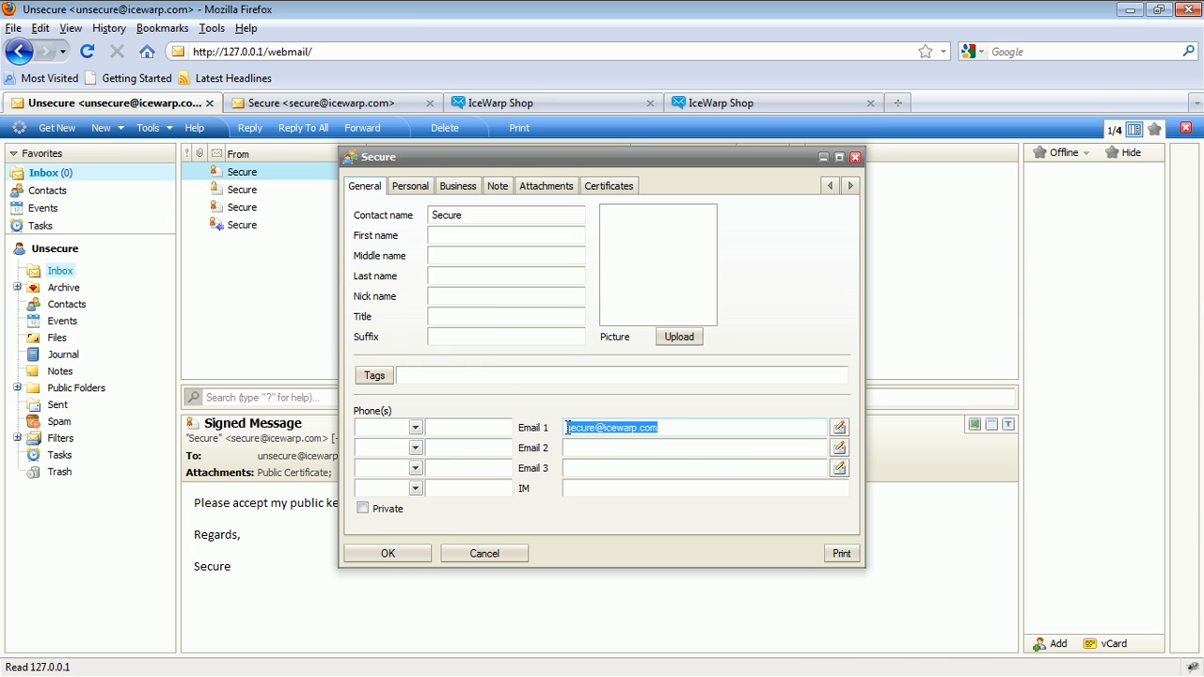
pyautogui.moveTo(470, 414)
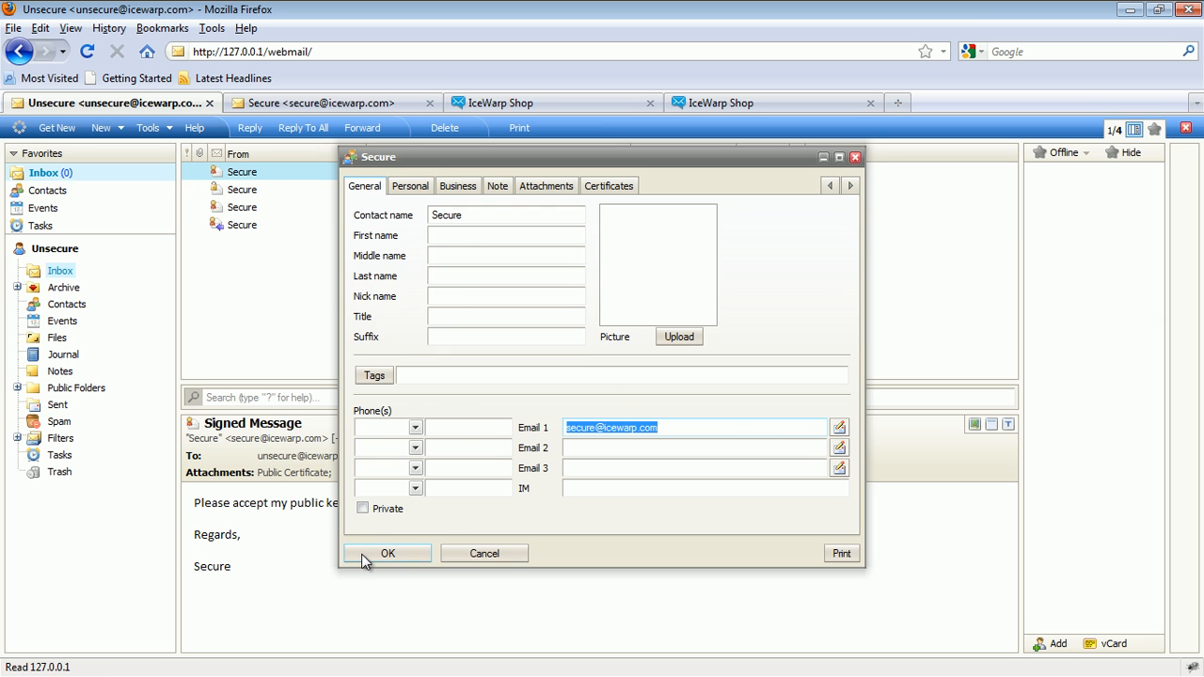
pyautogui.click(387, 553)
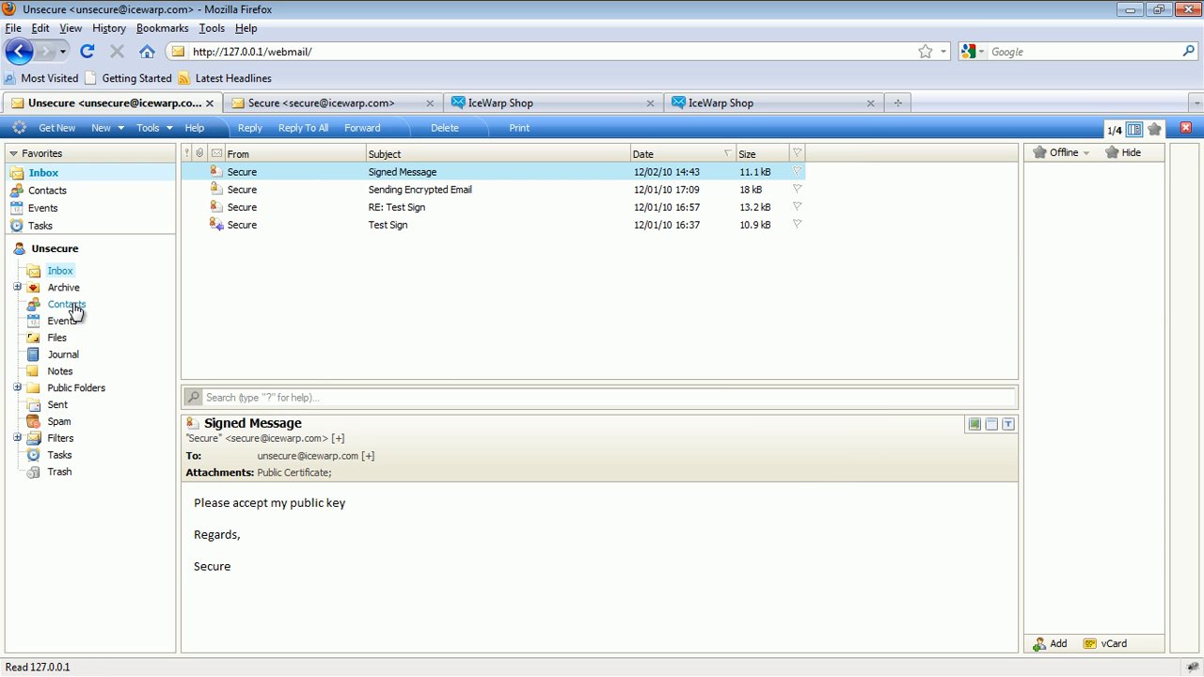
pyautogui.click(68, 305)
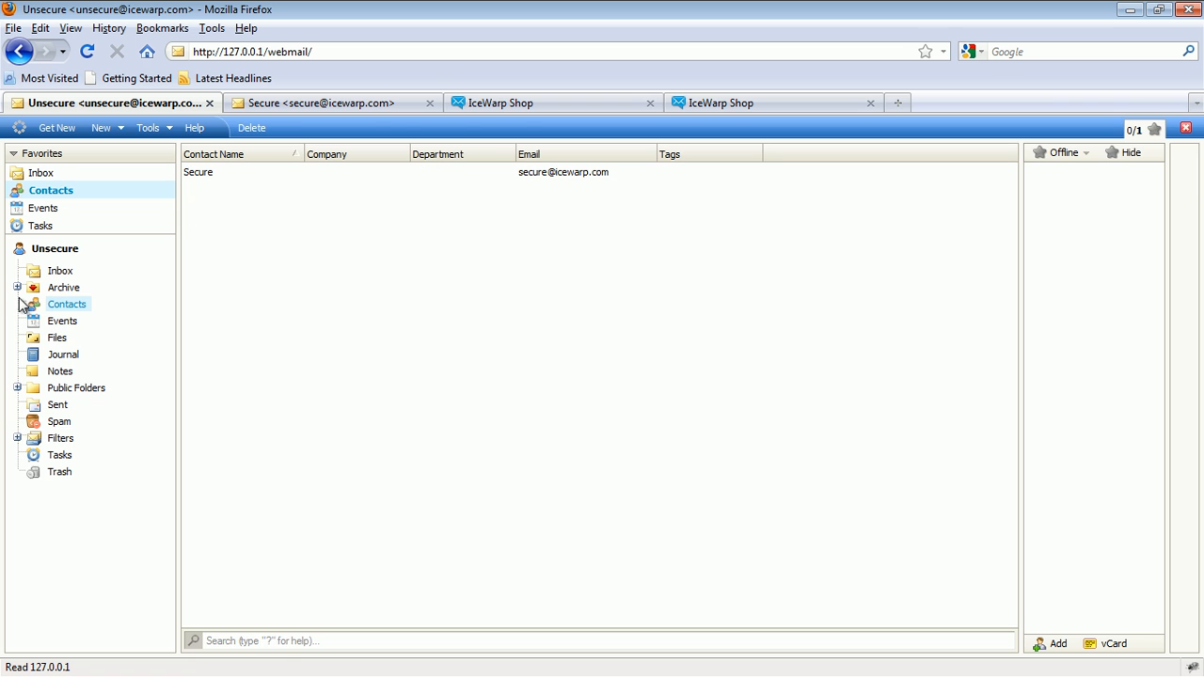
pyautogui.click(60, 271)
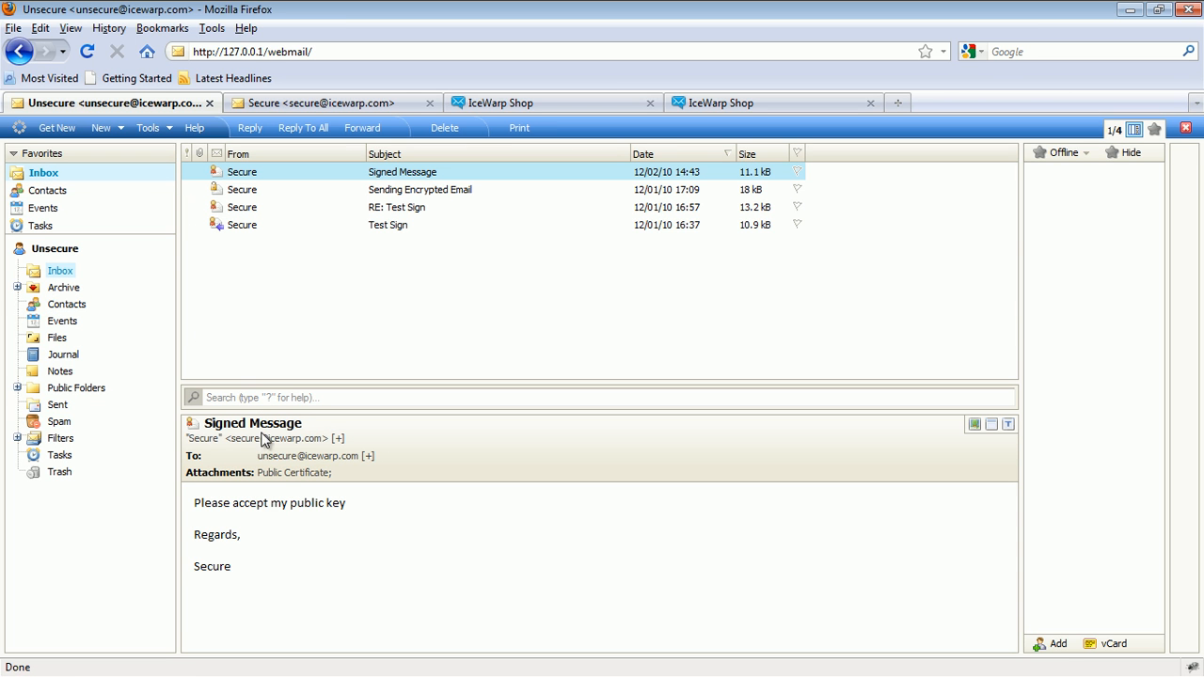
pyautogui.moveTo(293, 472)
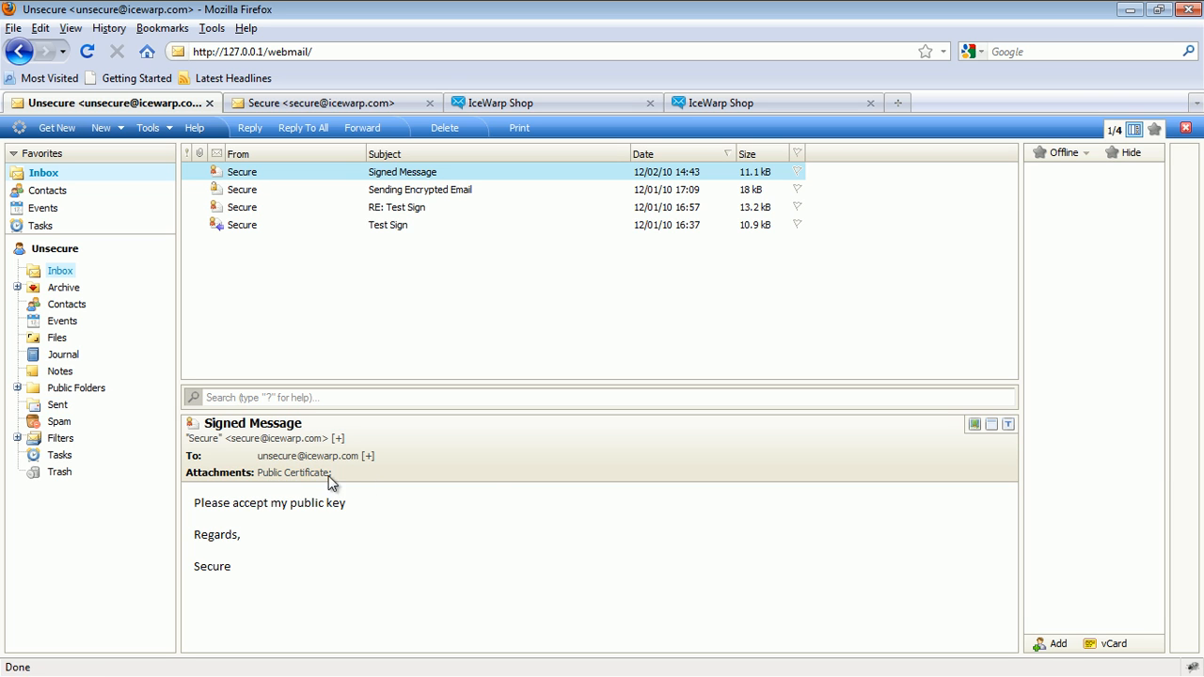
# - View the attached public certificate's details: issued to secure icewarp, valid 12/01/10 to 12/01/11
pyautogui.click(294, 472)
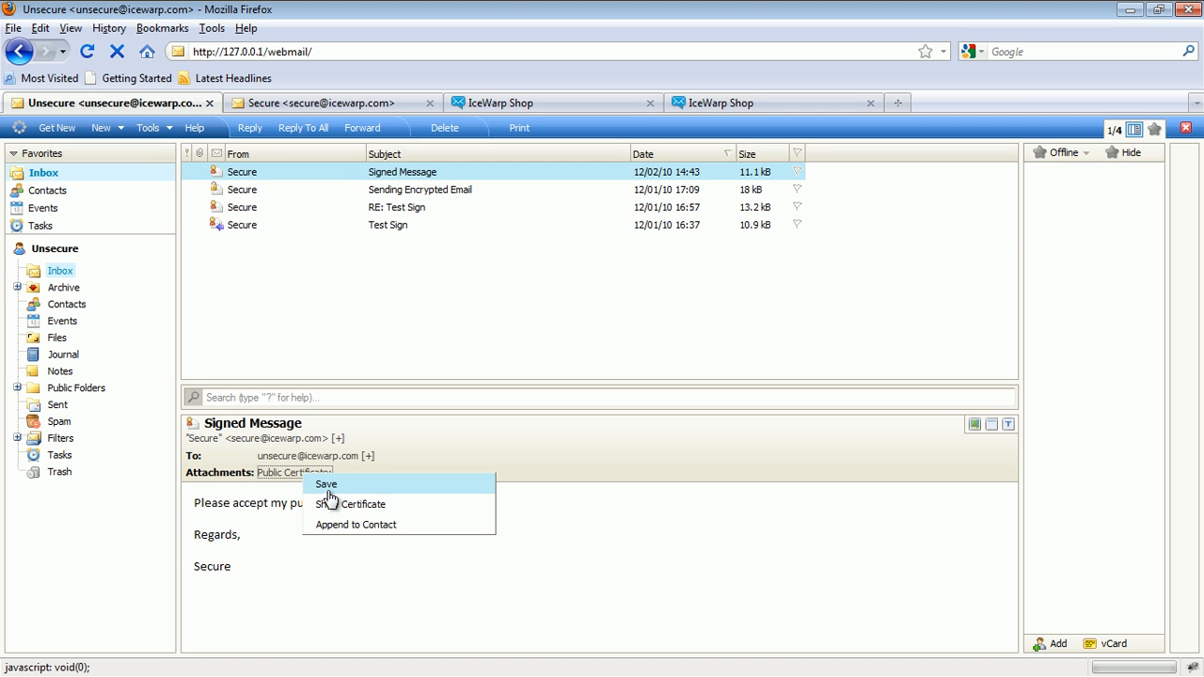
pyautogui.moveTo(350, 504)
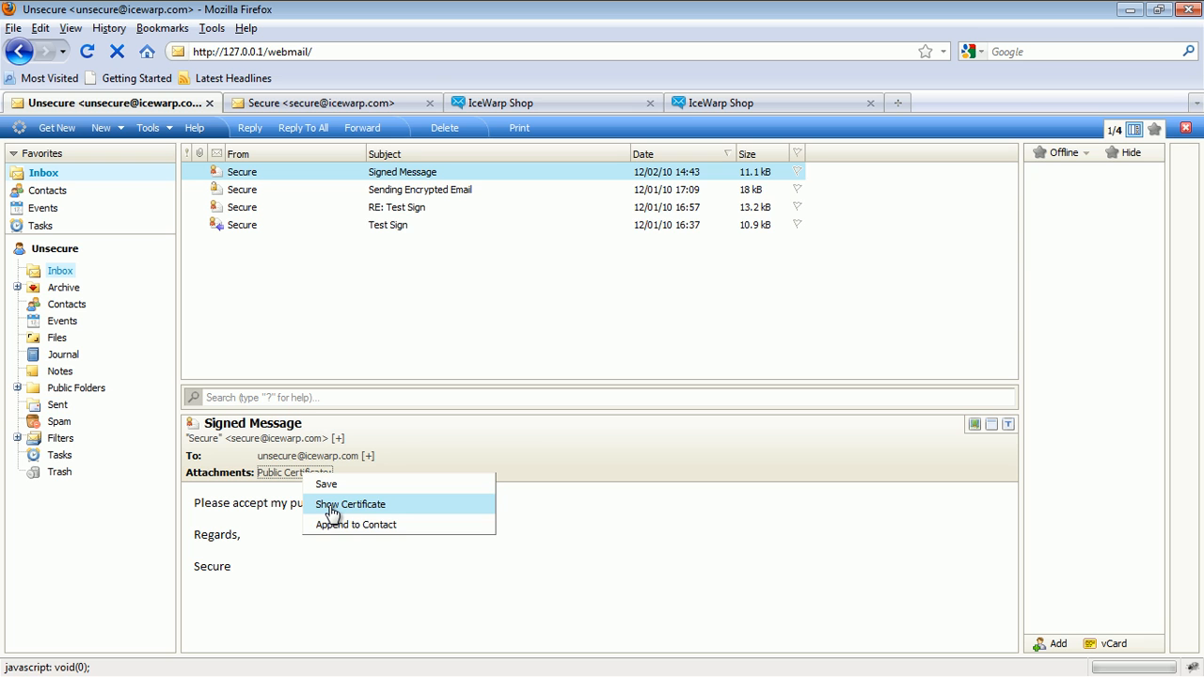
pyautogui.click(350, 504)
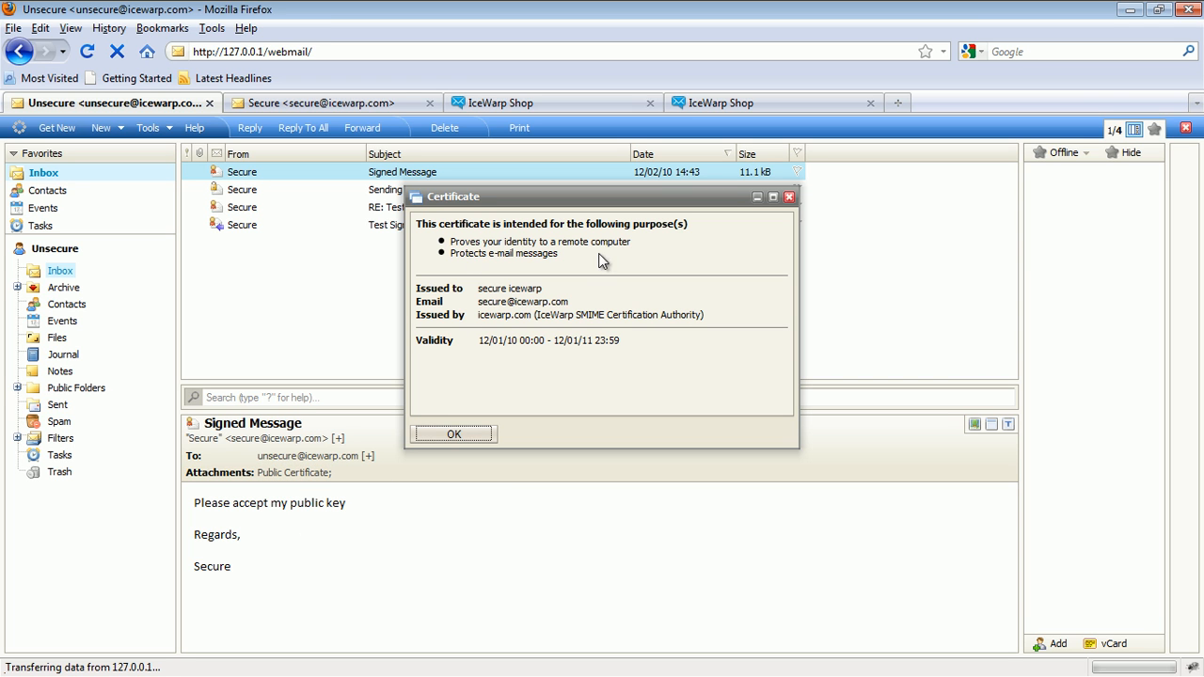
pyautogui.moveTo(549, 387)
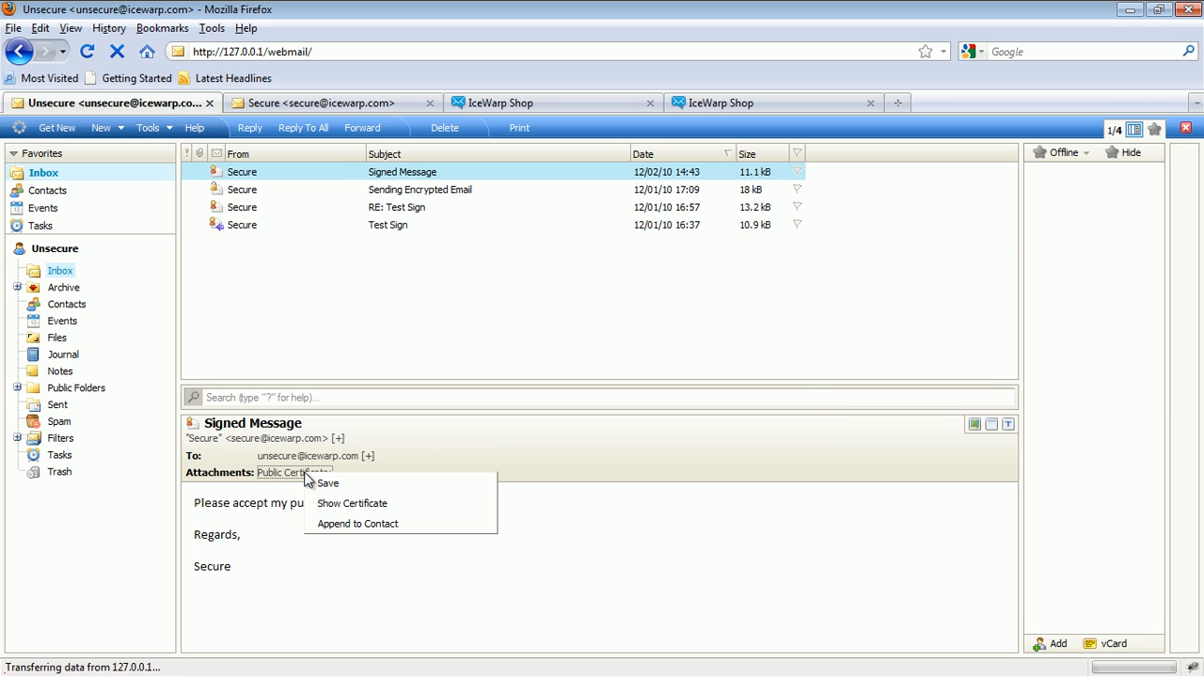
pyautogui.moveTo(340, 497)
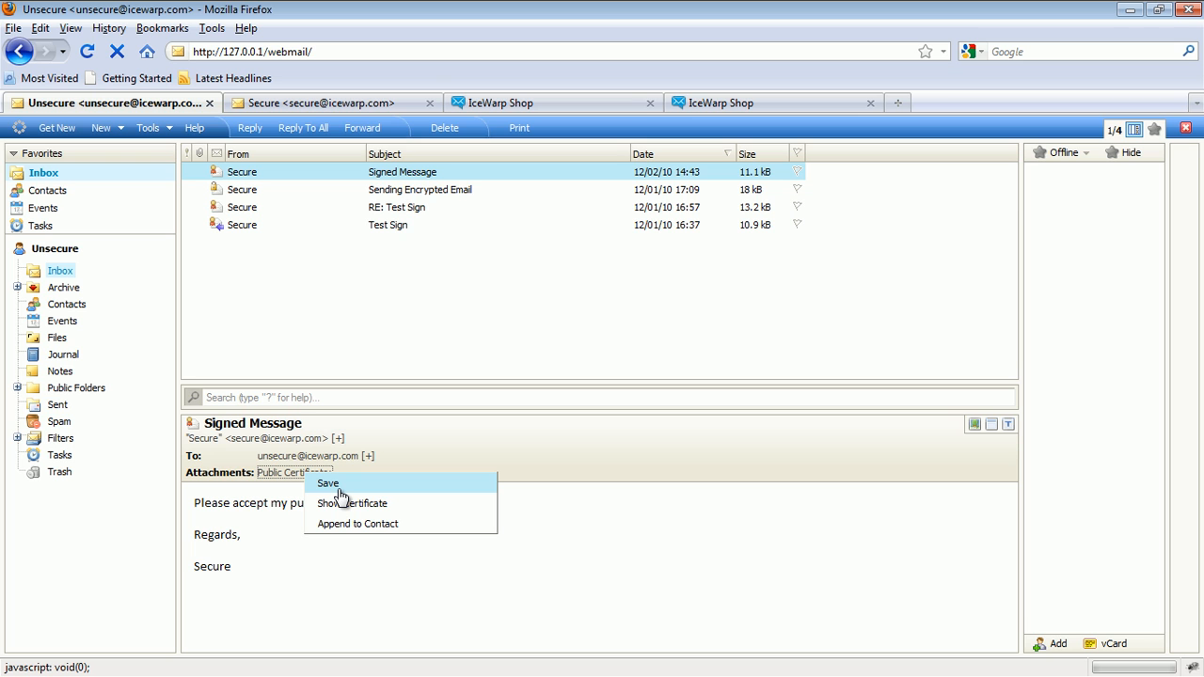
pyautogui.moveTo(354, 523)
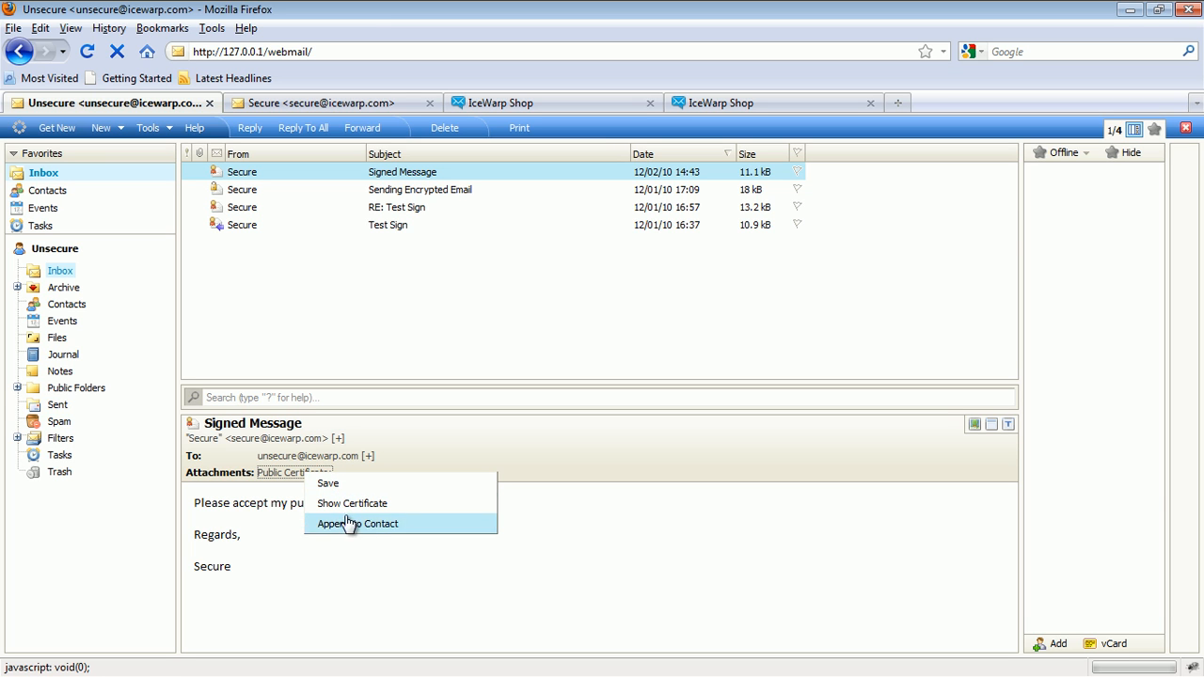
pyautogui.moveTo(350, 534)
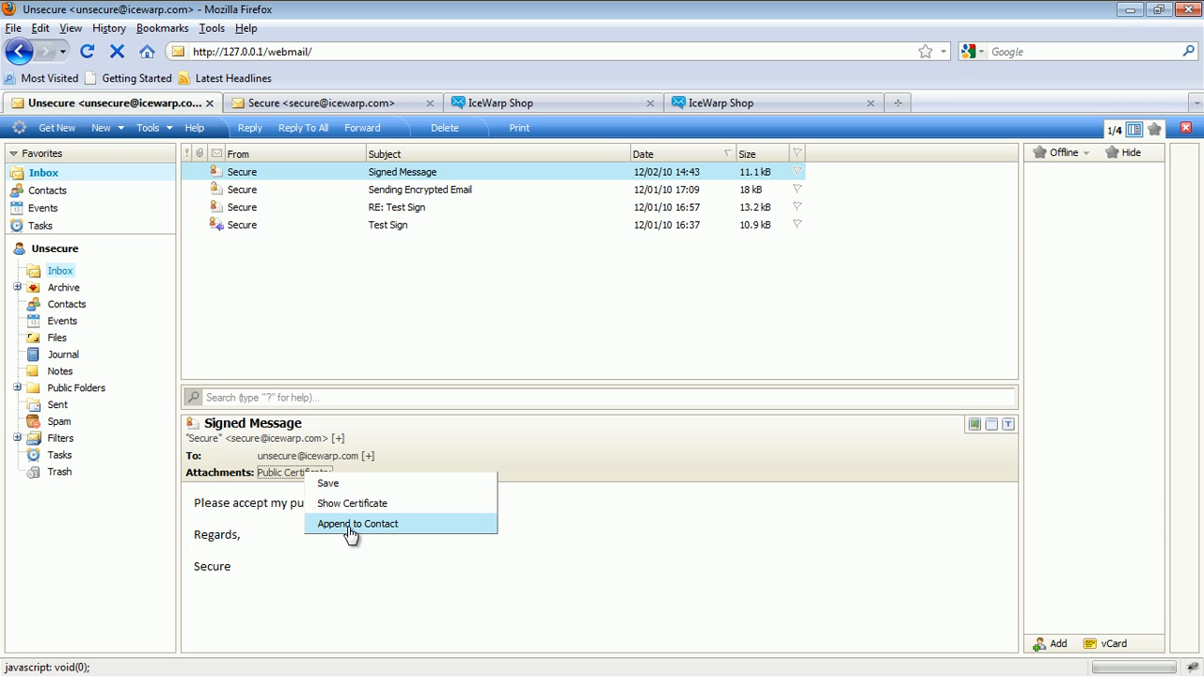
# - Add the sender's public certificate to the existing Secure contact in personal Contacts
pyautogui.click(357, 523)
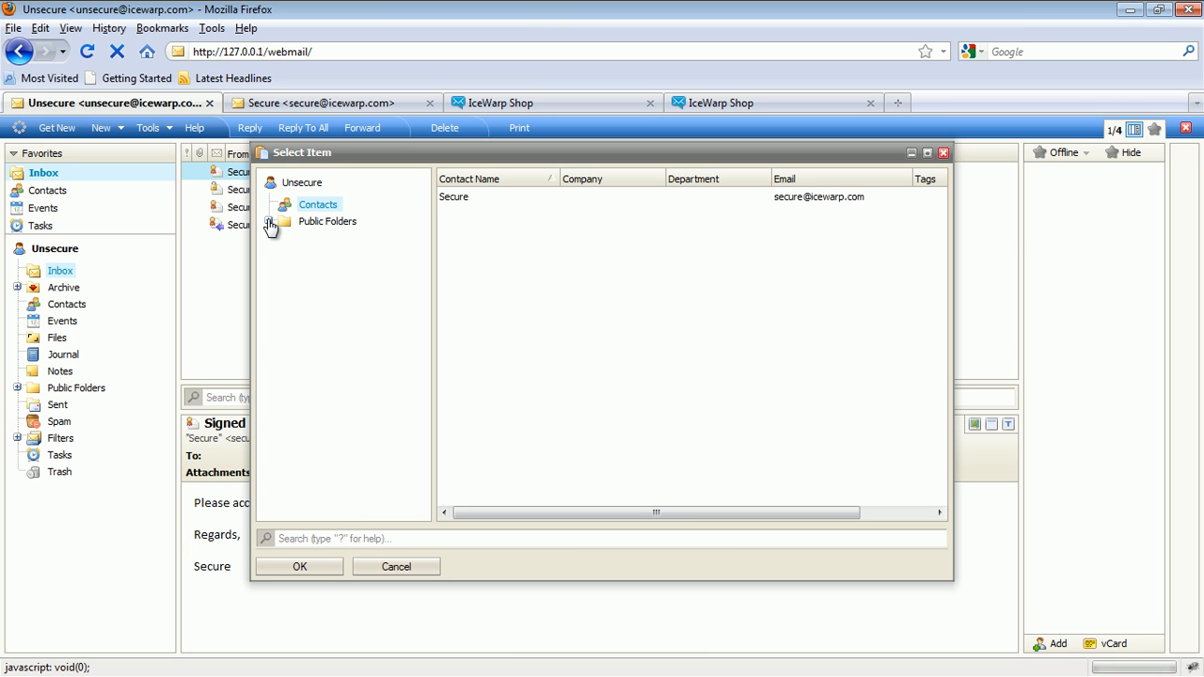
pyautogui.click(269, 222)
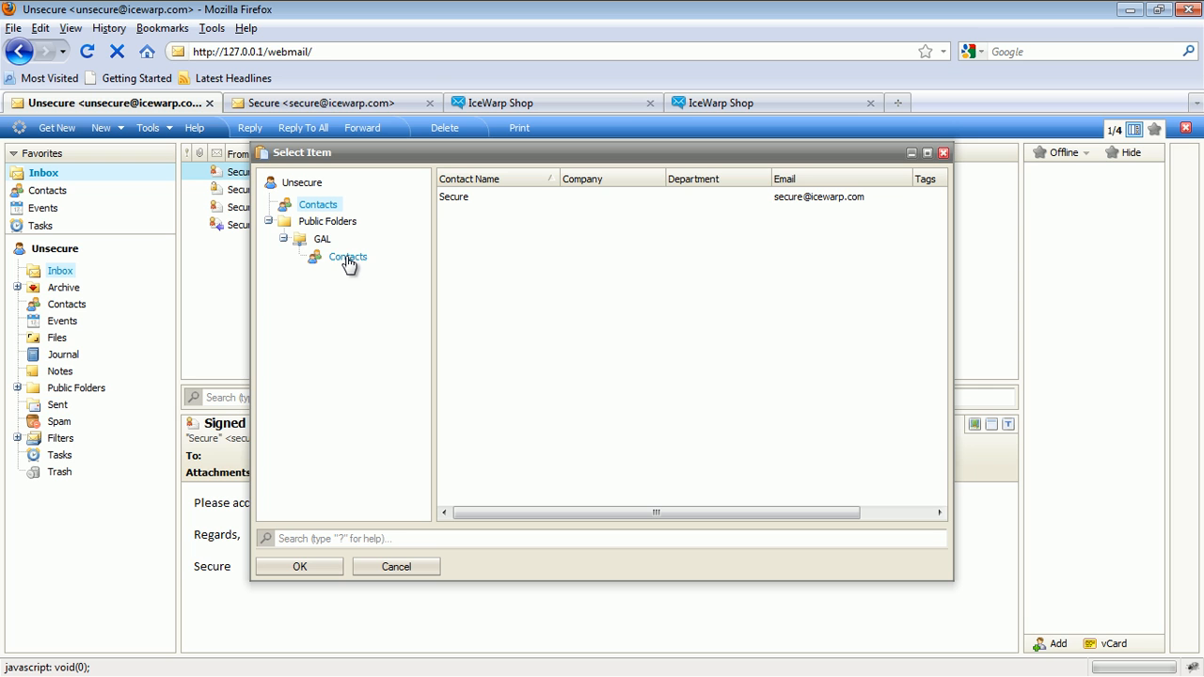
pyautogui.click(317, 203)
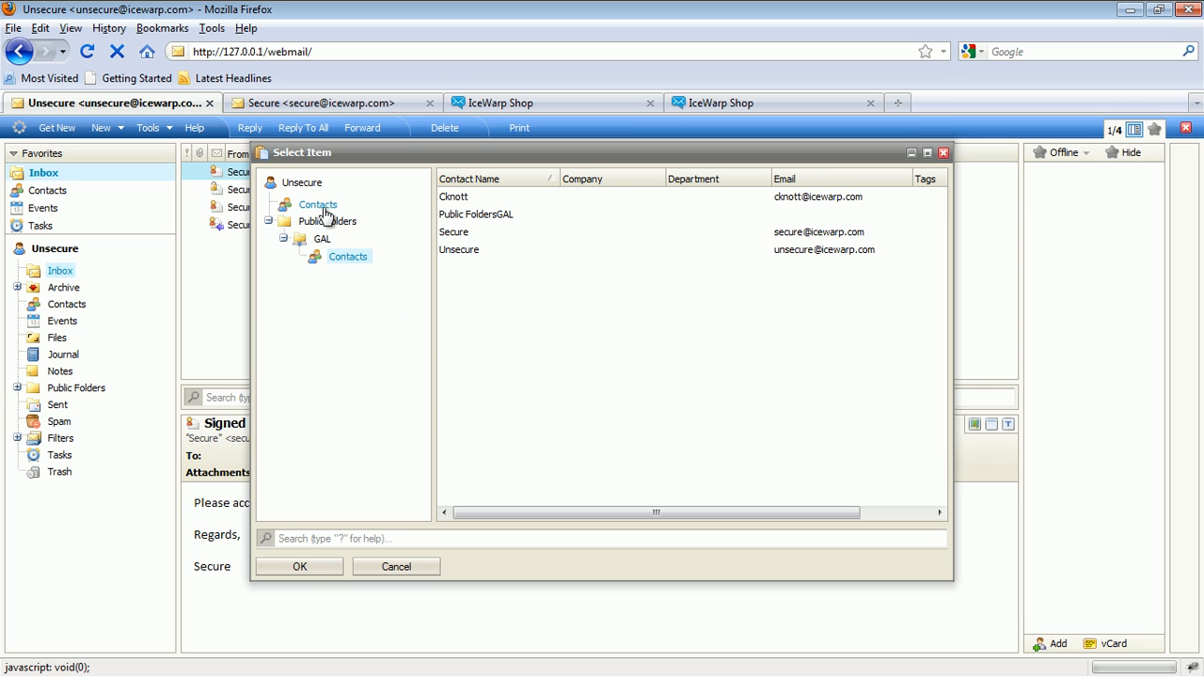
pyautogui.click(318, 203)
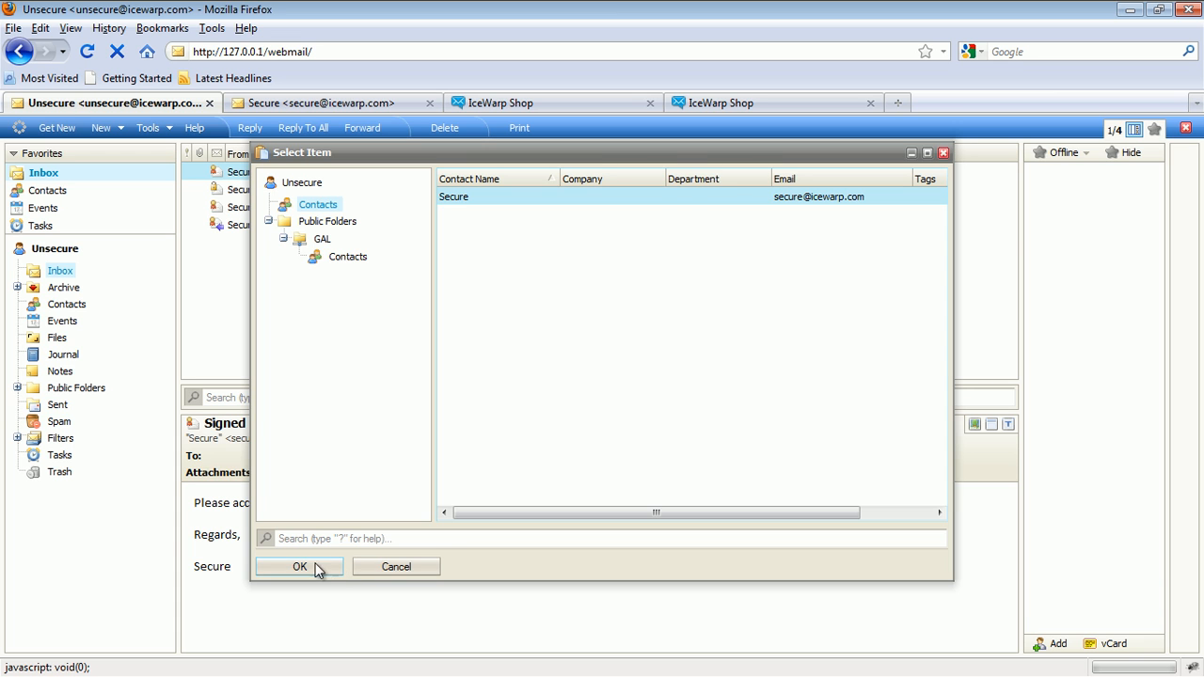
pyautogui.click(300, 566)
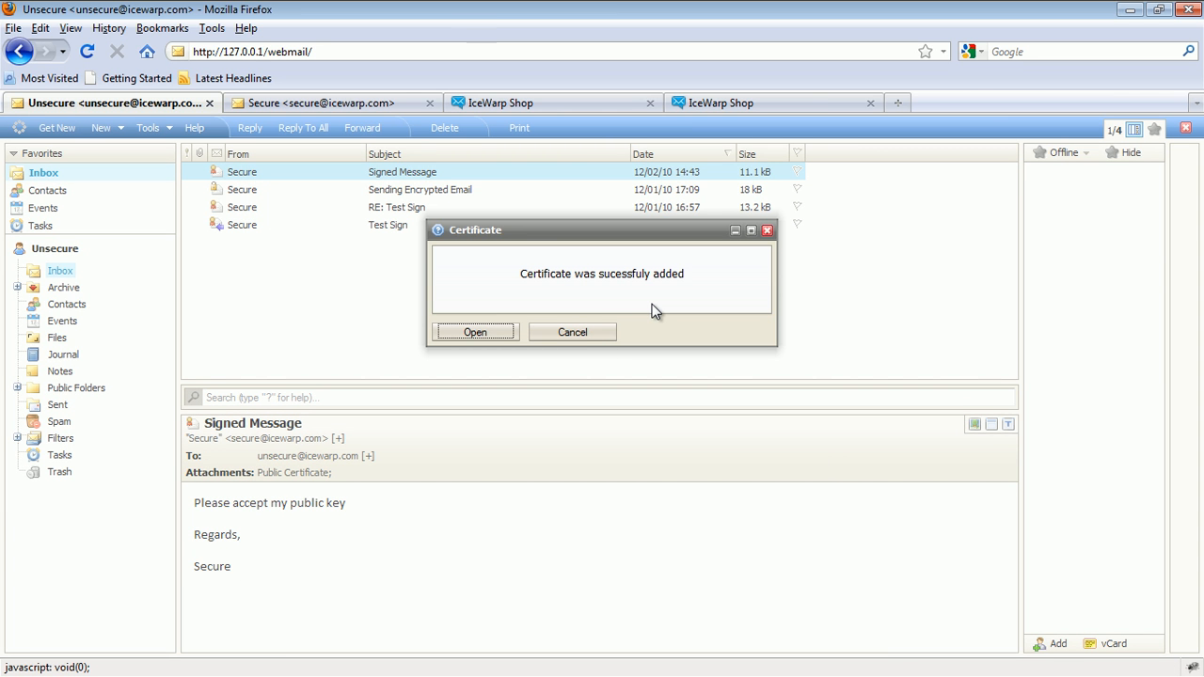
# - Check the Secure contact's Certificates list shows secure icewarp expiring 12/01/11, then close it
pyautogui.click(474, 331)
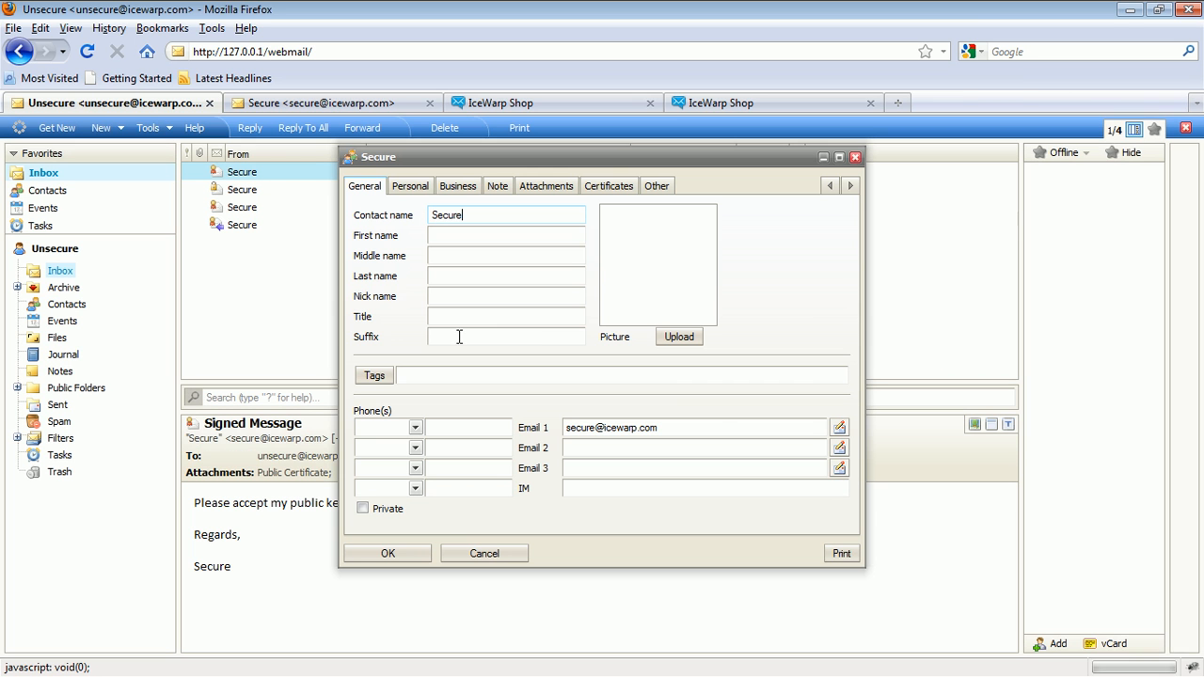
pyautogui.moveTo(694, 363)
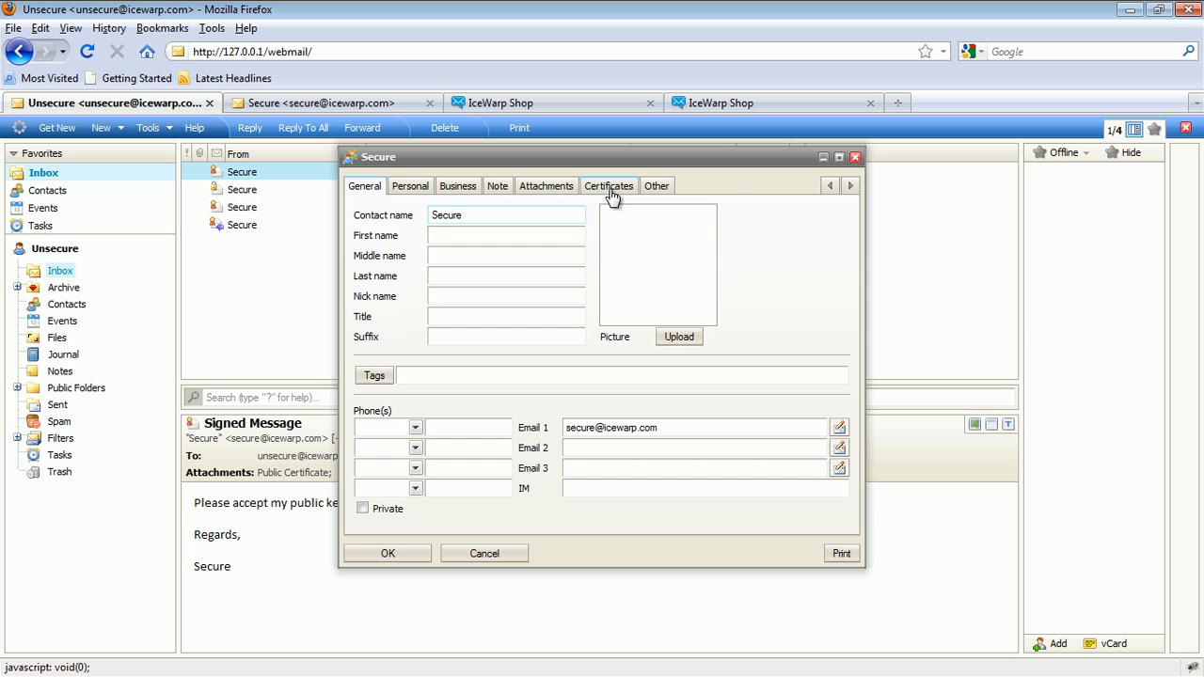
pyautogui.click(610, 186)
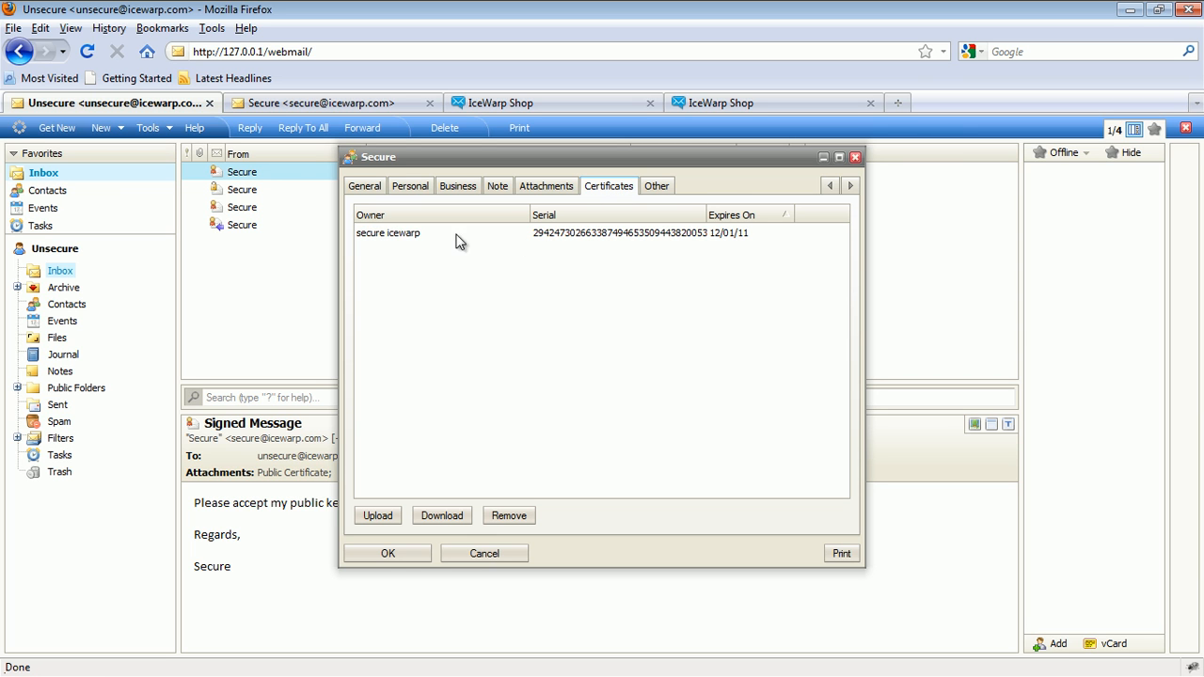
pyautogui.moveTo(711, 266)
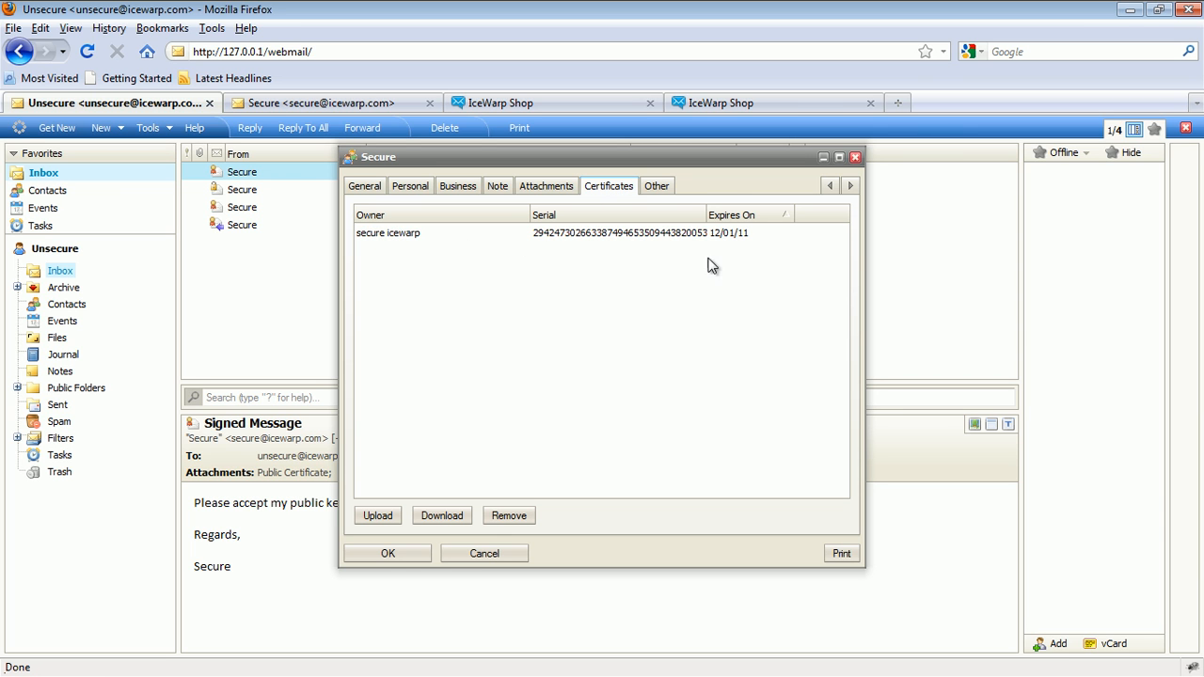
pyautogui.moveTo(619, 230)
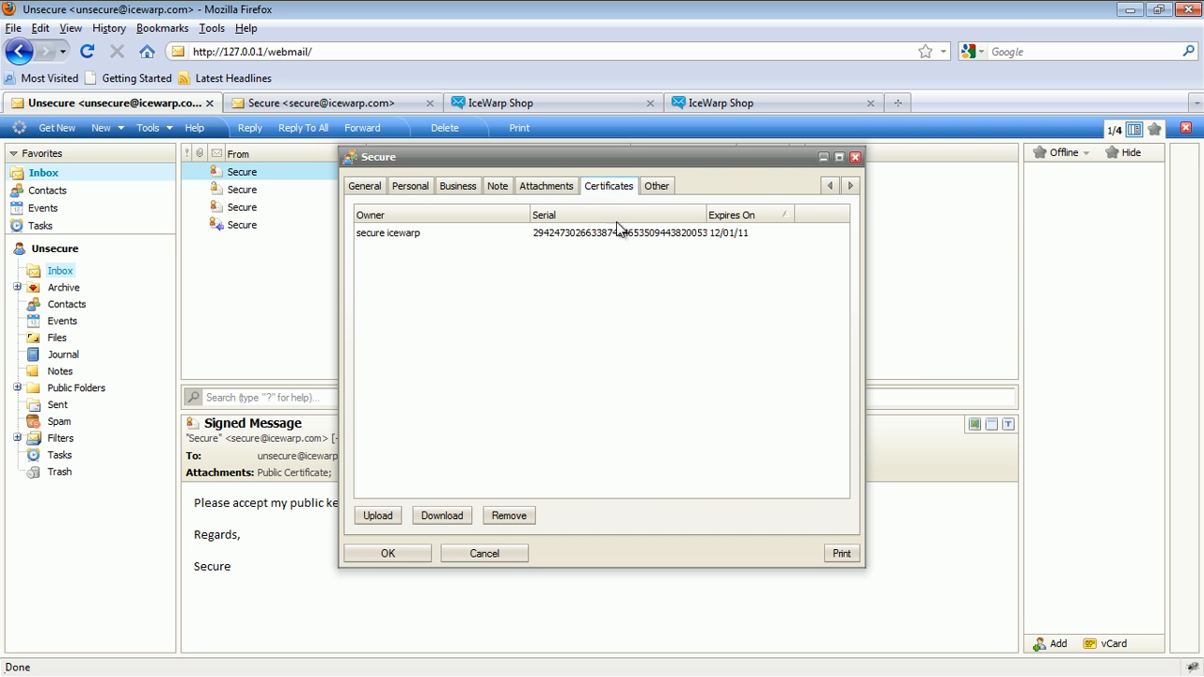
pyautogui.click(388, 554)
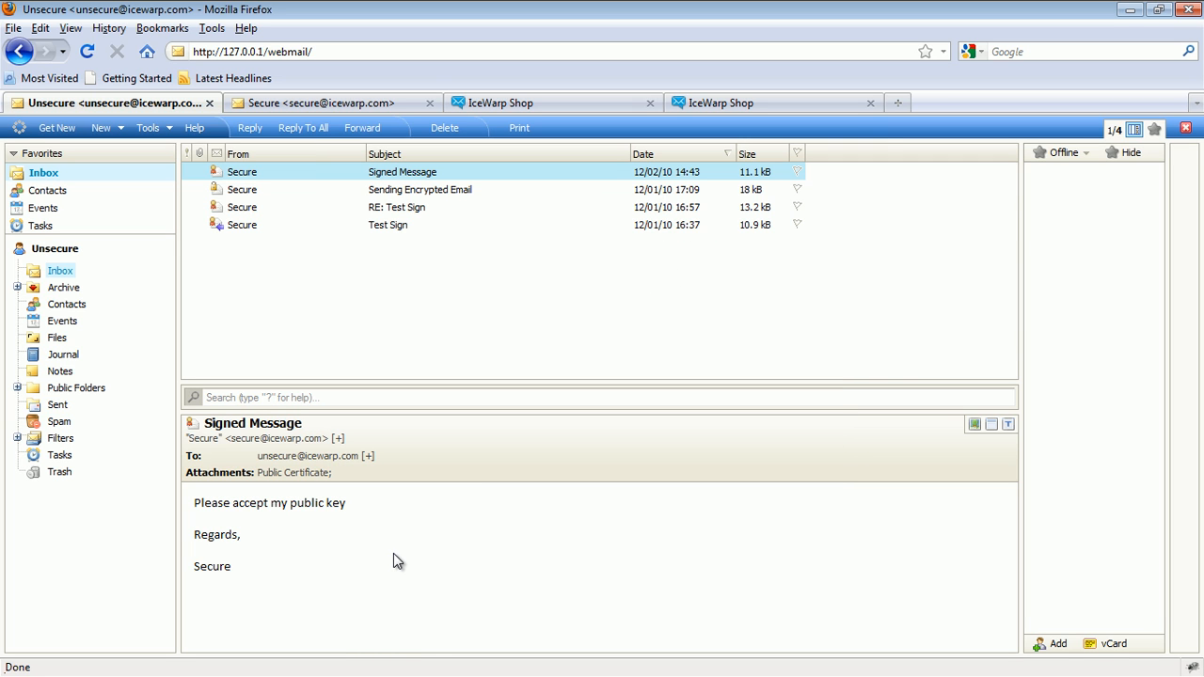
pyautogui.moveTo(425, 339)
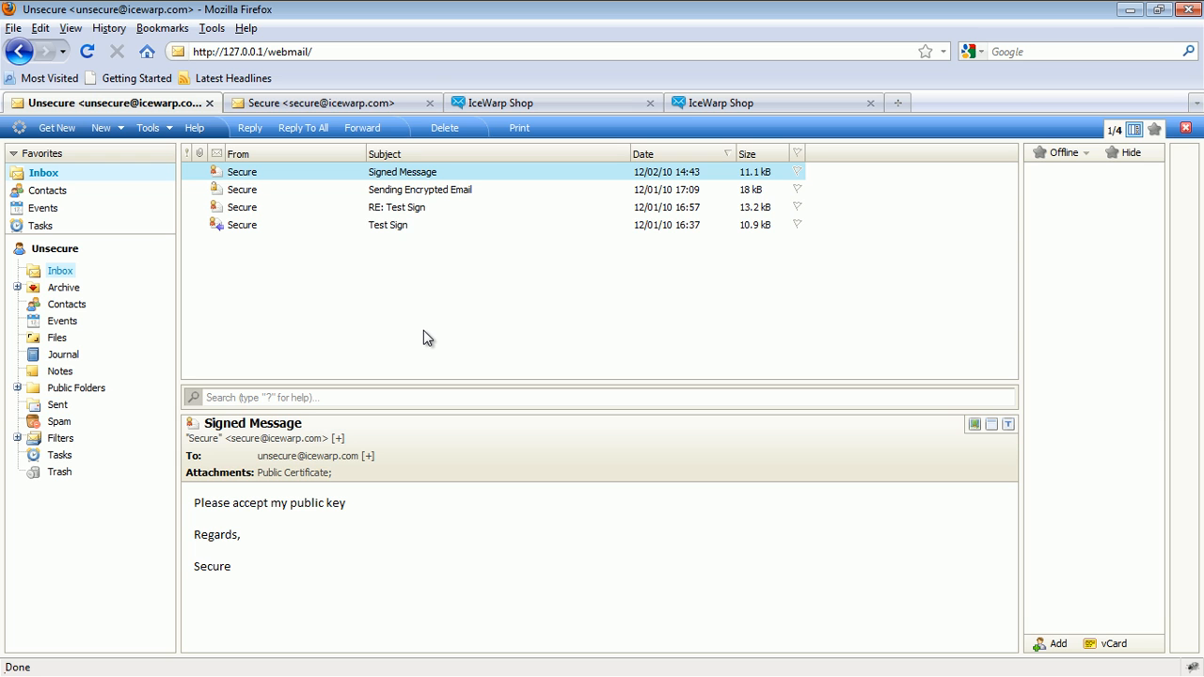
pyautogui.moveTo(200, 153)
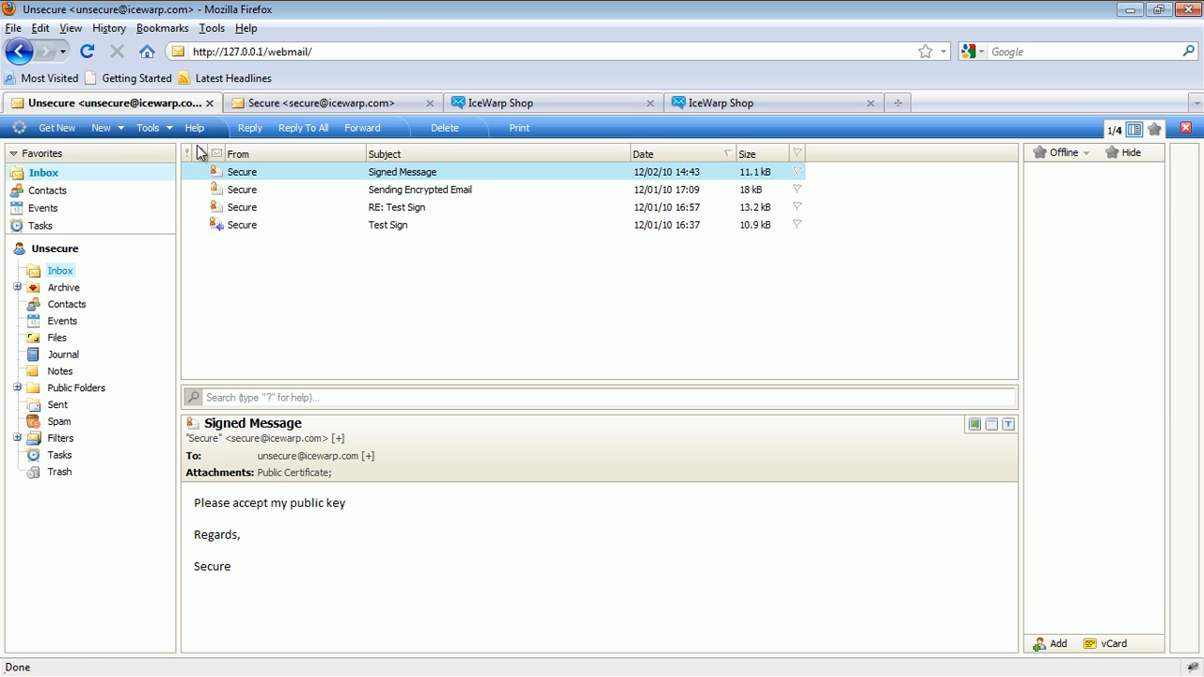
pyautogui.moveTo(309, 331)
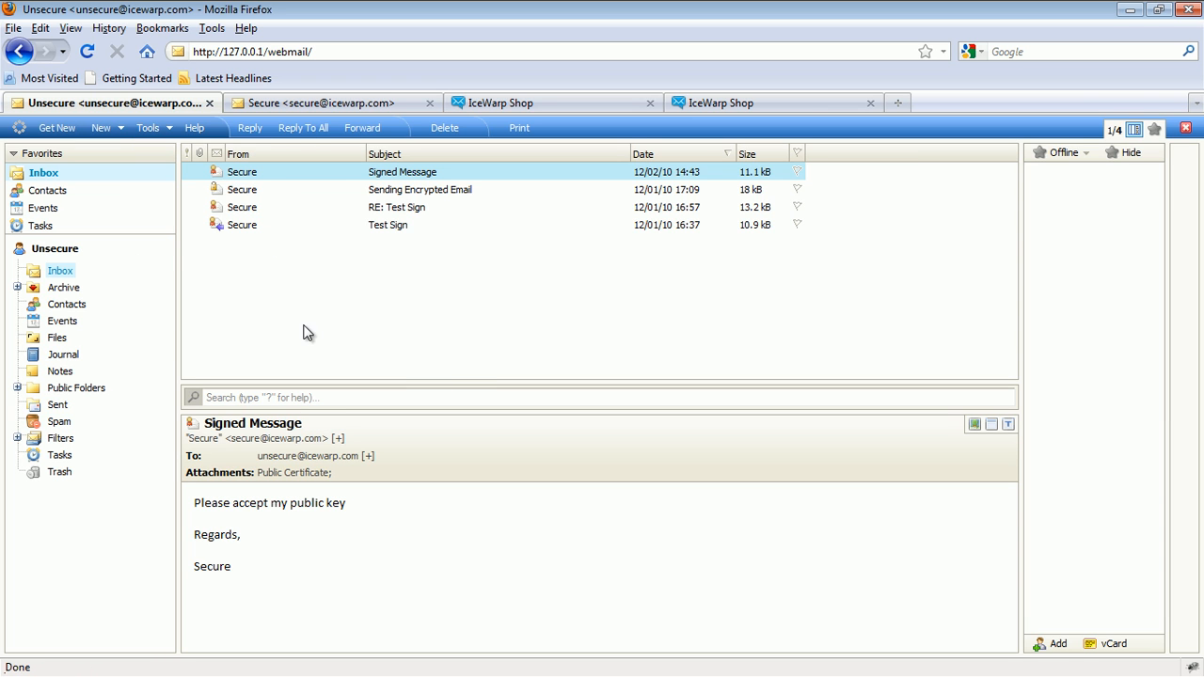
pyautogui.moveTo(141, 147)
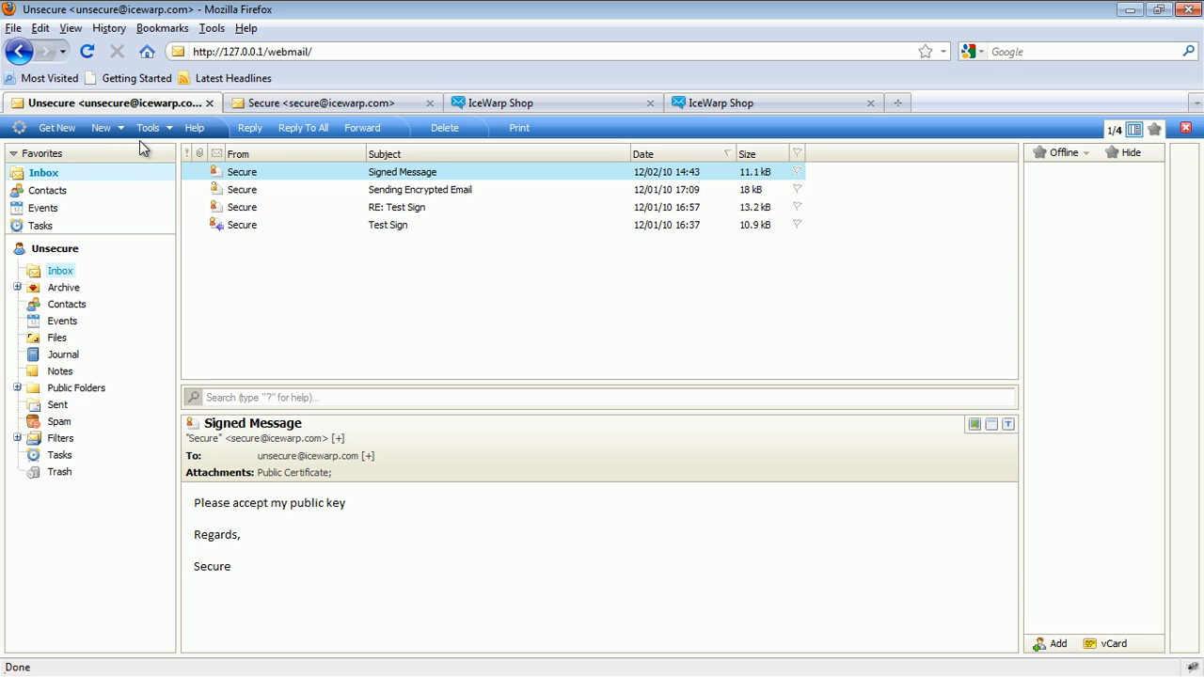
# - In the account options' Certificates page, upload the unsecure.p12 certificate file
pyautogui.click(147, 128)
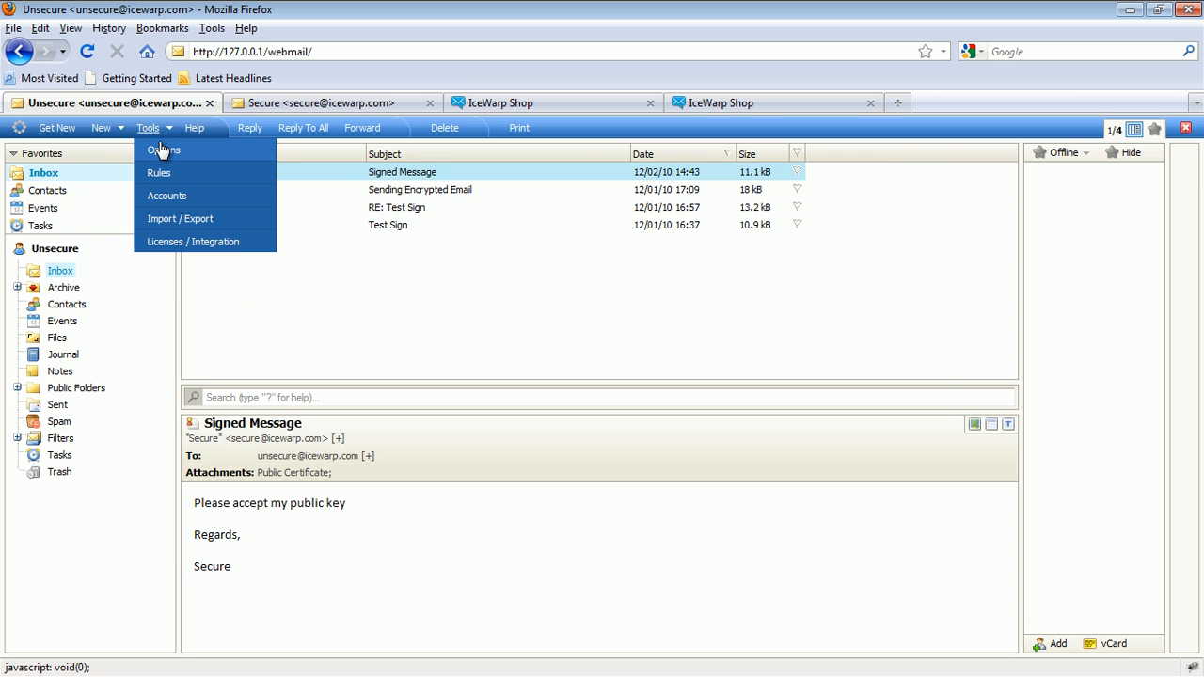
pyautogui.click(165, 150)
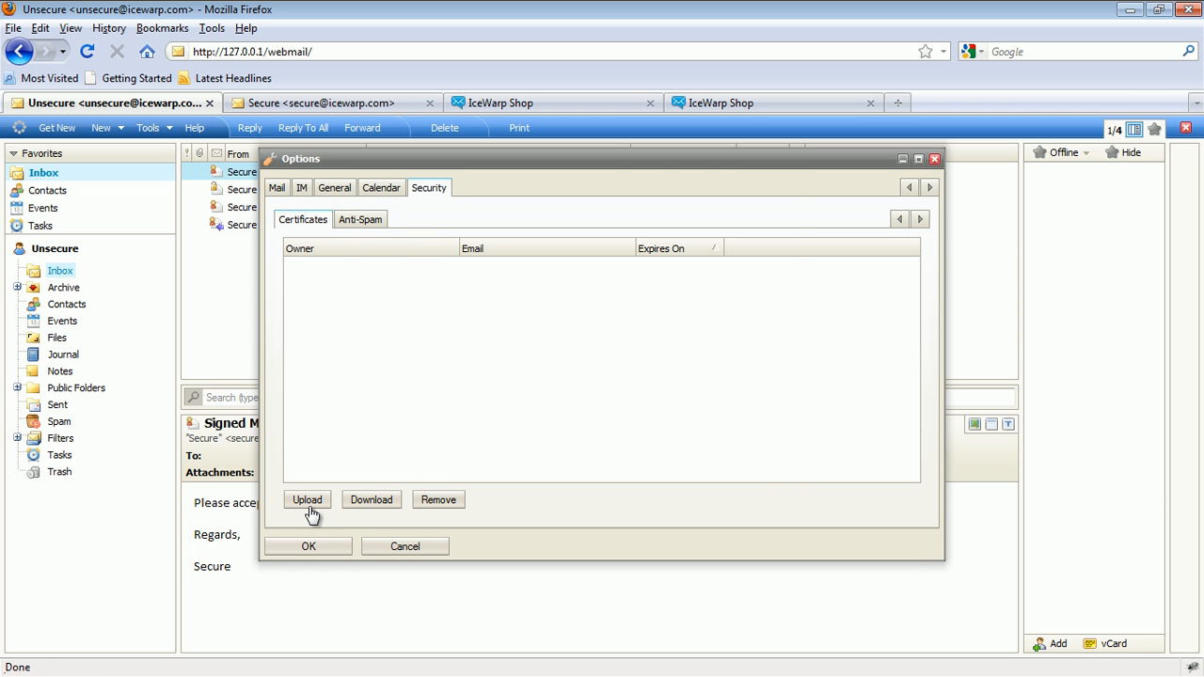
pyautogui.click(307, 500)
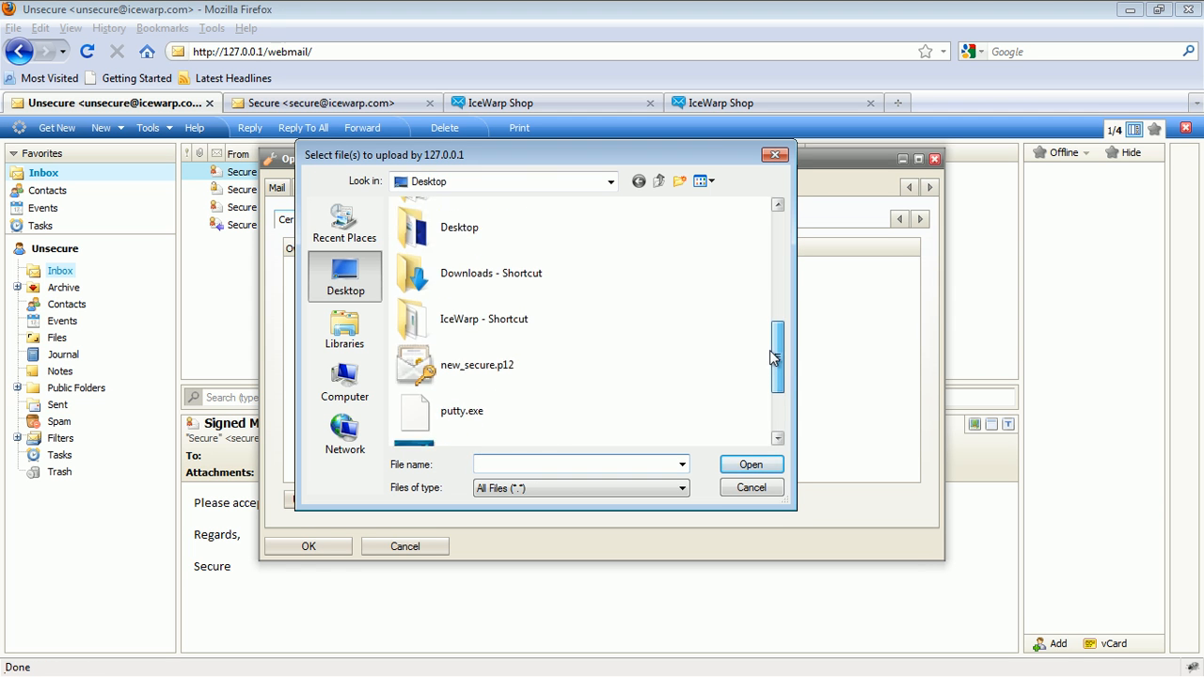
pyautogui.click(470, 423)
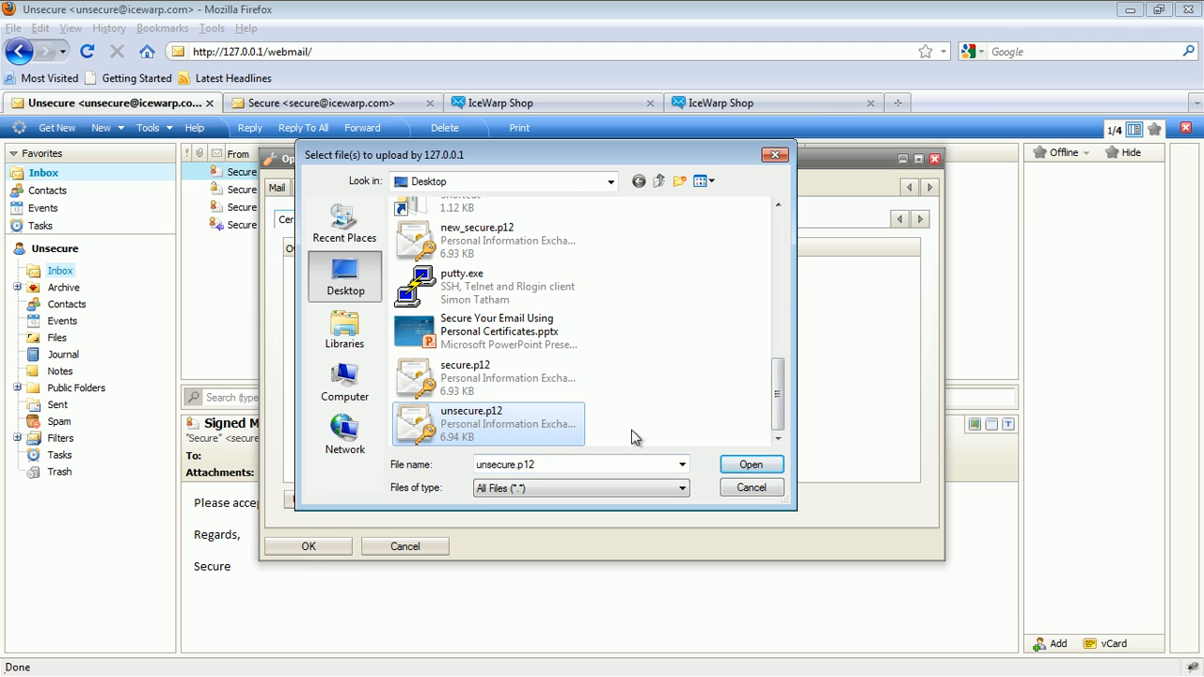
pyautogui.click(751, 463)
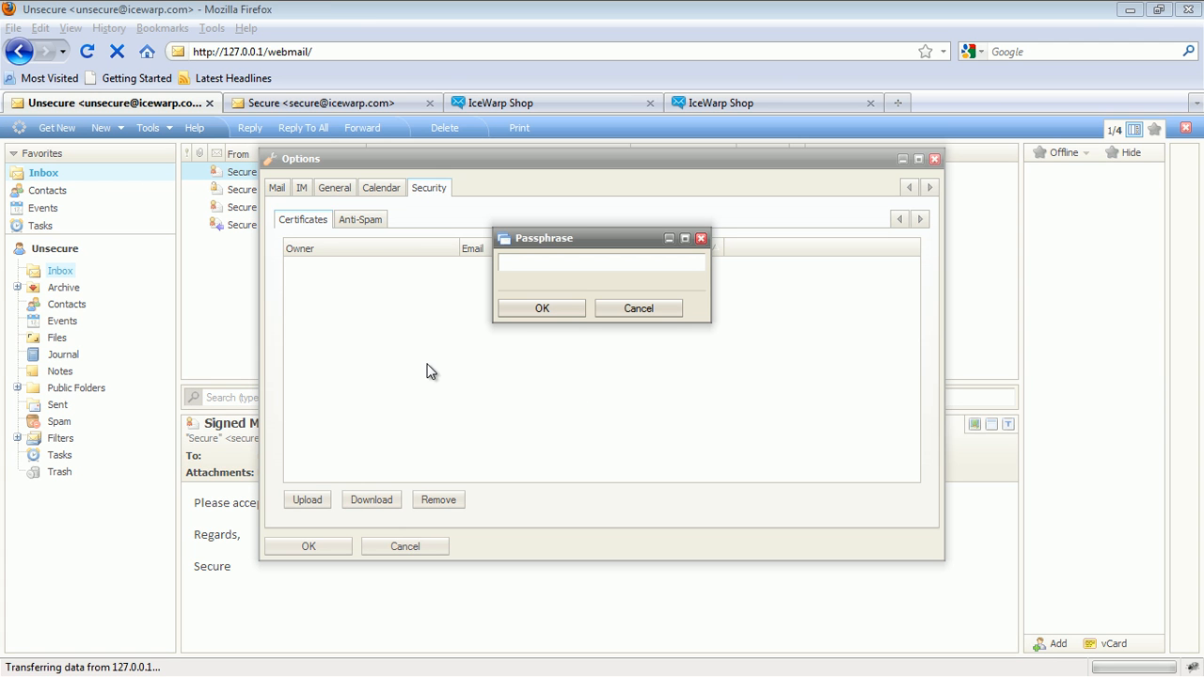
# - Confirm the certificate passphrase and save the options, installing Unsecure Icewarp (expires 12/01/11)
pyautogui.click(602, 263)
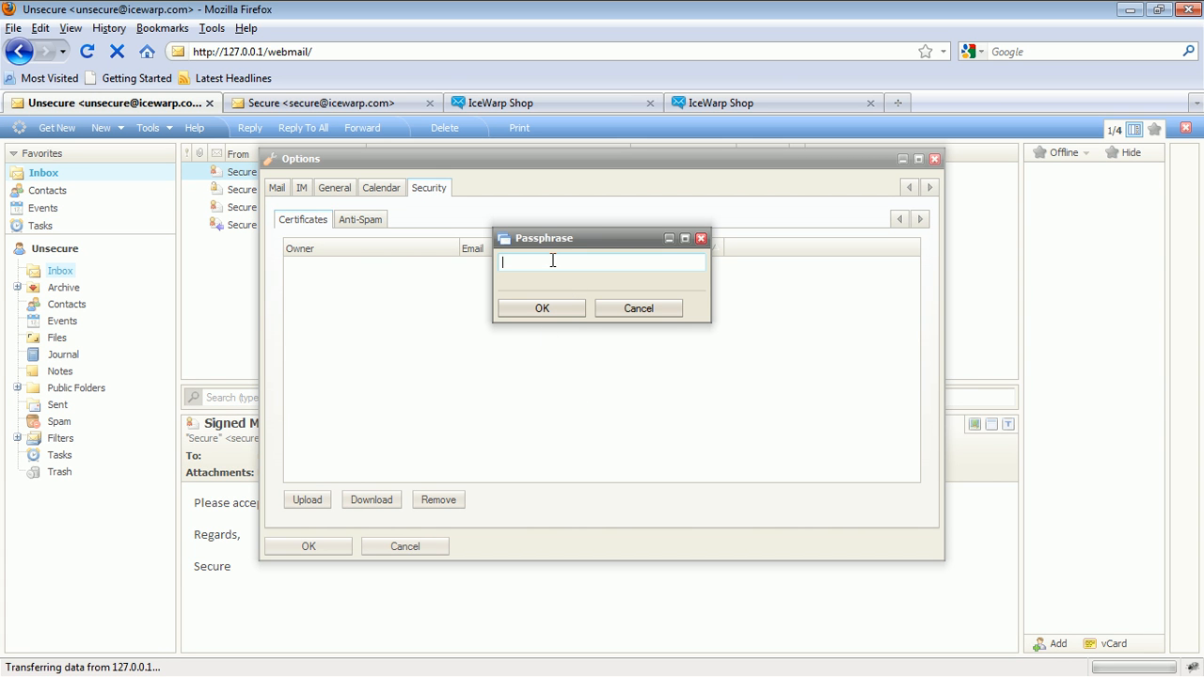
pyautogui.click(541, 308)
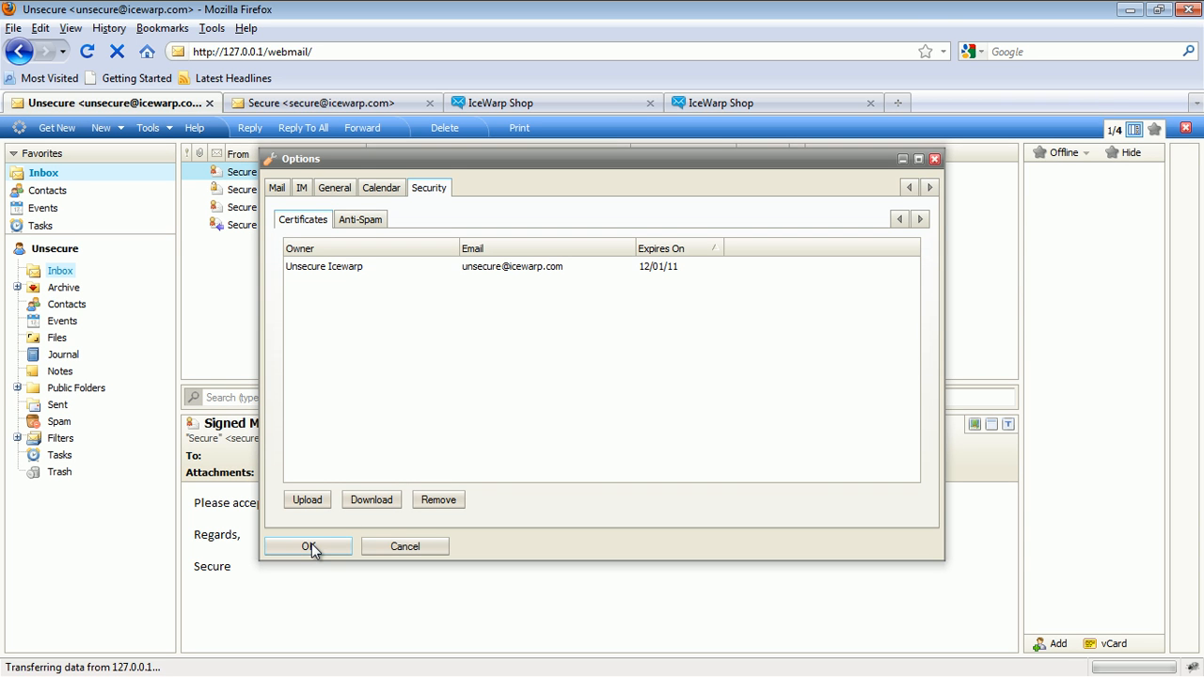
pyautogui.click(308, 546)
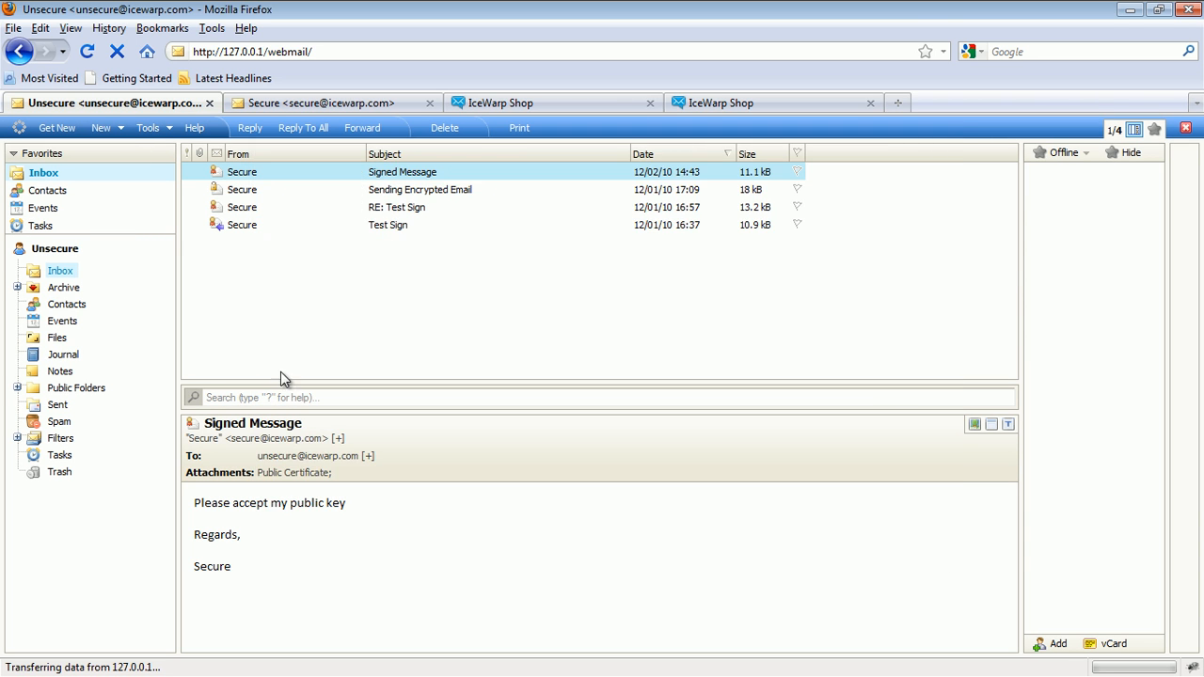
pyautogui.moveTo(267, 179)
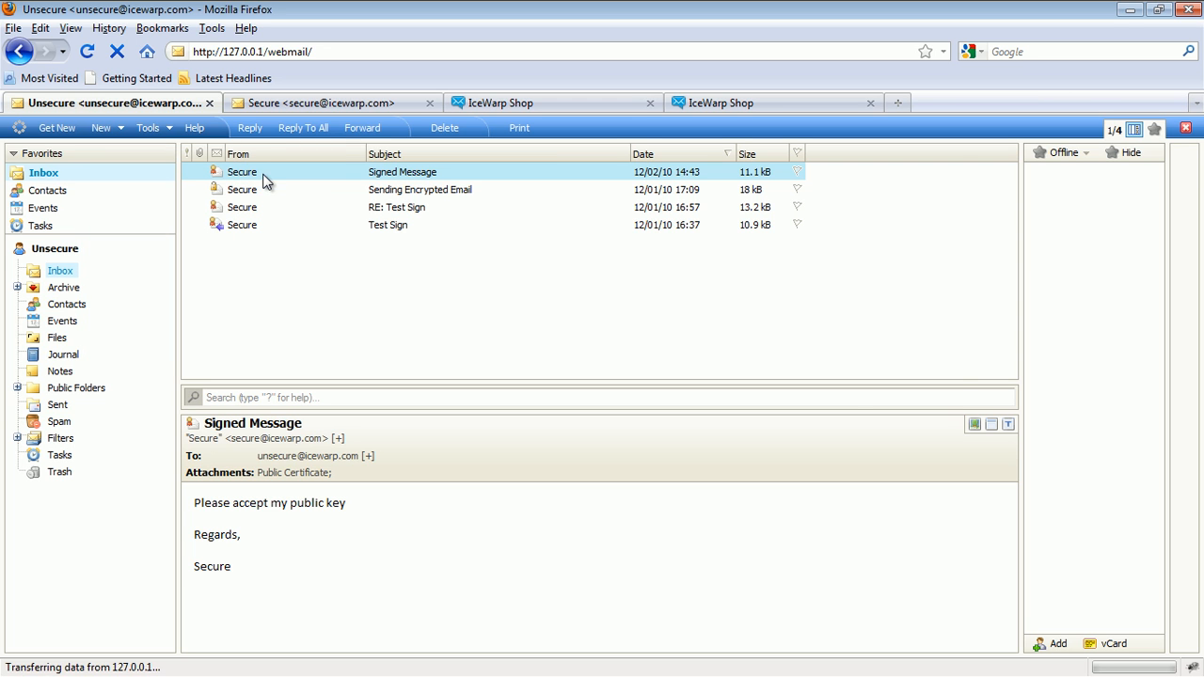
# - Reply to the Signed Message with a greeting to Secure and "Here is my public key", then send it
pyautogui.click(248, 128)
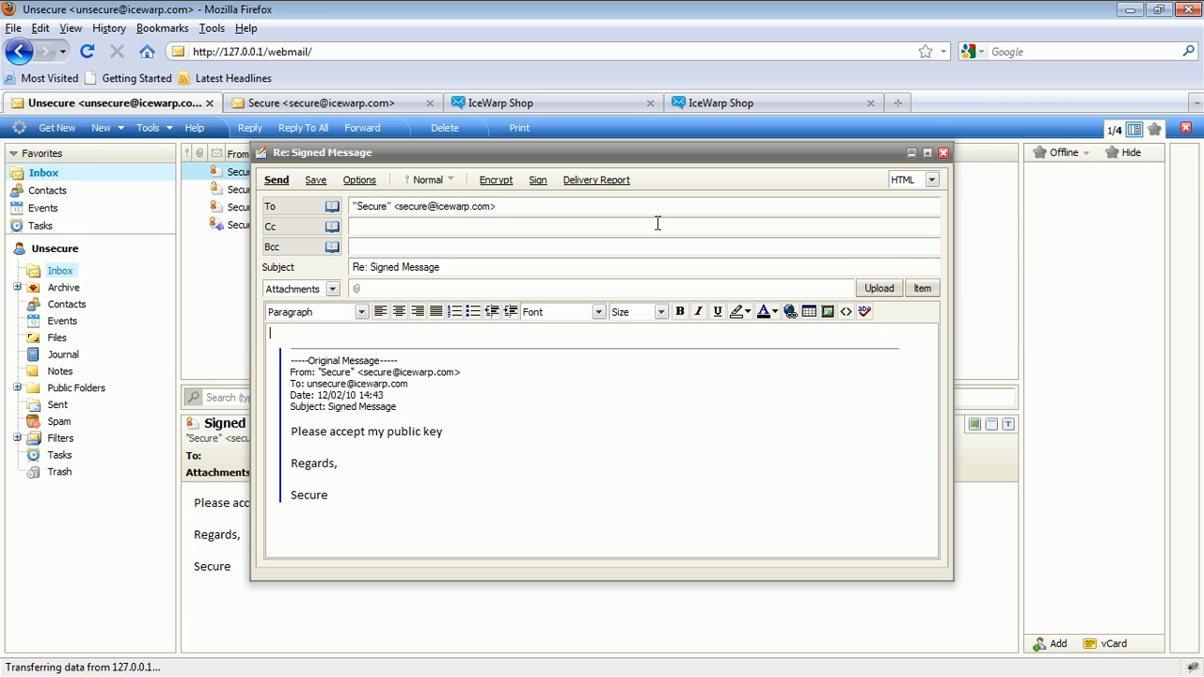
pyautogui.write('Secure,')
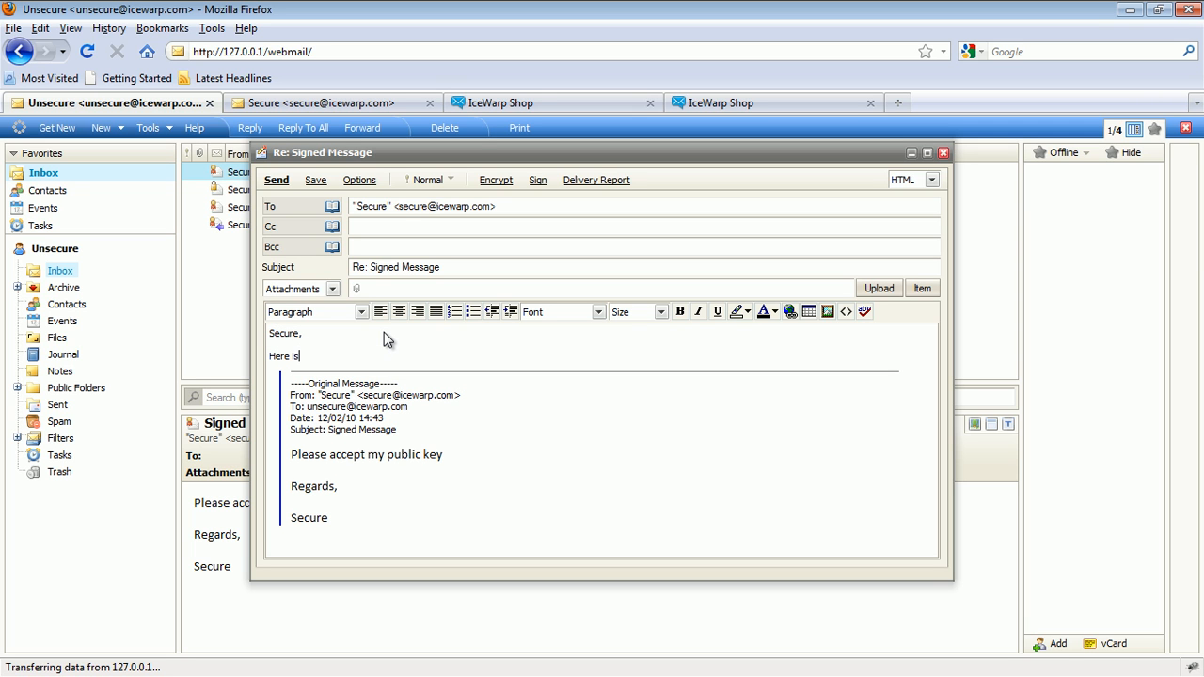
pyautogui.write('my public key')
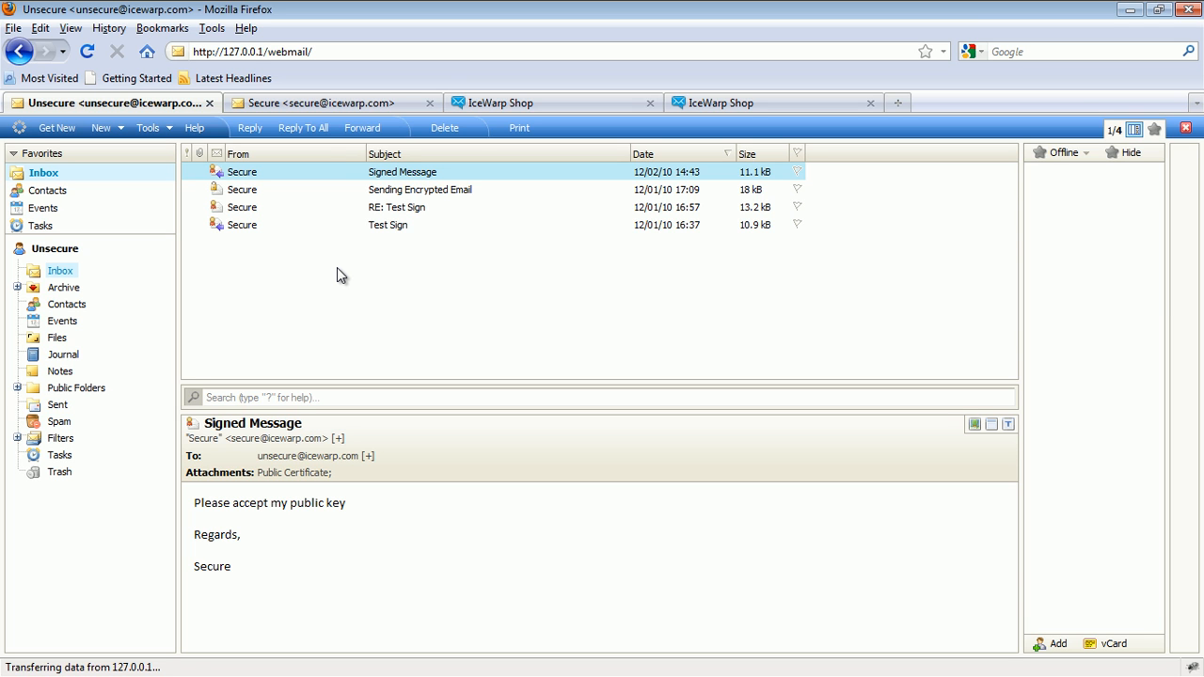
pyautogui.moveTo(1114, 561)
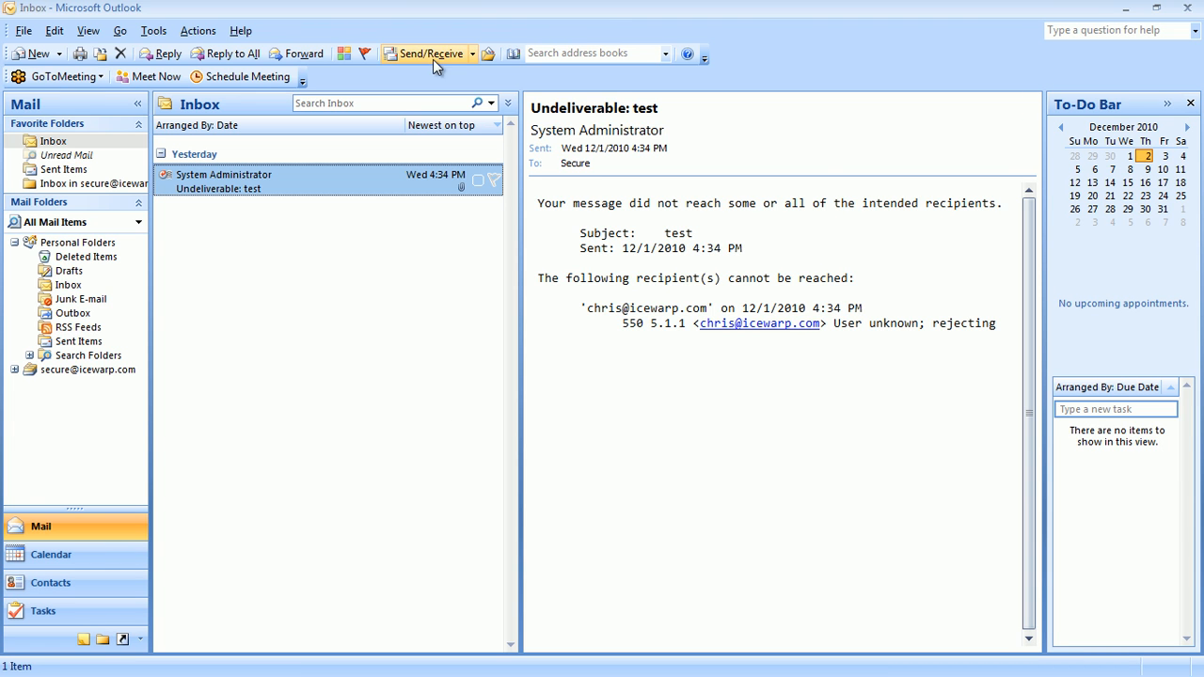
# - Fetch new mail and show the secure account's inbox with Unsecure's signed reply
pyautogui.click(429, 53)
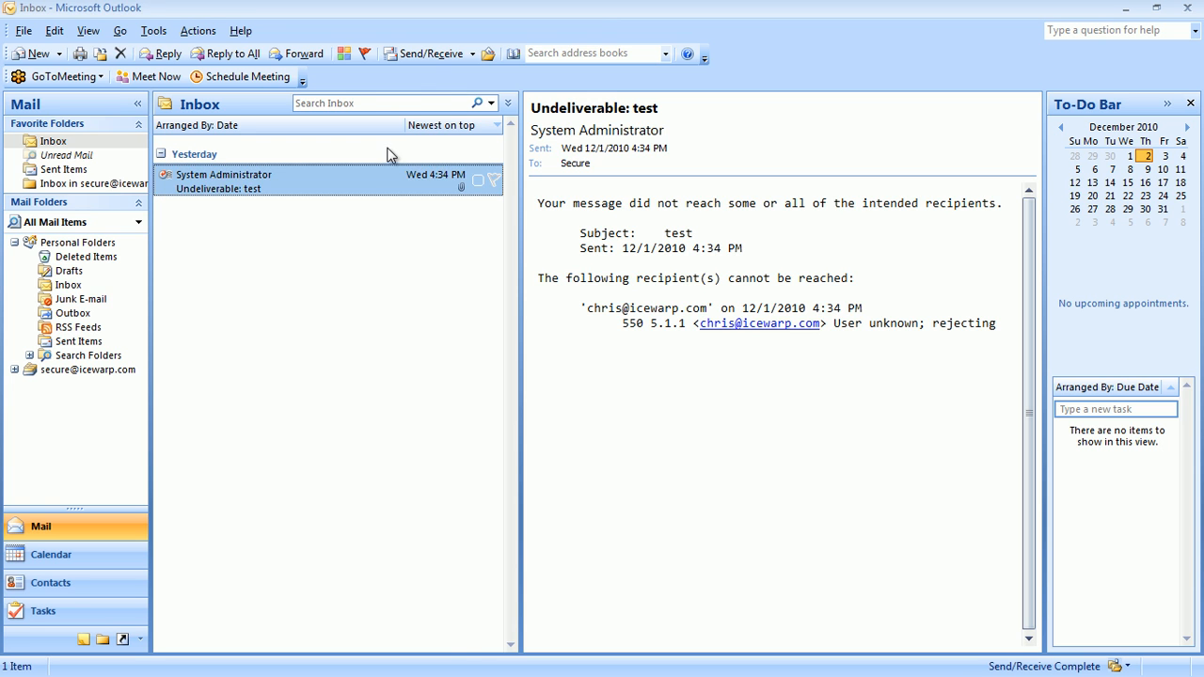
pyautogui.click(87, 185)
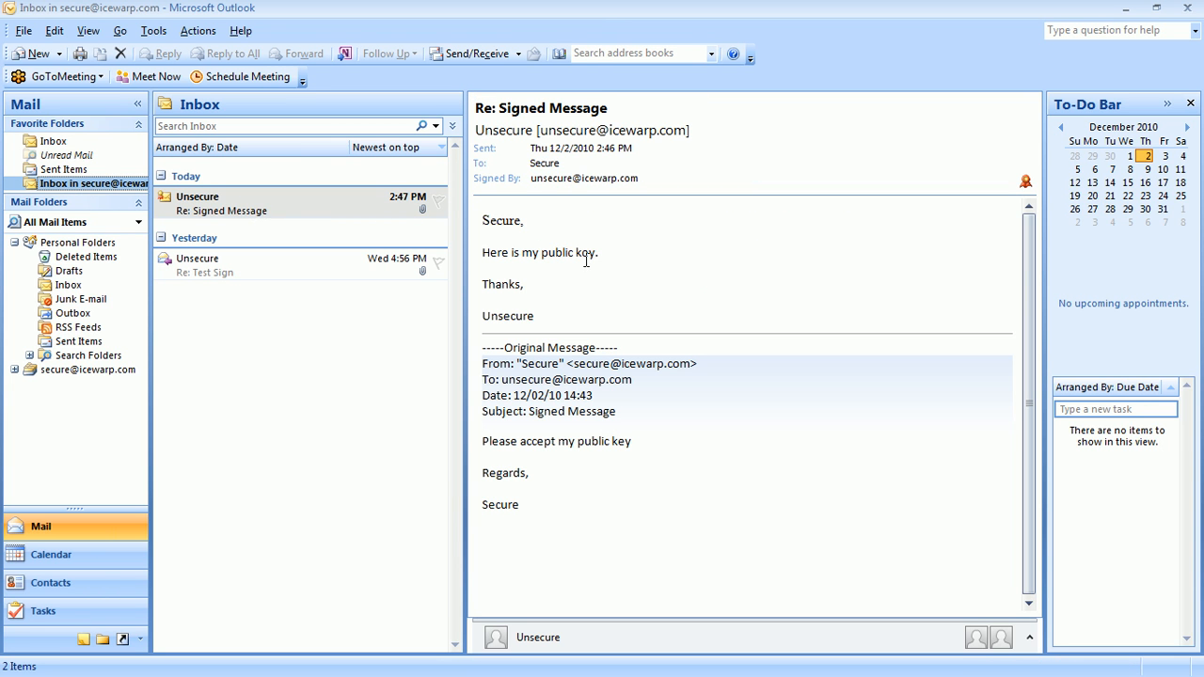
pyautogui.moveTo(1020, 218)
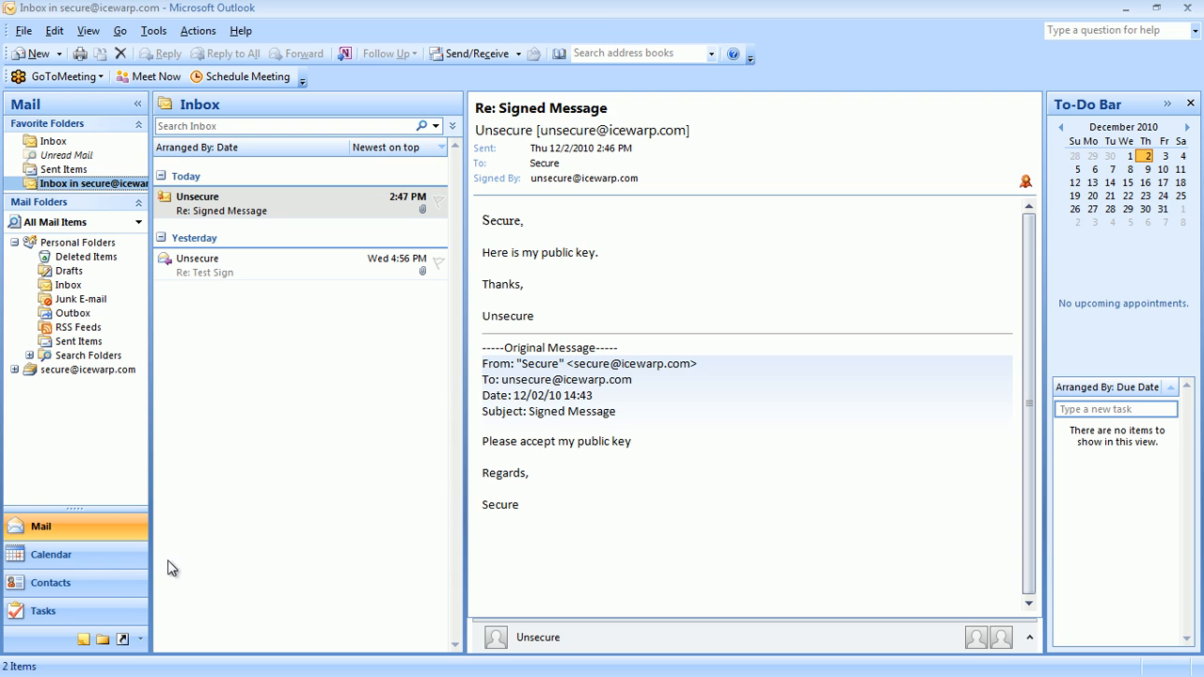
# - Delete the Unsecure contact card from Contacts
pyautogui.click(50, 583)
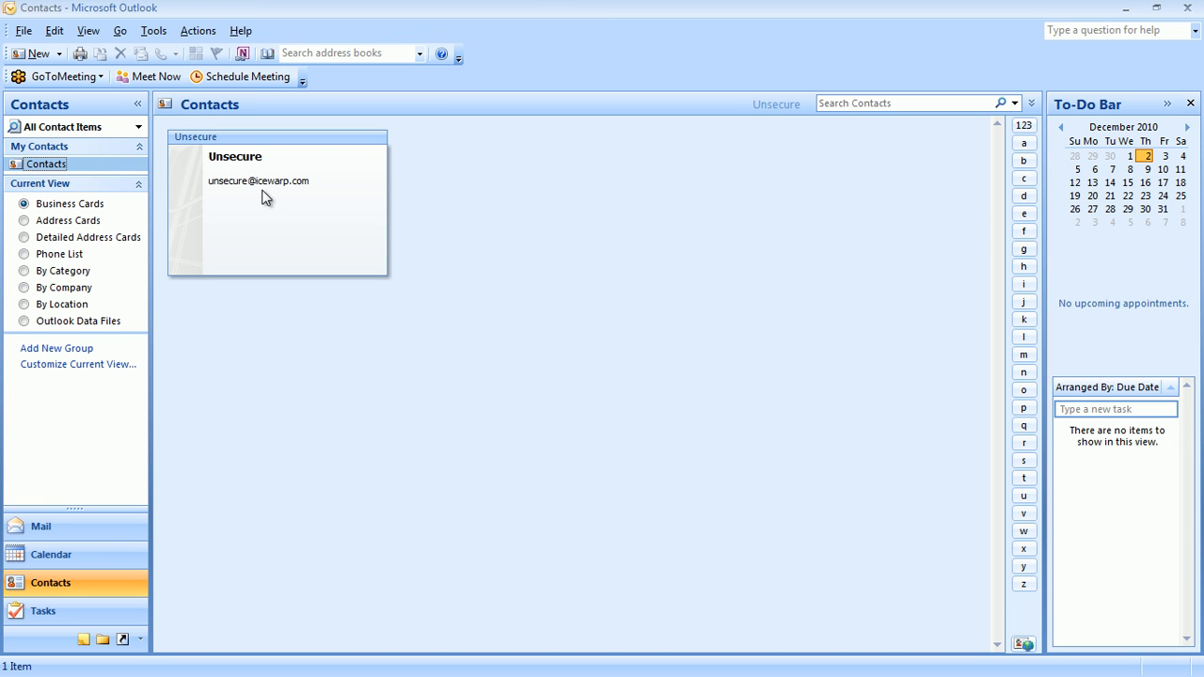
pyautogui.rightClick(273, 189)
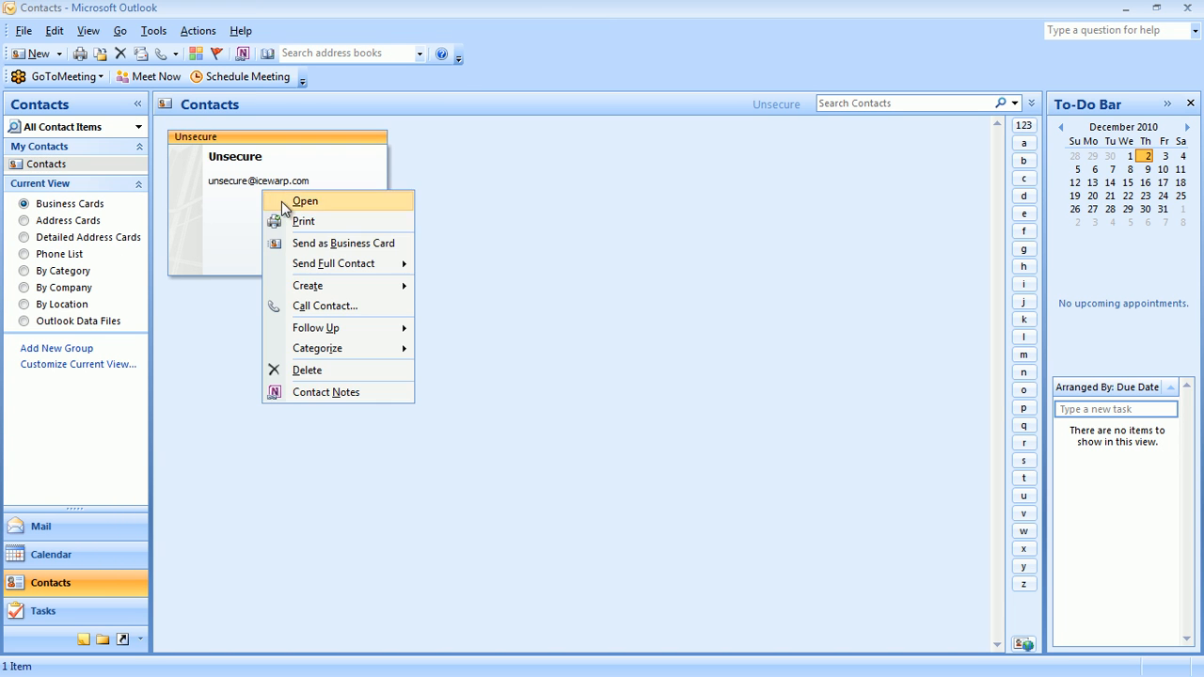
pyautogui.click(307, 369)
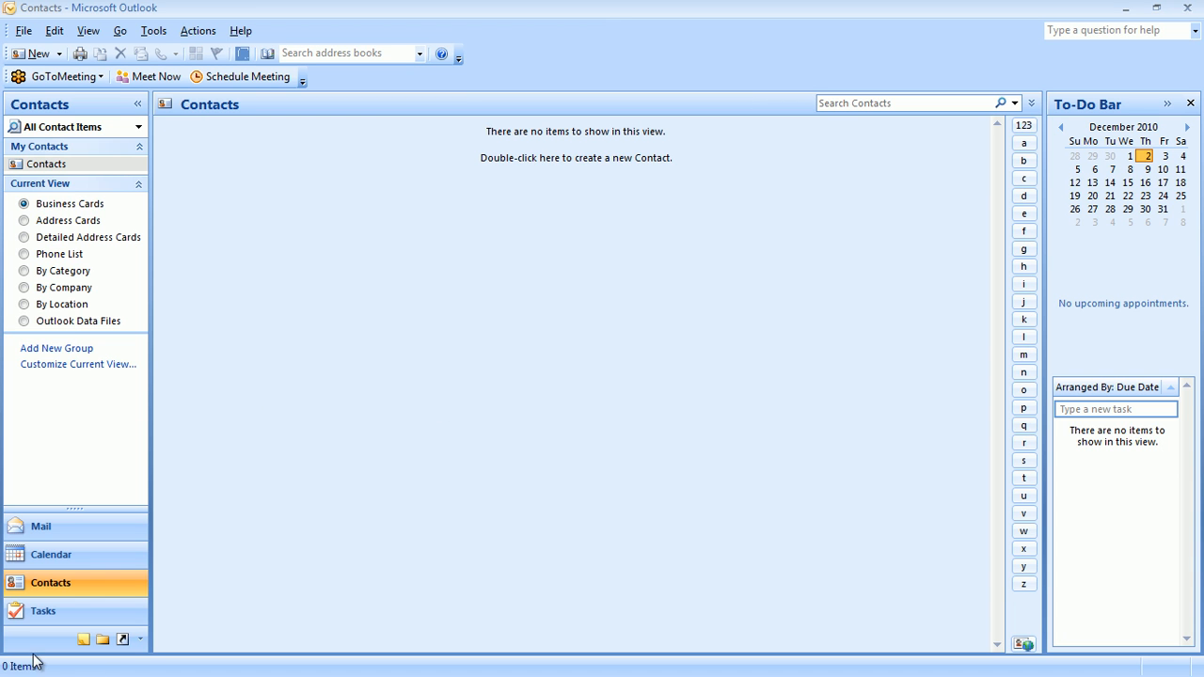
# - Return to the inbox and bring up the sender actions on Re: Signed Message
pyautogui.click(42, 526)
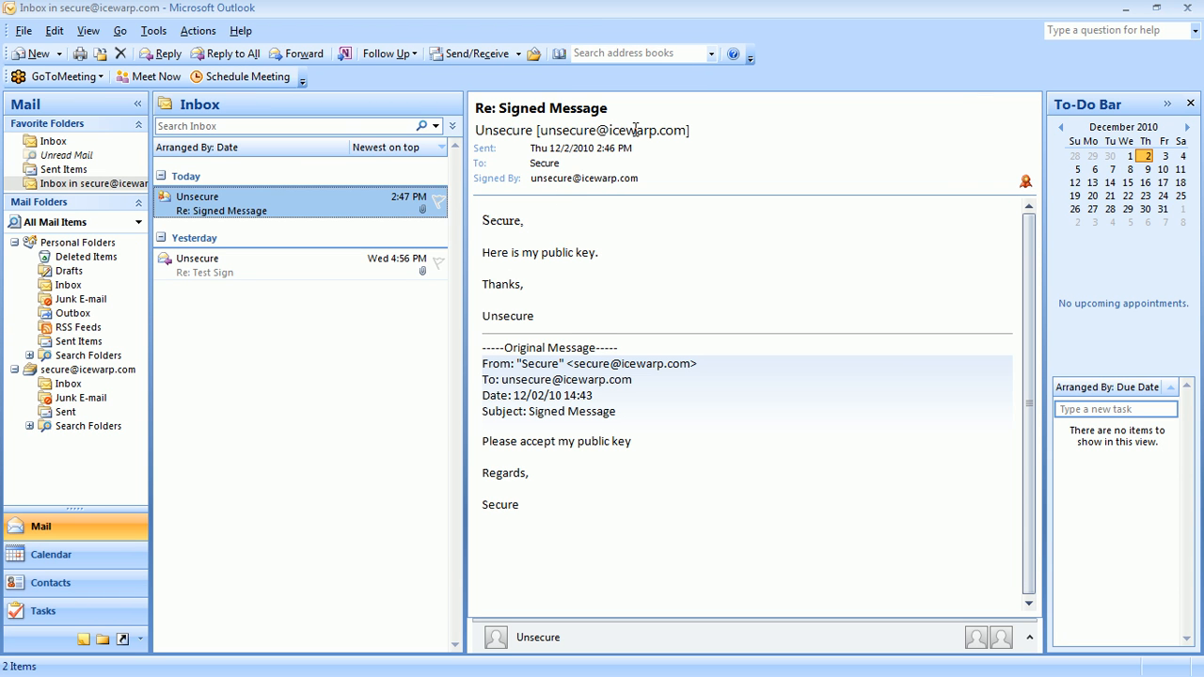
pyautogui.rightClick(581, 130)
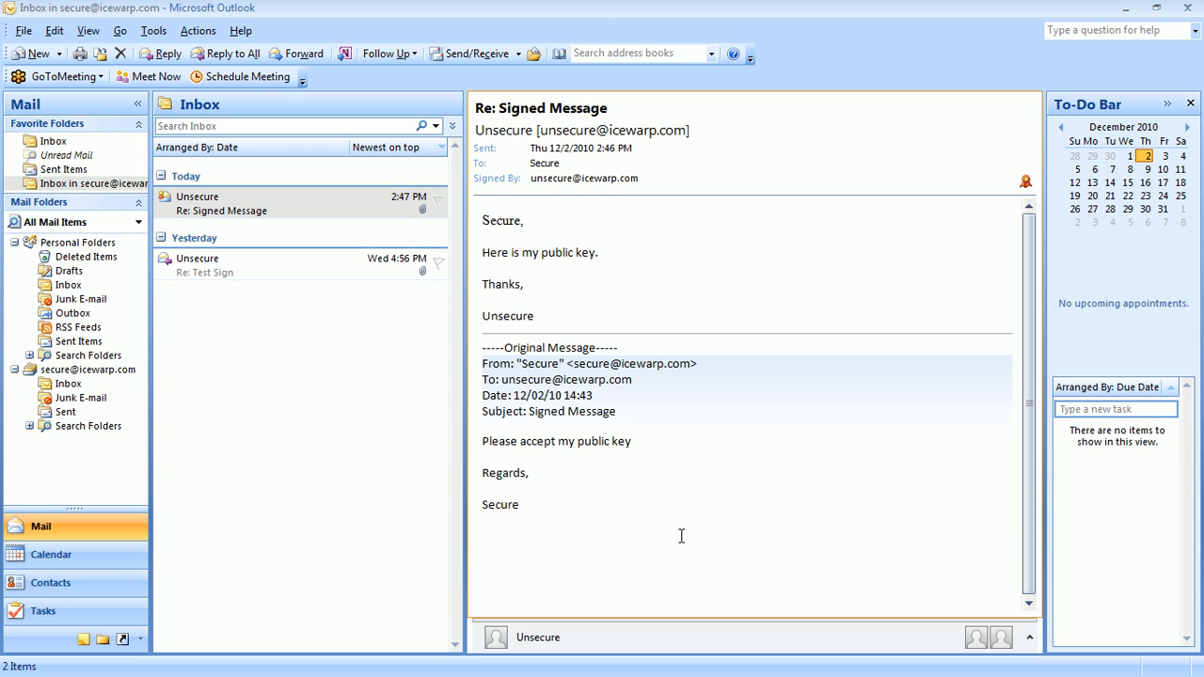
# - Add the sender Unsecure to Outlook Contacts, check its Certificates page, and Save & Close
pyautogui.rightClick(581, 130)
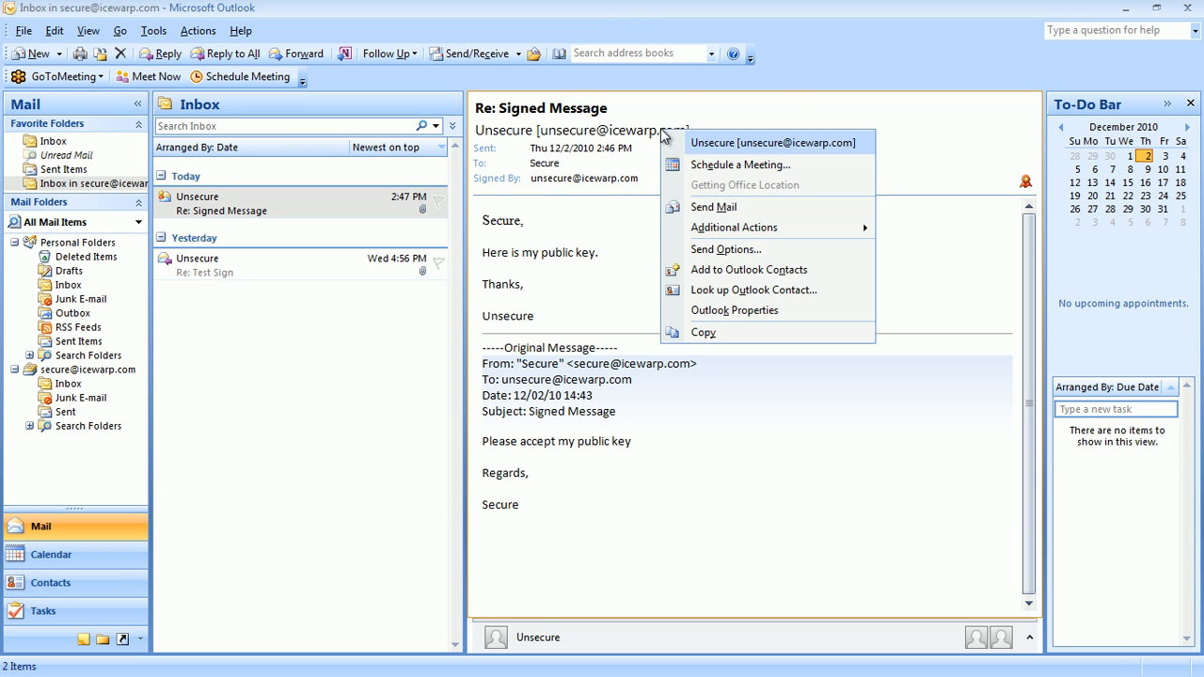
pyautogui.moveTo(749, 271)
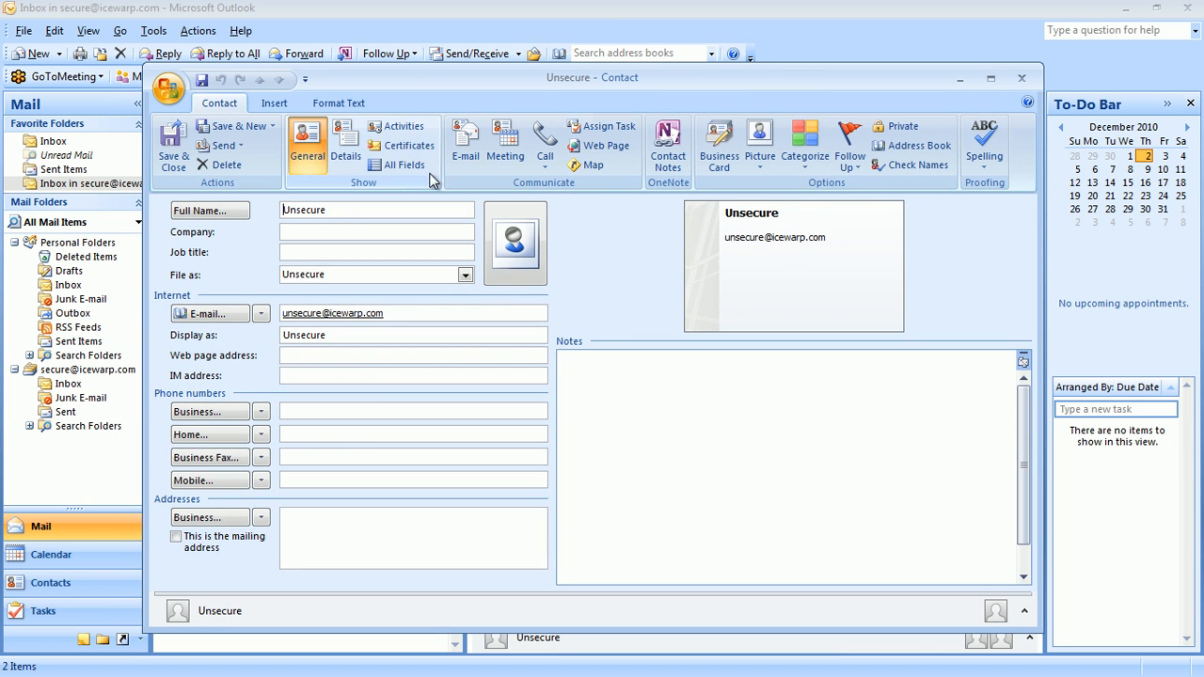
pyautogui.click(408, 146)
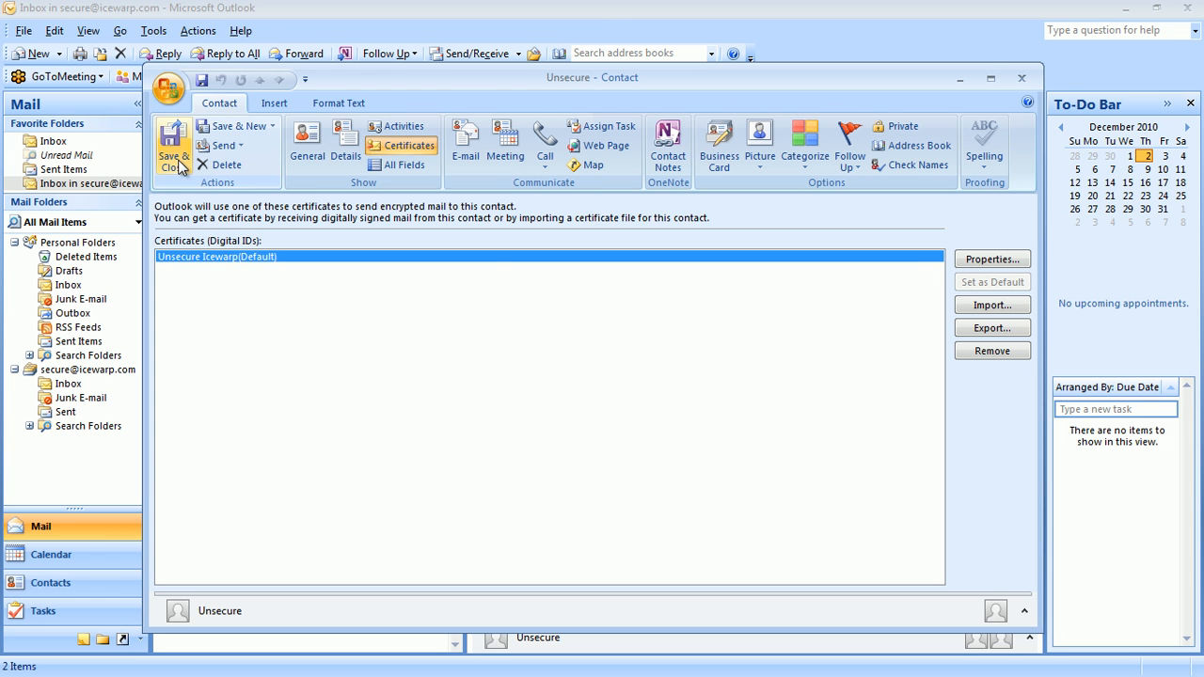
pyautogui.click(173, 147)
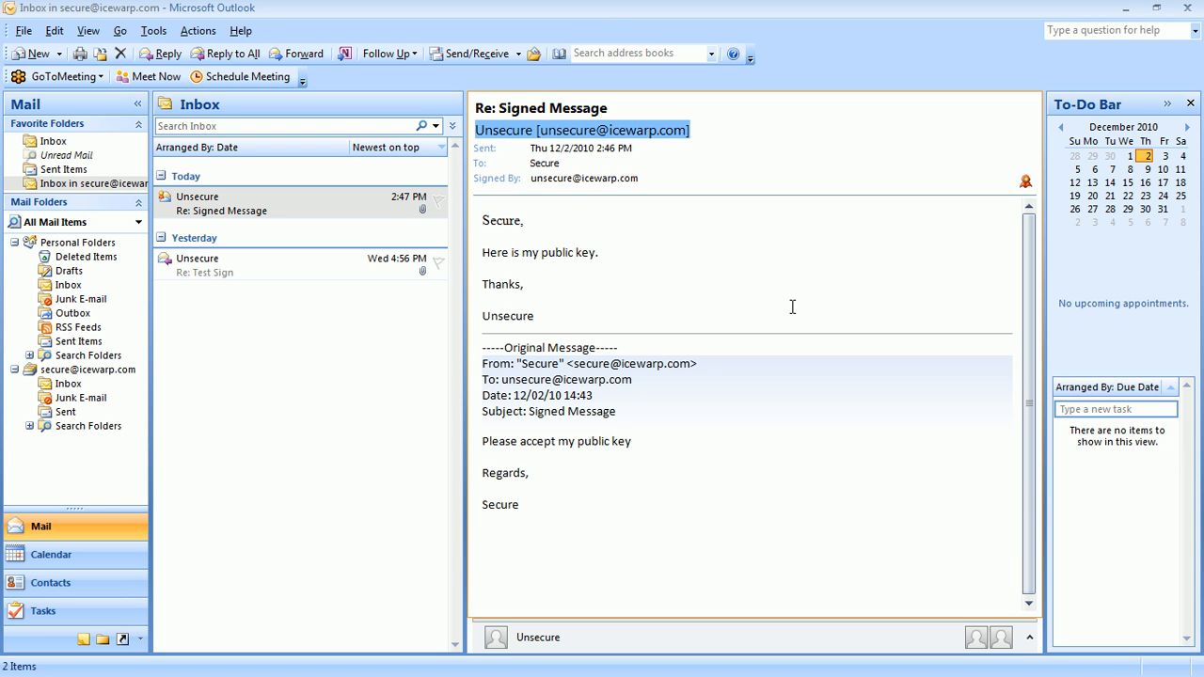
pyautogui.moveTo(1001, 196)
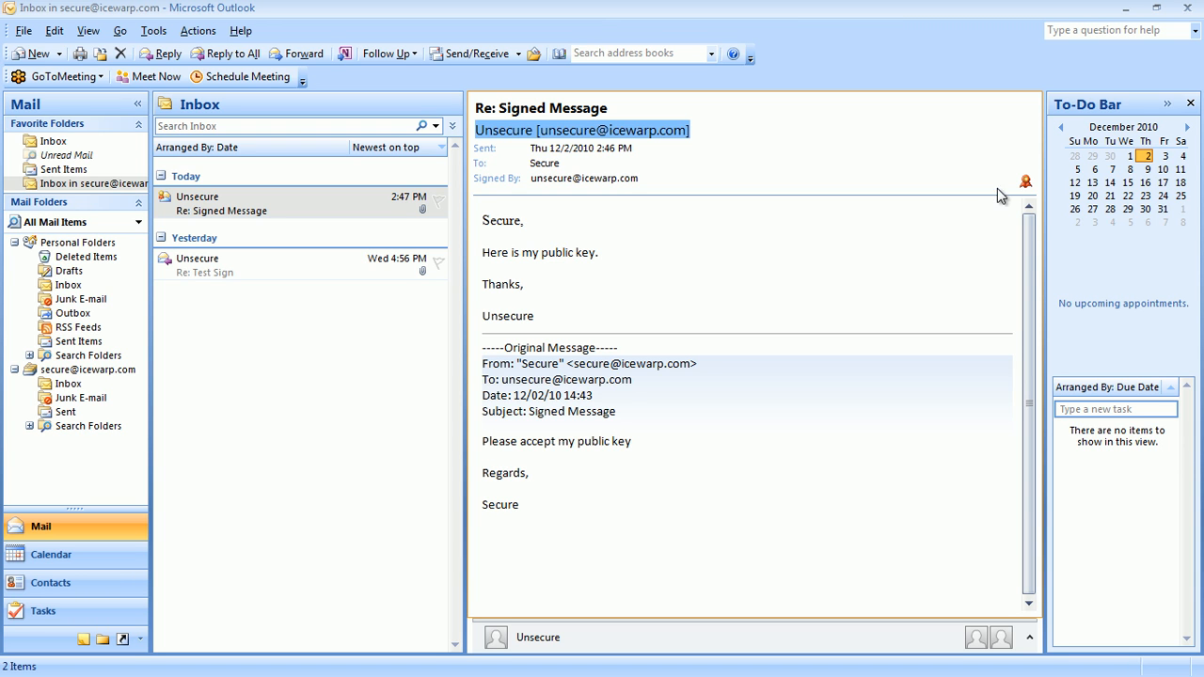
pyautogui.moveTo(849, 165)
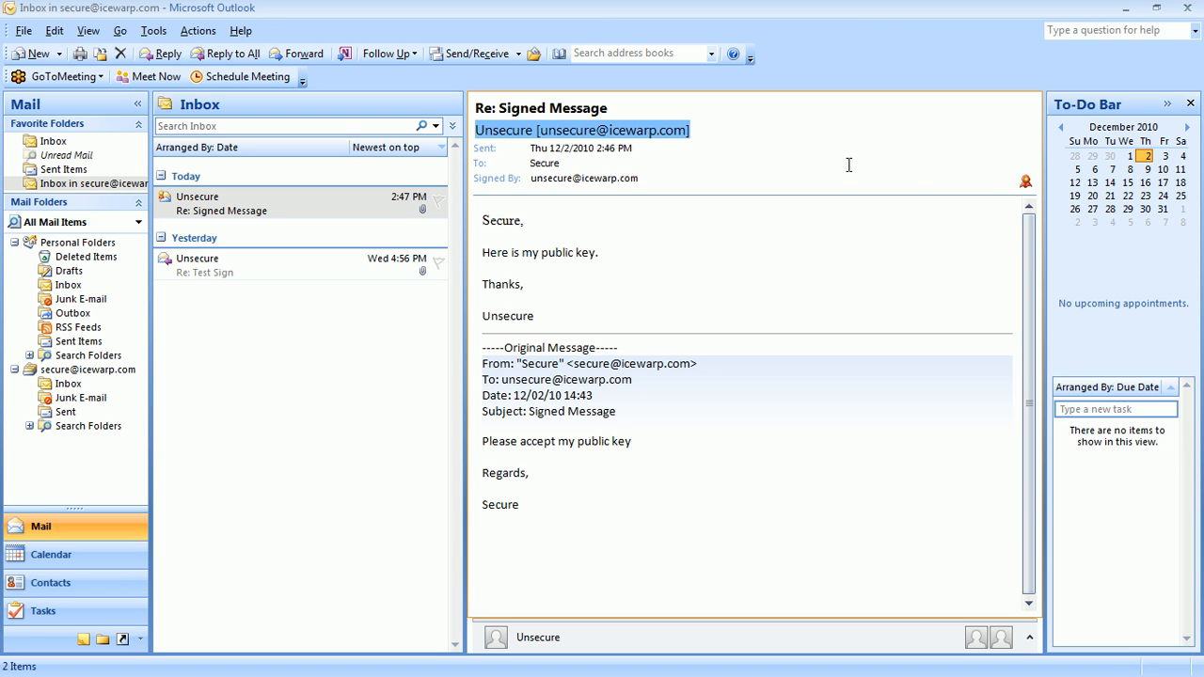
pyautogui.rightClick(582, 129)
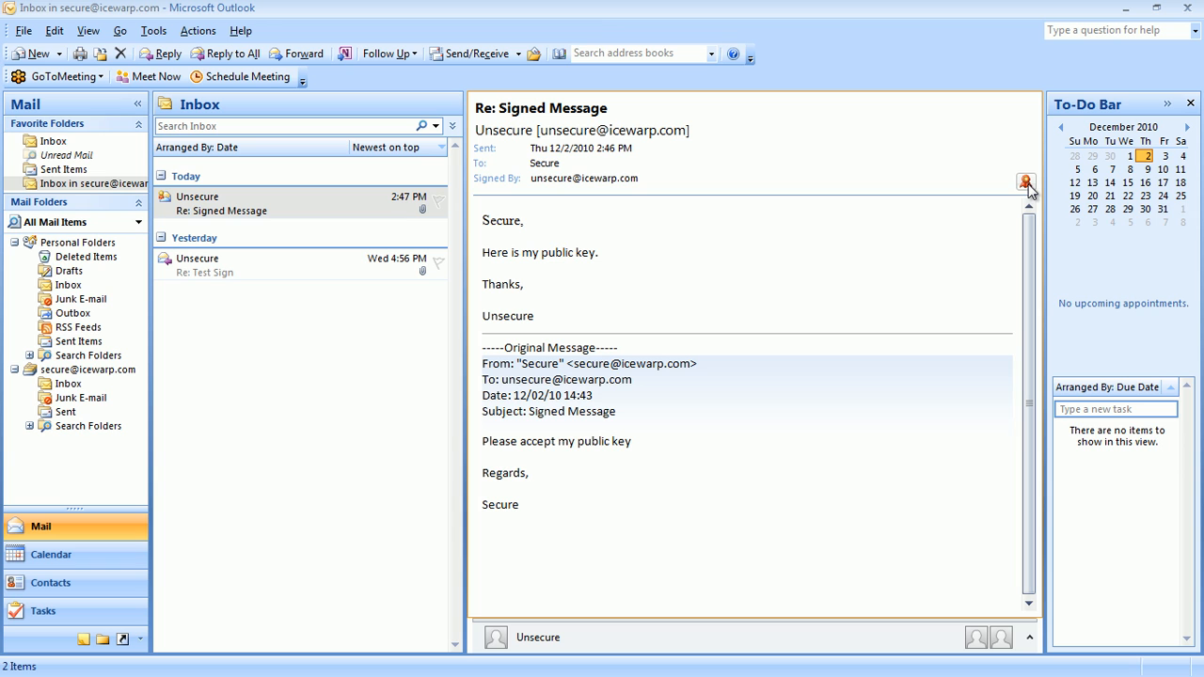
pyautogui.moveTo(1001, 192)
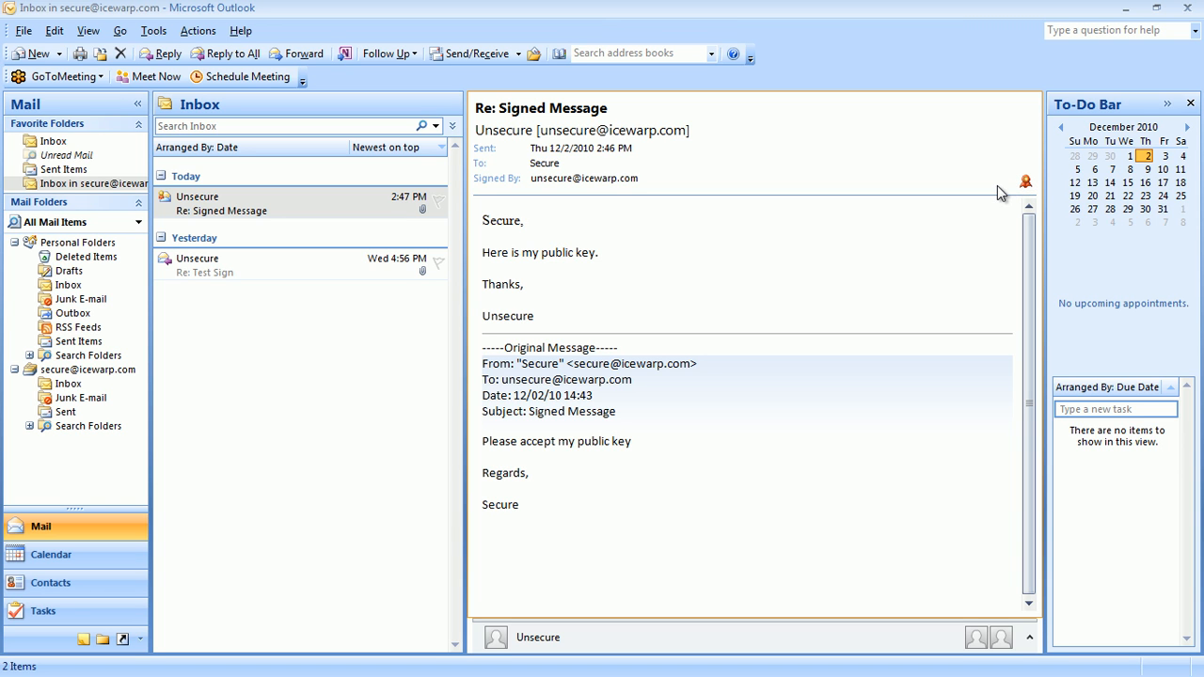
pyautogui.moveTo(297, 162)
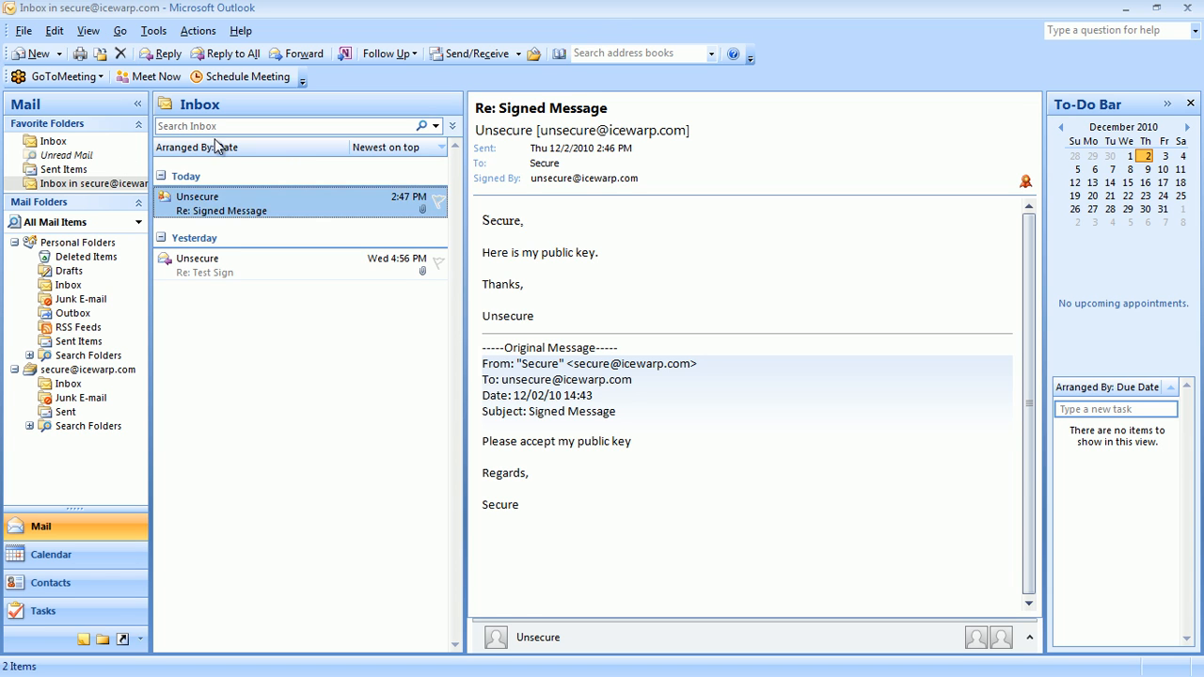
# - Reply to Re: Signed Message with the line "This will be encrypted." and send it to Unsecure
pyautogui.click(160, 53)
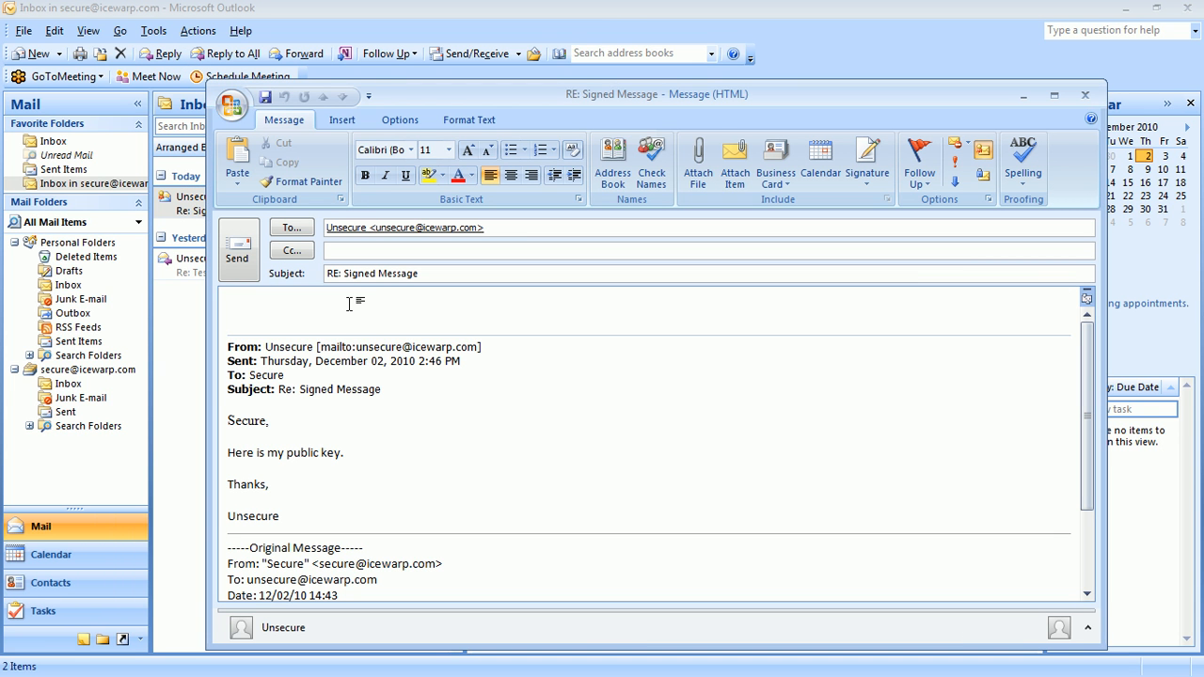
pyautogui.write('This will be')
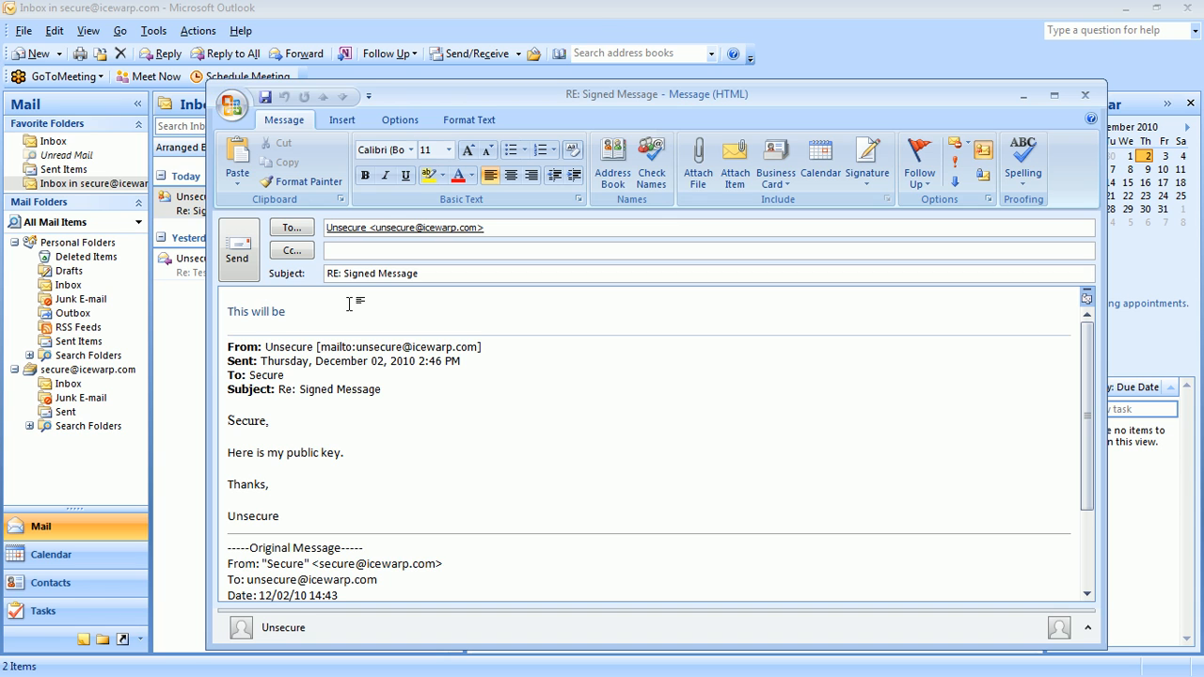
pyautogui.write('encr')
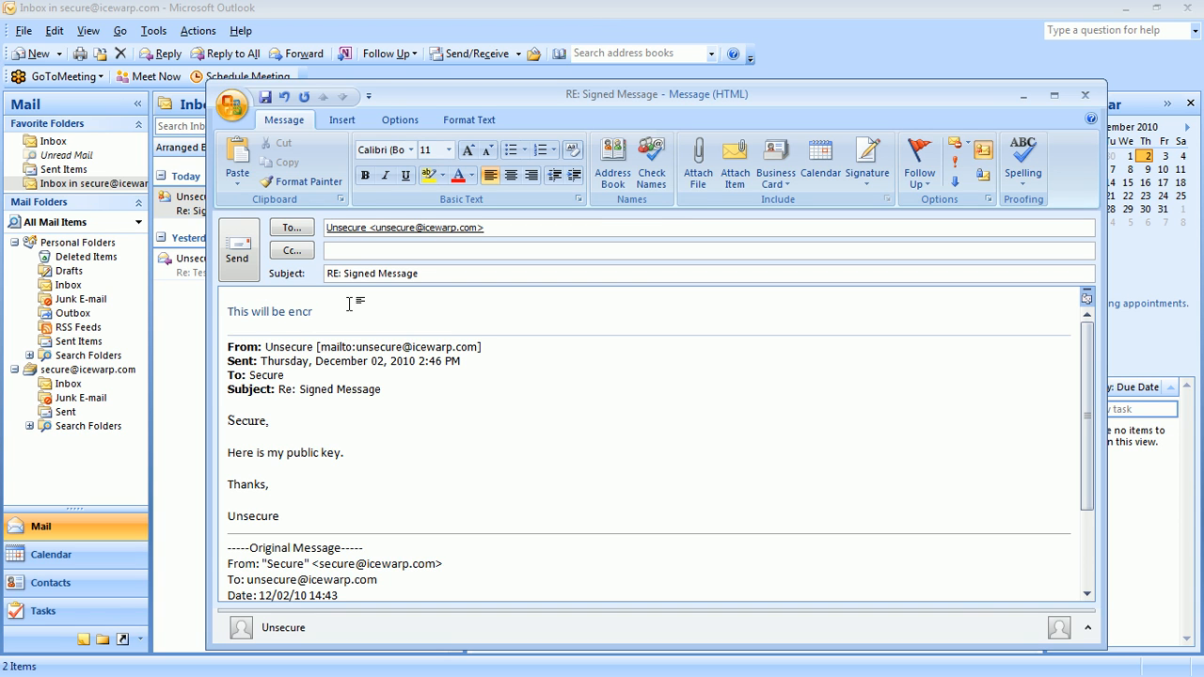
pyautogui.write('u')
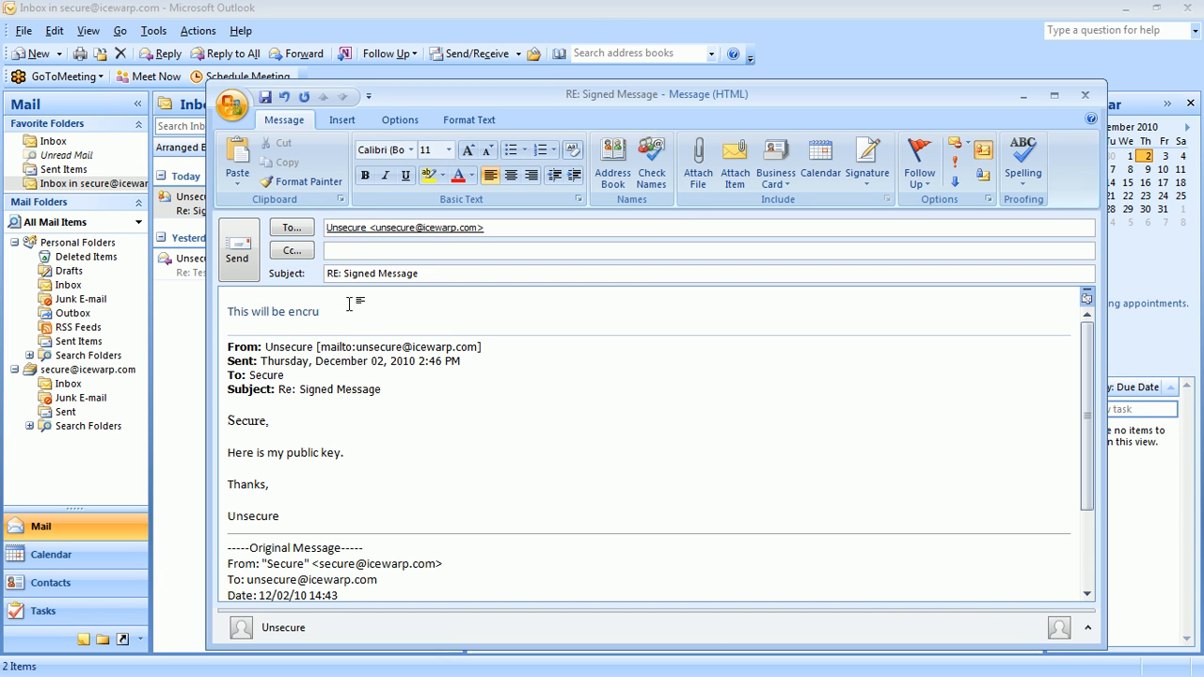
pyautogui.write('ypted.')
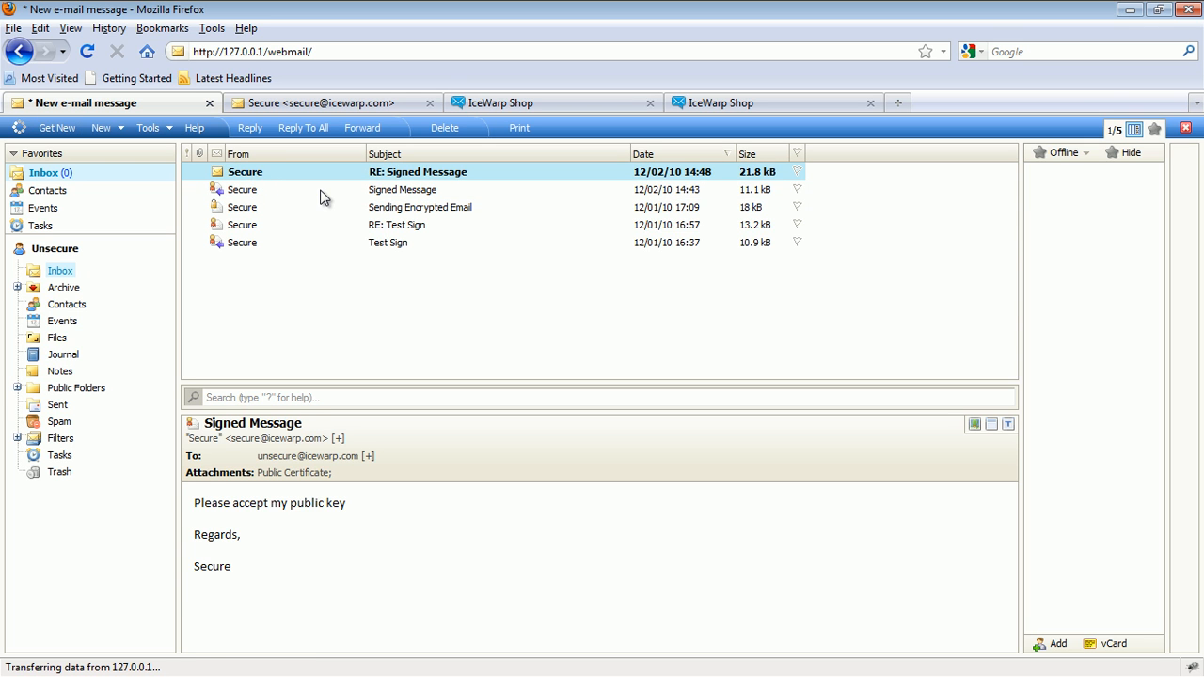
# - Open Secure's RE: Signed Message reply in the unsecure inbox and scroll through its preview
pyautogui.click(410, 171)
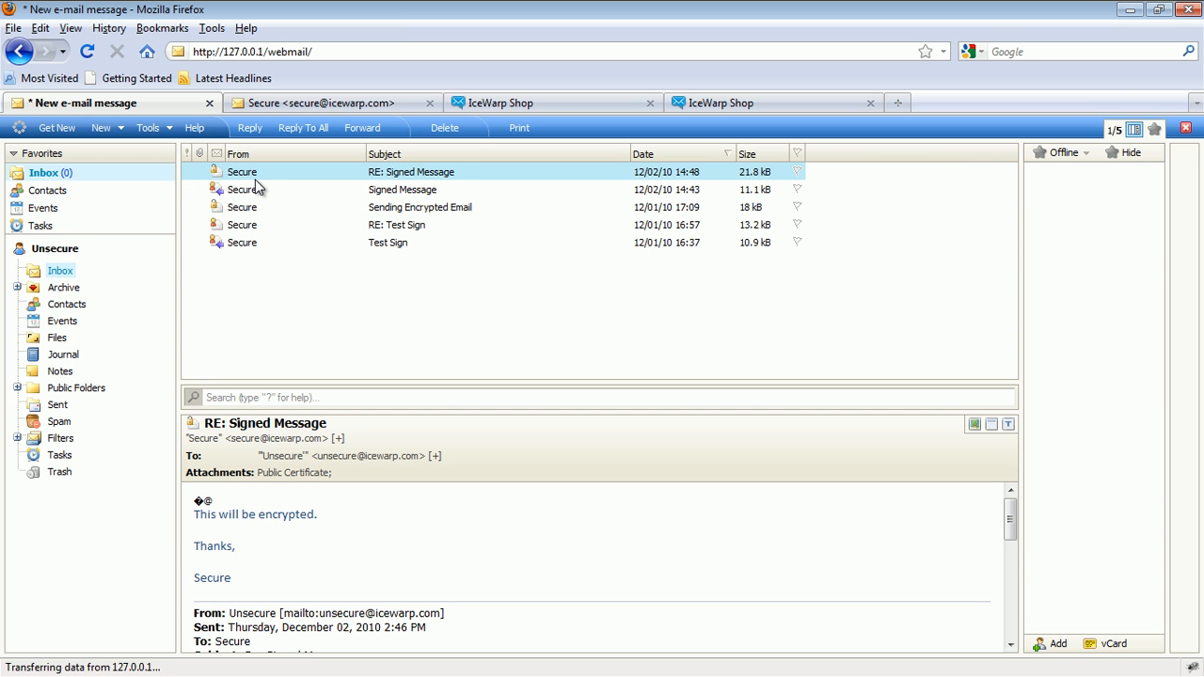
pyautogui.moveTo(235, 175)
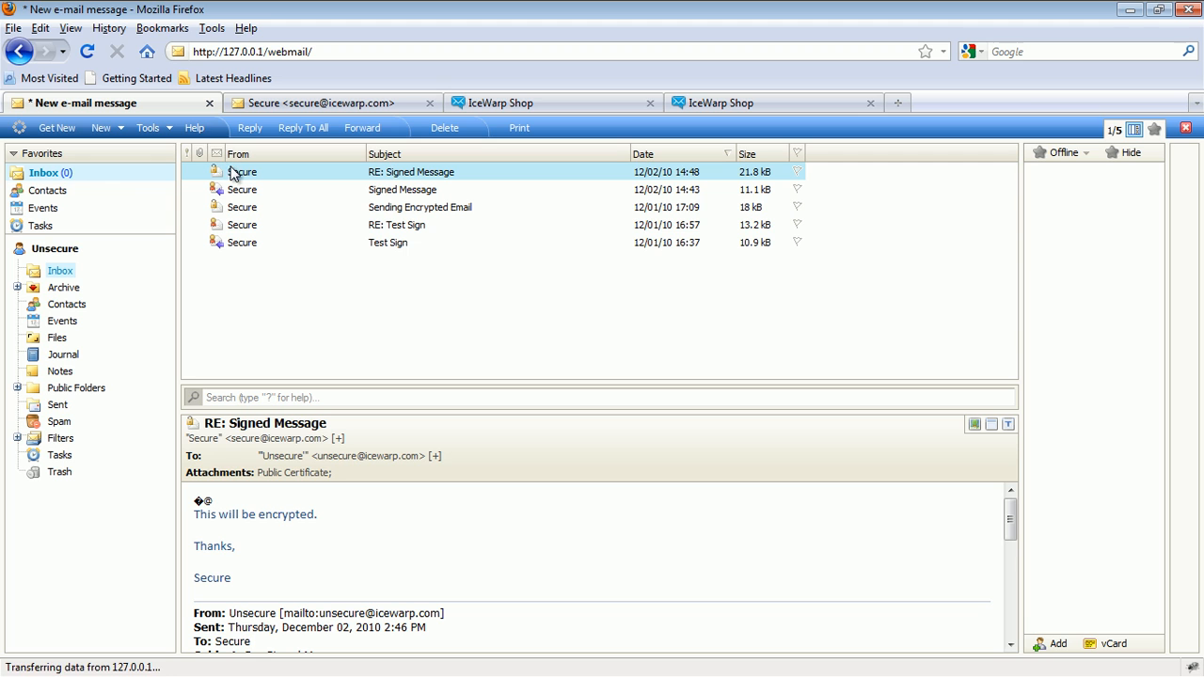
pyautogui.moveTo(220, 179)
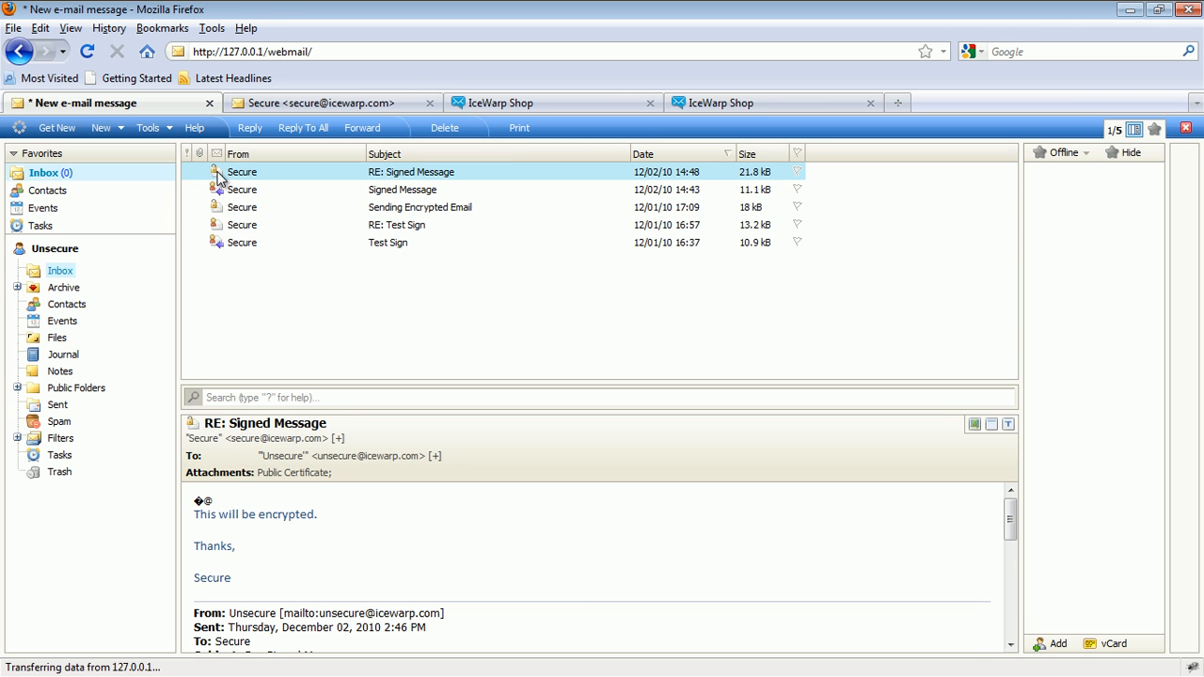
pyautogui.click(109, 102)
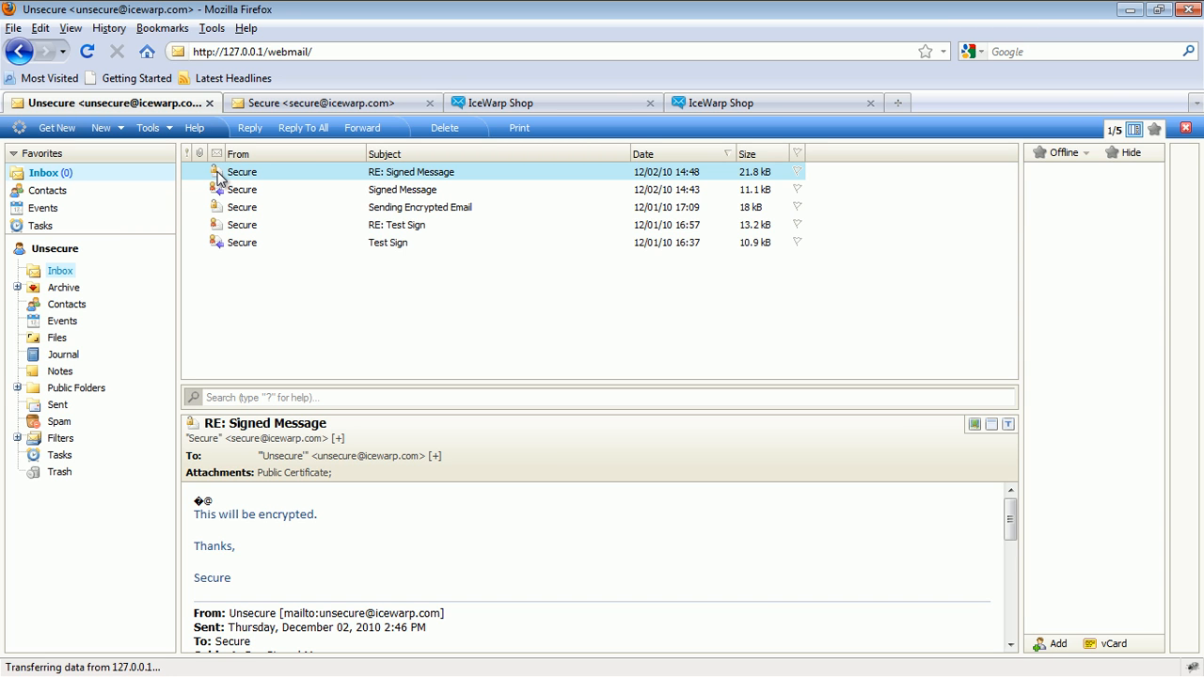
pyautogui.moveTo(290, 386)
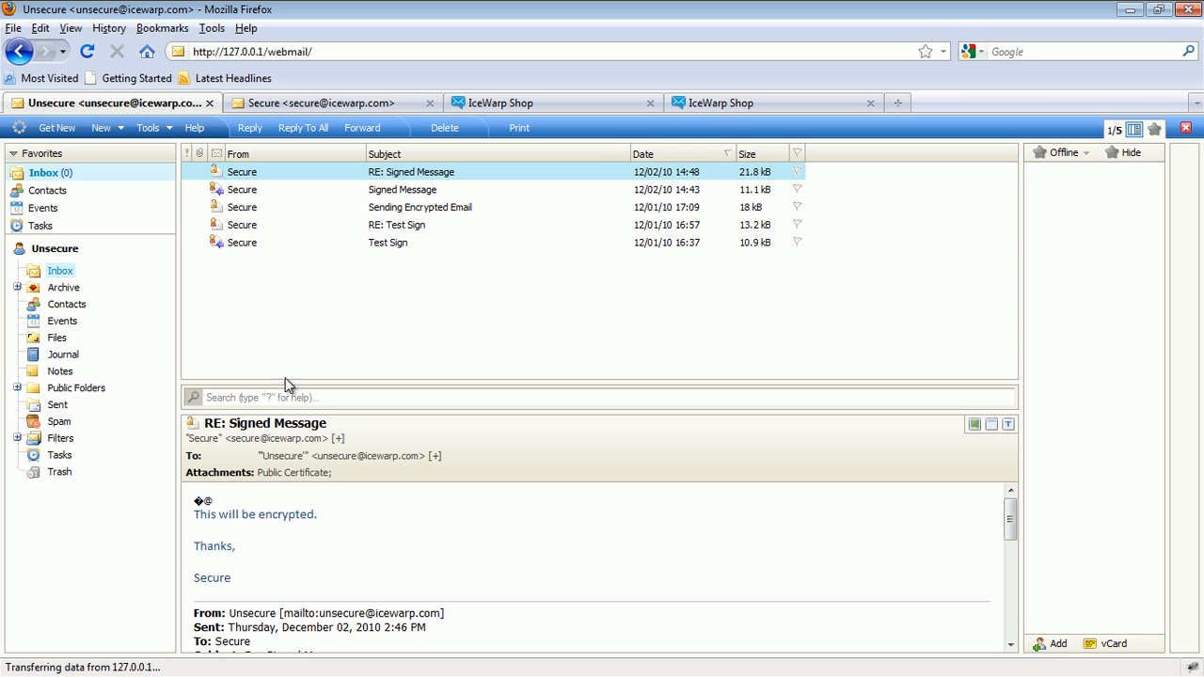
pyautogui.scroll(-3)
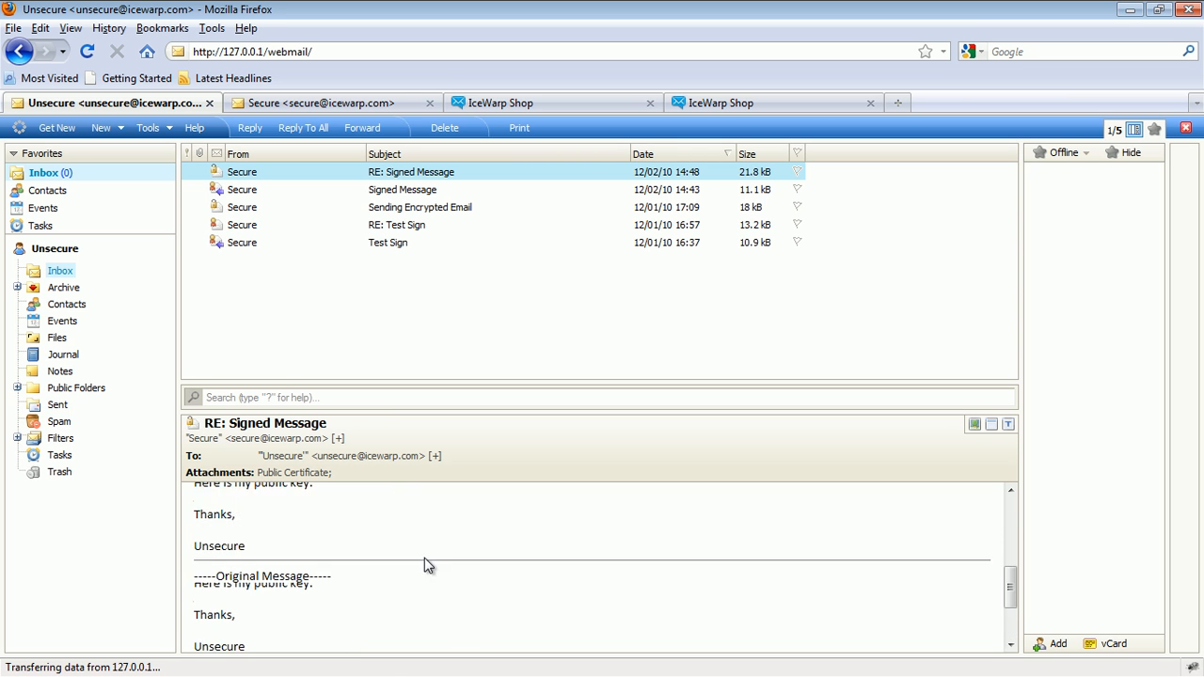
pyautogui.scroll(3)
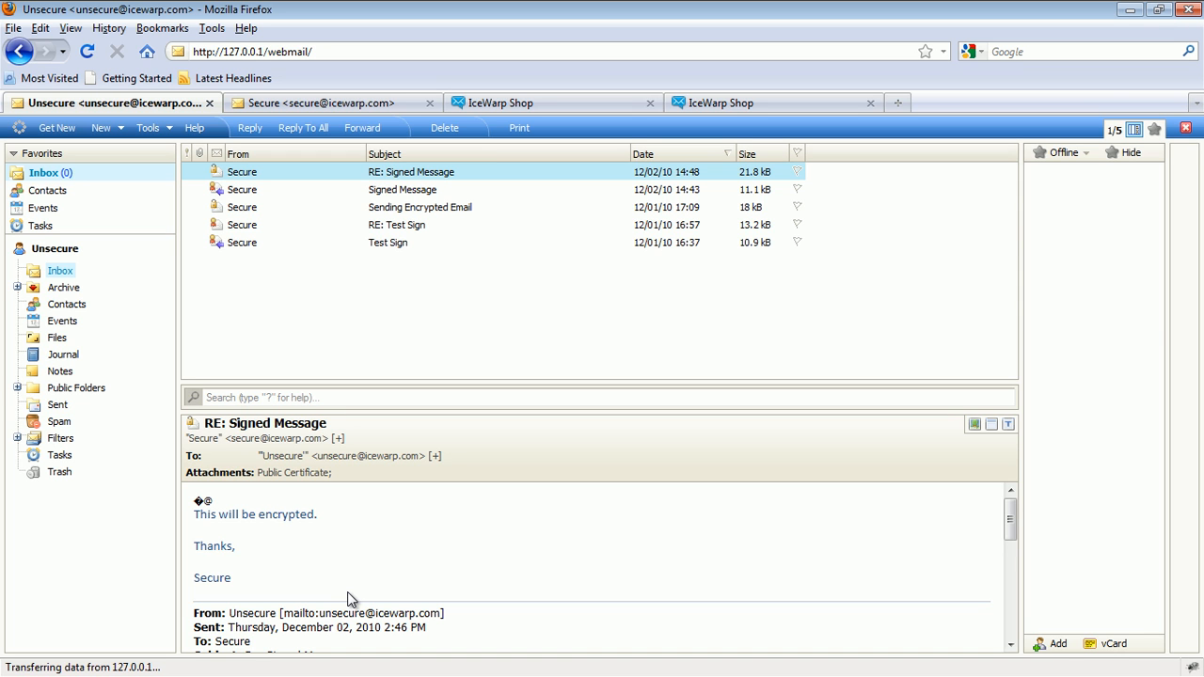
pyautogui.moveTo(332, 579)
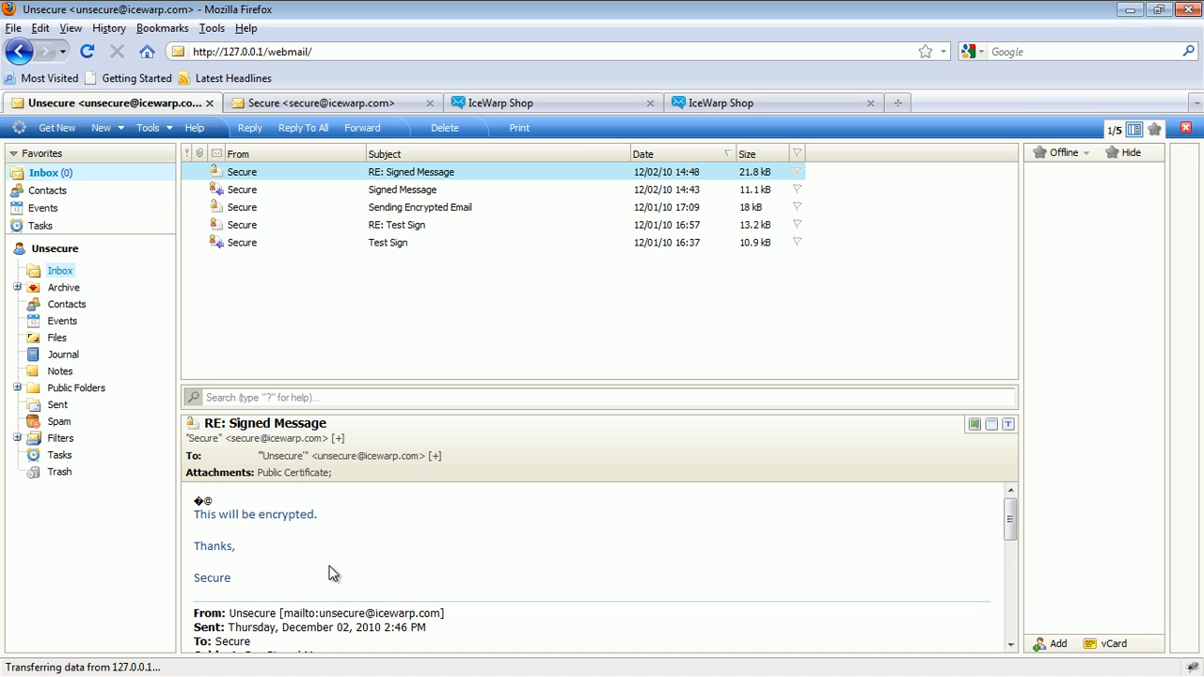
pyautogui.moveTo(487, 575)
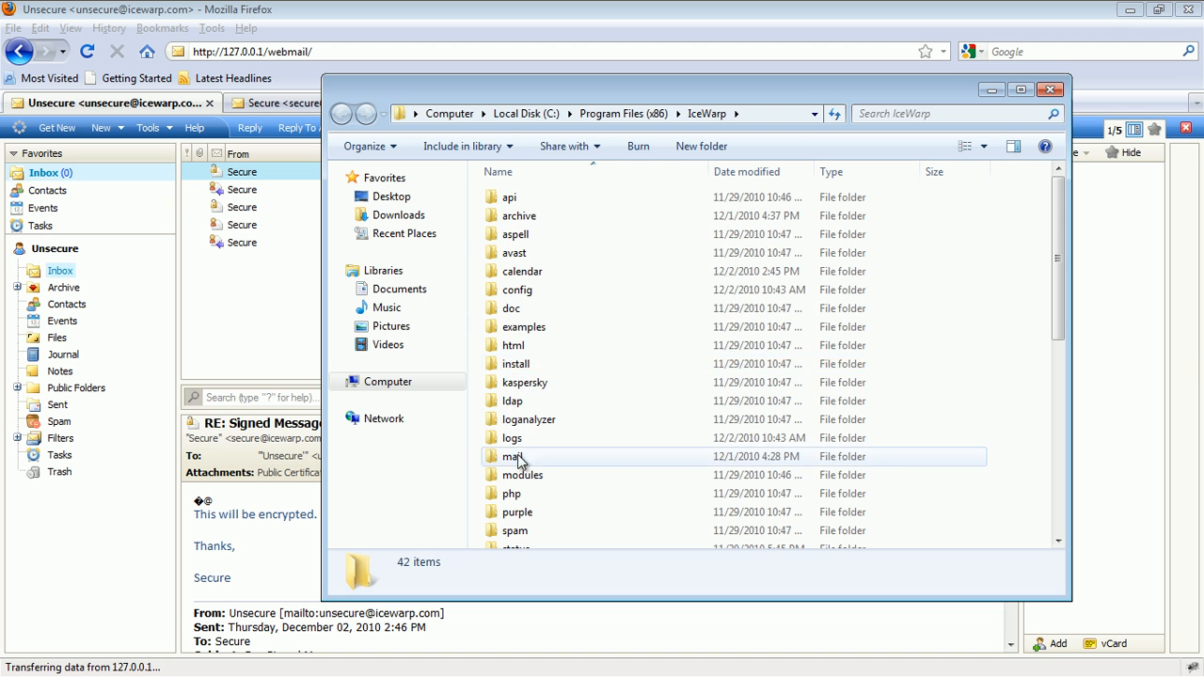
# - Browse into the icewarp.com mail domain folder and select the newest 22 KB message file
pyautogui.doubleClick(512, 457)
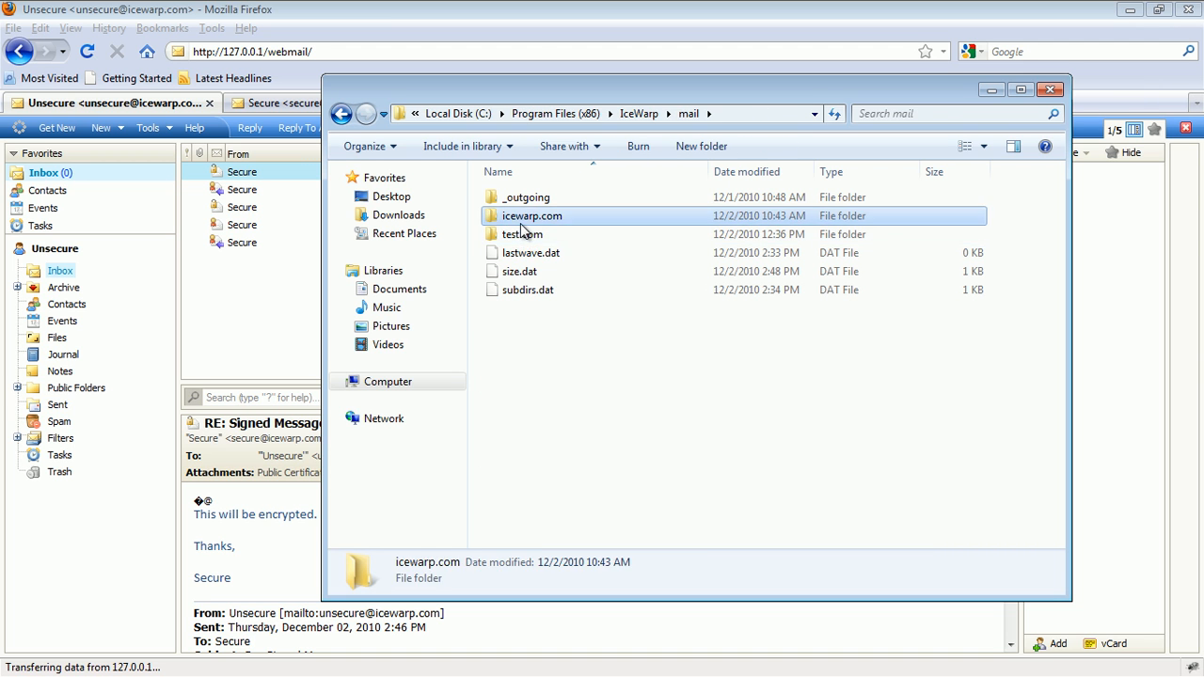
pyautogui.doubleClick(533, 215)
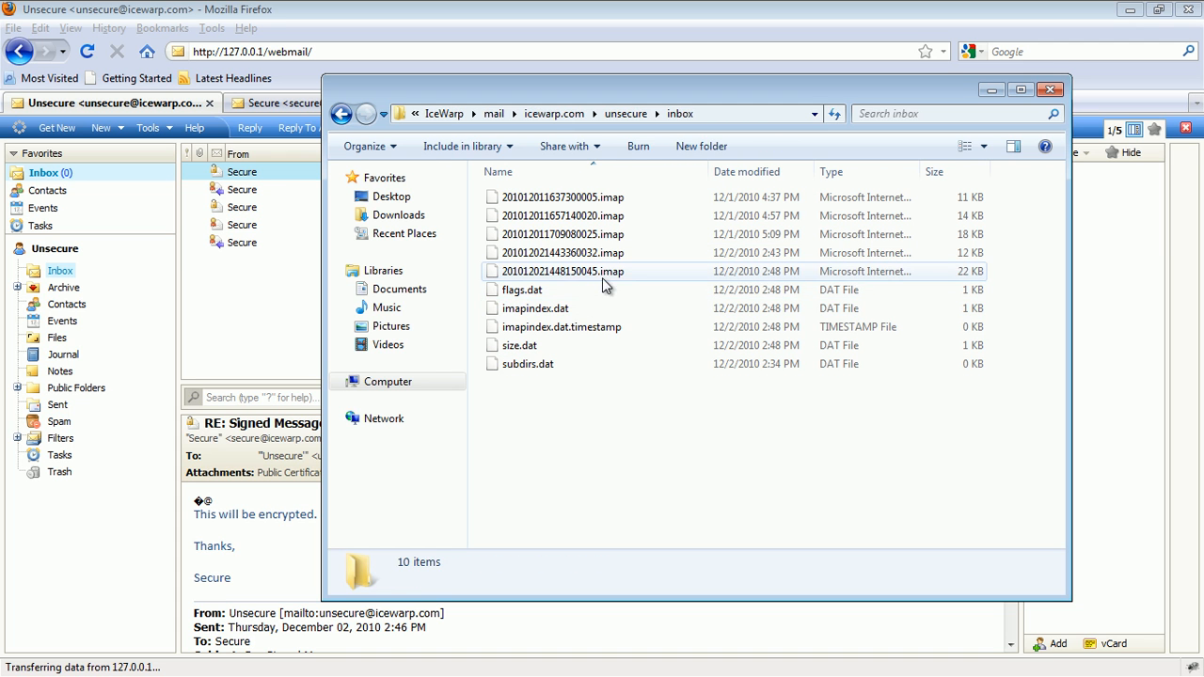
pyautogui.click(561, 271)
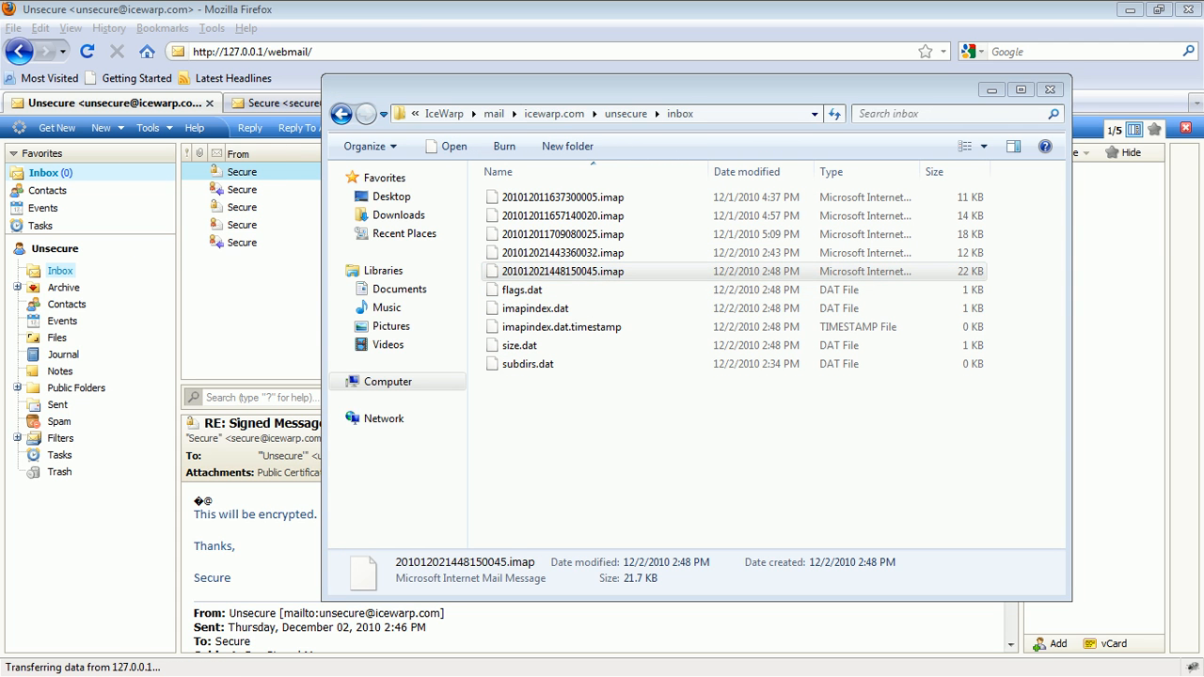
# - Open 20101202144815045.imap and choose a program in the Open with dialog
pyautogui.doubleClick(562, 270)
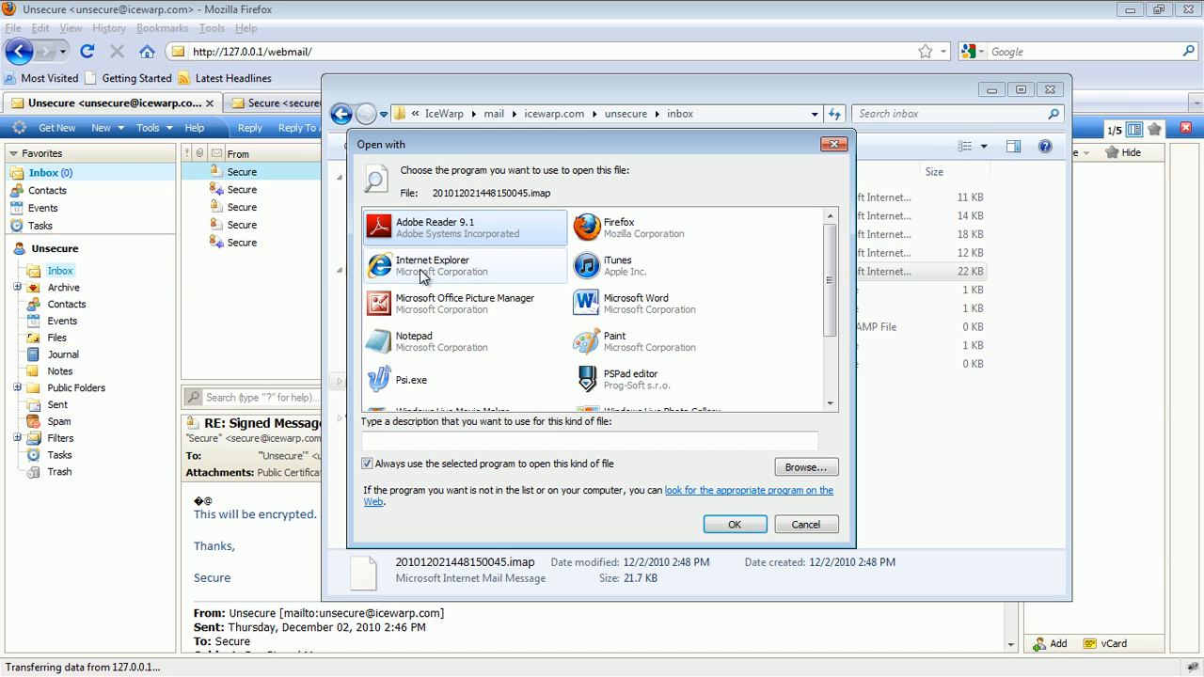
pyautogui.click(805, 523)
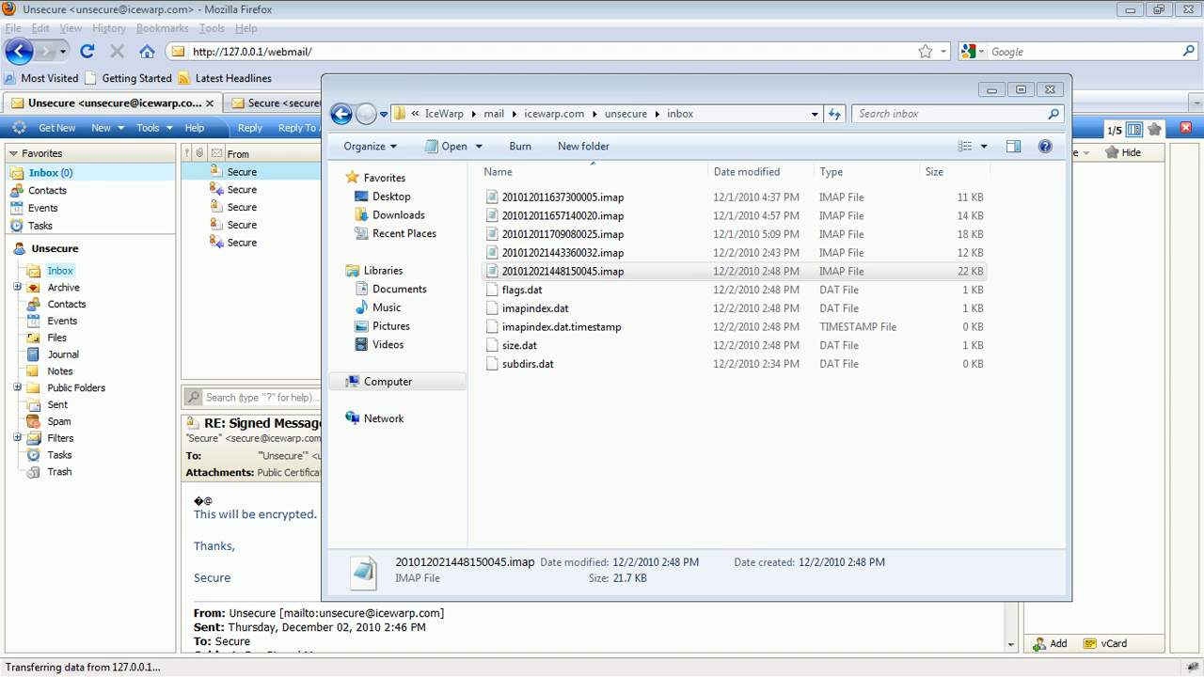
# - View the encrypted .imap file in Notepad, scrolling through its x-pkcs7-mime headers and base64 body
pyautogui.doubleClick(562, 271)
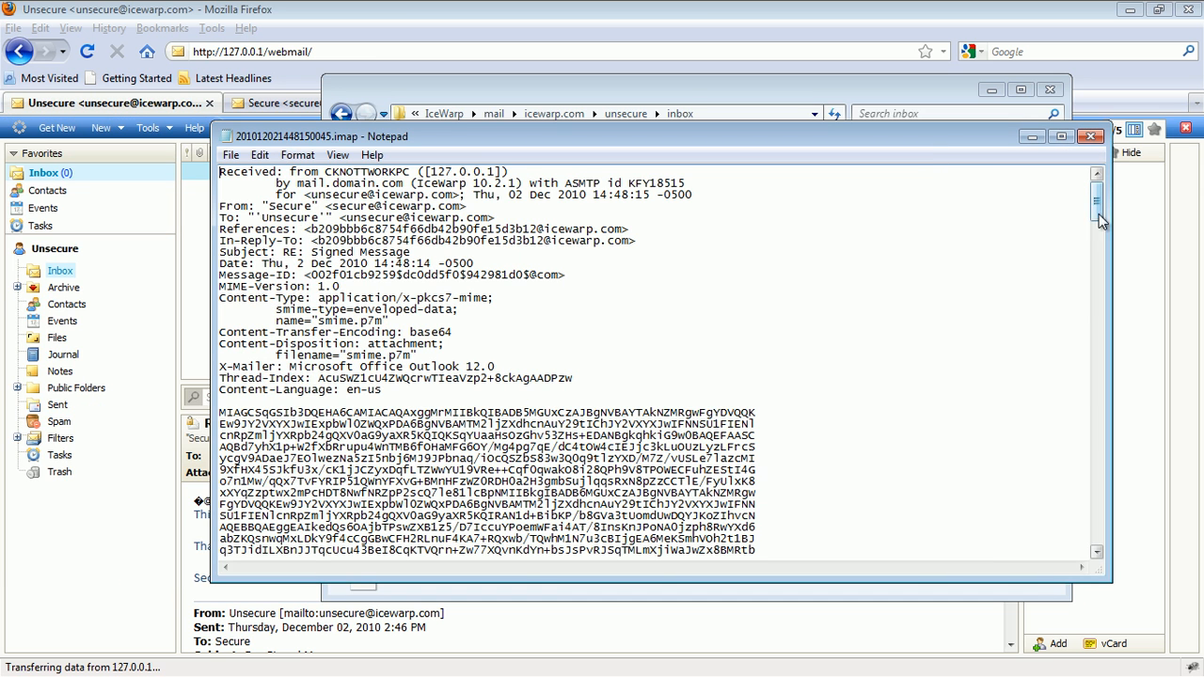
pyautogui.scroll(-3)
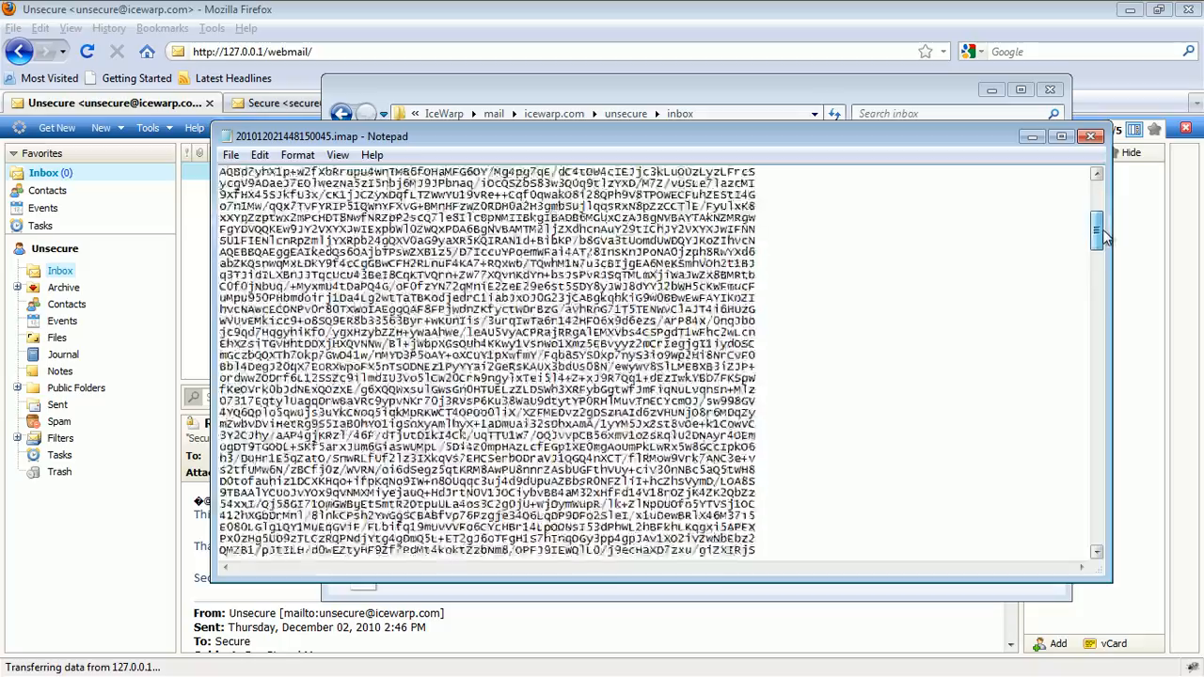
pyautogui.scroll(-3)
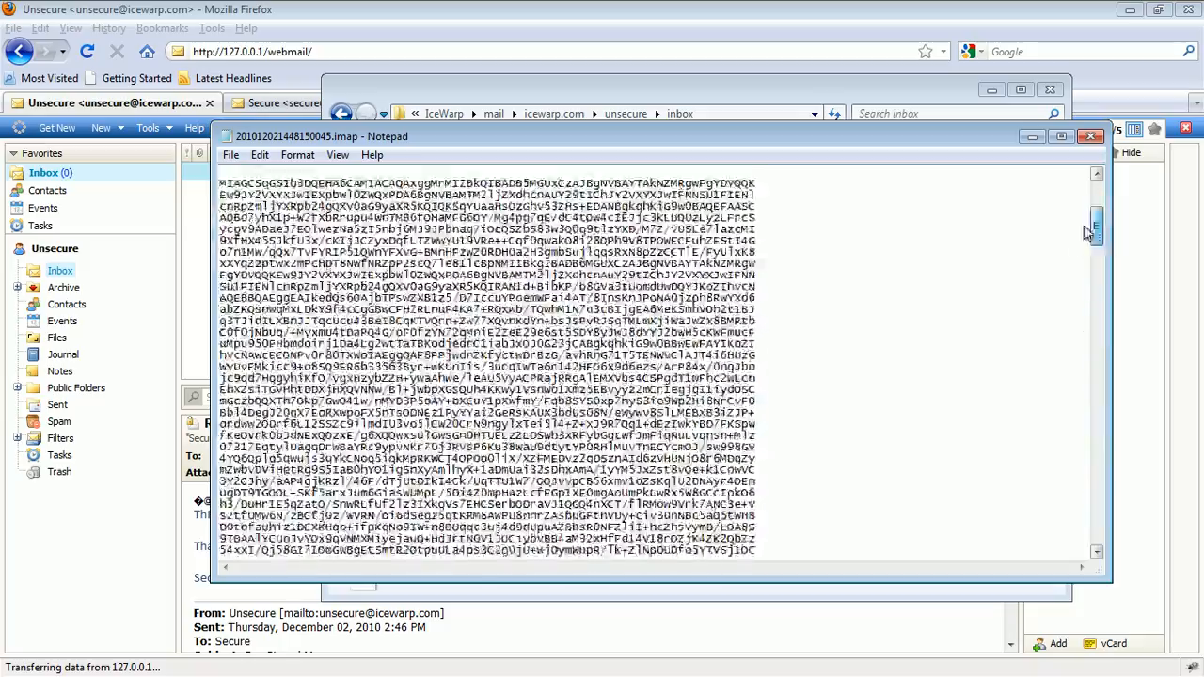
pyautogui.scroll(3)
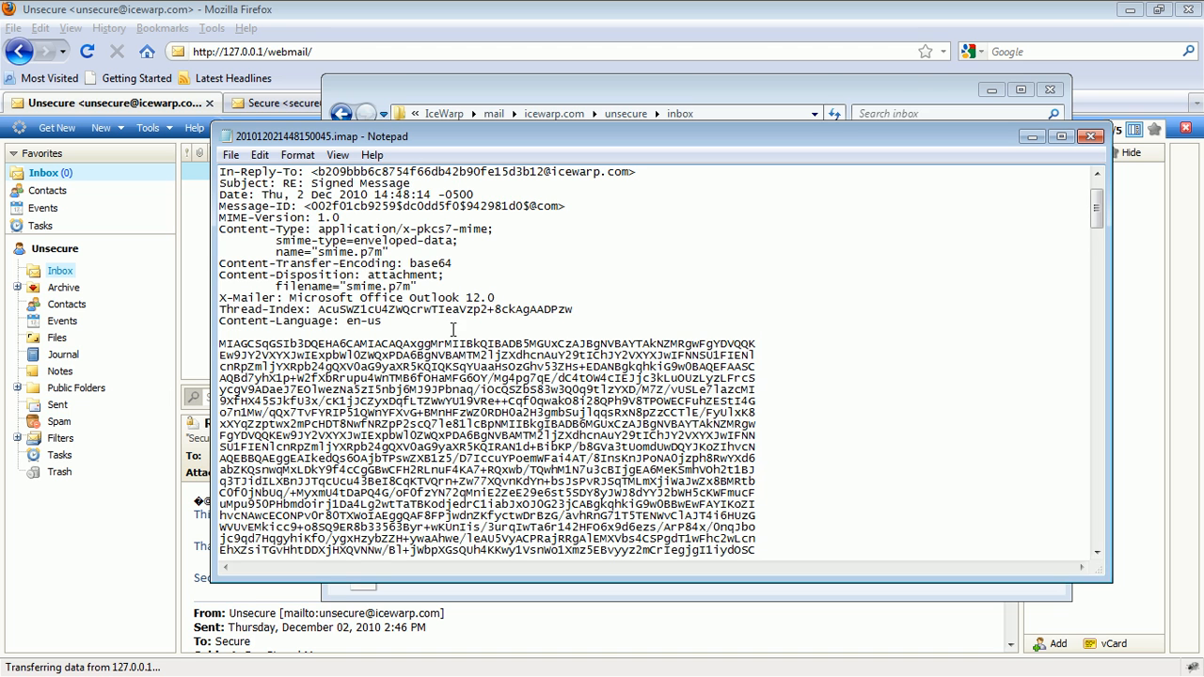
# - Open RE: Signed Message in its own webmail window and maximize it beside the raw file
pyautogui.click(1092, 136)
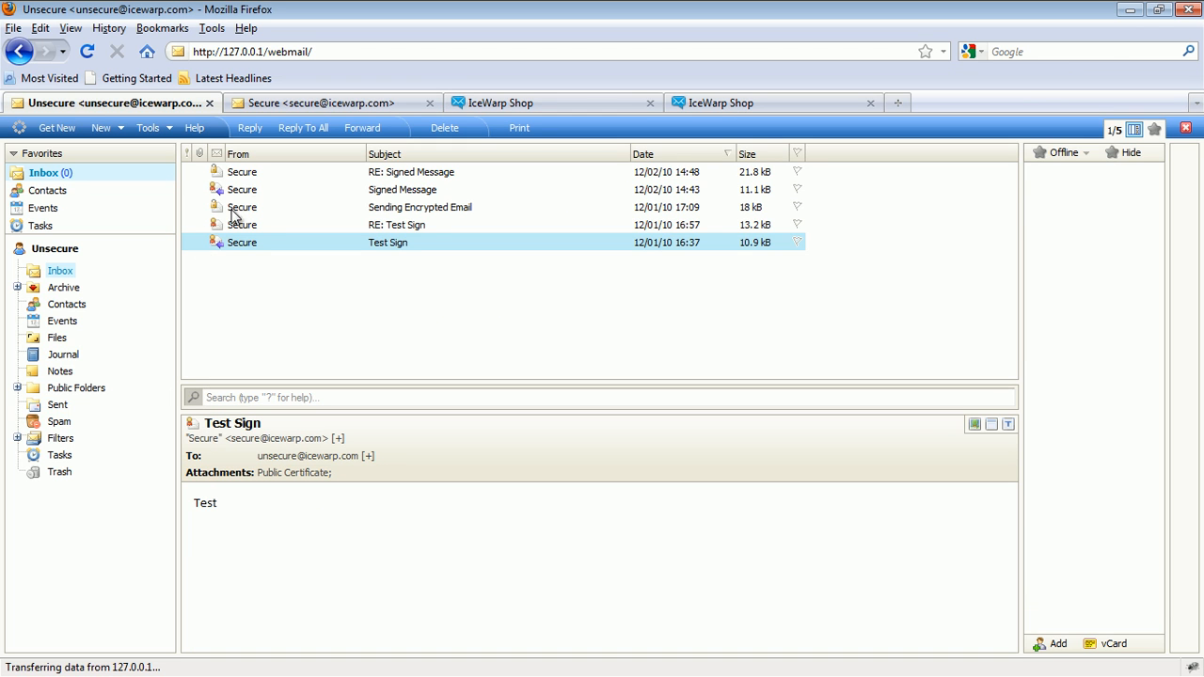
pyautogui.click(410, 171)
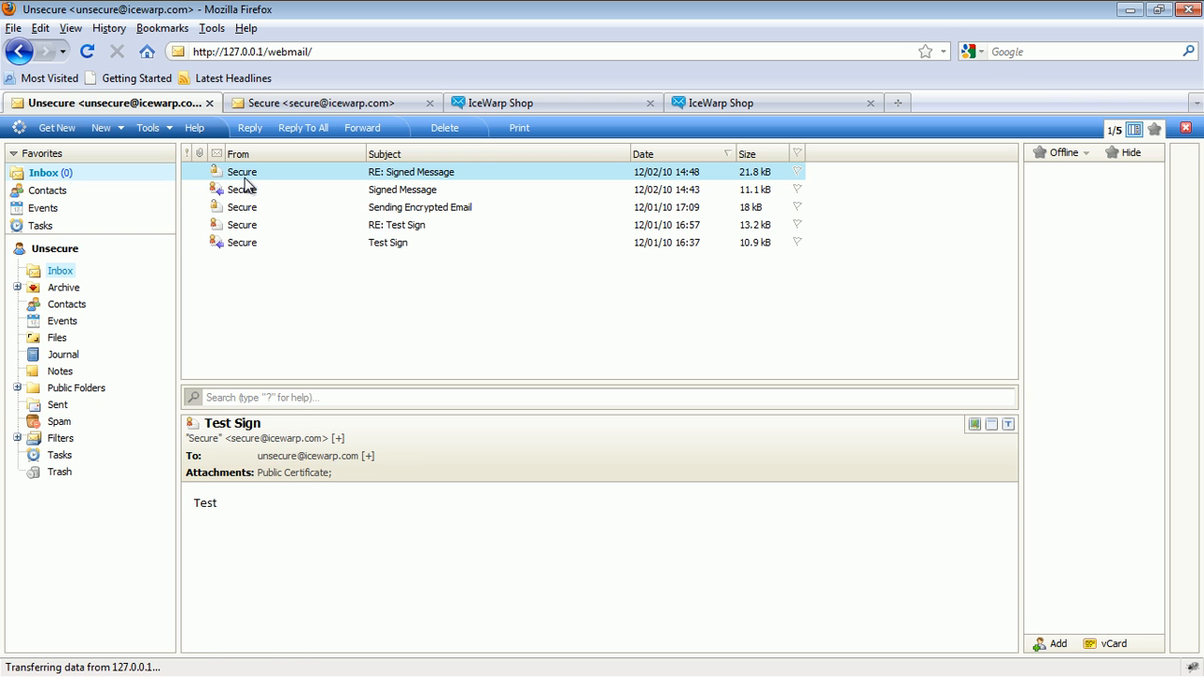
pyautogui.click(410, 171)
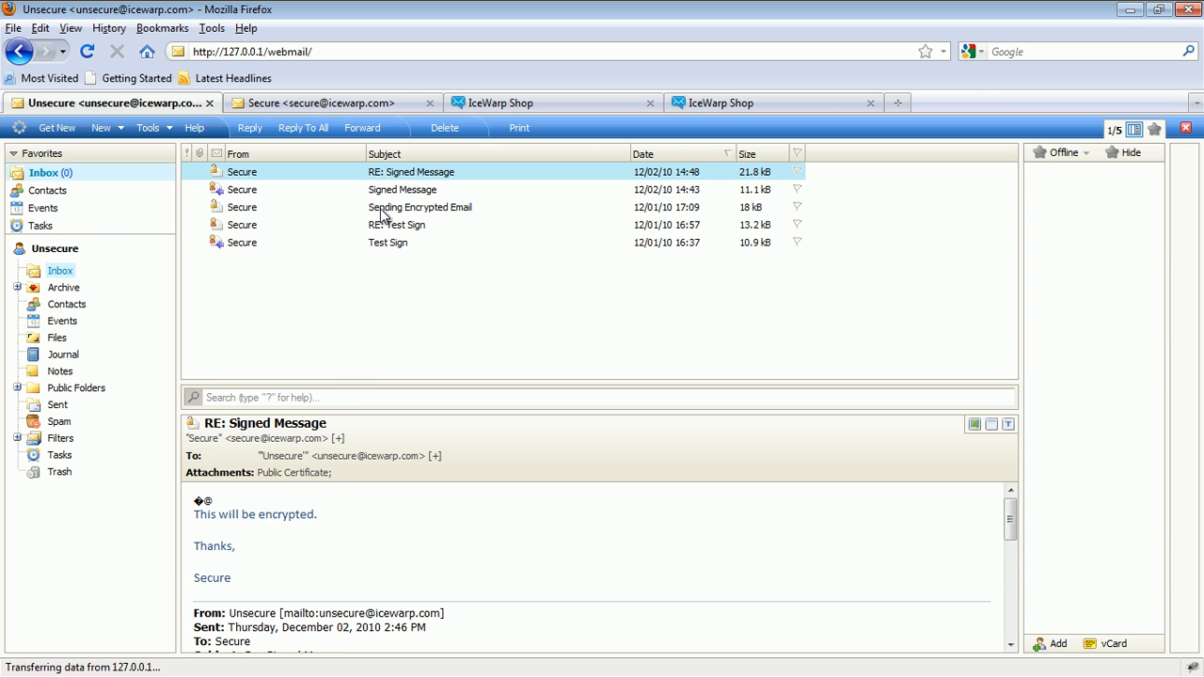
pyautogui.doubleClick(410, 171)
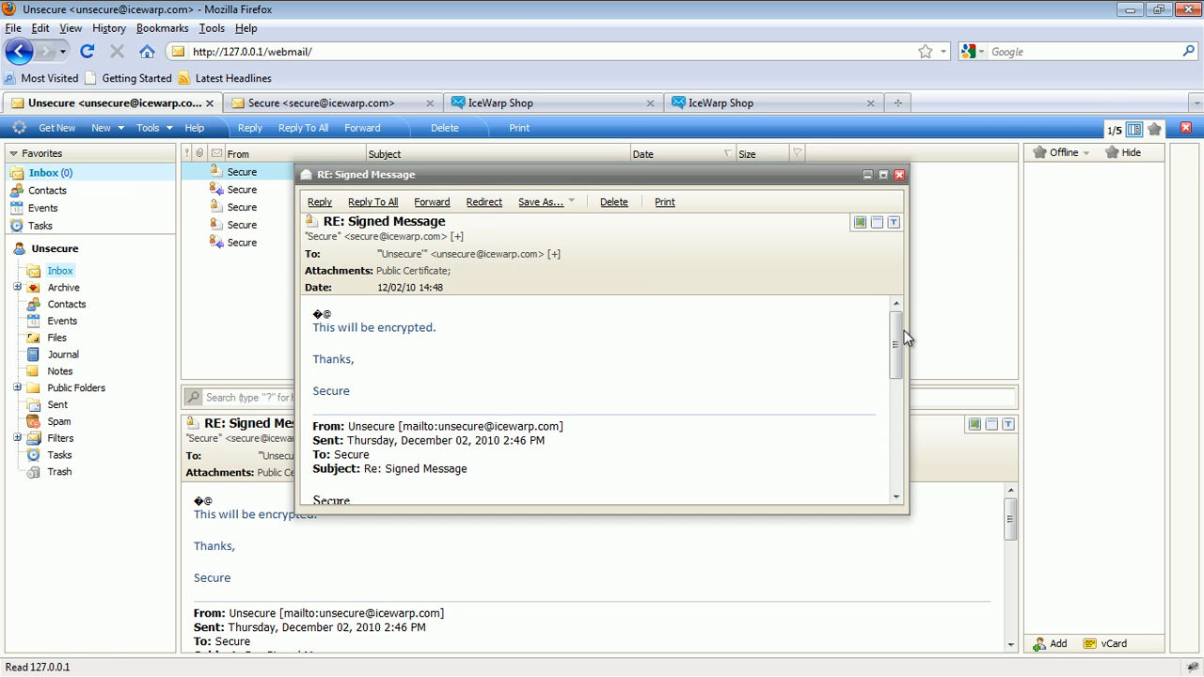
pyautogui.click(882, 173)
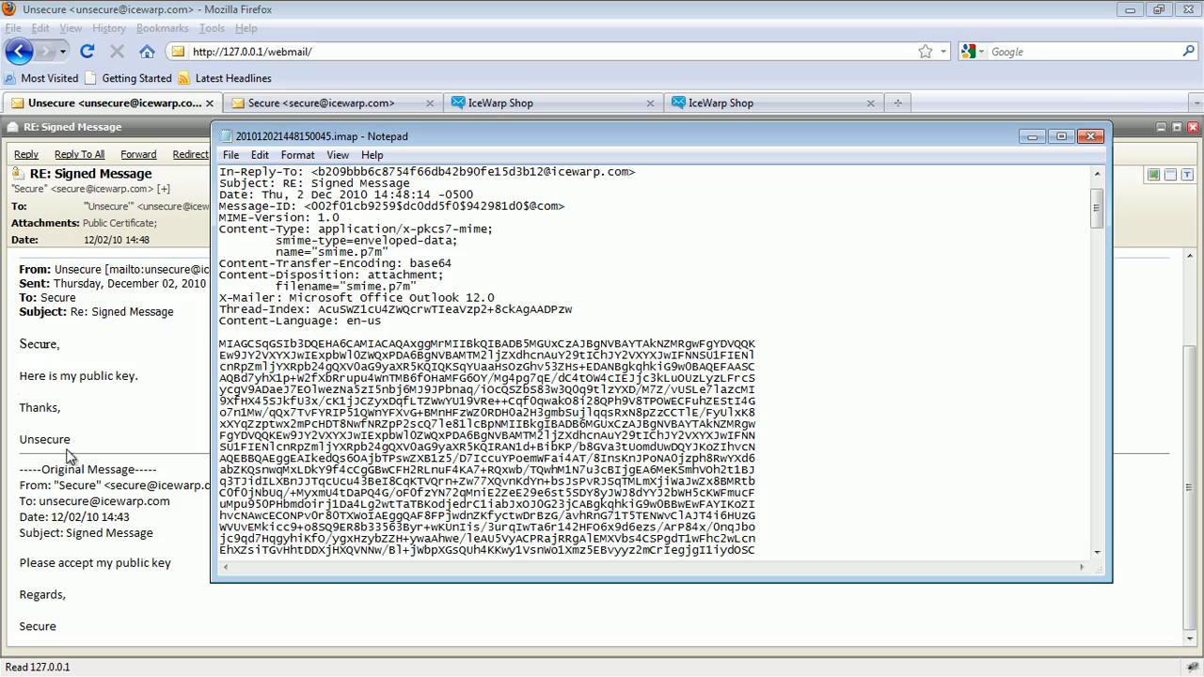
# - Highlight the smime enveloped-data Content-Type headers, then close Notepad
pyautogui.scroll(-3)
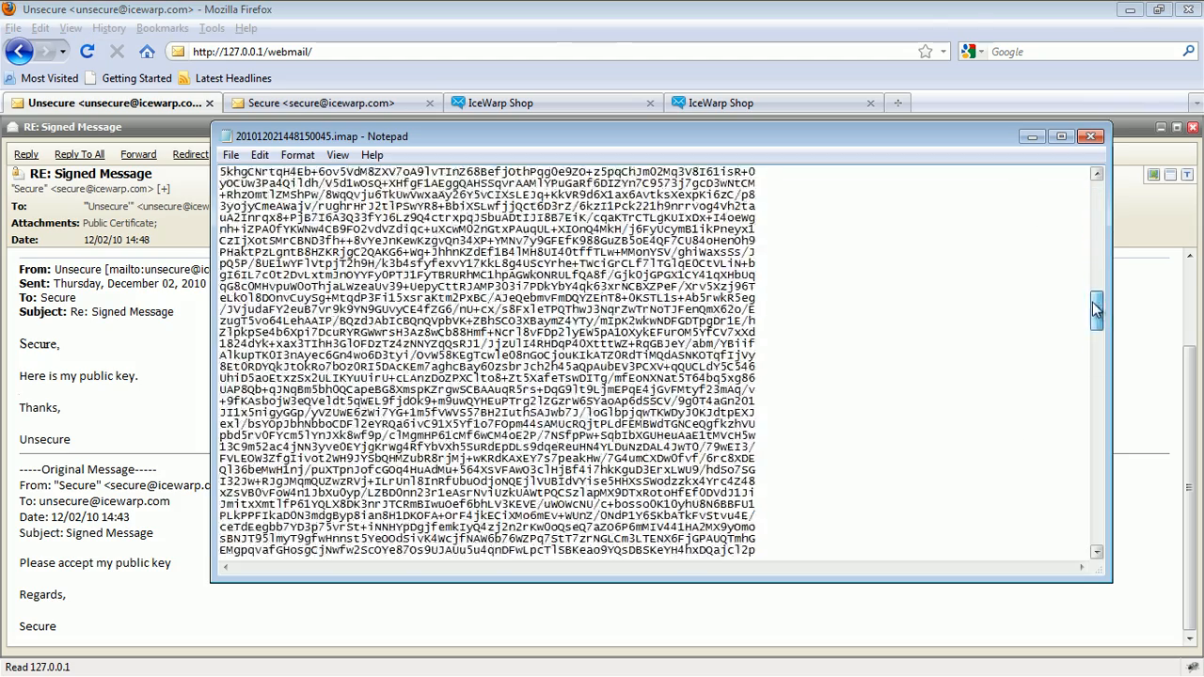
pyautogui.scroll(3)
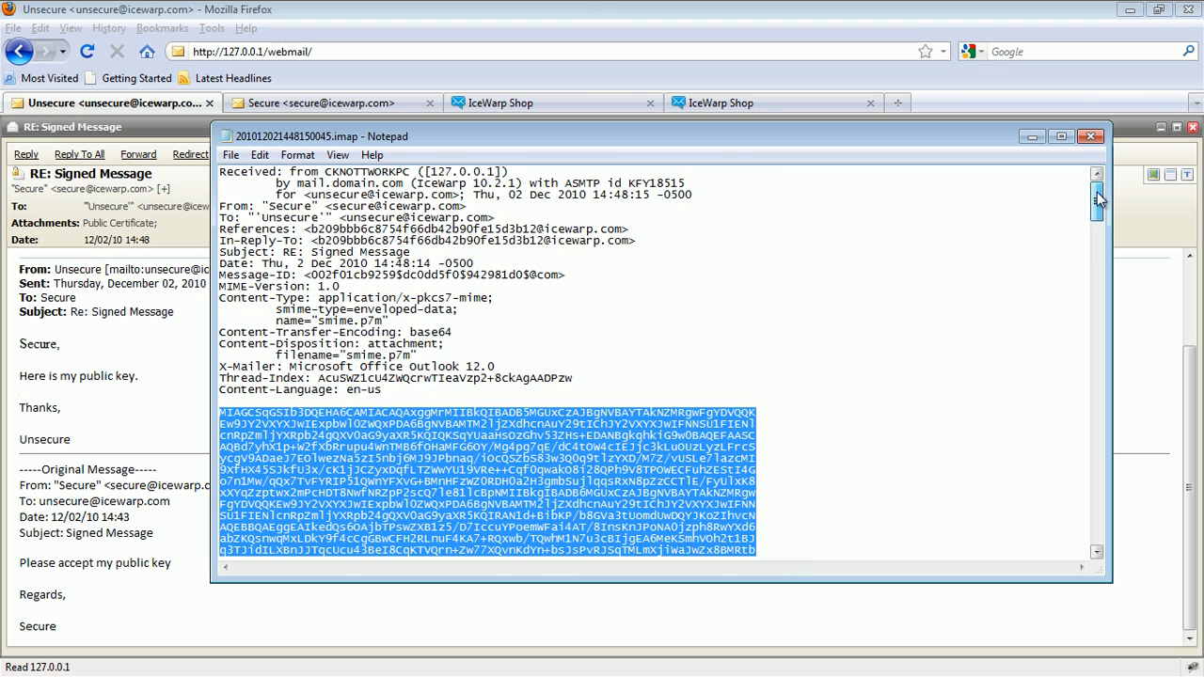
pyautogui.click(1095, 199)
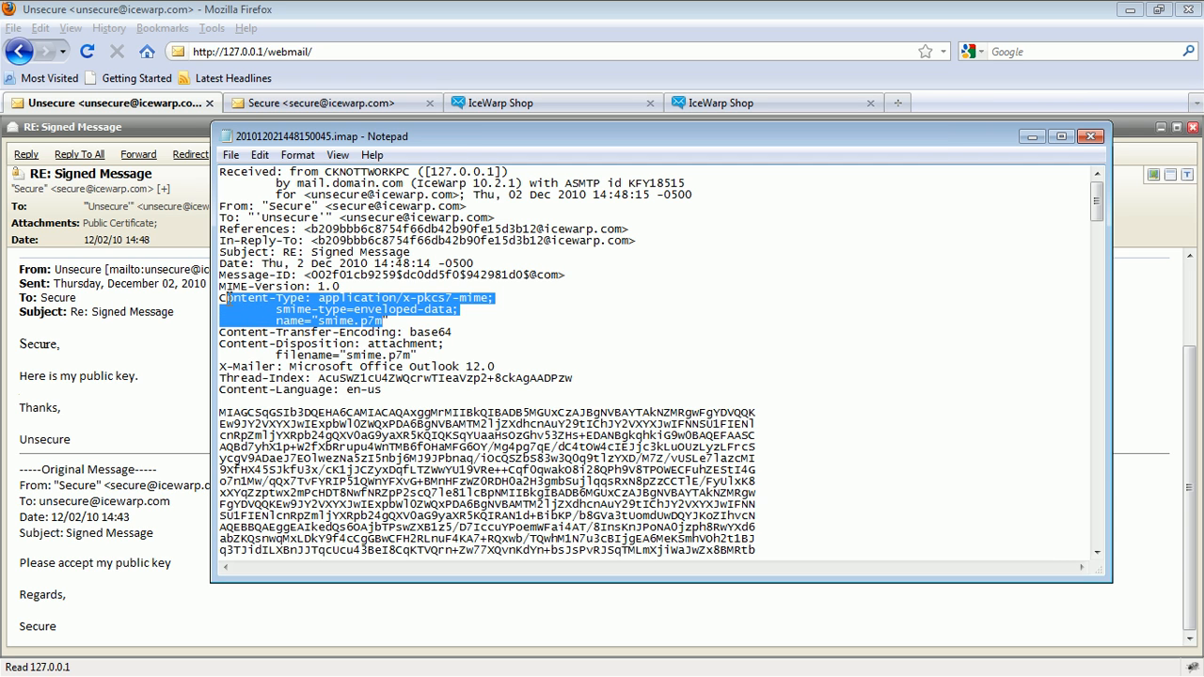
pyautogui.moveTo(599, 324)
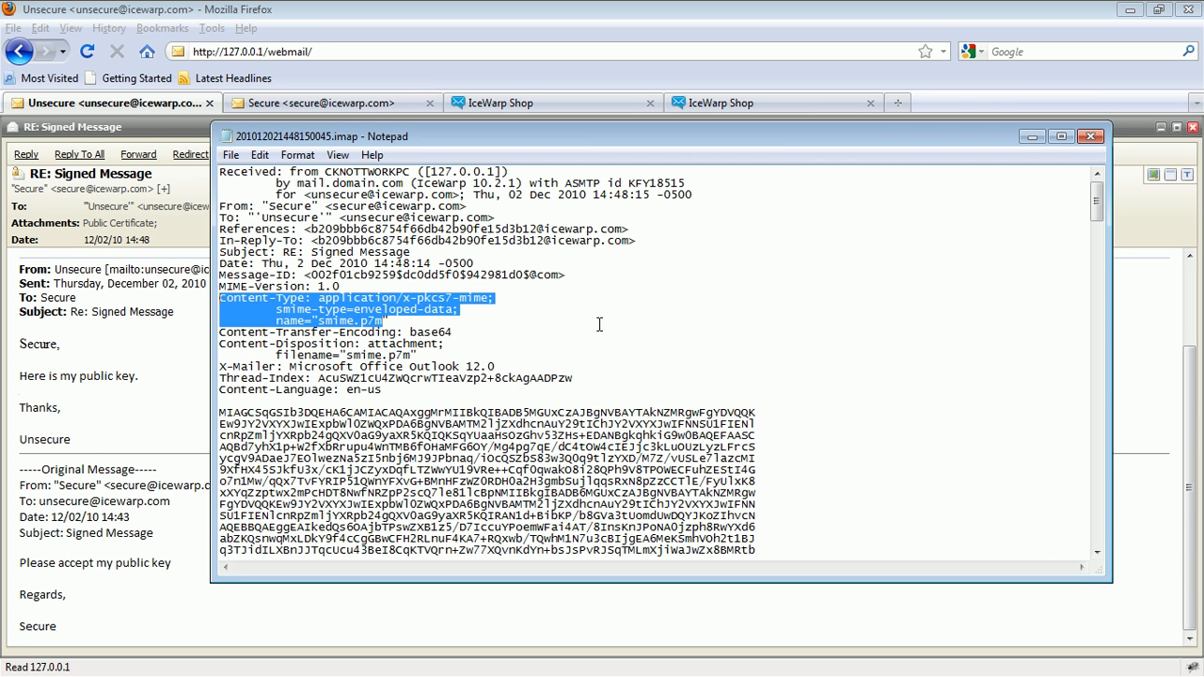
pyautogui.moveTo(1033, 225)
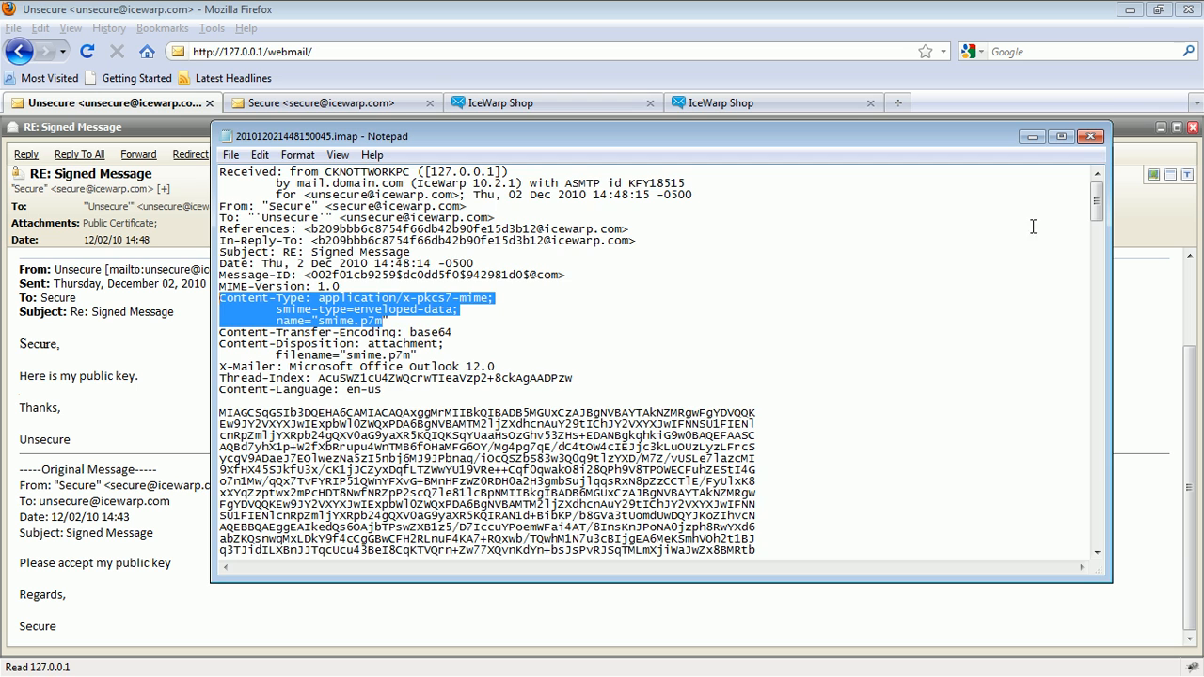
pyautogui.click(1091, 135)
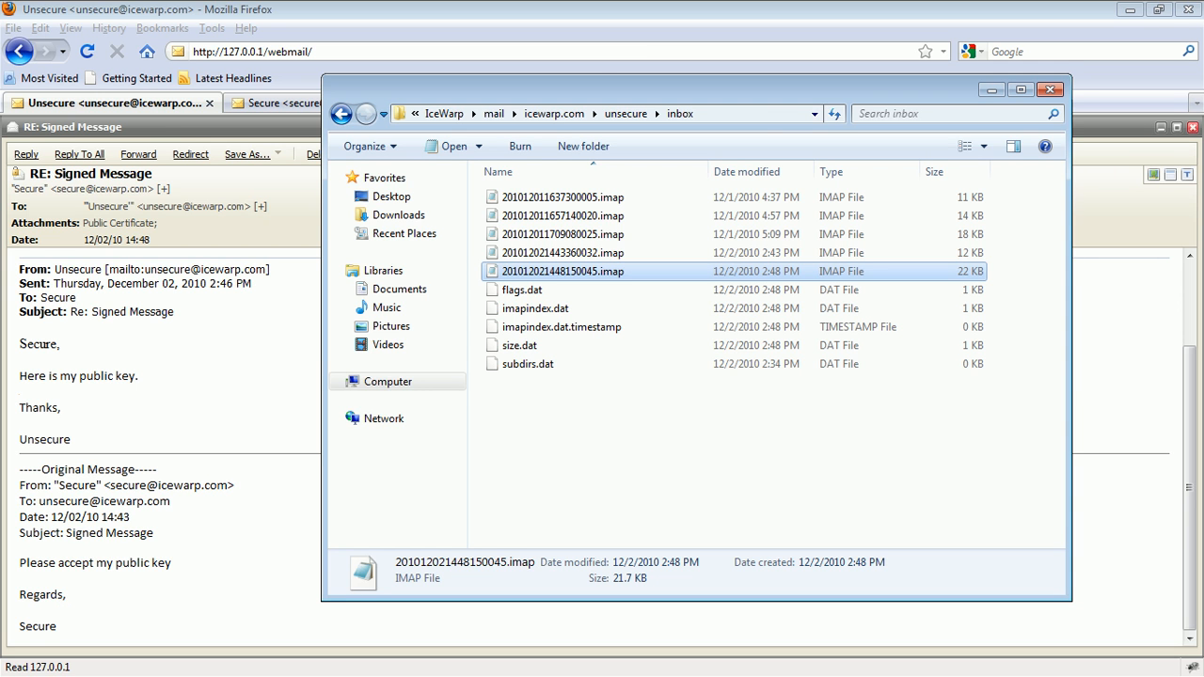
# - Open 20101202144336032.imap in Notepad and scroll through its readable multipart/signed text
pyautogui.doubleClick(564, 252)
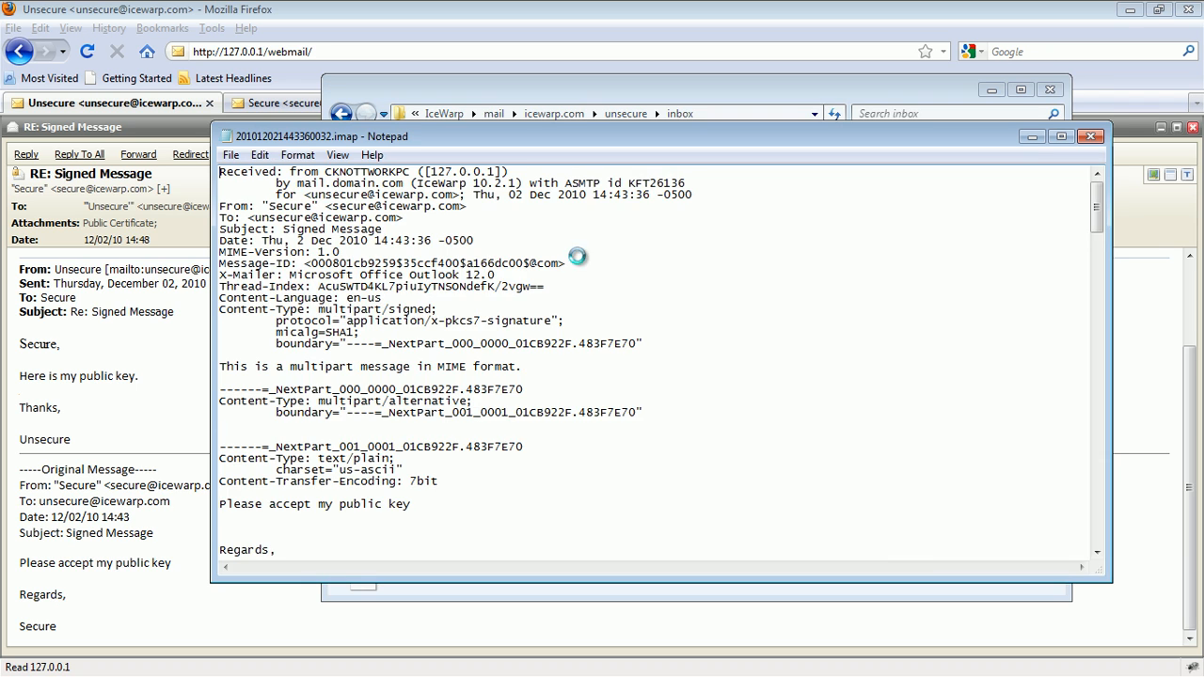
pyautogui.scroll(-3)
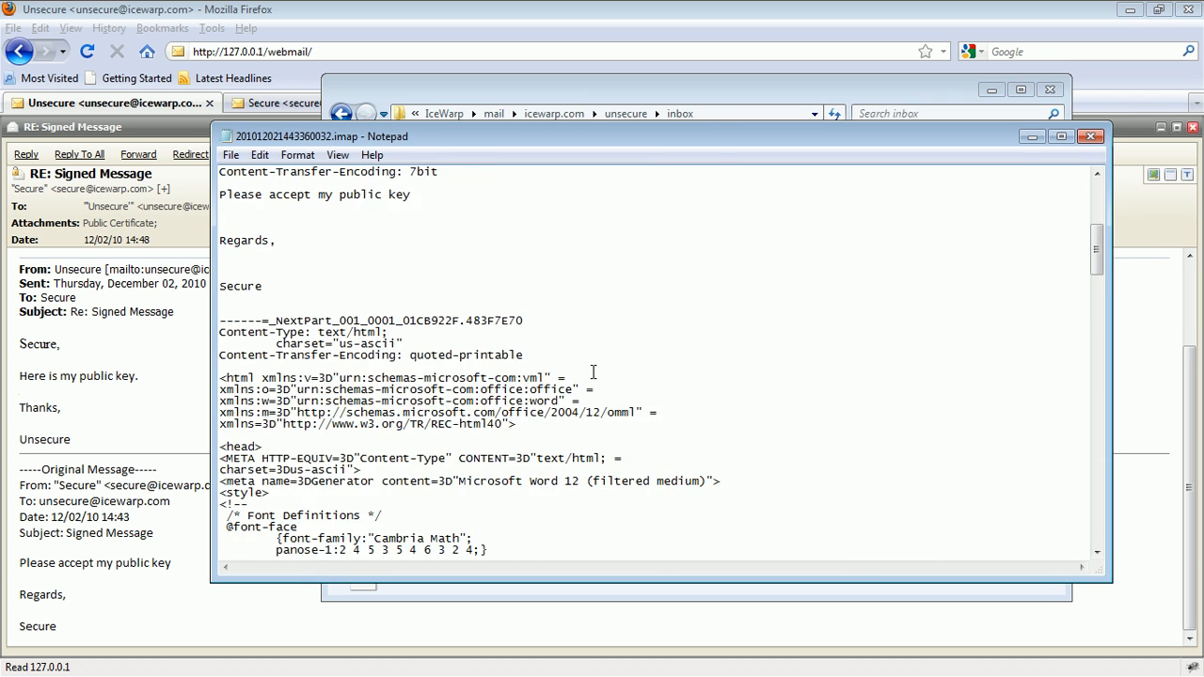
pyautogui.scroll(3)
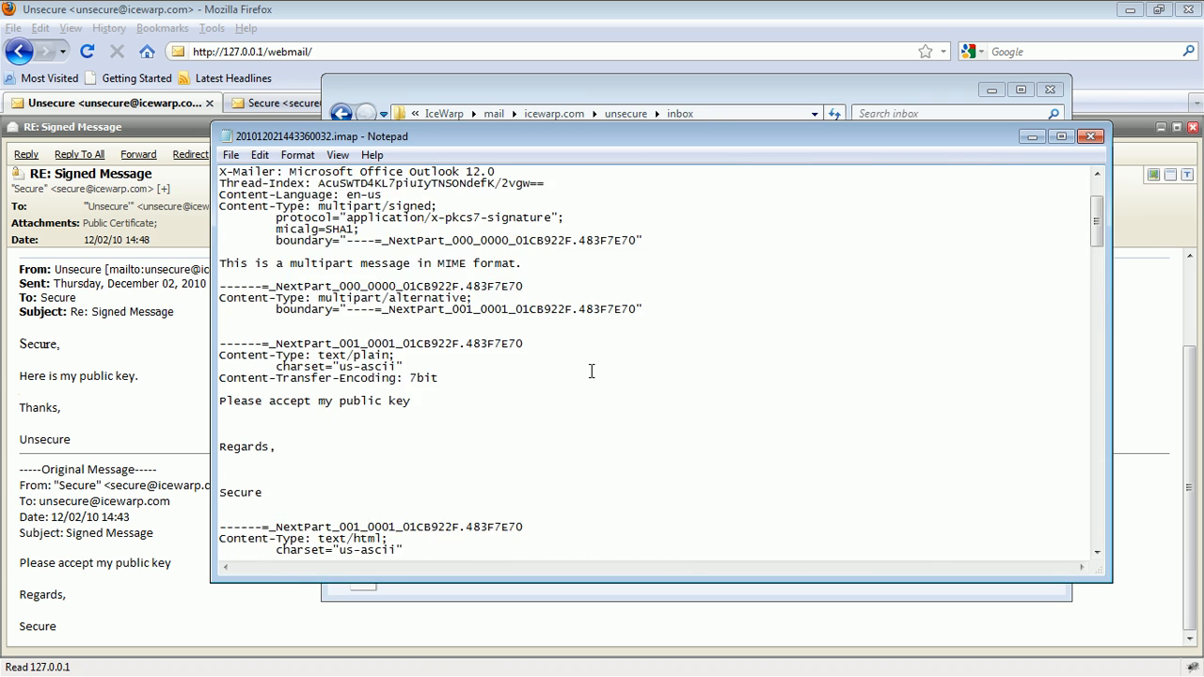
pyautogui.scroll(3)
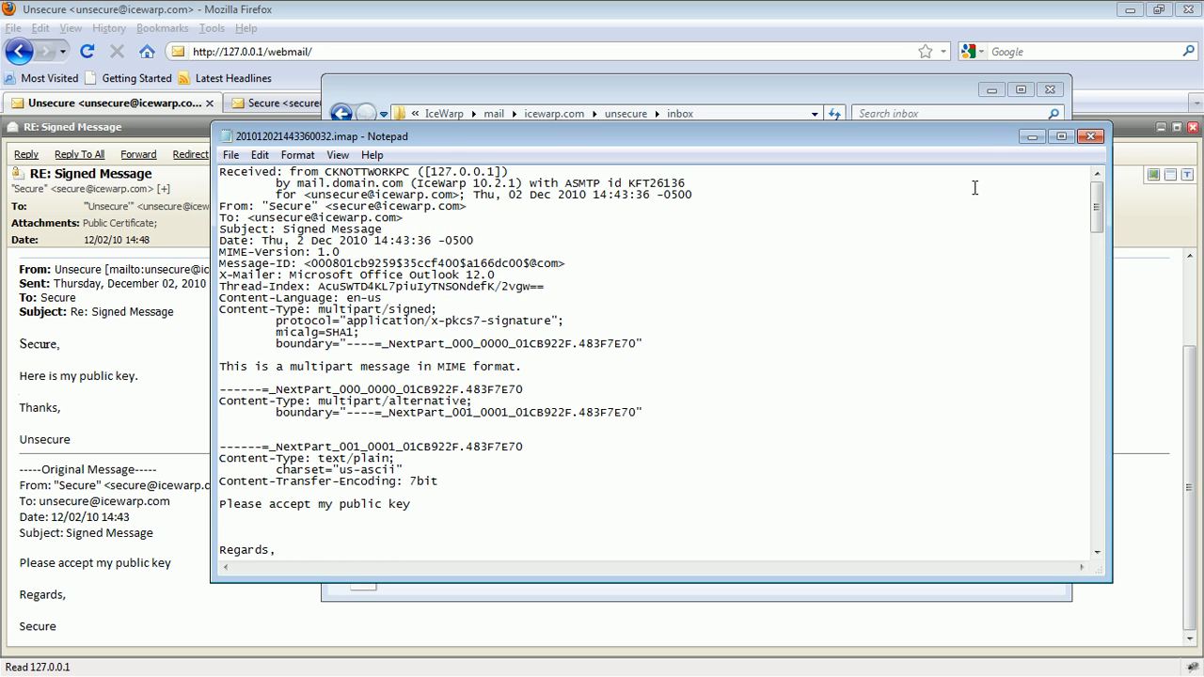
pyautogui.moveTo(1091, 136)
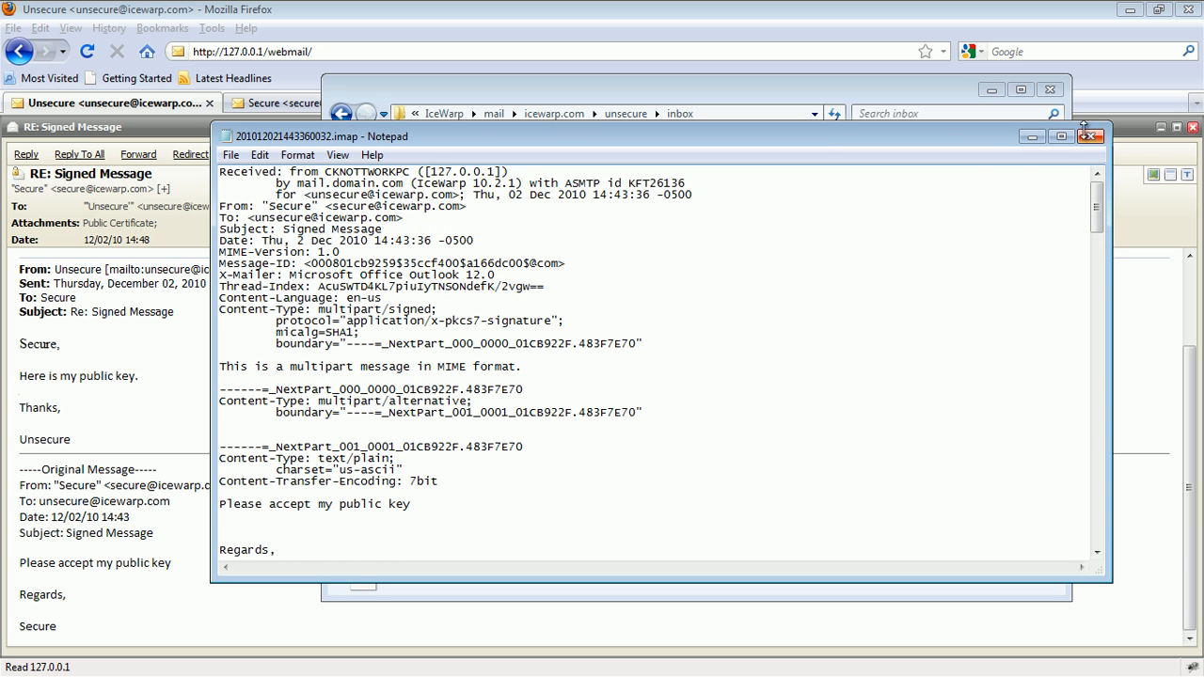
# - Close the signed message file and the inbox folder window, leaving webmail's RE: Signed Message
pyautogui.click(1091, 135)
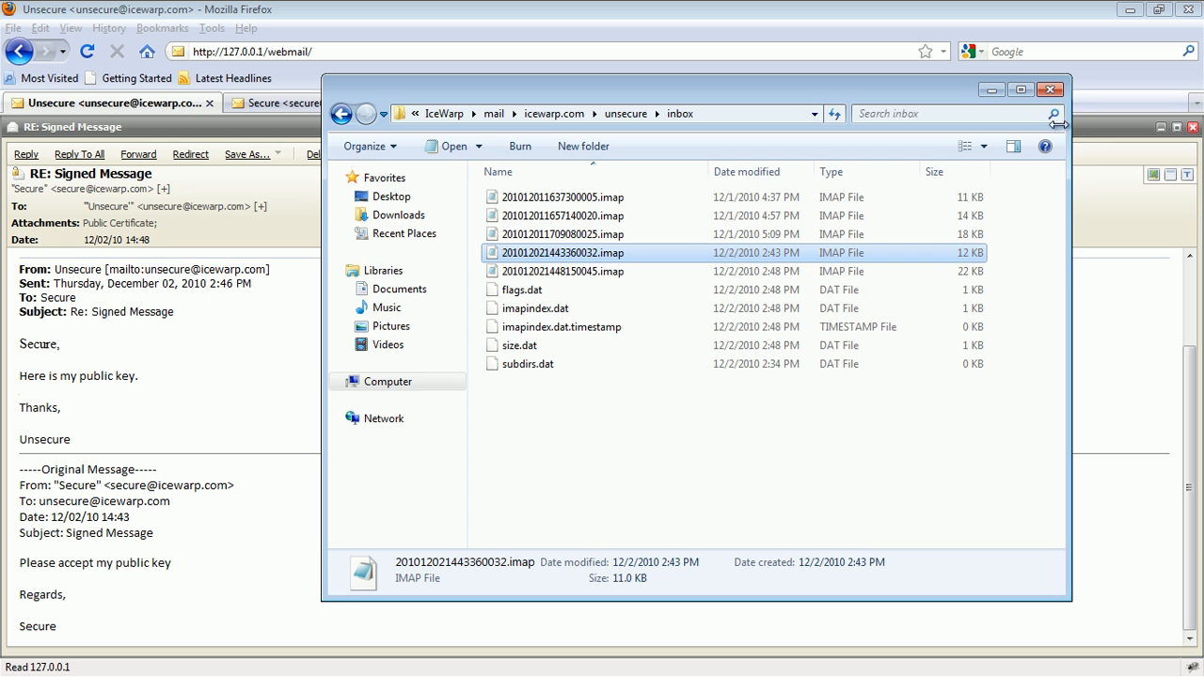
pyautogui.click(1050, 88)
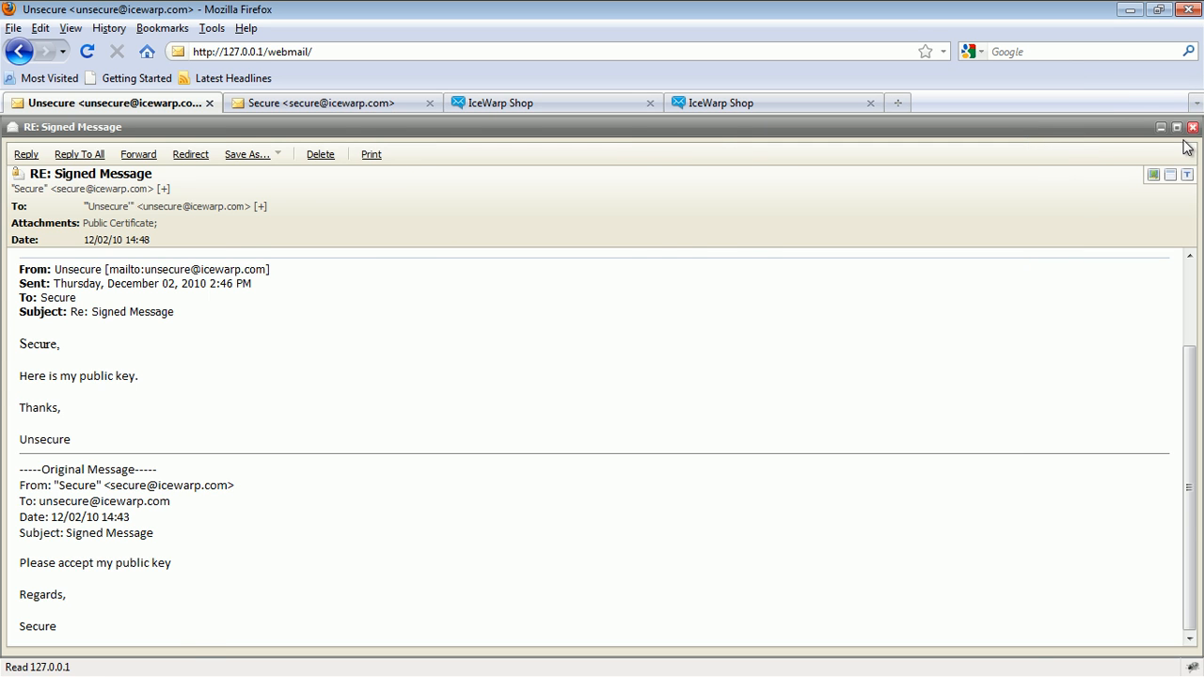
# - Return to Outlook, discard a reply to RE: Signed Message and start a blank new message
pyautogui.click(1193, 127)
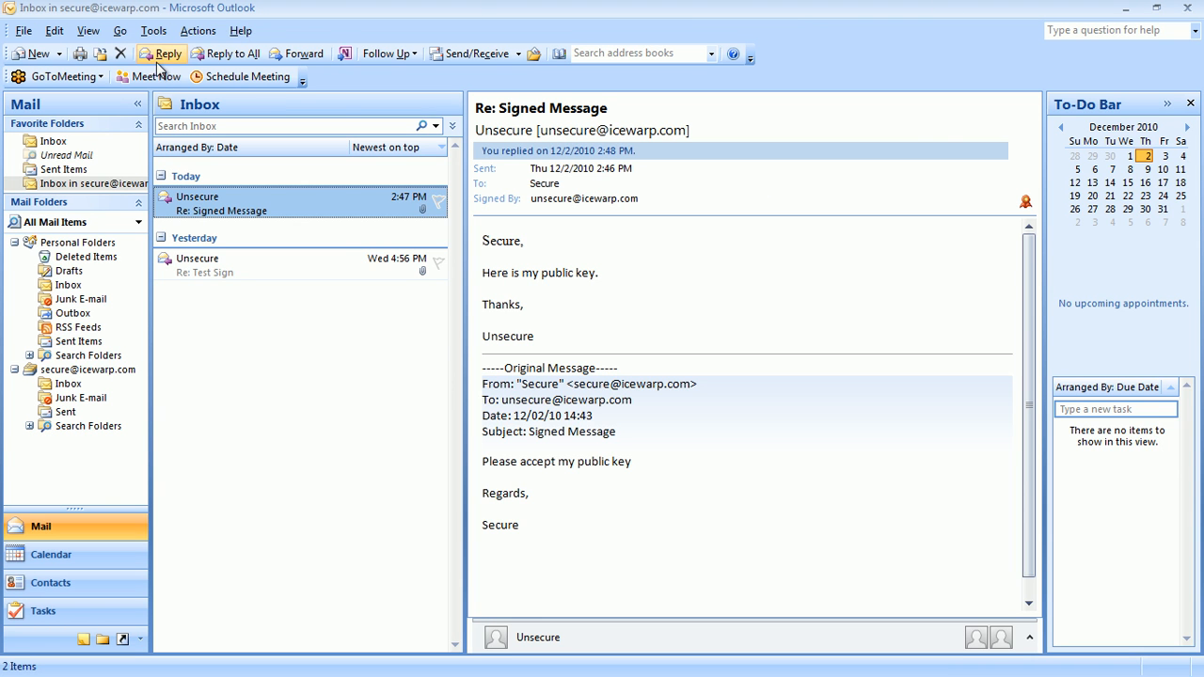
pyautogui.click(162, 52)
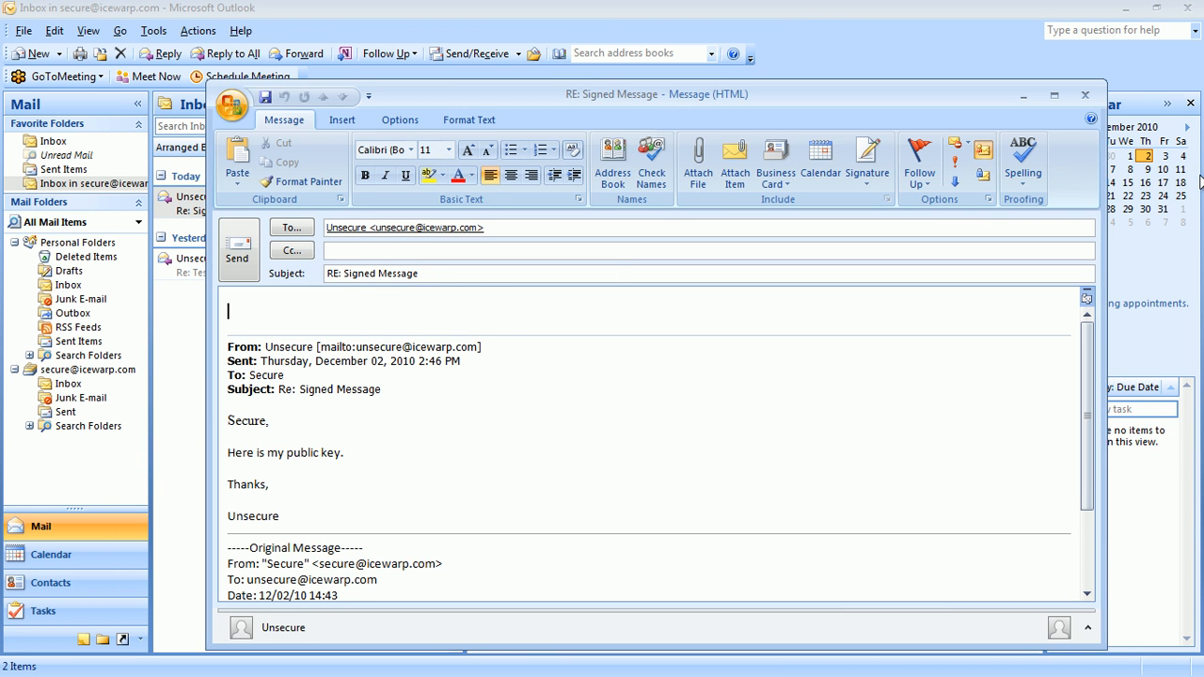
pyautogui.click(1083, 94)
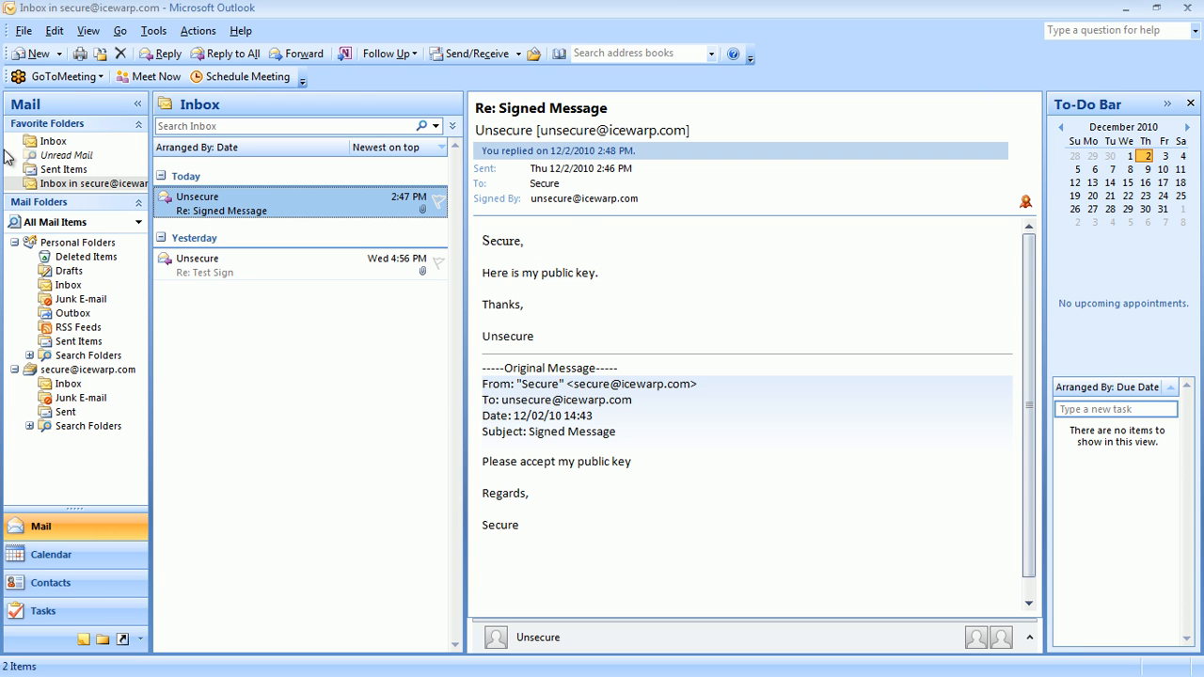
pyautogui.click(31, 53)
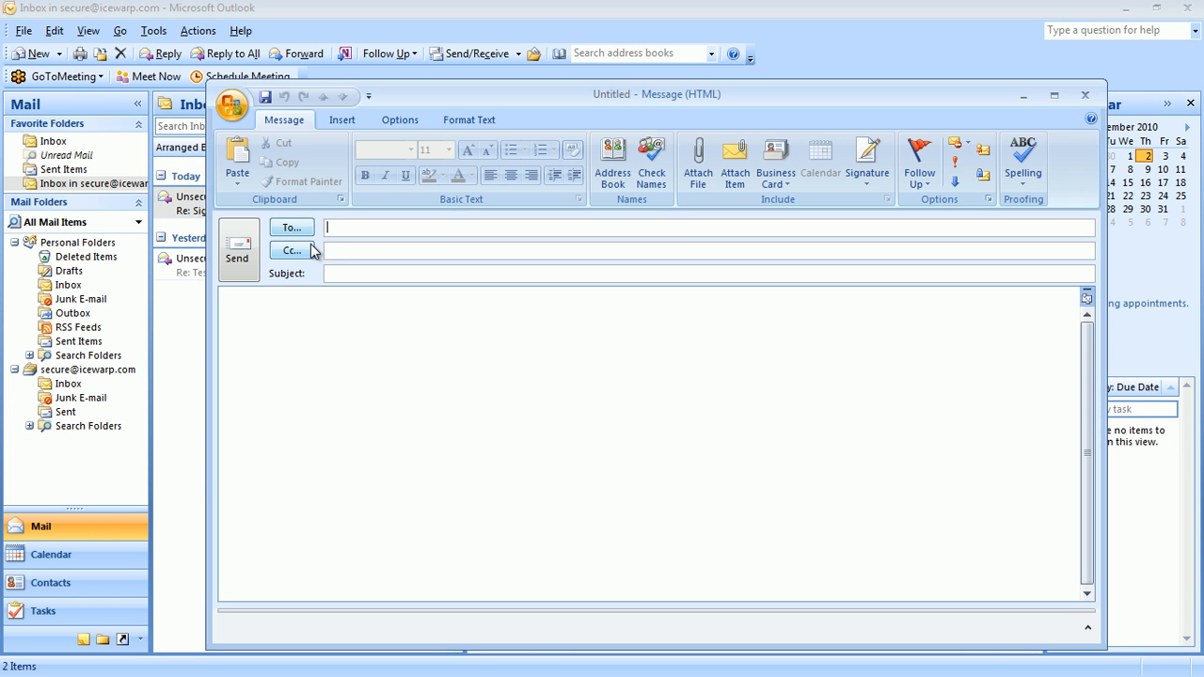
pyautogui.moveTo(365, 245)
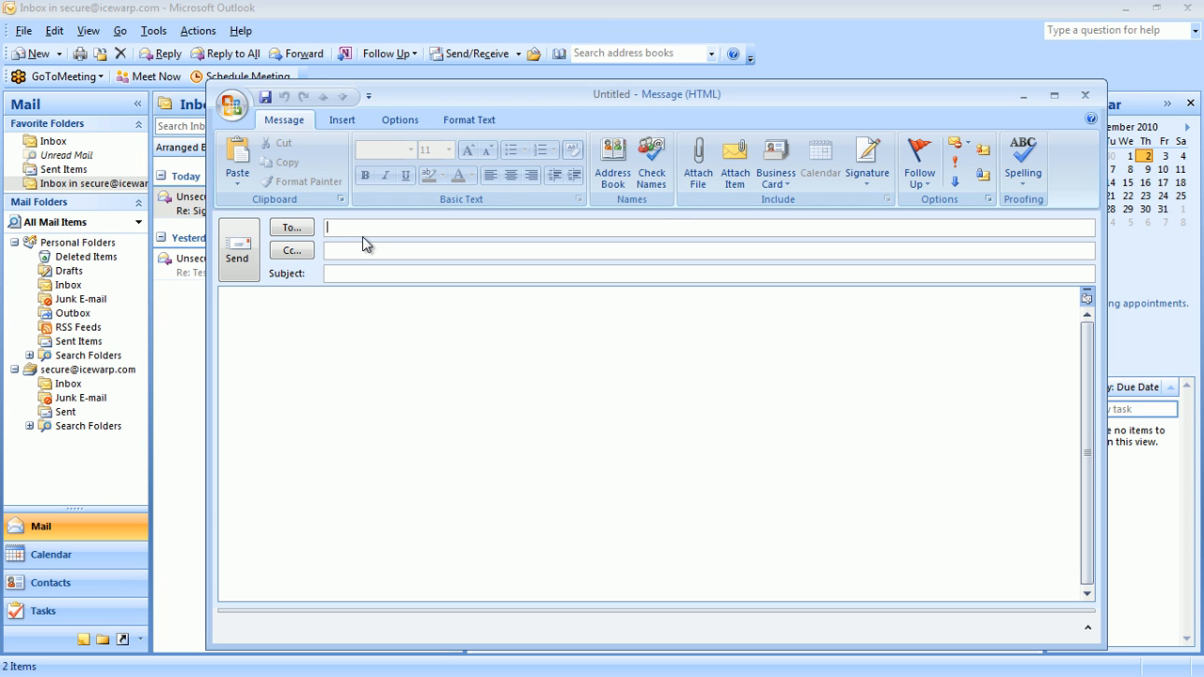
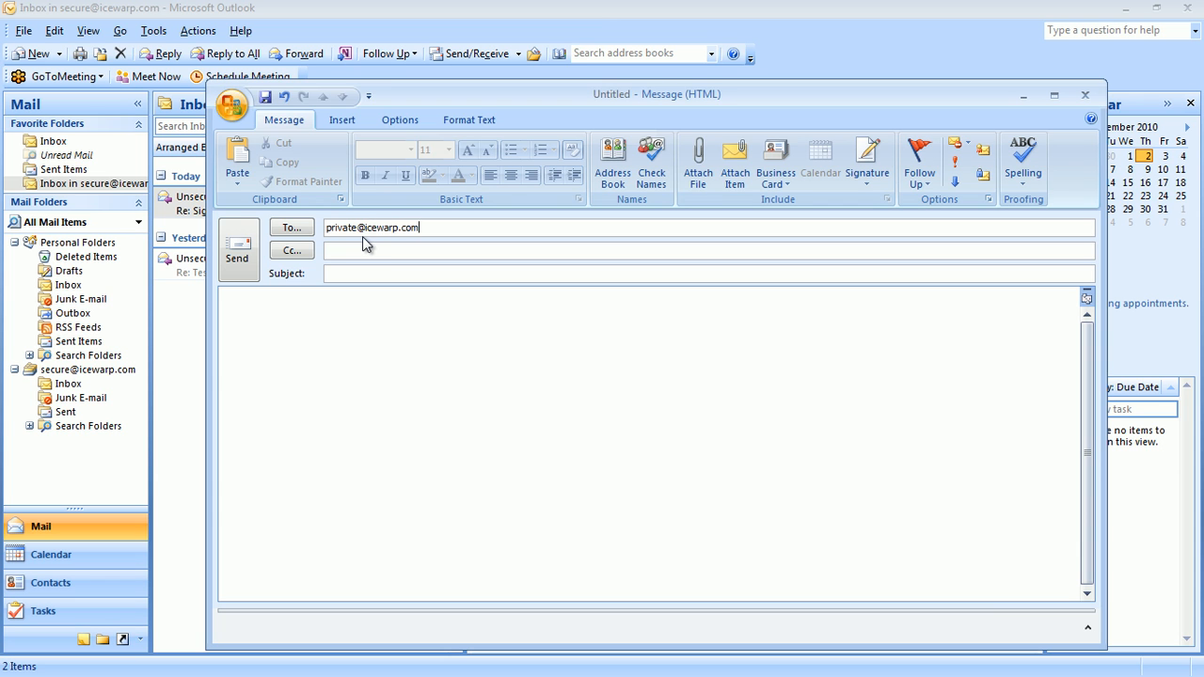
pyautogui.write('testing')
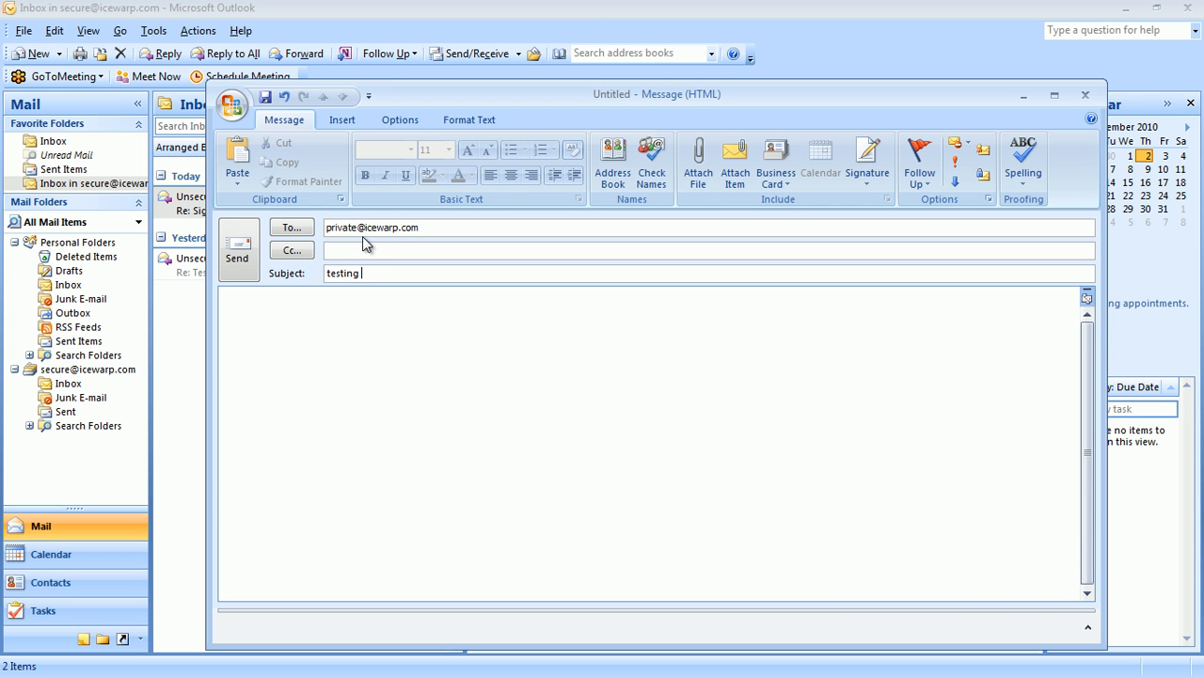
pyautogui.write('certificates')
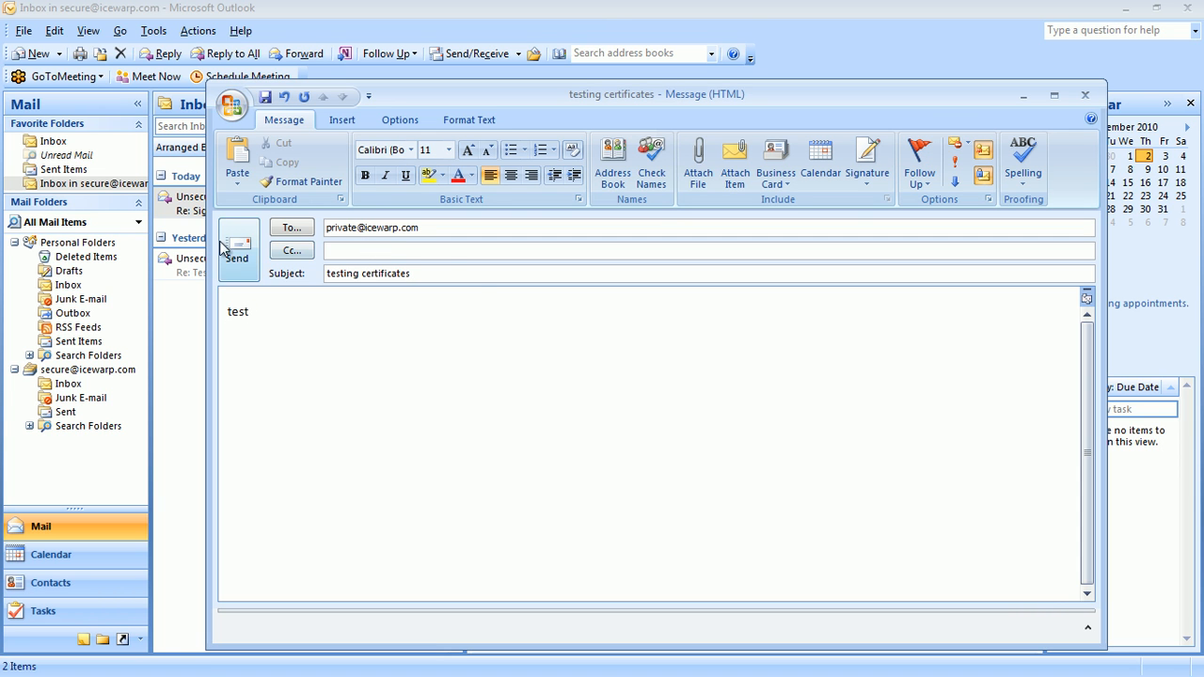
# - Attempt to send encrypted, cancel at the missing-certificate warning and close the unsent message
pyautogui.click(237, 248)
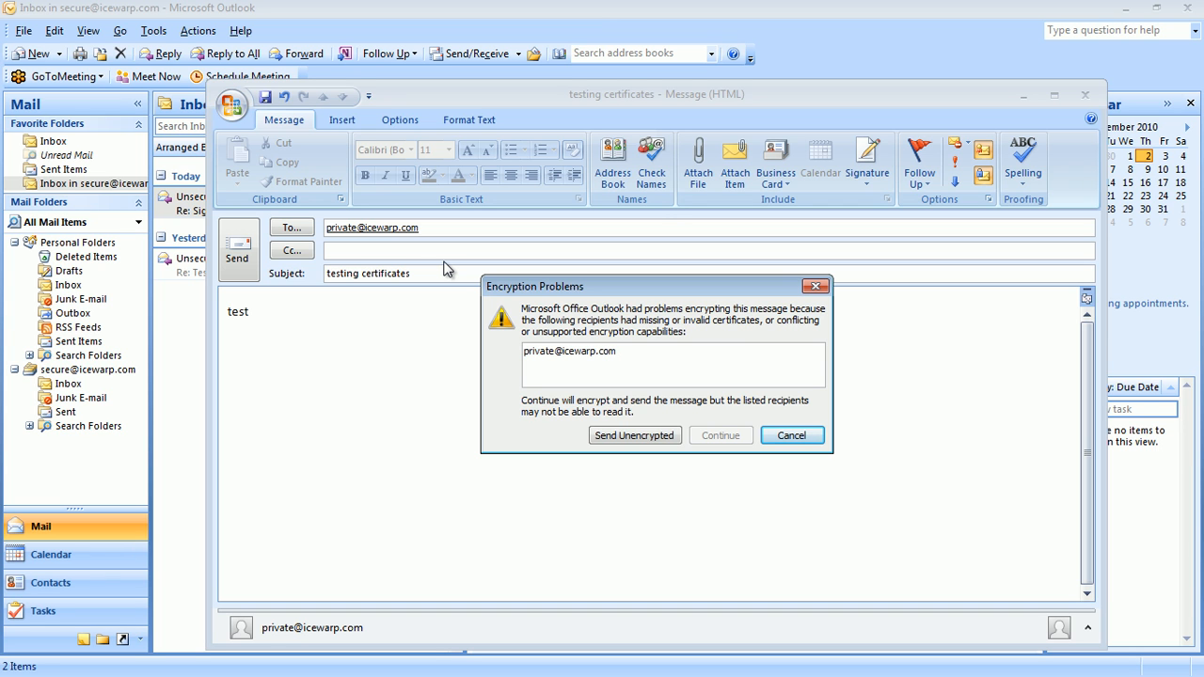
pyautogui.moveTo(841, 440)
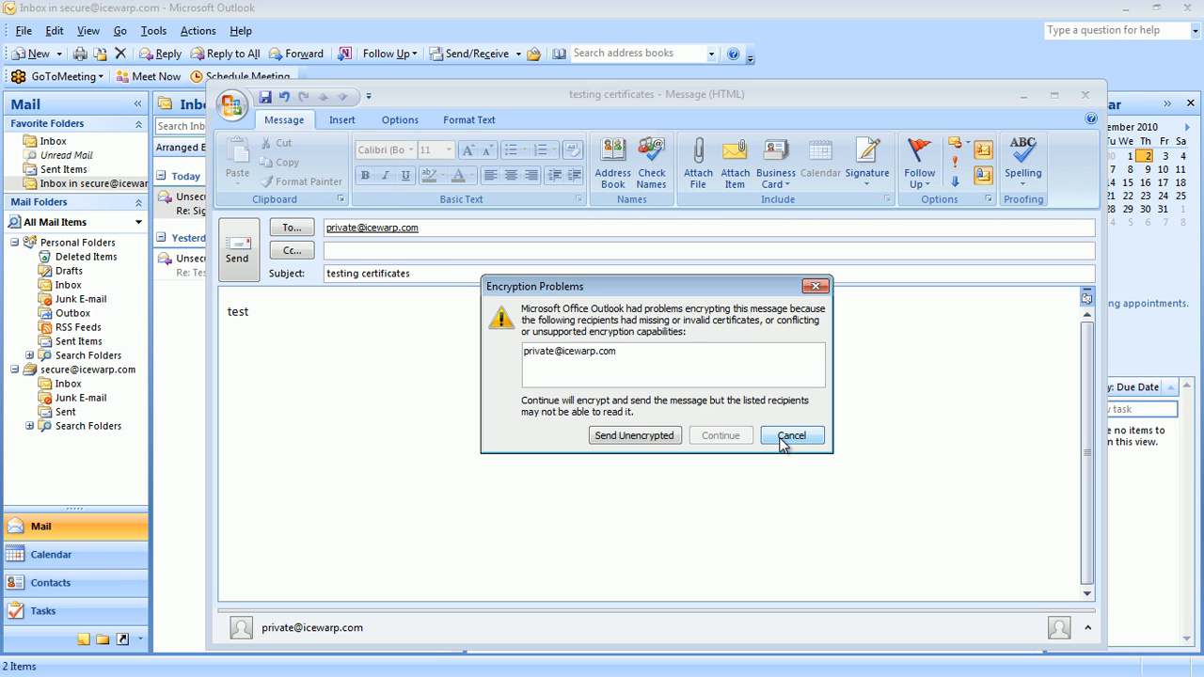
pyautogui.moveTo(794, 442)
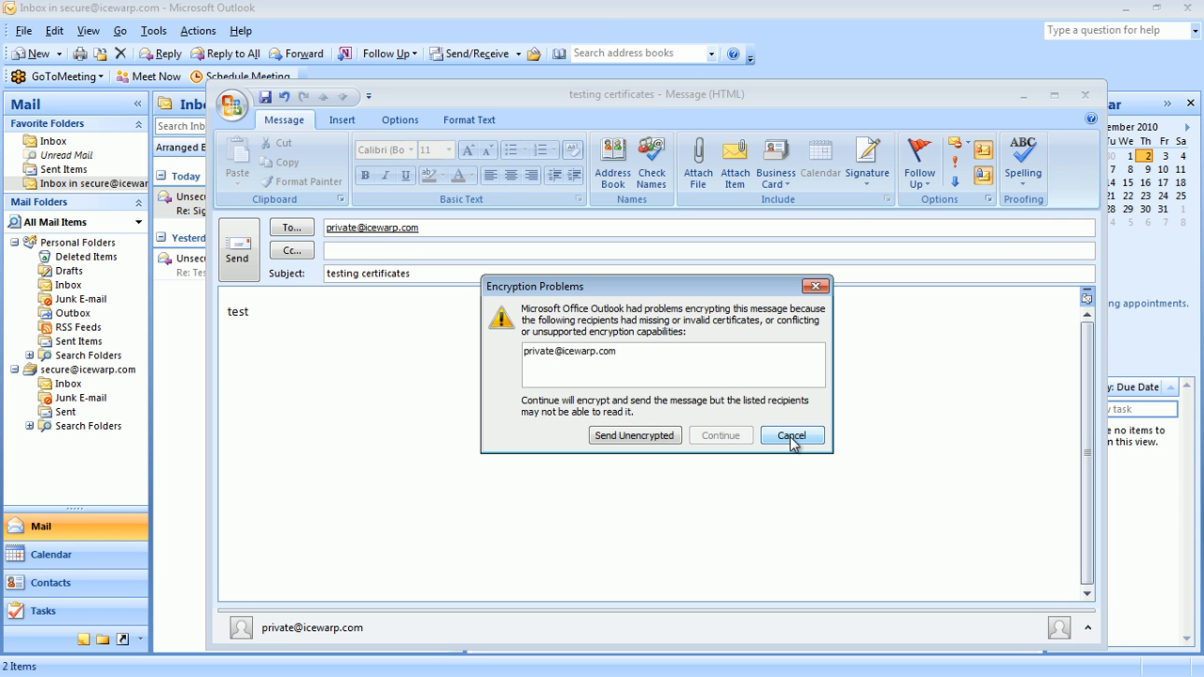
pyautogui.click(790, 434)
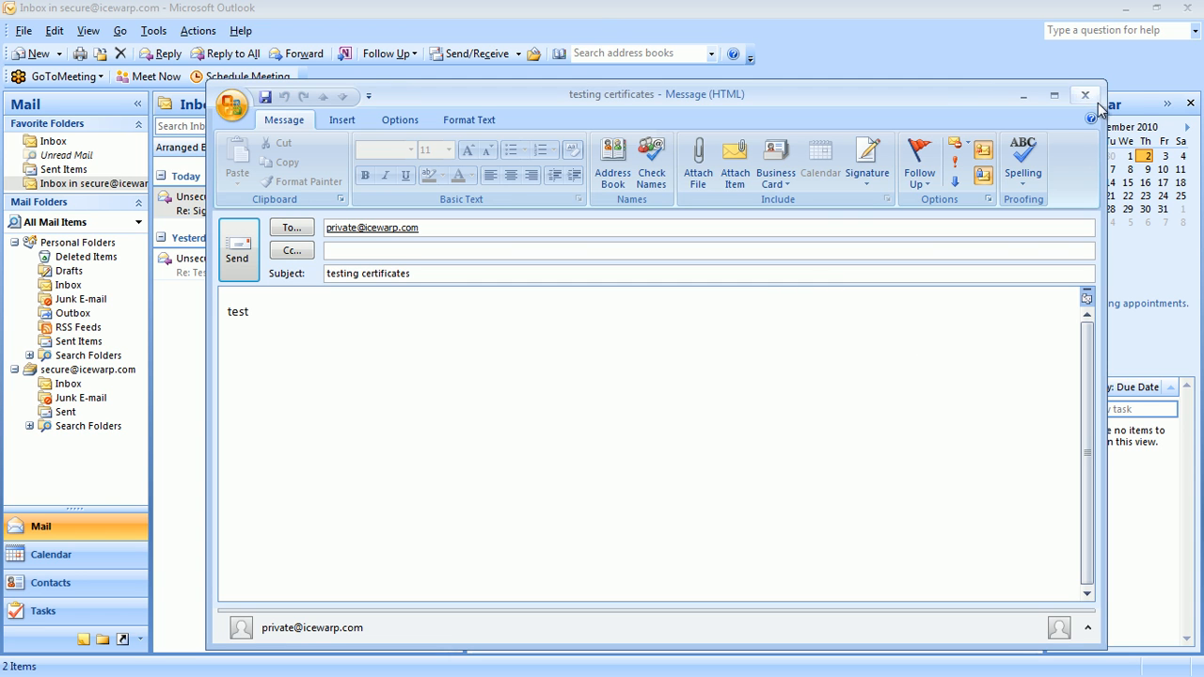
pyautogui.click(1084, 94)
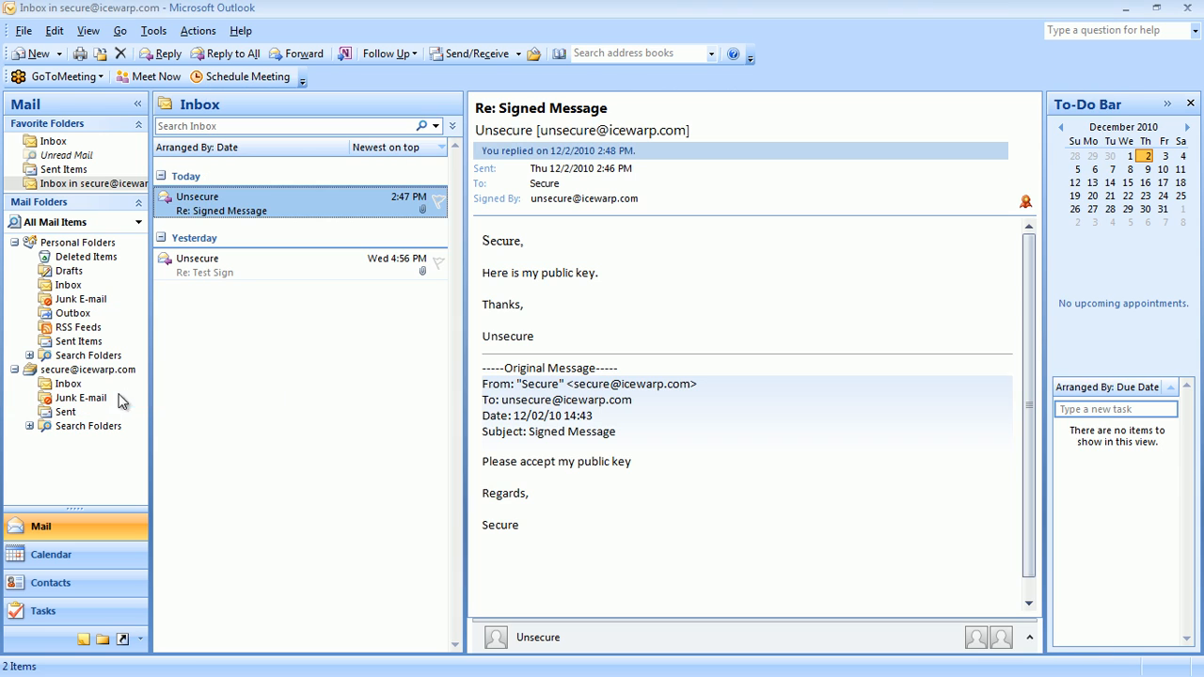
pyautogui.moveTo(621, 348)
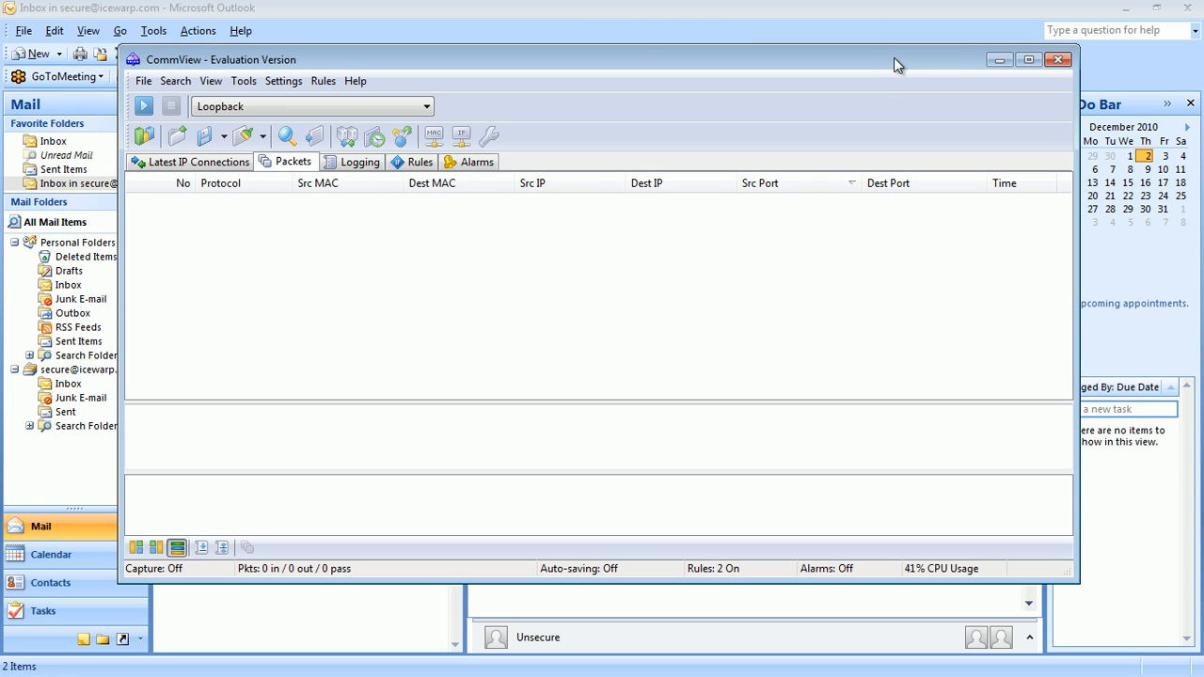
pyautogui.moveTo(479, 101)
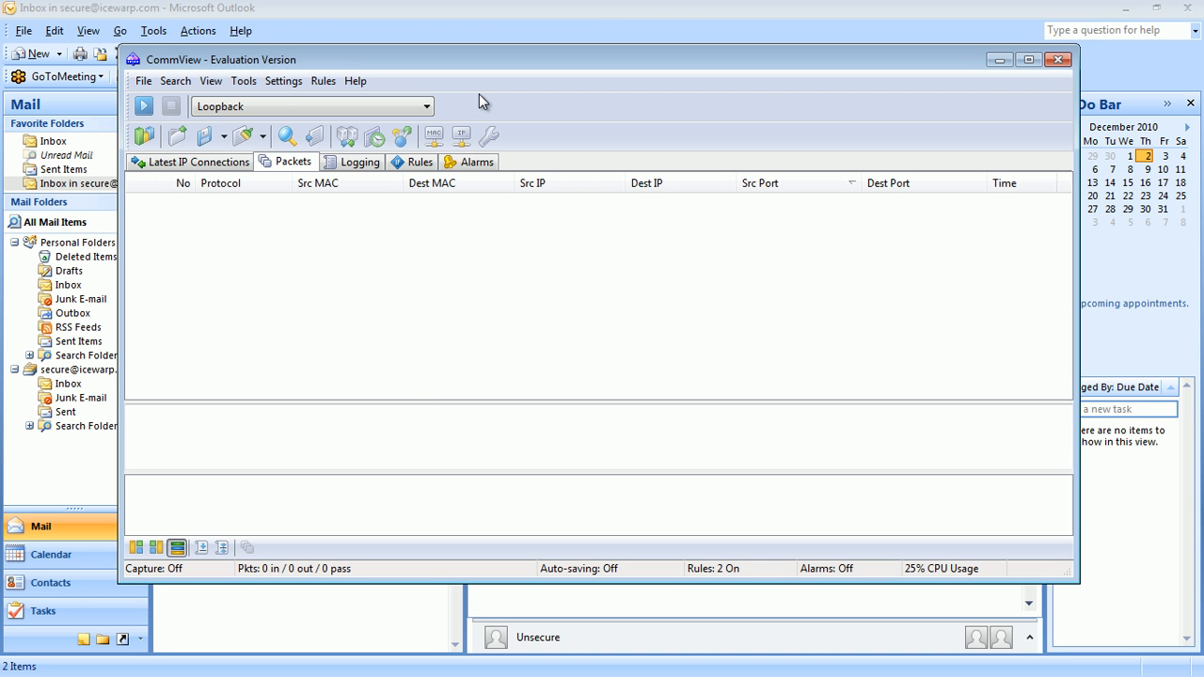
pyautogui.moveTo(412, 84)
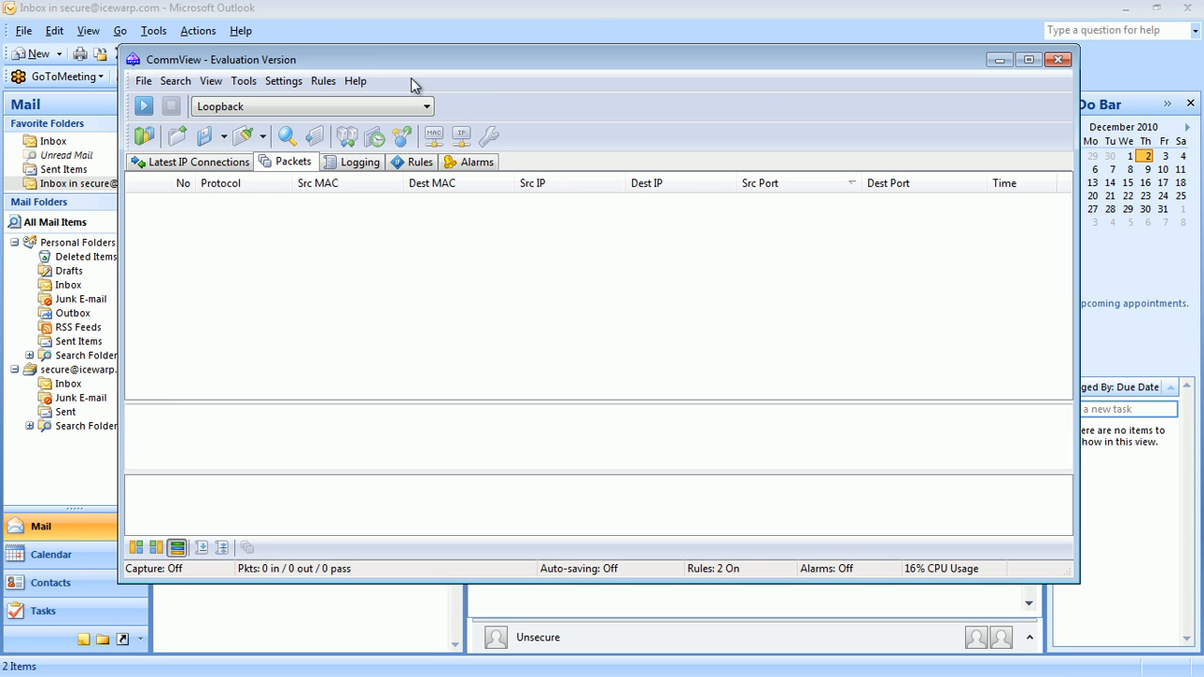
pyautogui.moveTo(342, 73)
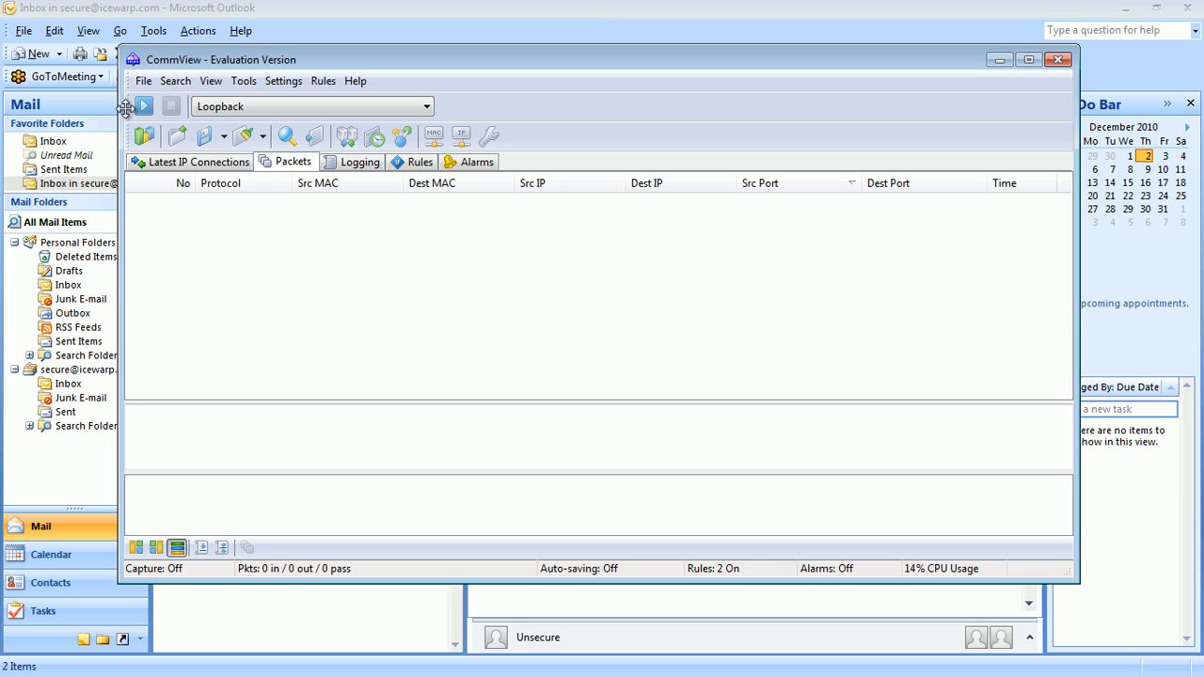
pyautogui.moveTo(143, 106)
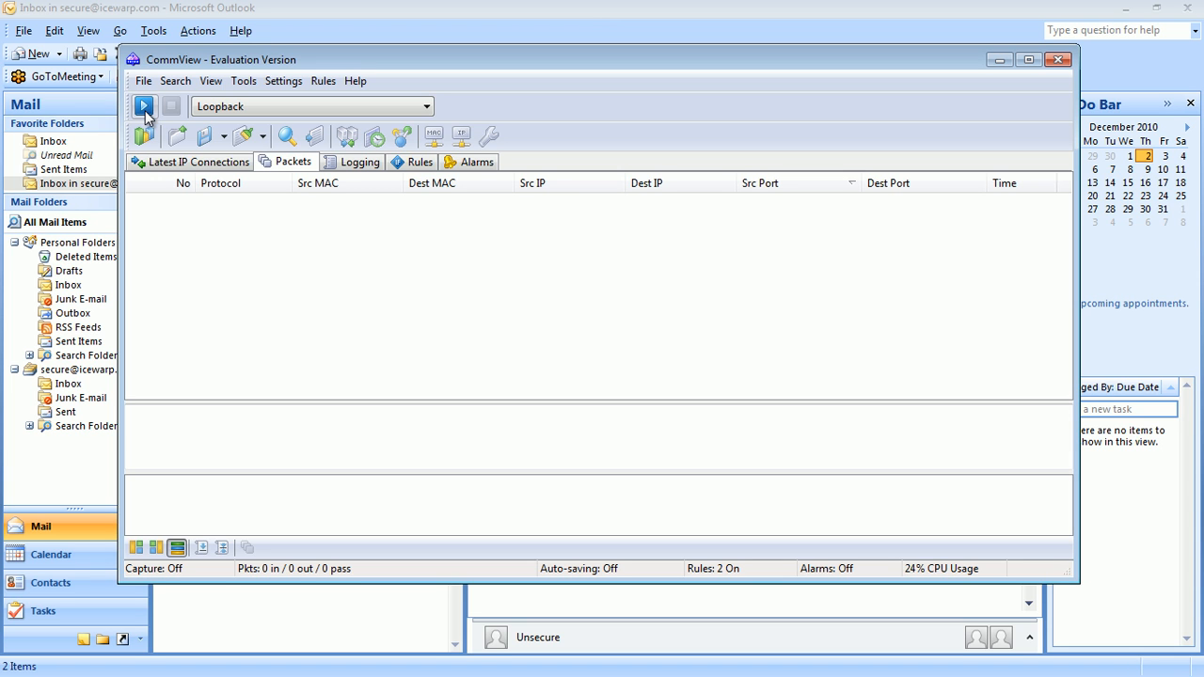
pyautogui.moveTo(211, 79)
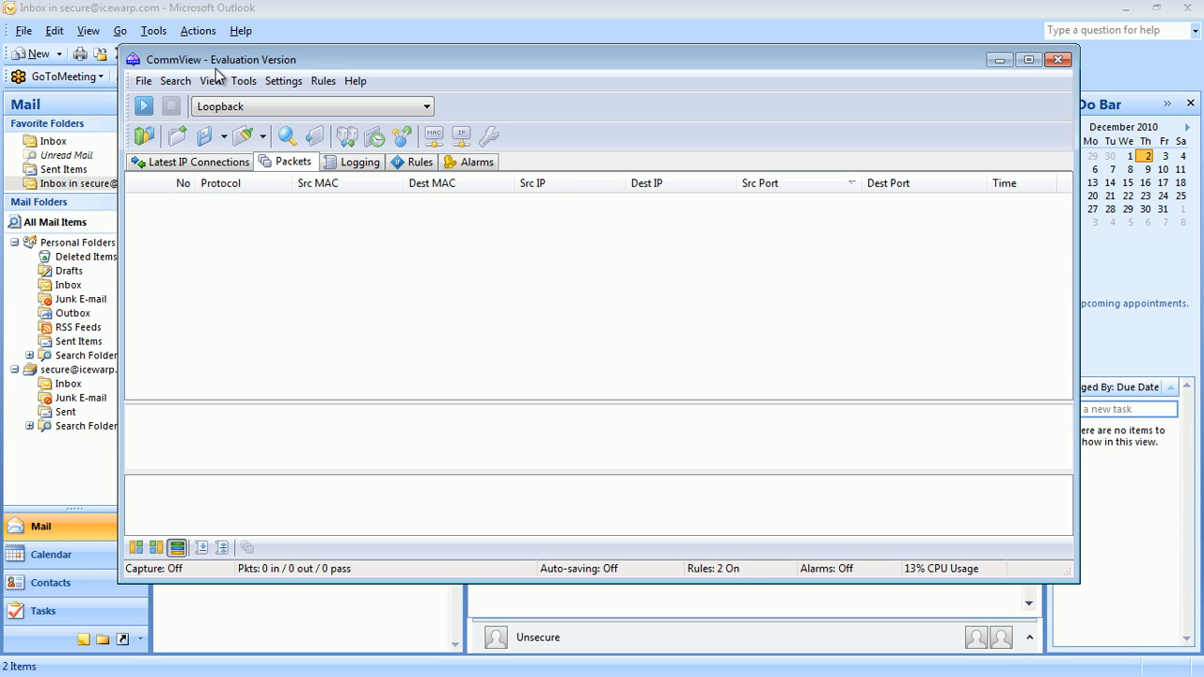
pyautogui.moveTo(143, 105)
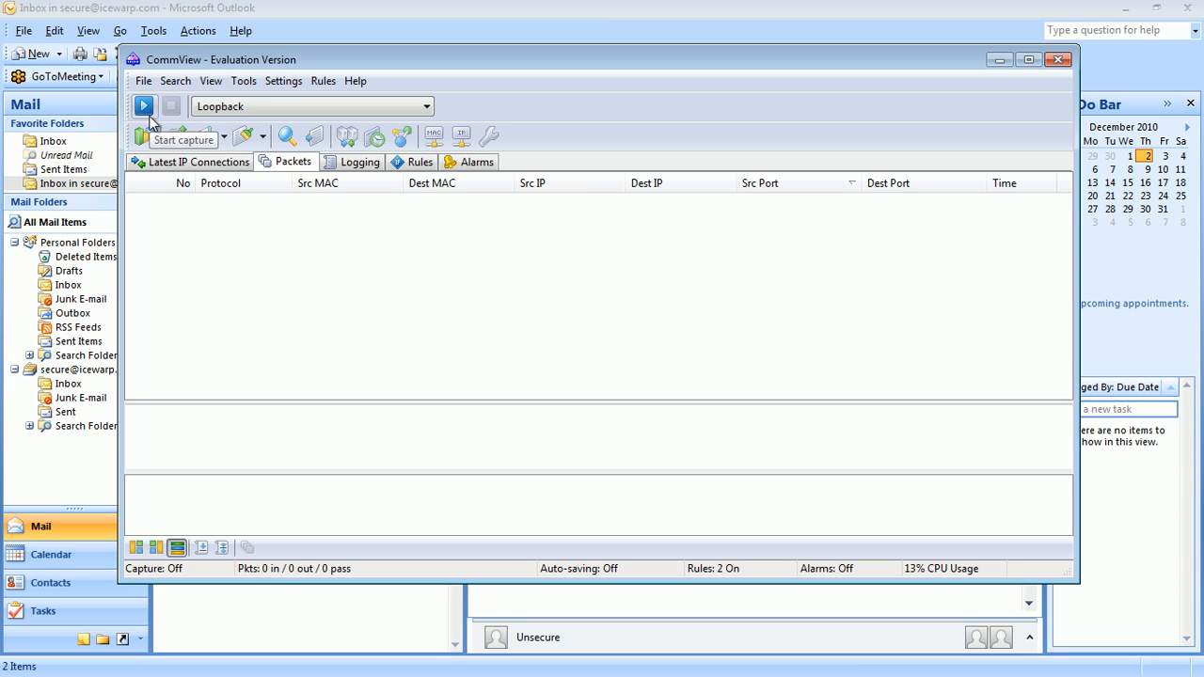
# - Start packet capture on CommView's Loopback adapter
pyautogui.click(143, 106)
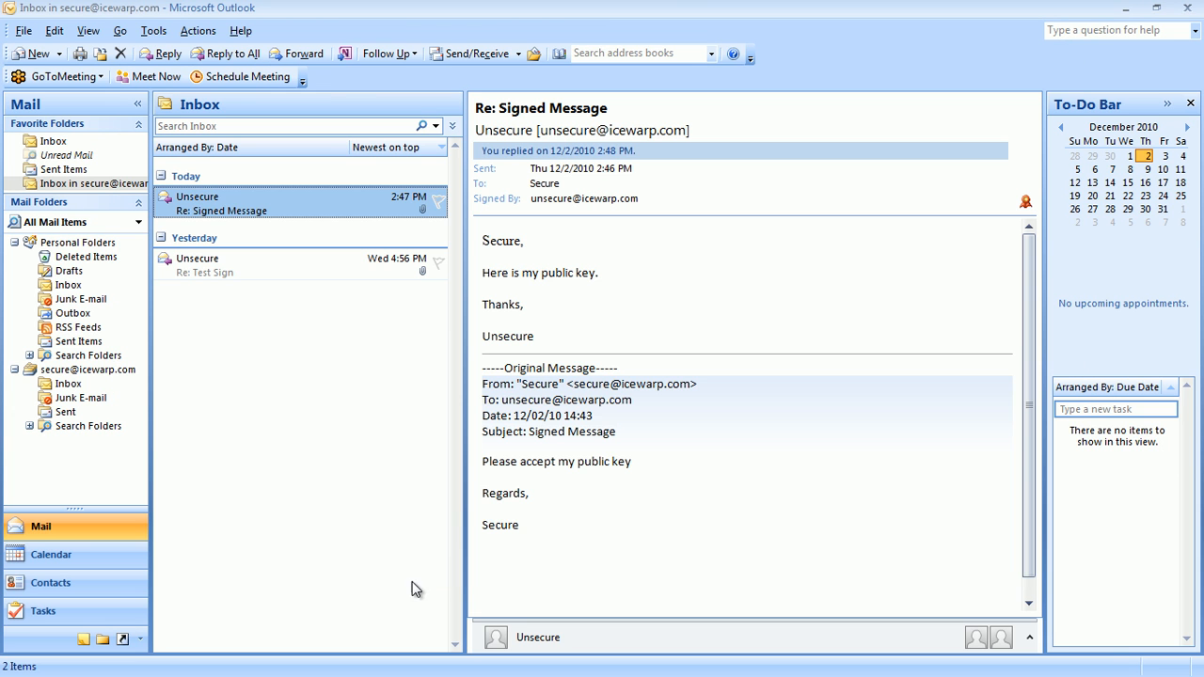
# - Send Unsecure a plain message 'This message is not secure' saying 'Anyone could read this. Sorry'
pyautogui.click(28, 53)
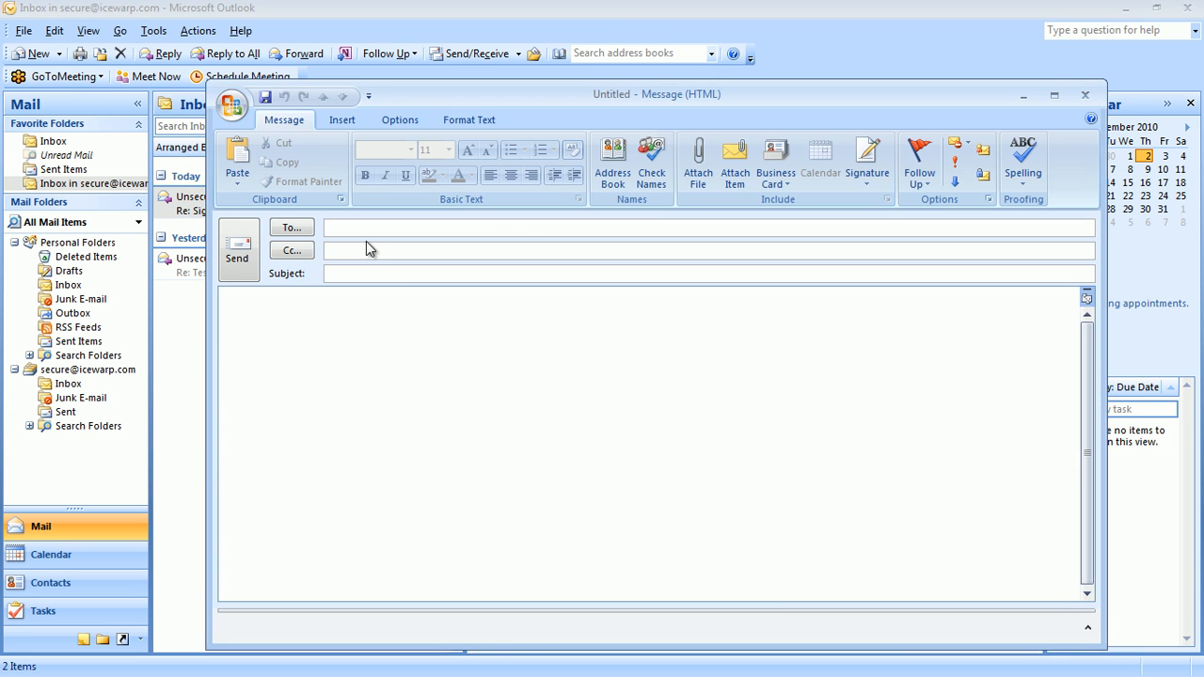
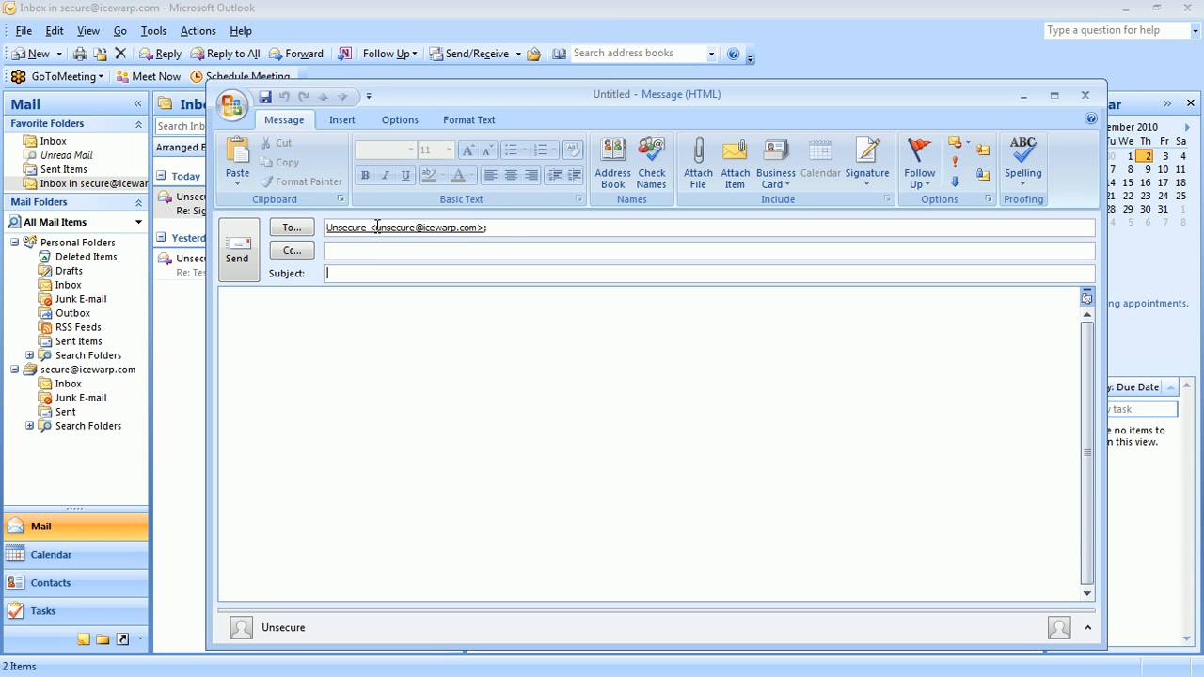
pyautogui.write('This message is not secure')
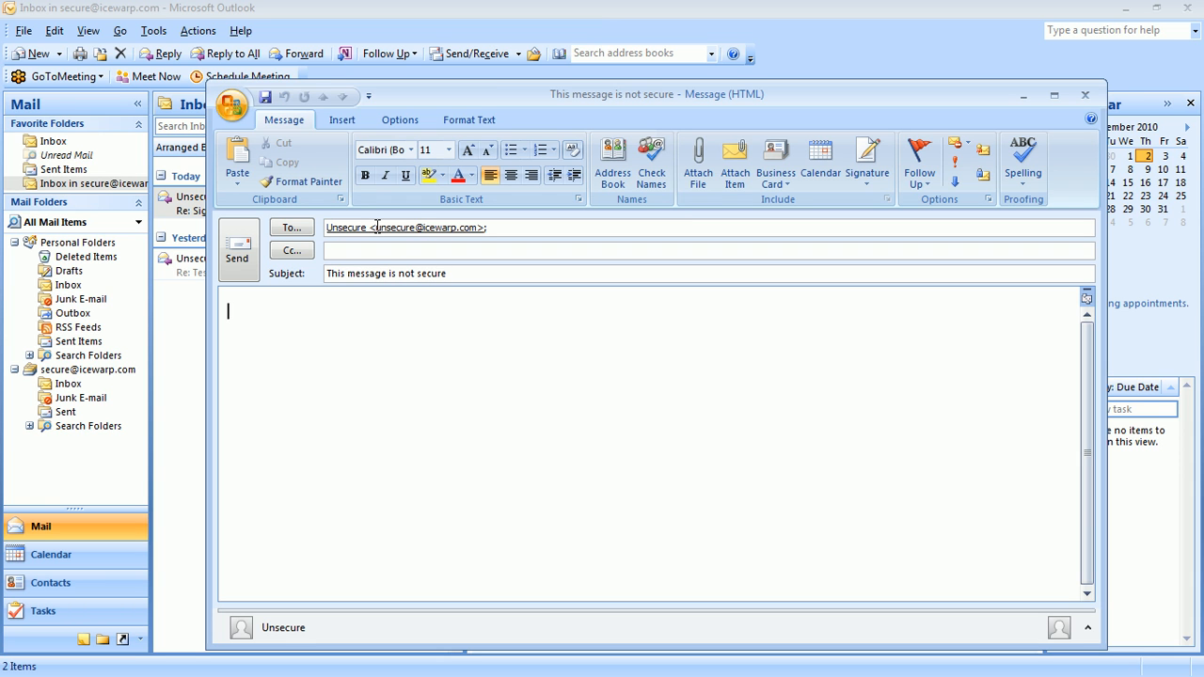
pyautogui.write('Anyone')
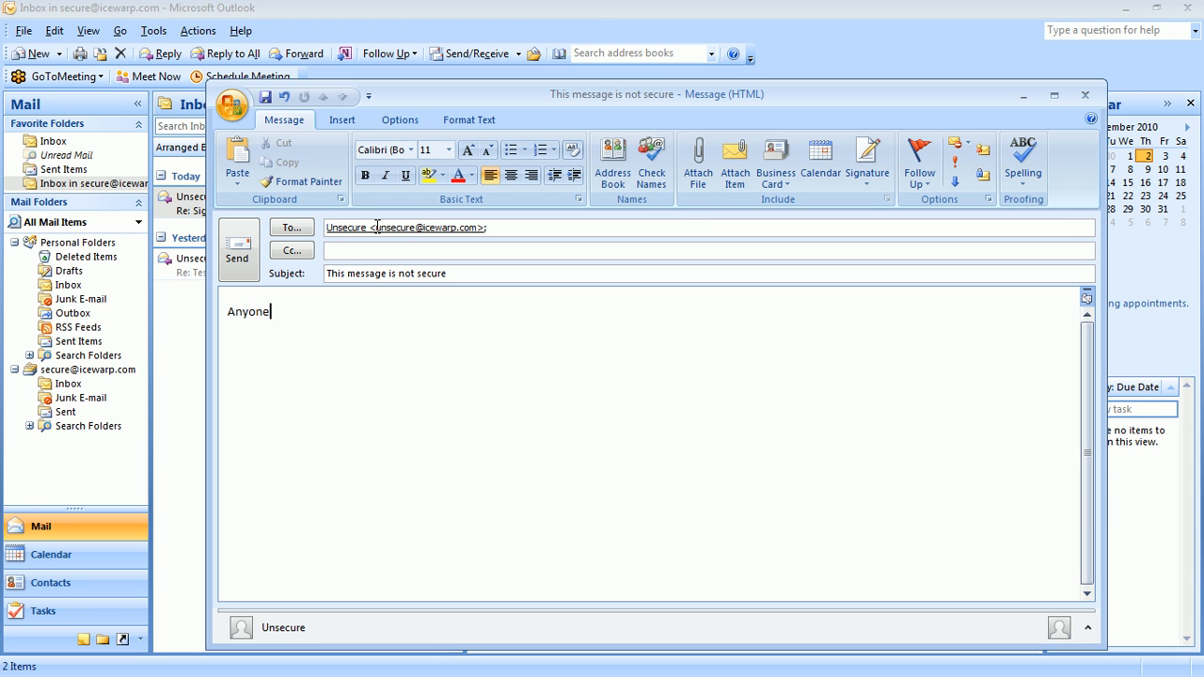
pyautogui.write('could read this.')
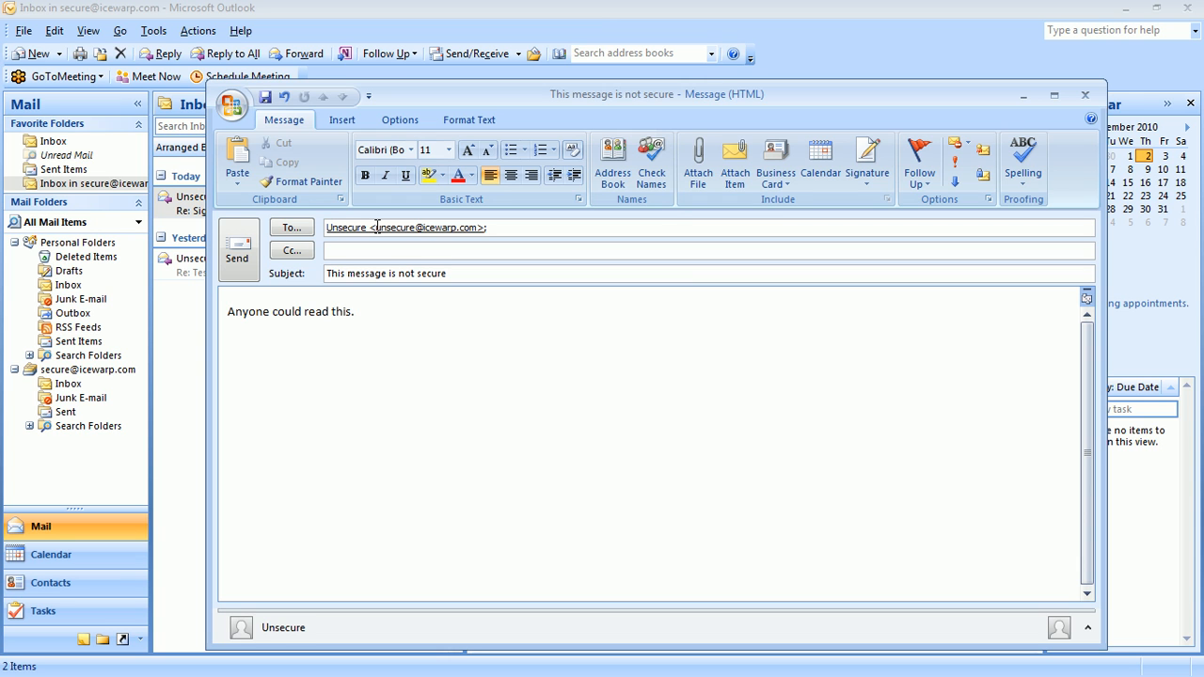
pyautogui.write('Sorry.')
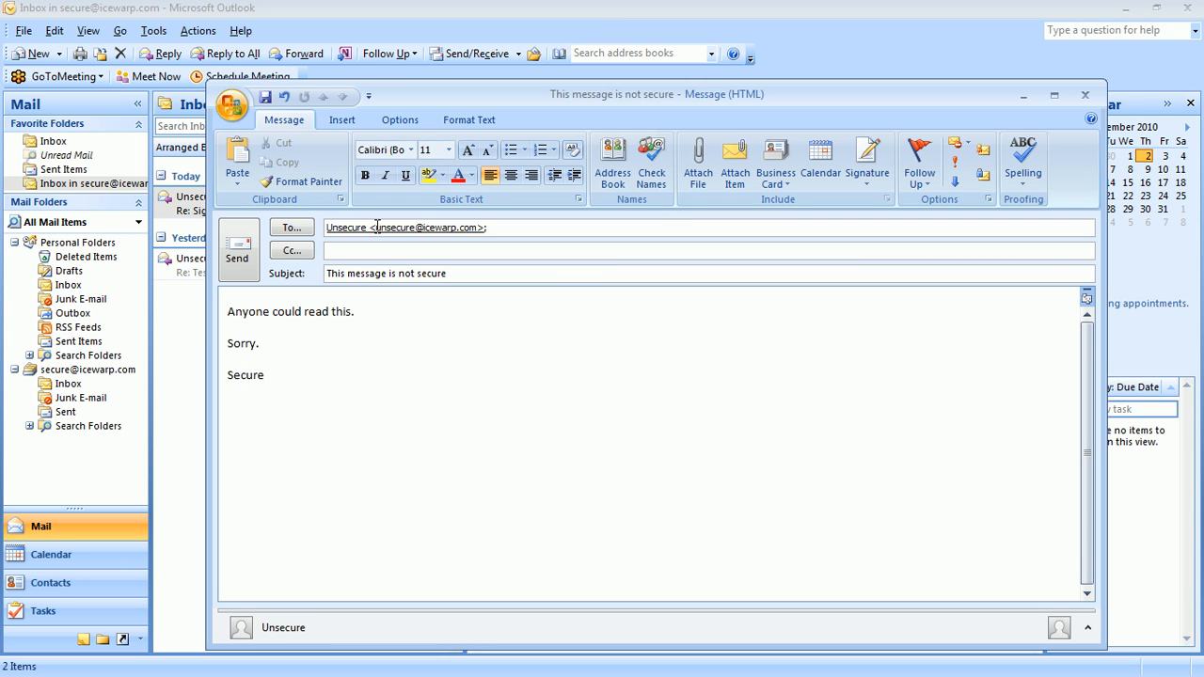
pyautogui.click(237, 248)
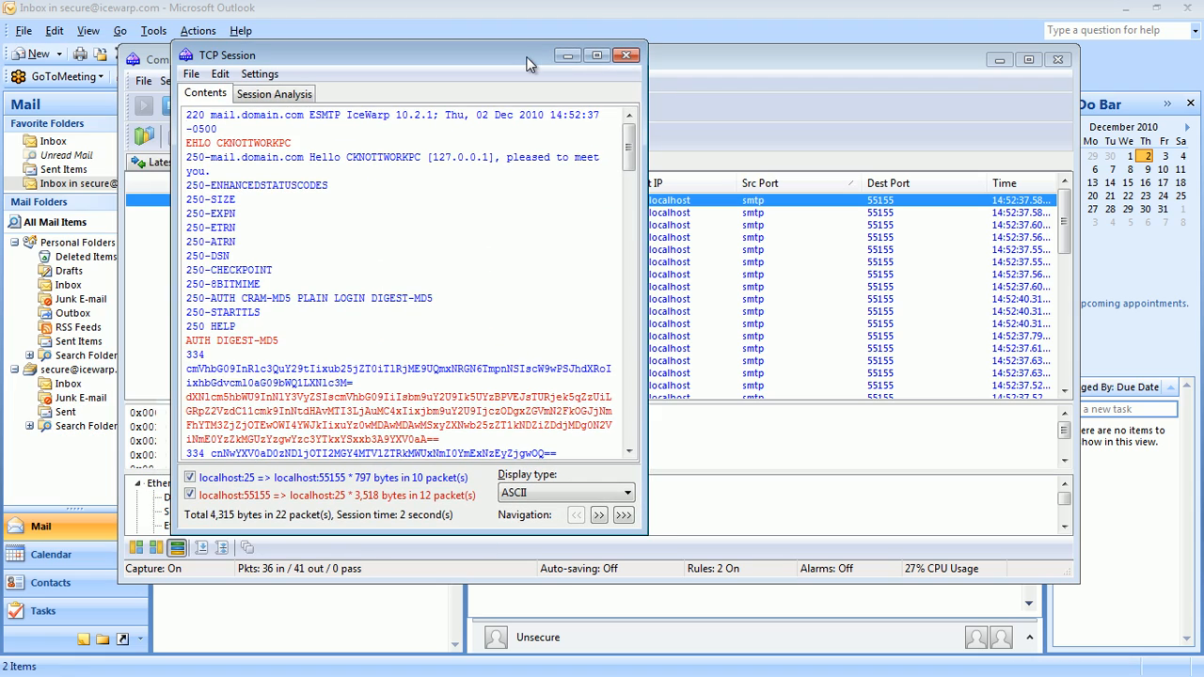
# - Scroll the reconstructed SMTP session to read the plain-text headers and body, selecting part of the text
pyautogui.scroll(-3)
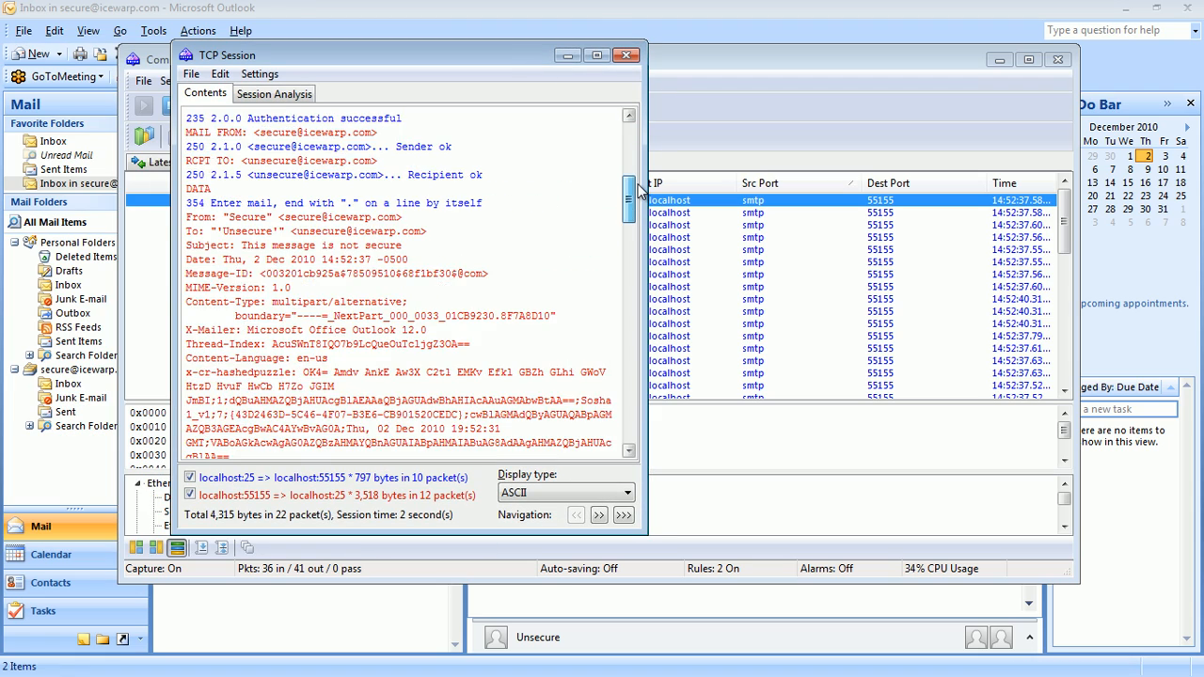
pyautogui.scroll(3)
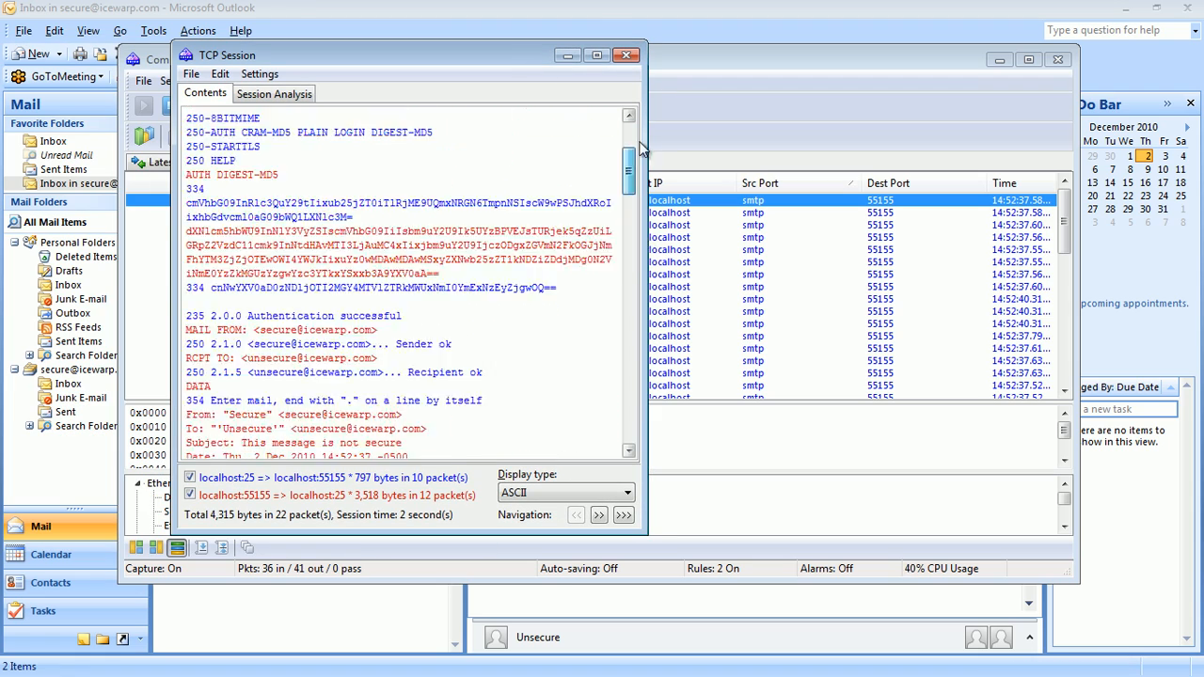
pyautogui.scroll(3)
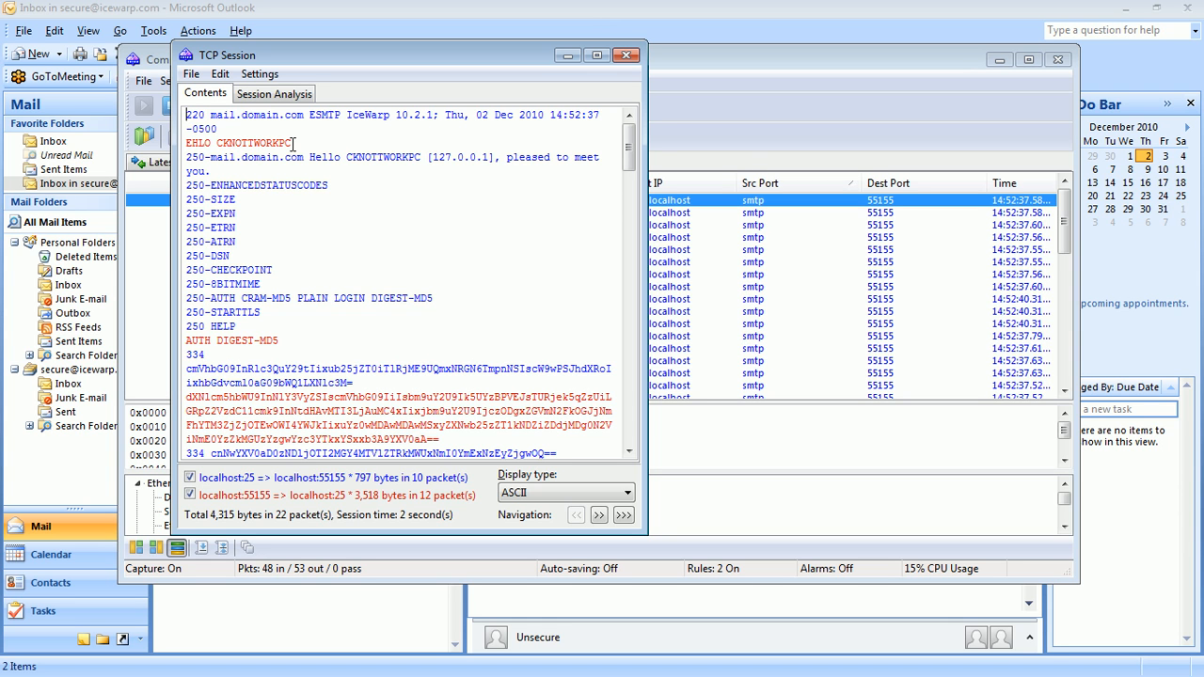
pyautogui.moveTo(399, 106)
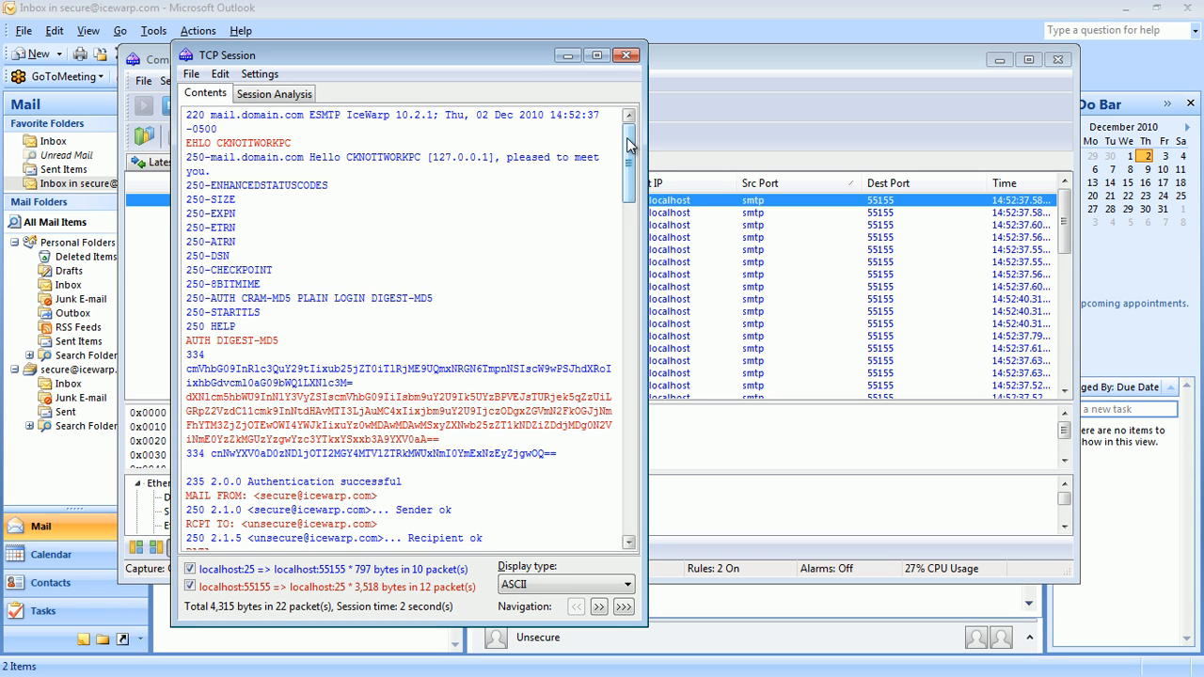
pyautogui.scroll(-3)
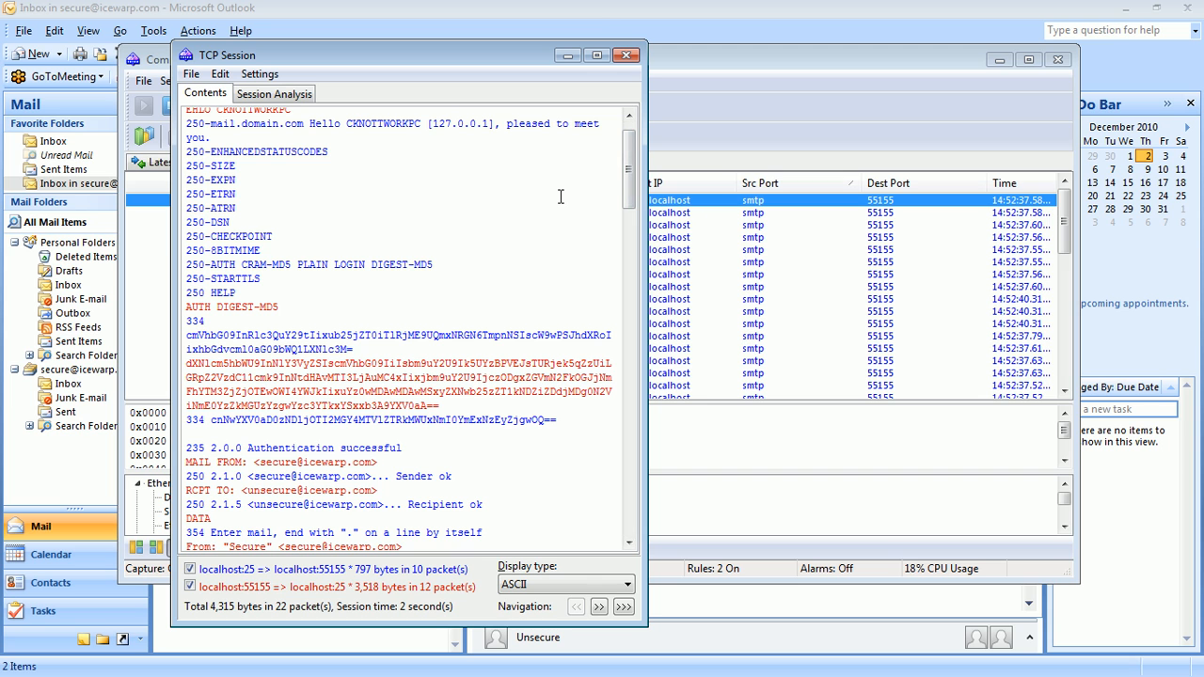
pyautogui.moveTo(466, 395)
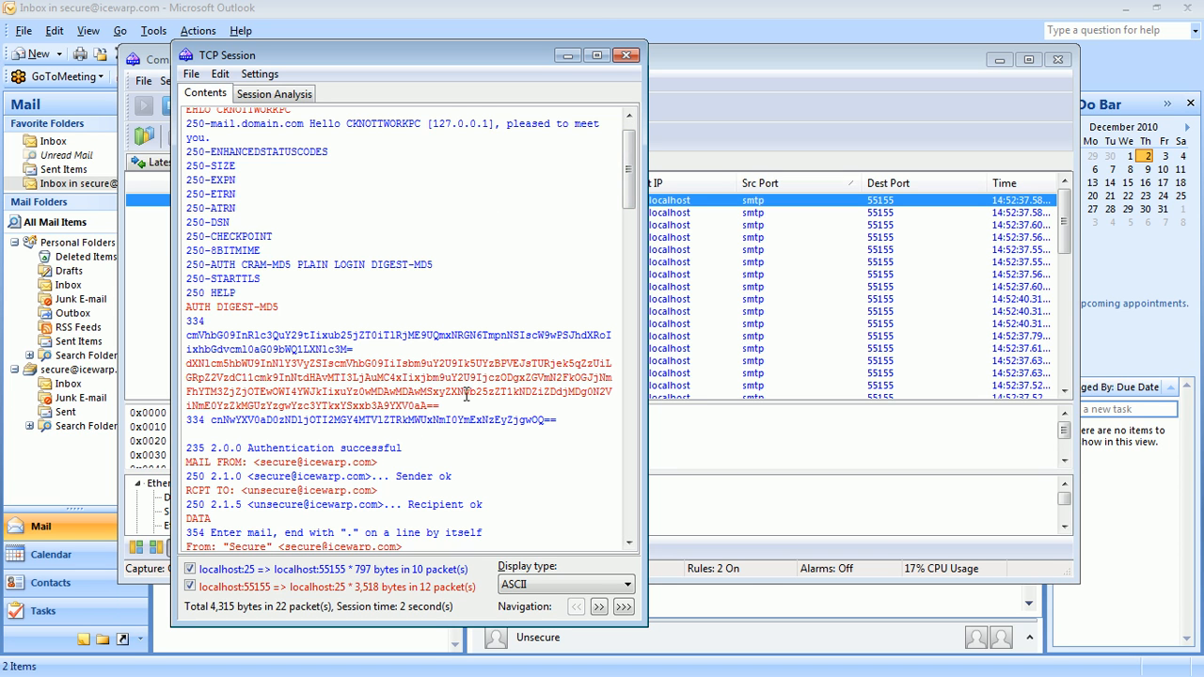
pyautogui.moveTo(188, 335); pyautogui.dragTo(438, 406)
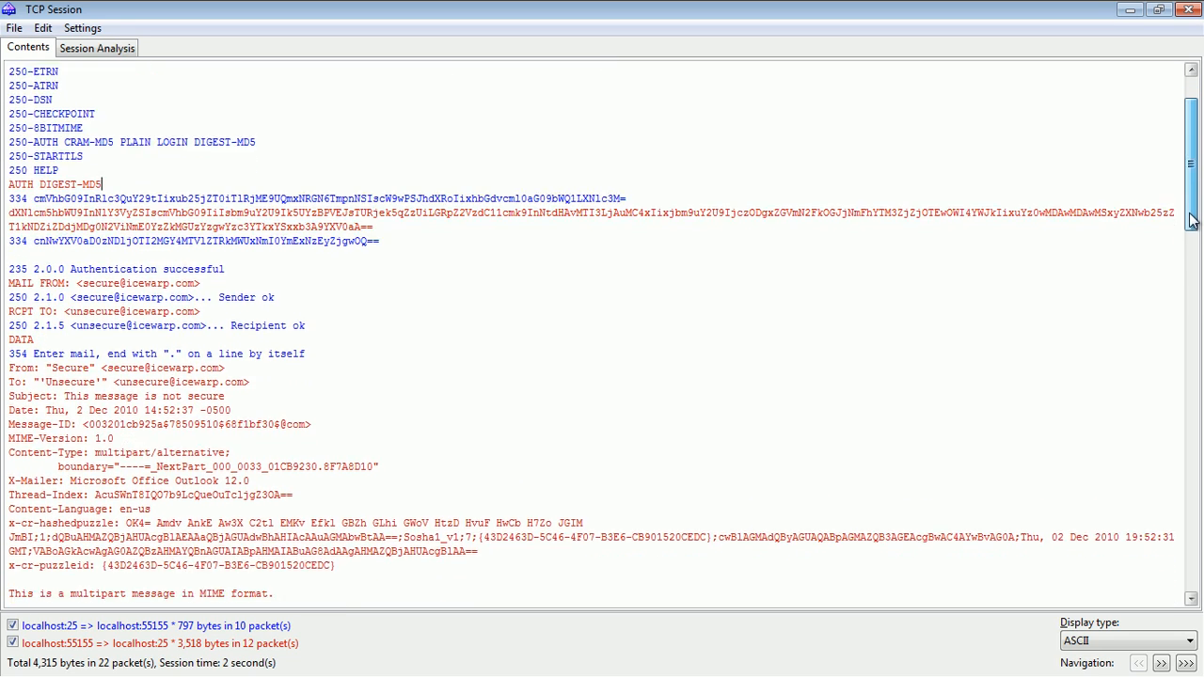
pyautogui.scroll(-3)
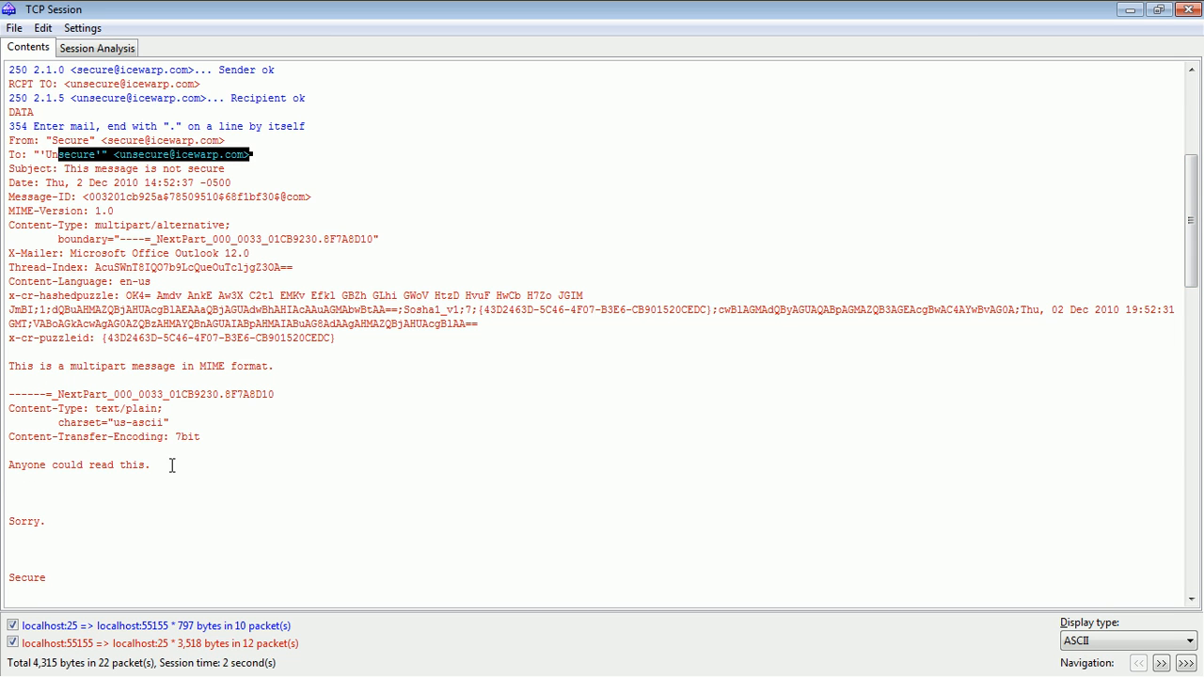
pyautogui.click(31, 169)
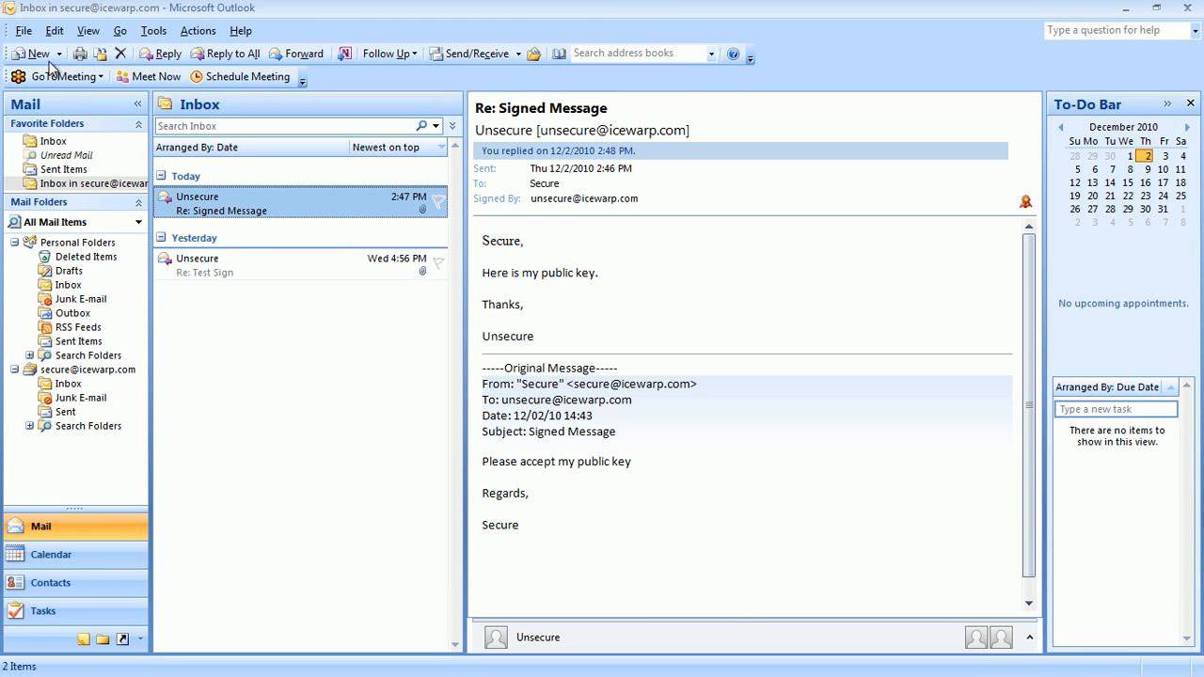
# - Send Unsecure 'This message is encrypted' with body 'Only you can see this message.' and a 'Your welcome' signature
pyautogui.click(34, 52)
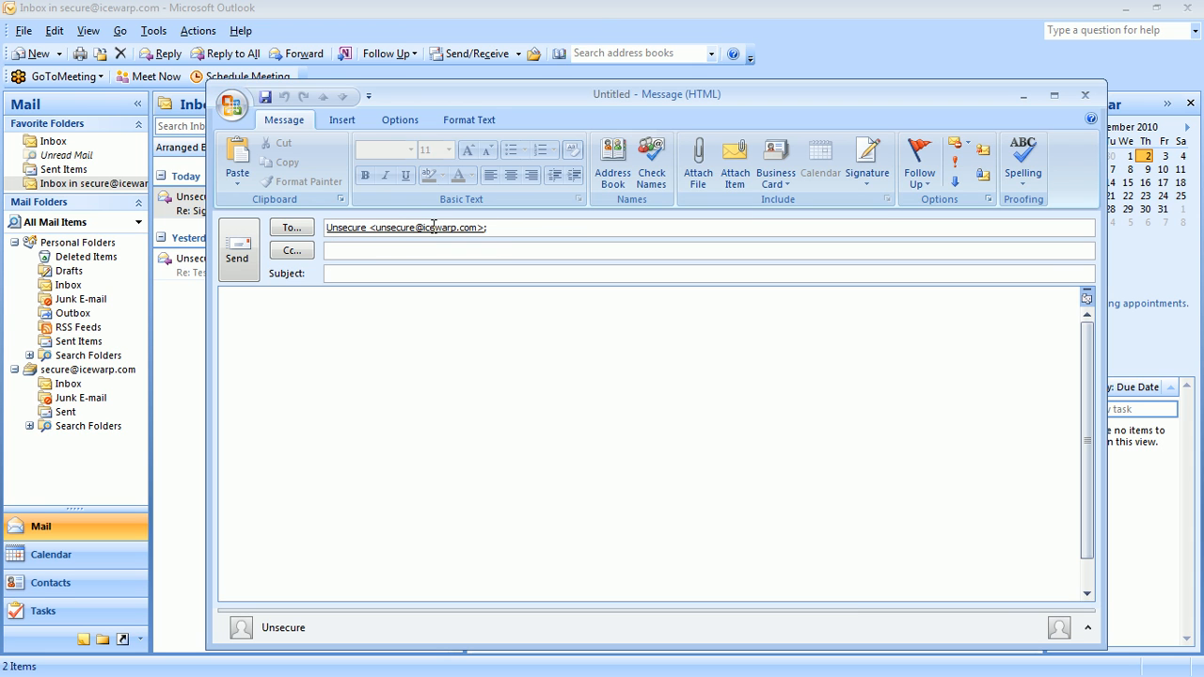
pyautogui.write('This message')
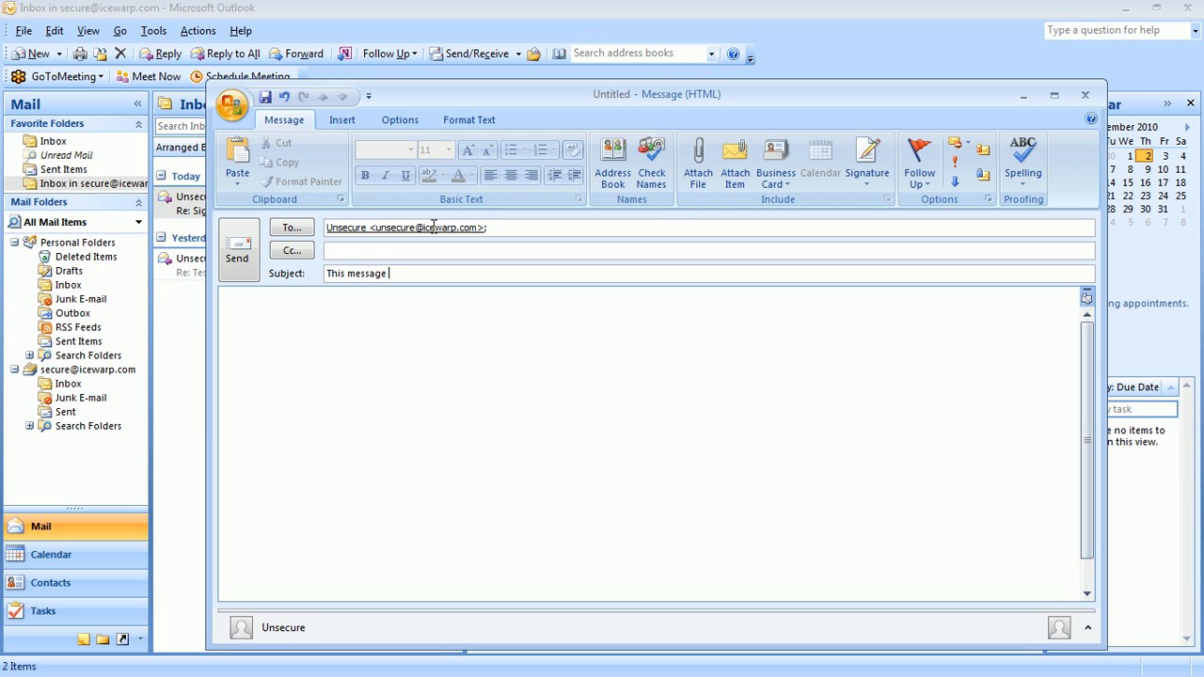
pyautogui.write('is encr')
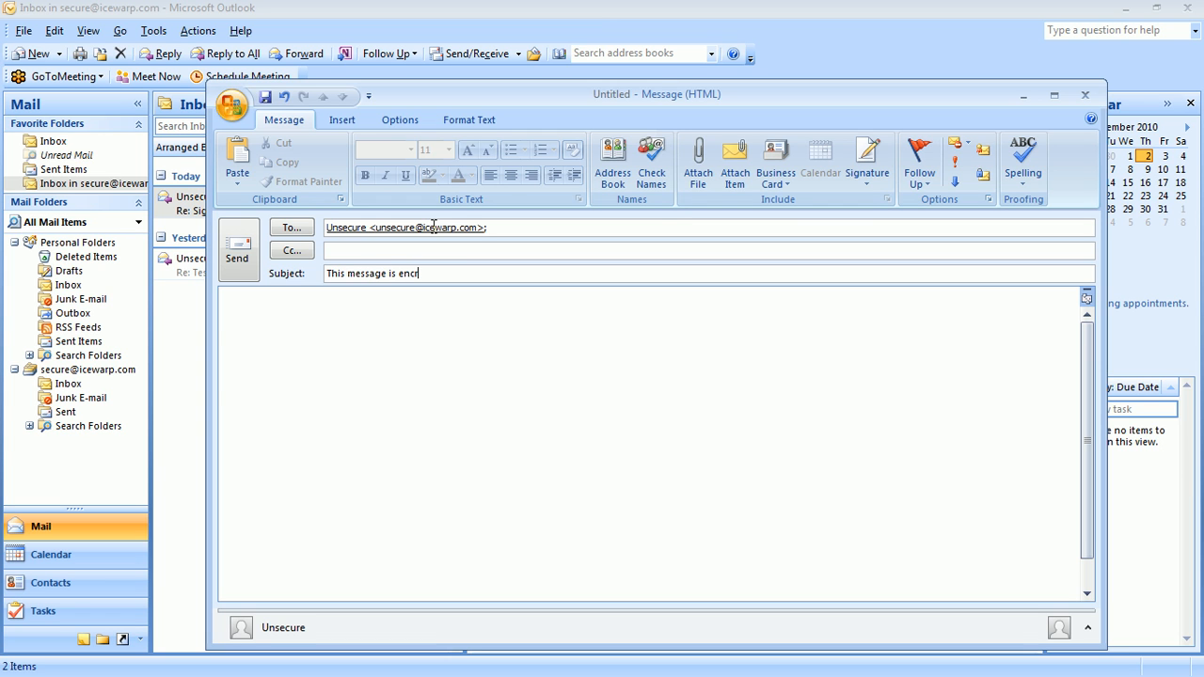
pyautogui.write('yo')
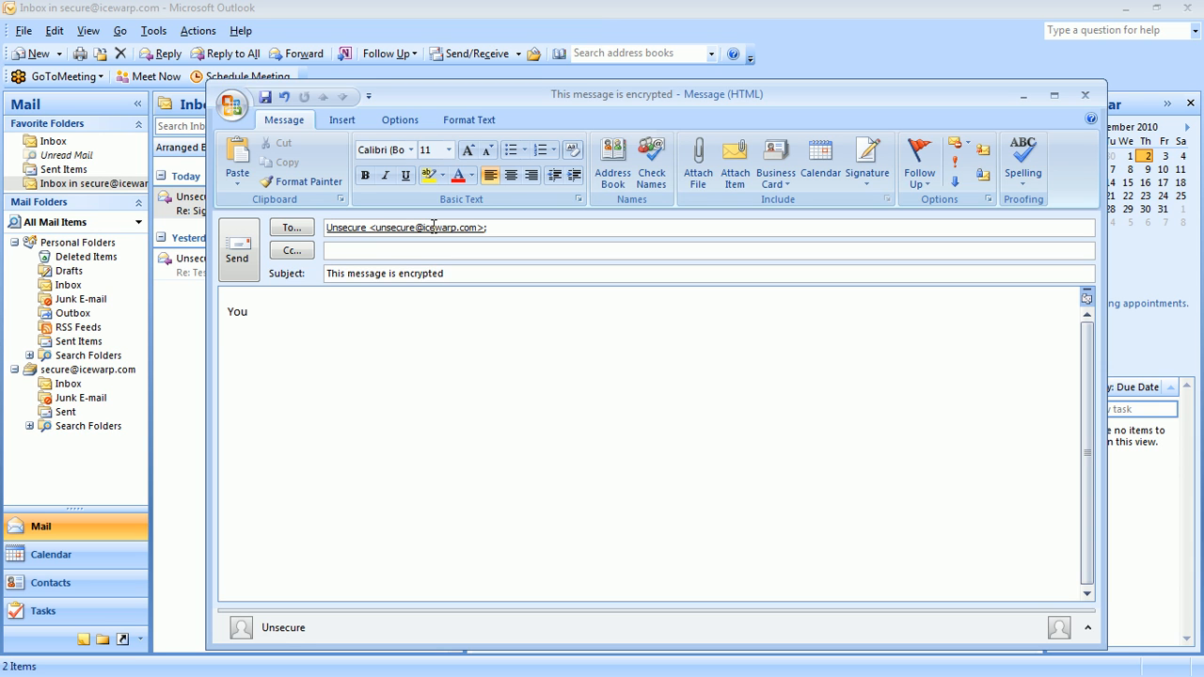
pyautogui.write('Only you c')
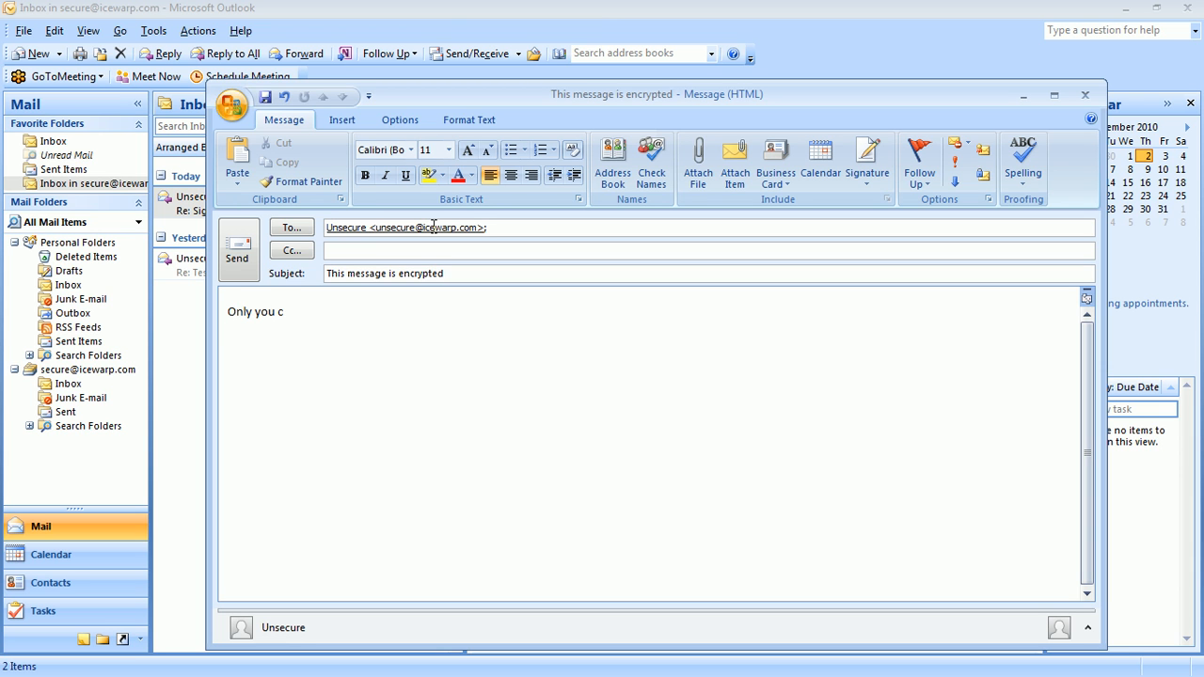
pyautogui.write('an see this message.')
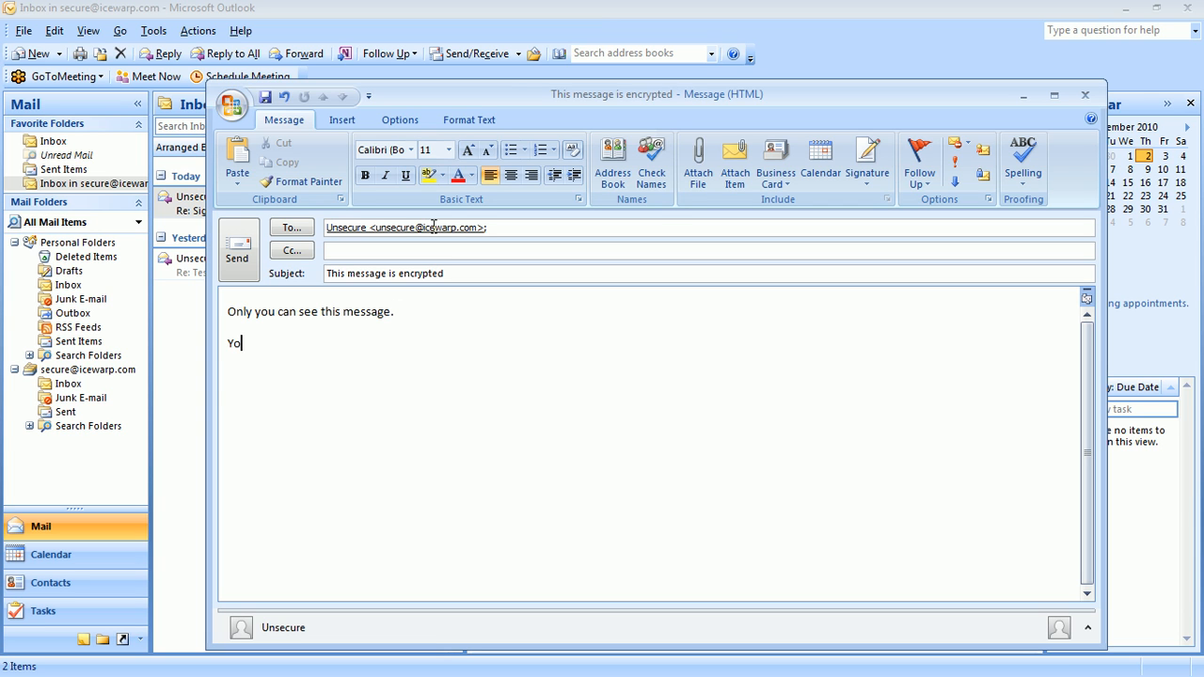
pyautogui.write('ur wel')
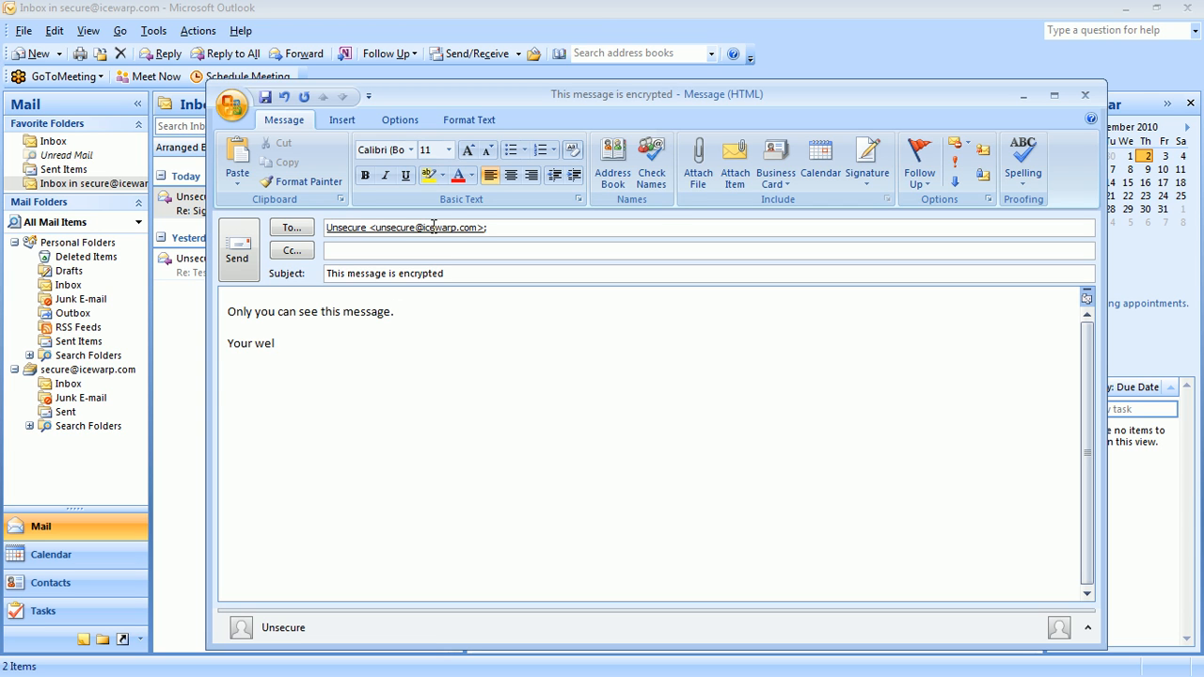
pyautogui.write('come,')
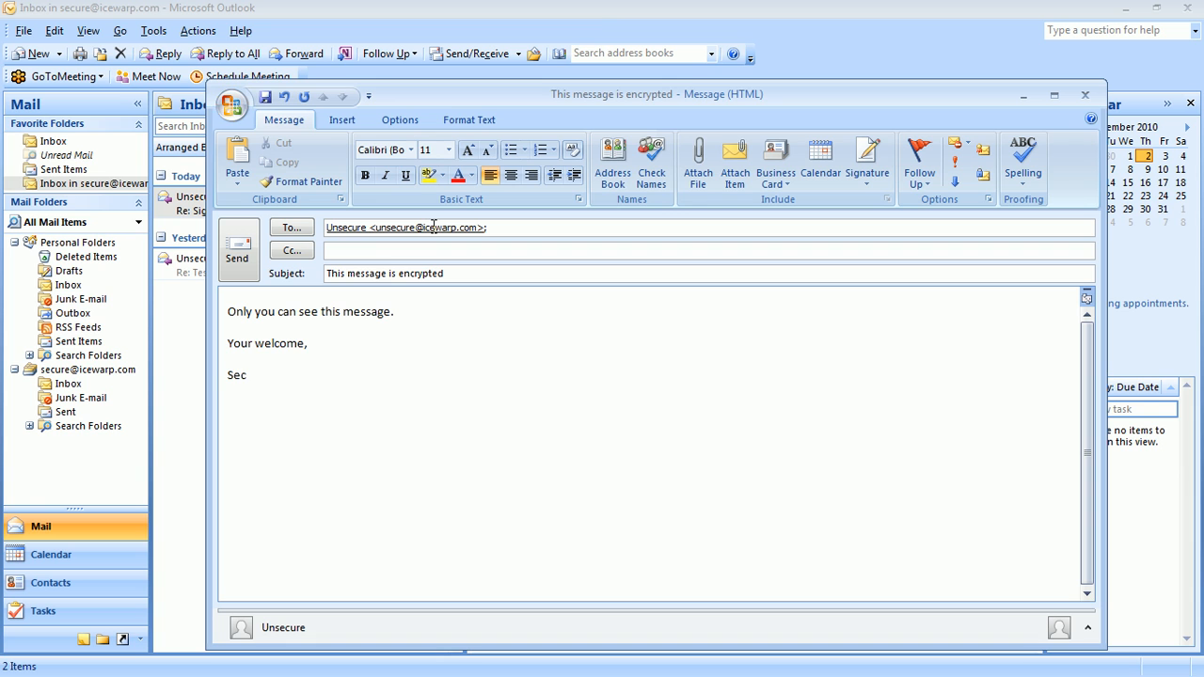
pyautogui.write('ure')
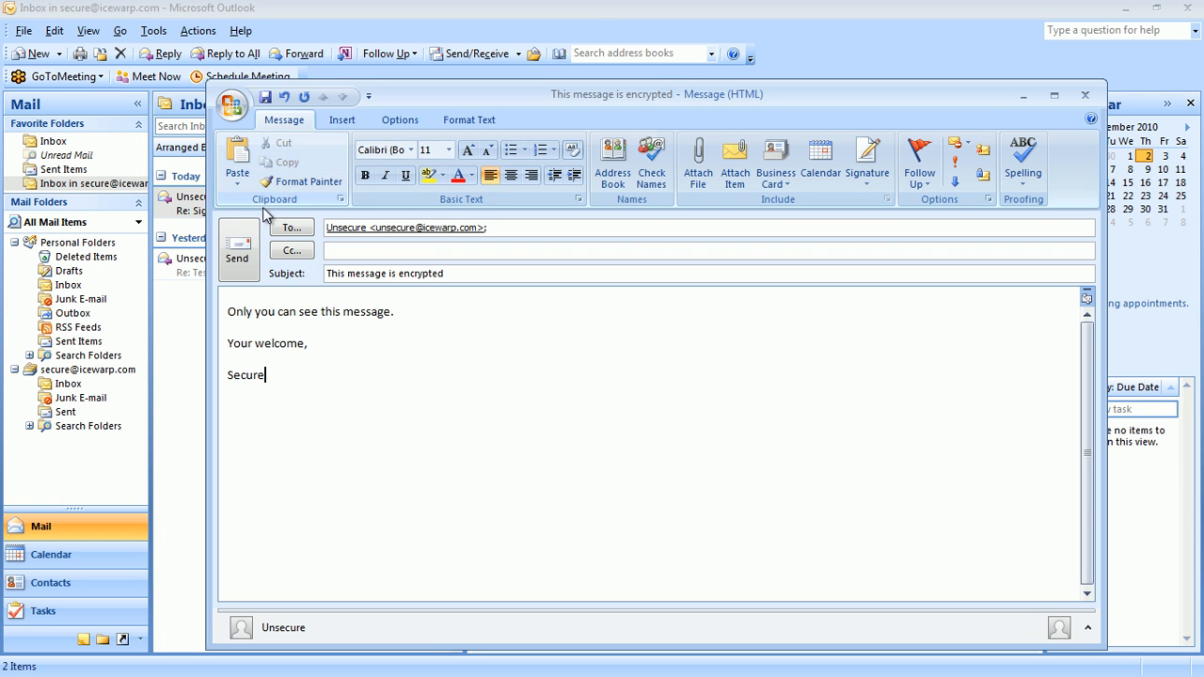
pyautogui.moveTo(982, 177)
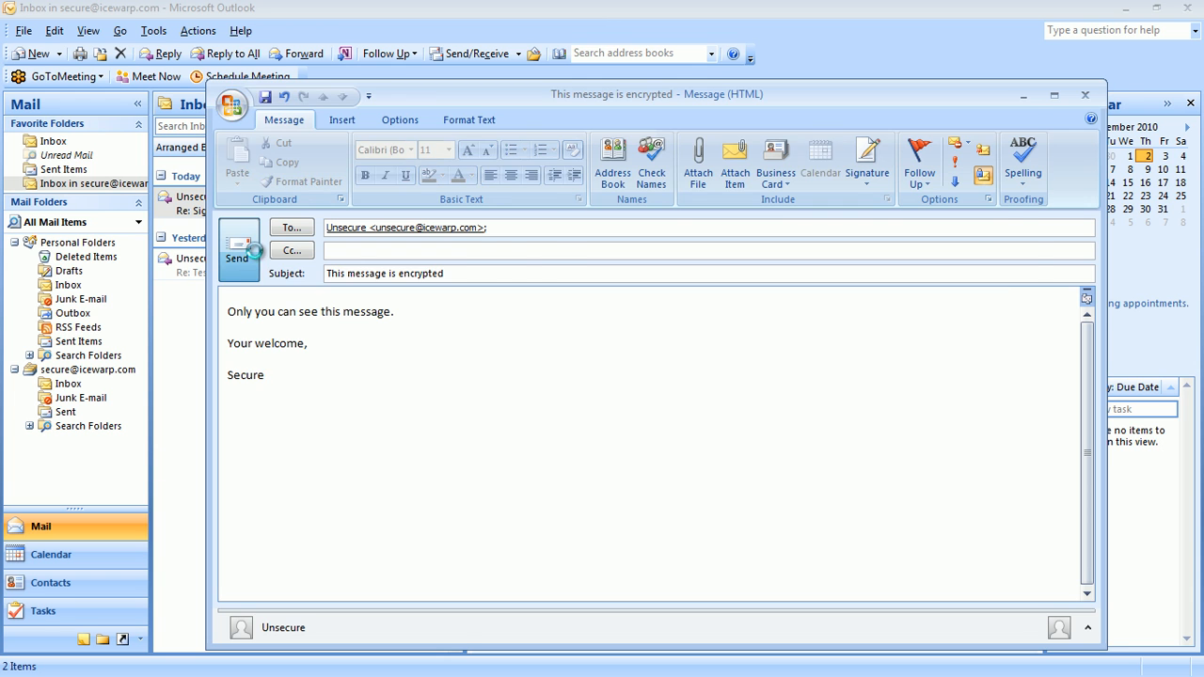
pyautogui.click(237, 248)
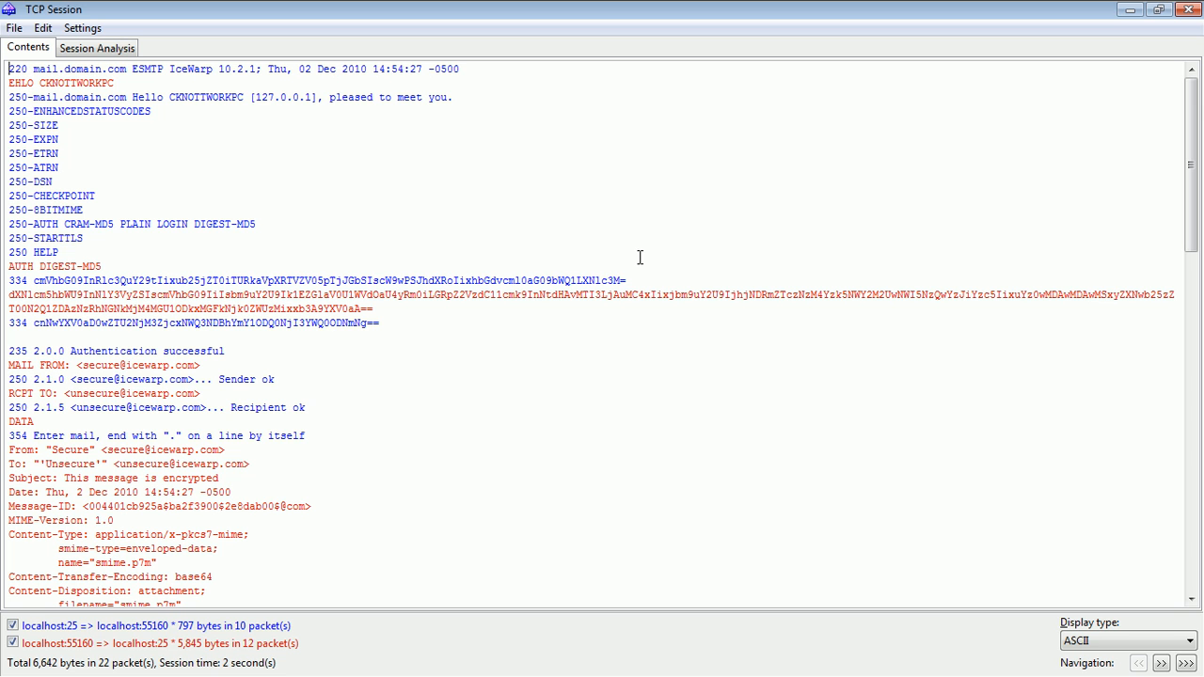
# - Scroll the captured session to the smime.p7m body of unreadable base64 ciphertext
pyautogui.scroll(-3)
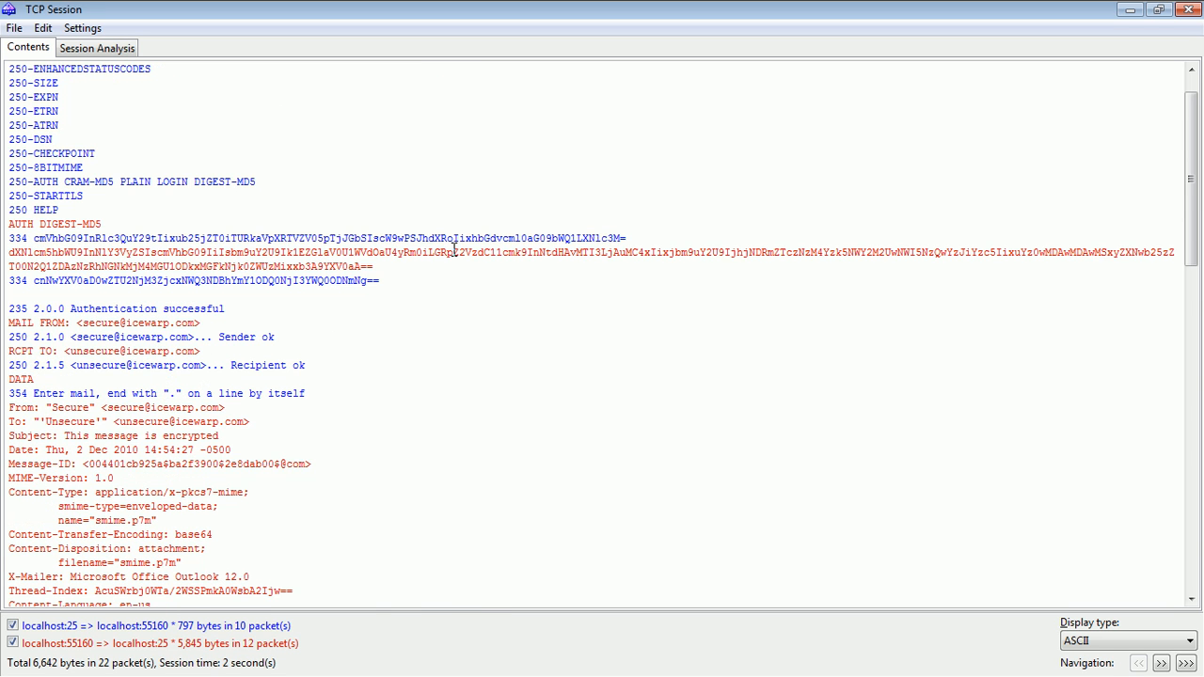
pyautogui.scroll(-3)
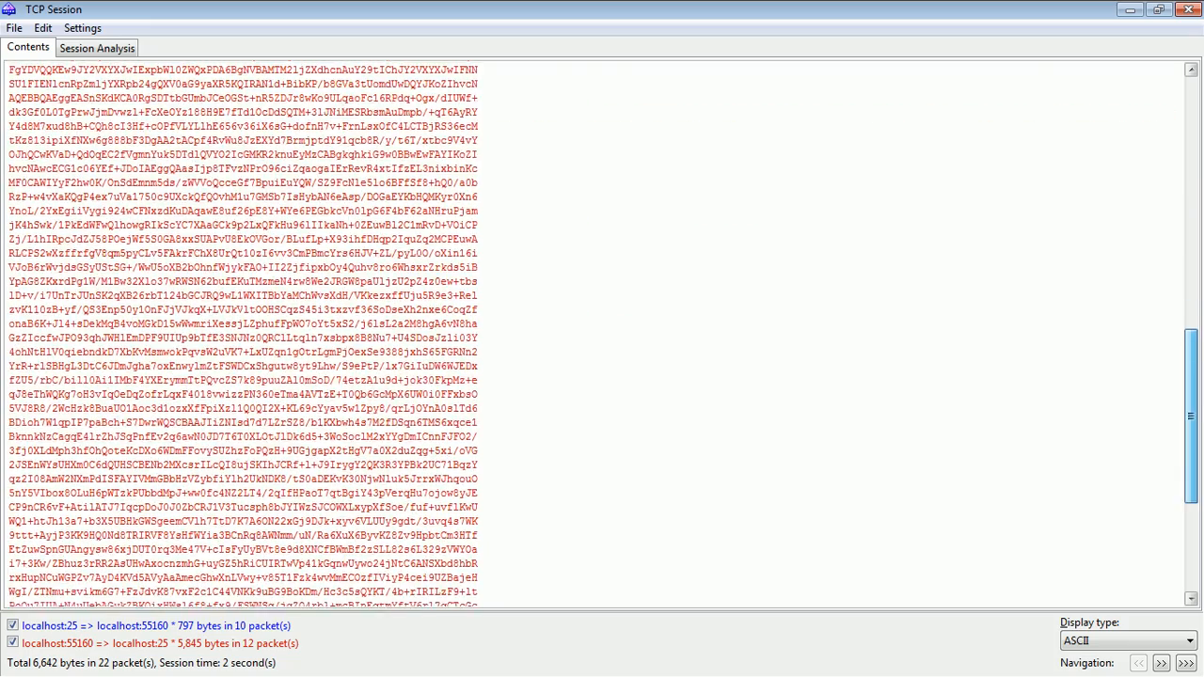
pyautogui.scroll(-3)
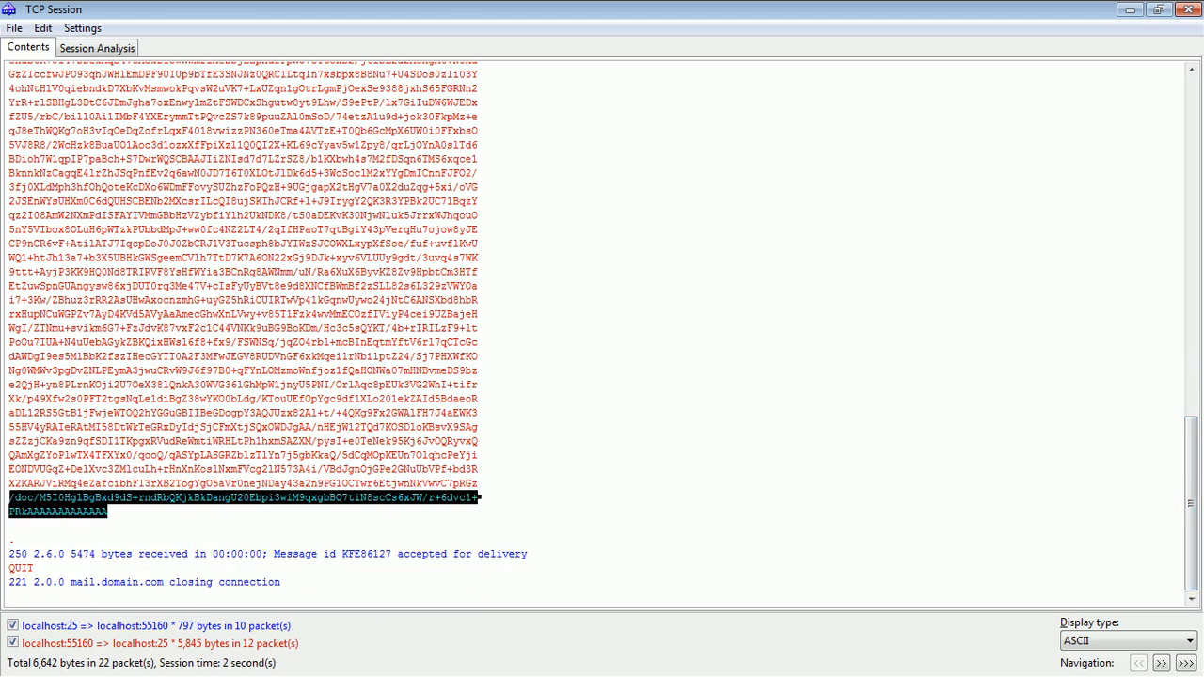
pyautogui.scroll(3)
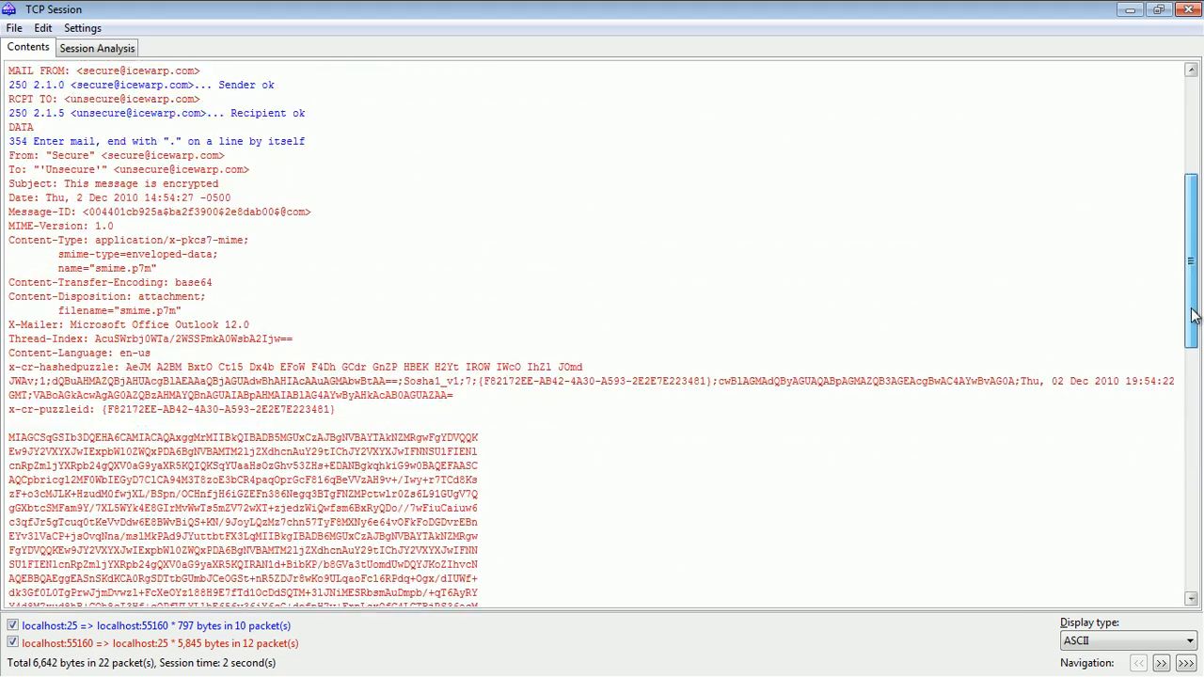
pyautogui.scroll(3)
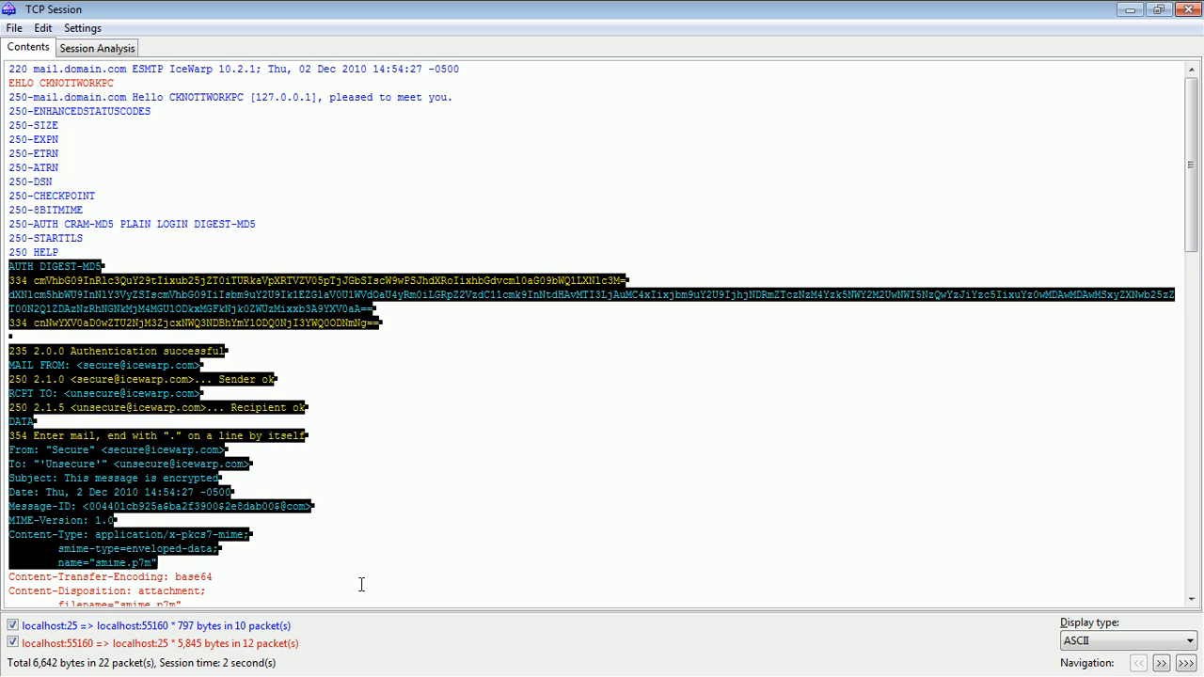
# - Review the session text once more and close the TCP Session window
pyautogui.scroll(-3)
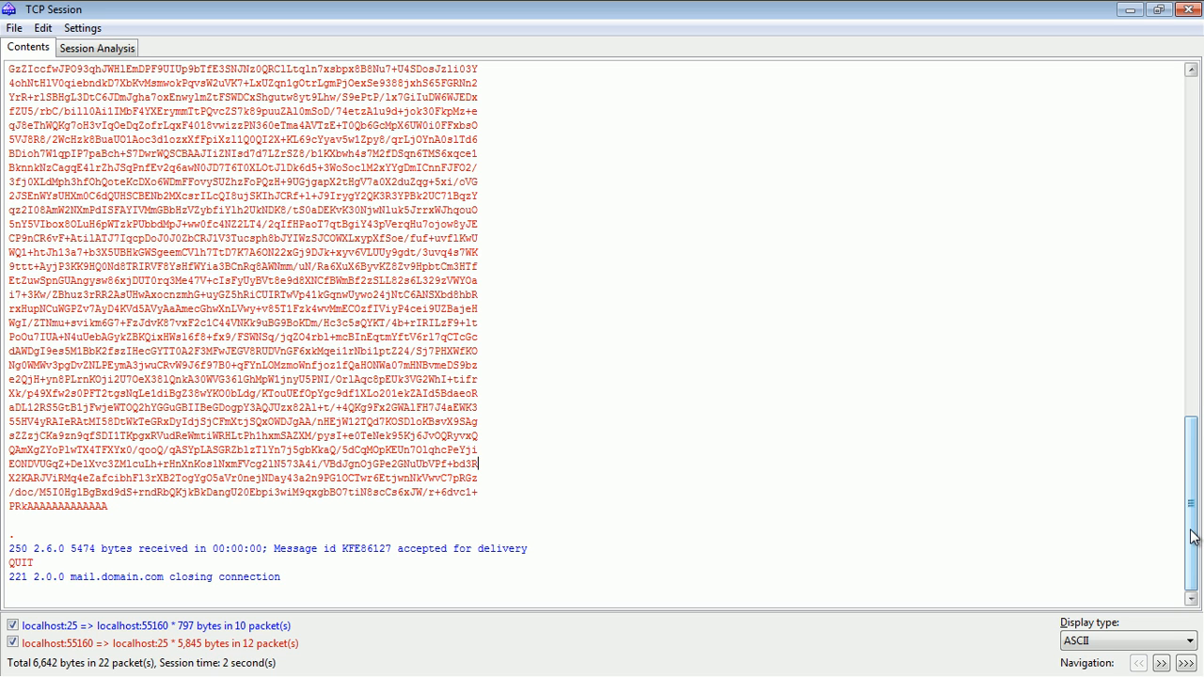
pyautogui.scroll(3)
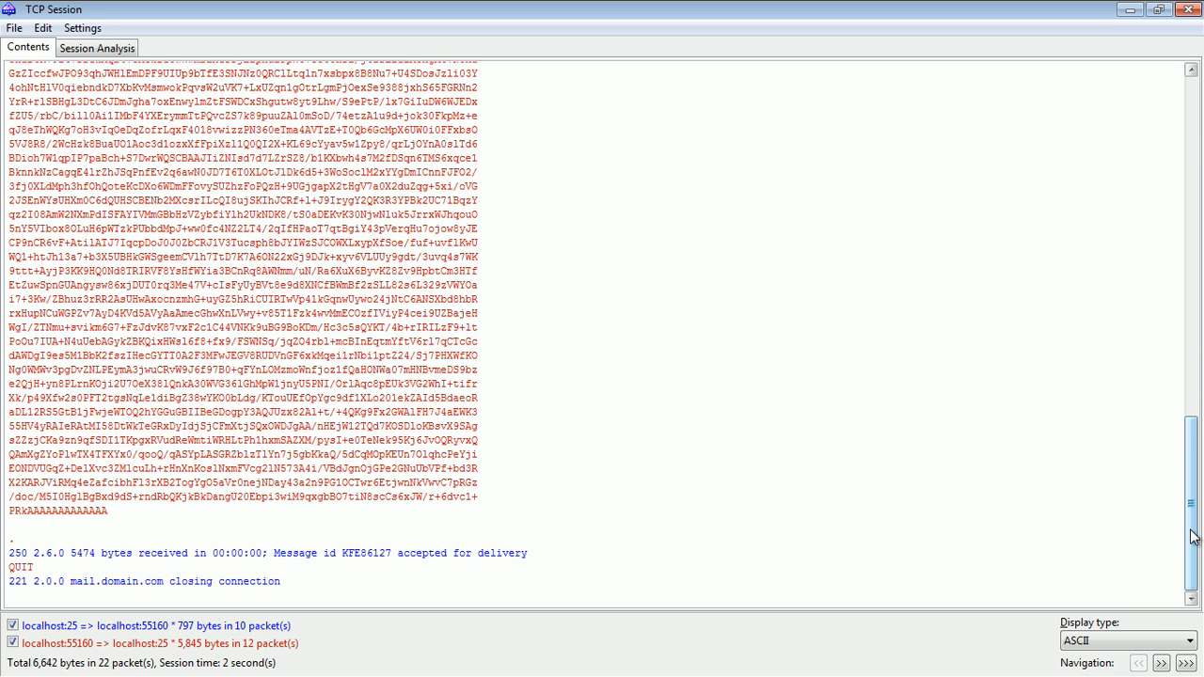
pyautogui.scroll(3)
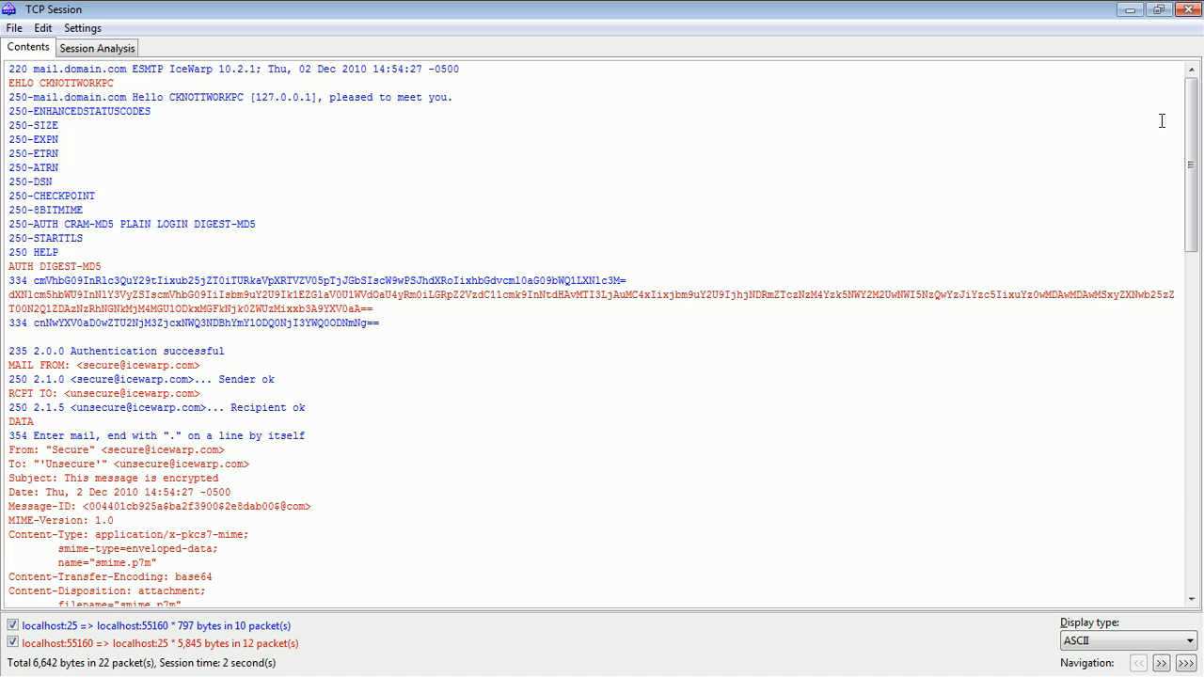
pyautogui.moveTo(1189, 9)
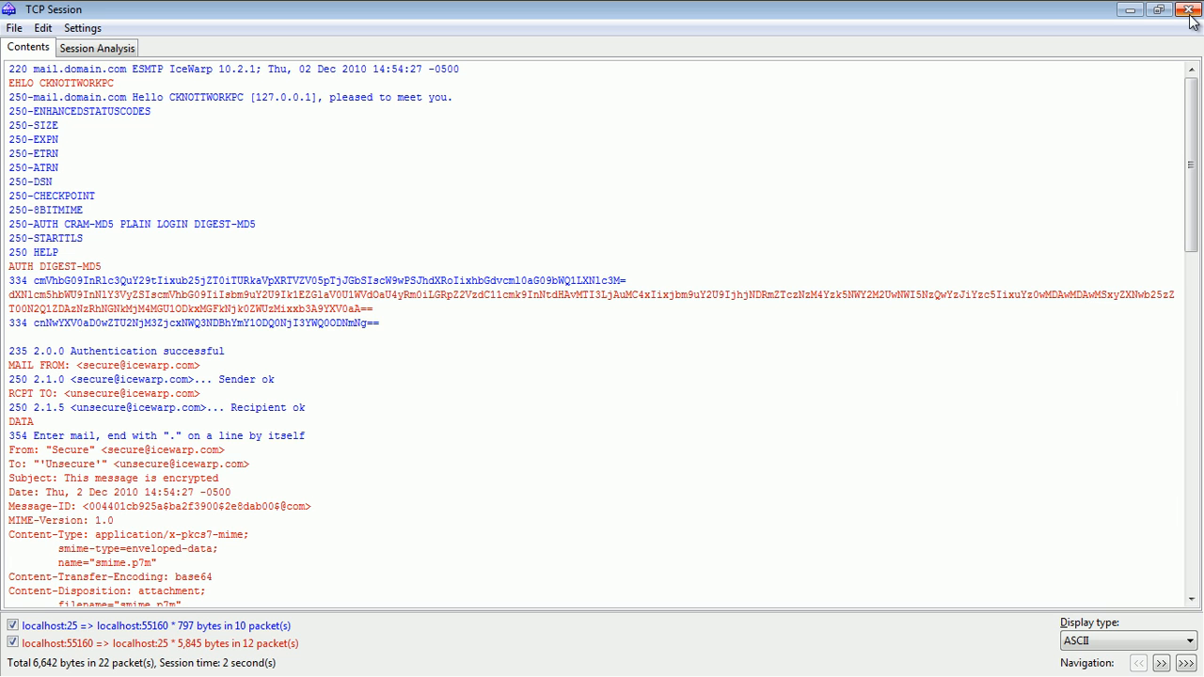
pyautogui.moveTo(1187, 9)
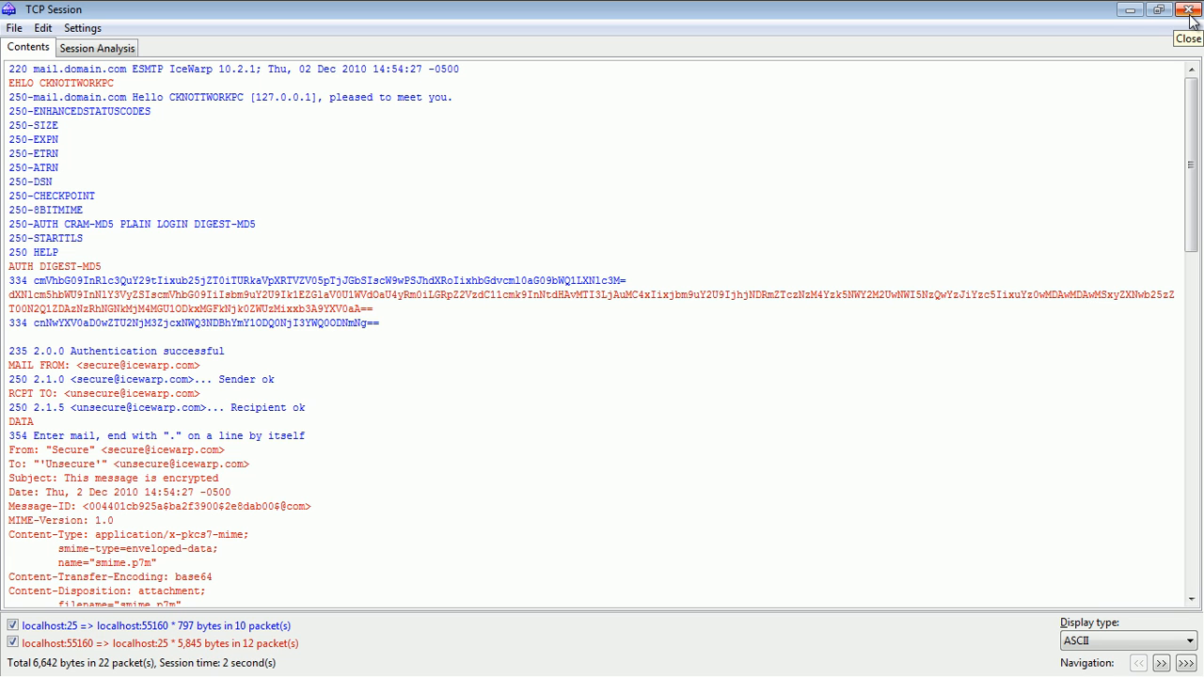
pyautogui.moveTo(1191, 22)
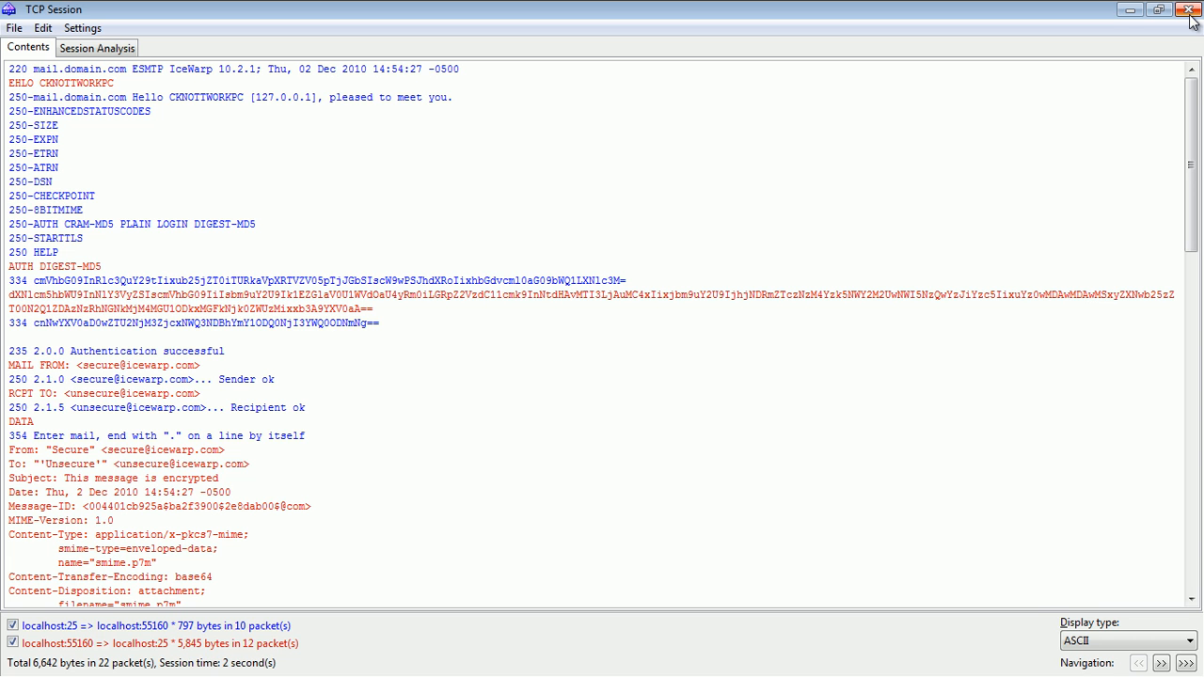
pyautogui.click(1189, 9)
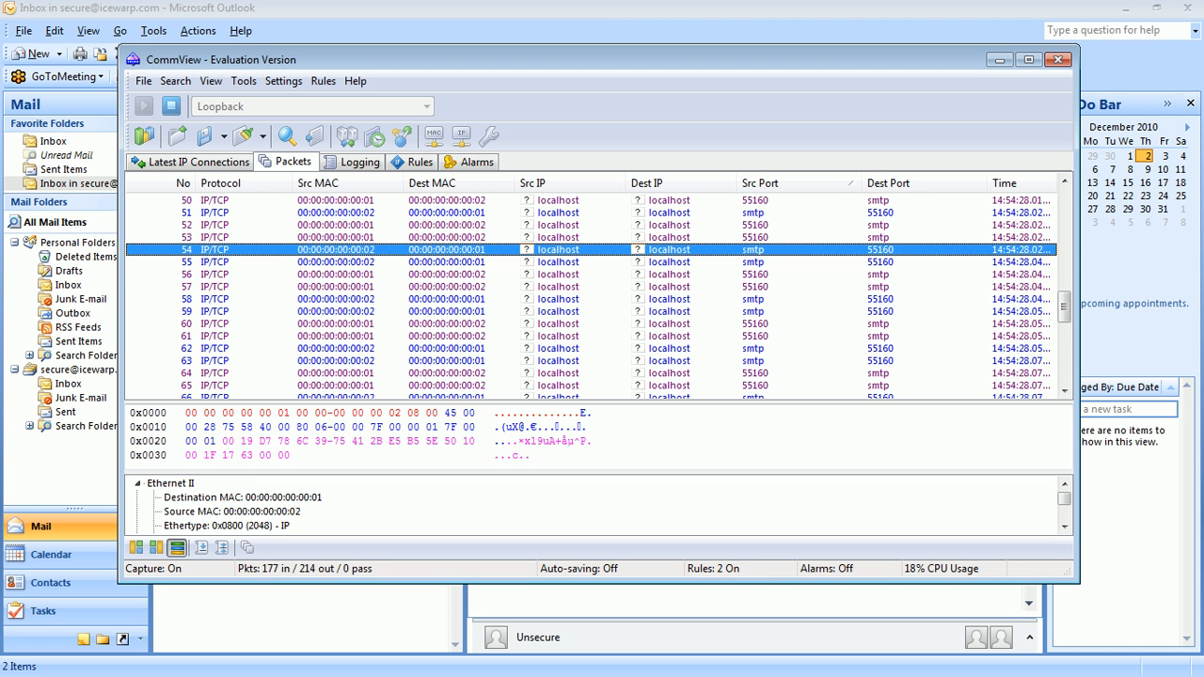